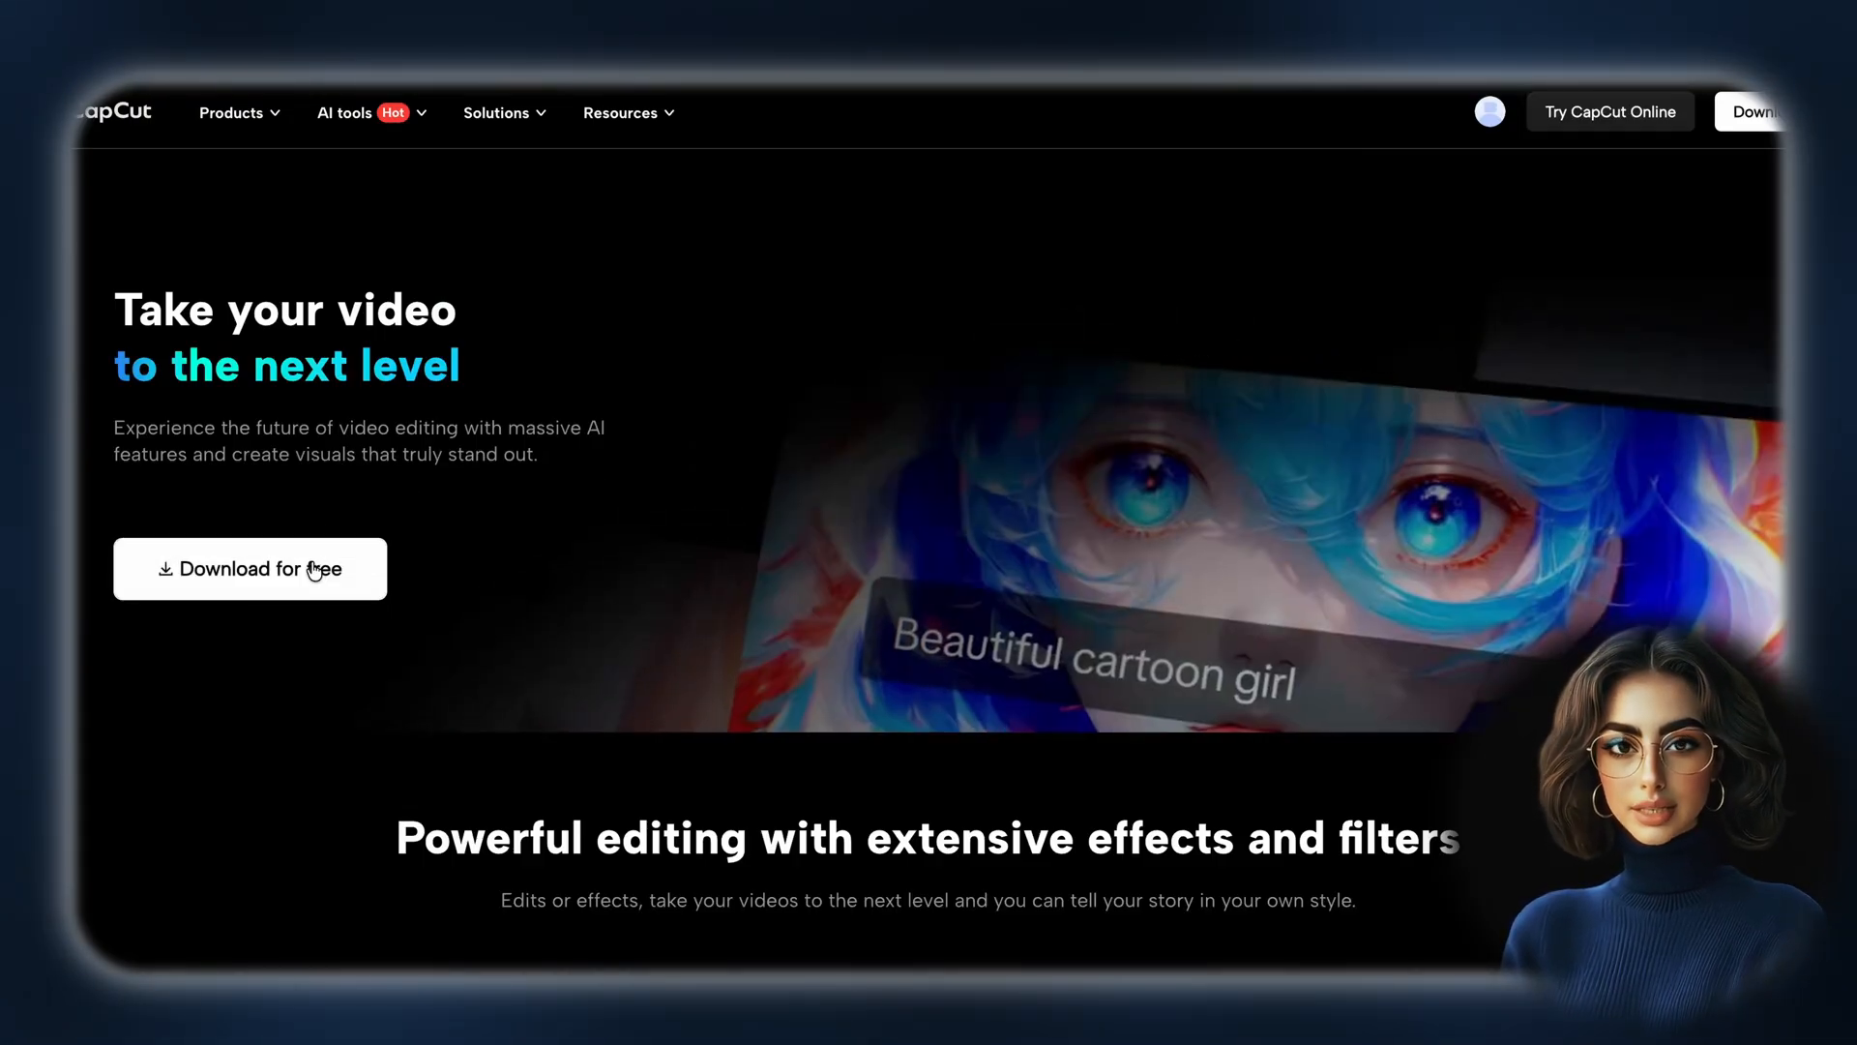
# Download the free CapCut desktop editor from the homepage
pyautogui.click(249, 569)
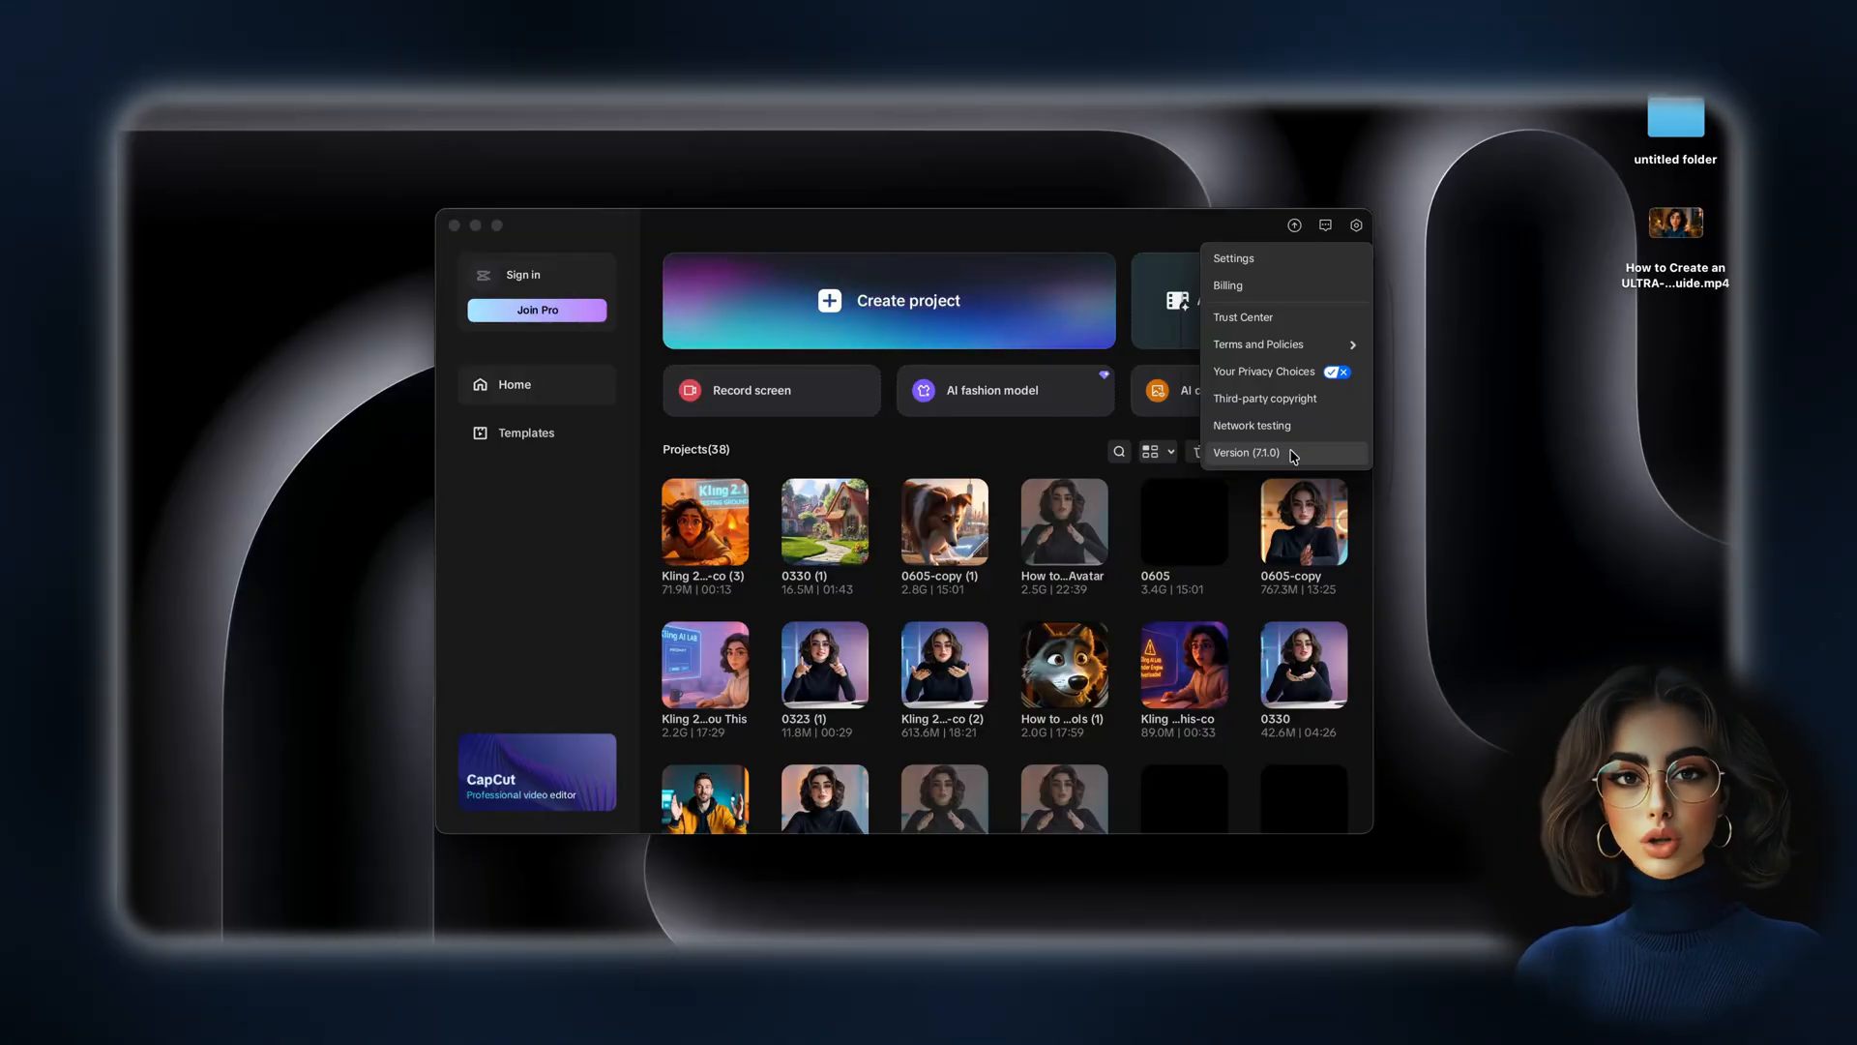
pyautogui.moveTo(513, 345)
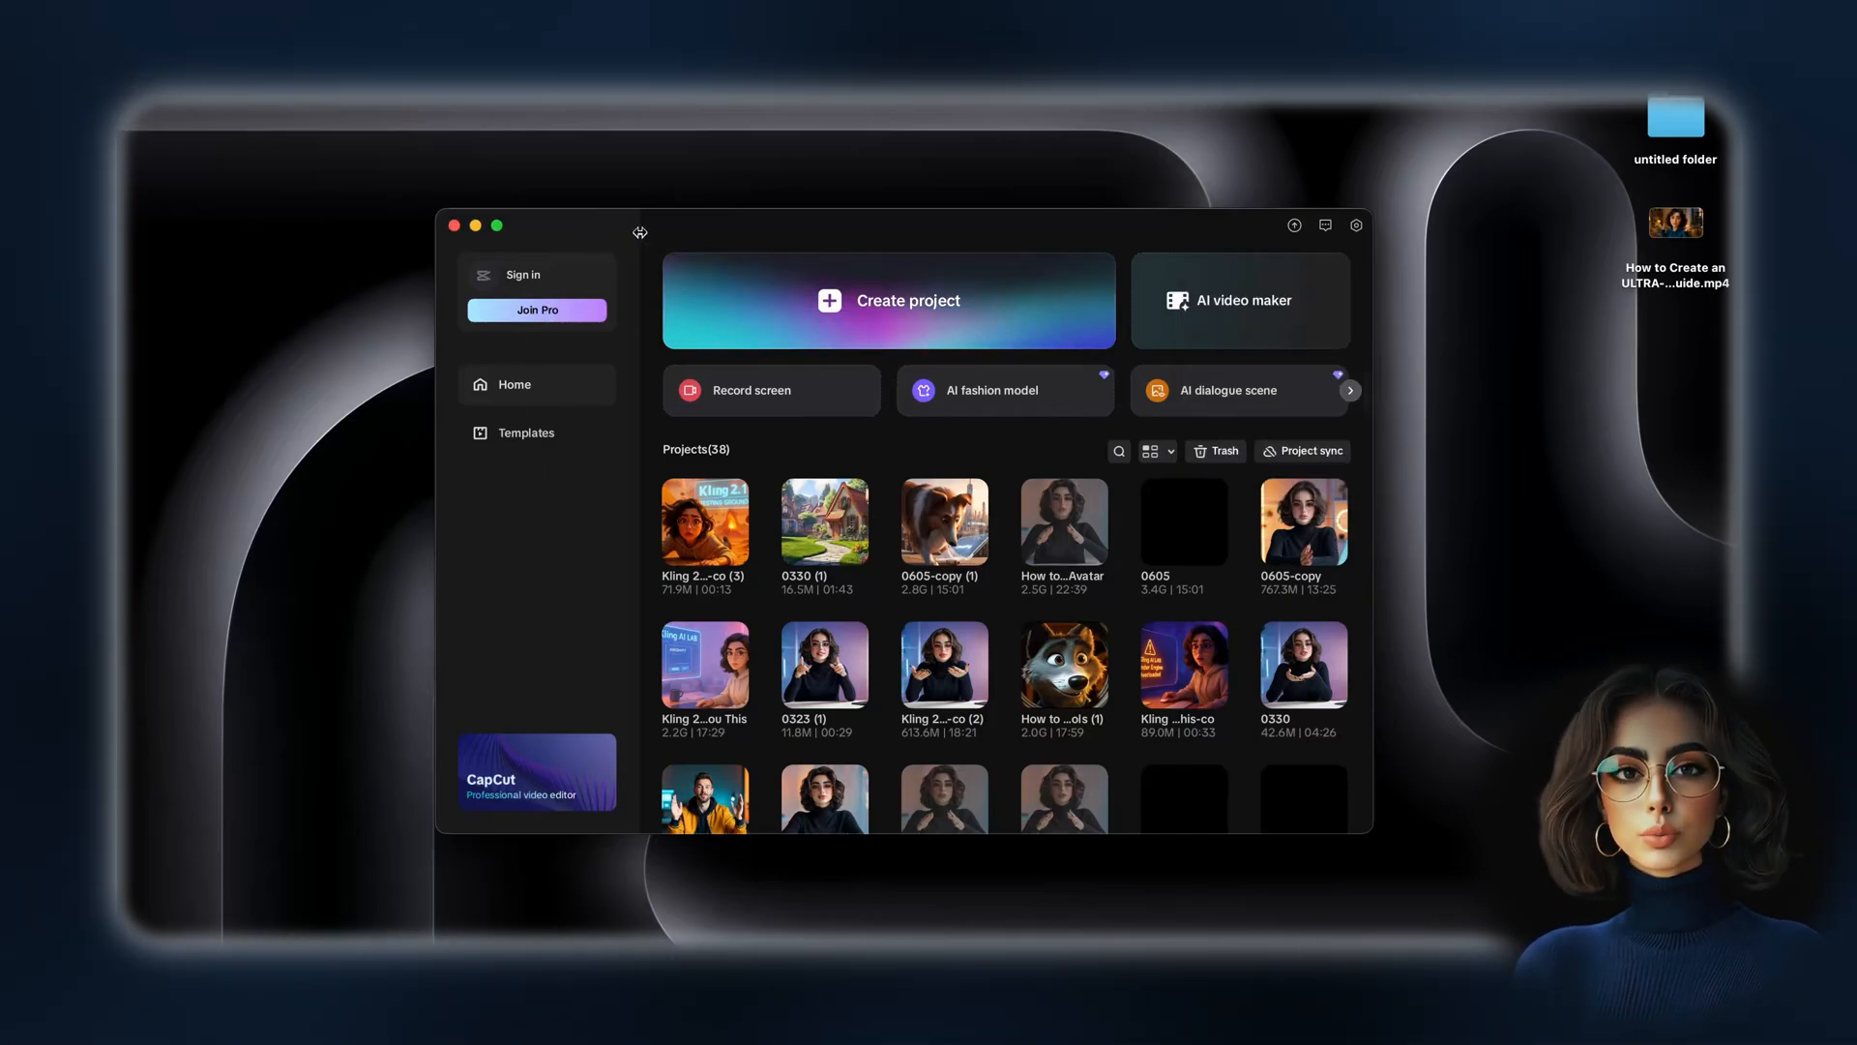
# Create a new project and drag the imported guide video onto the timeline
pyautogui.click(907, 300)
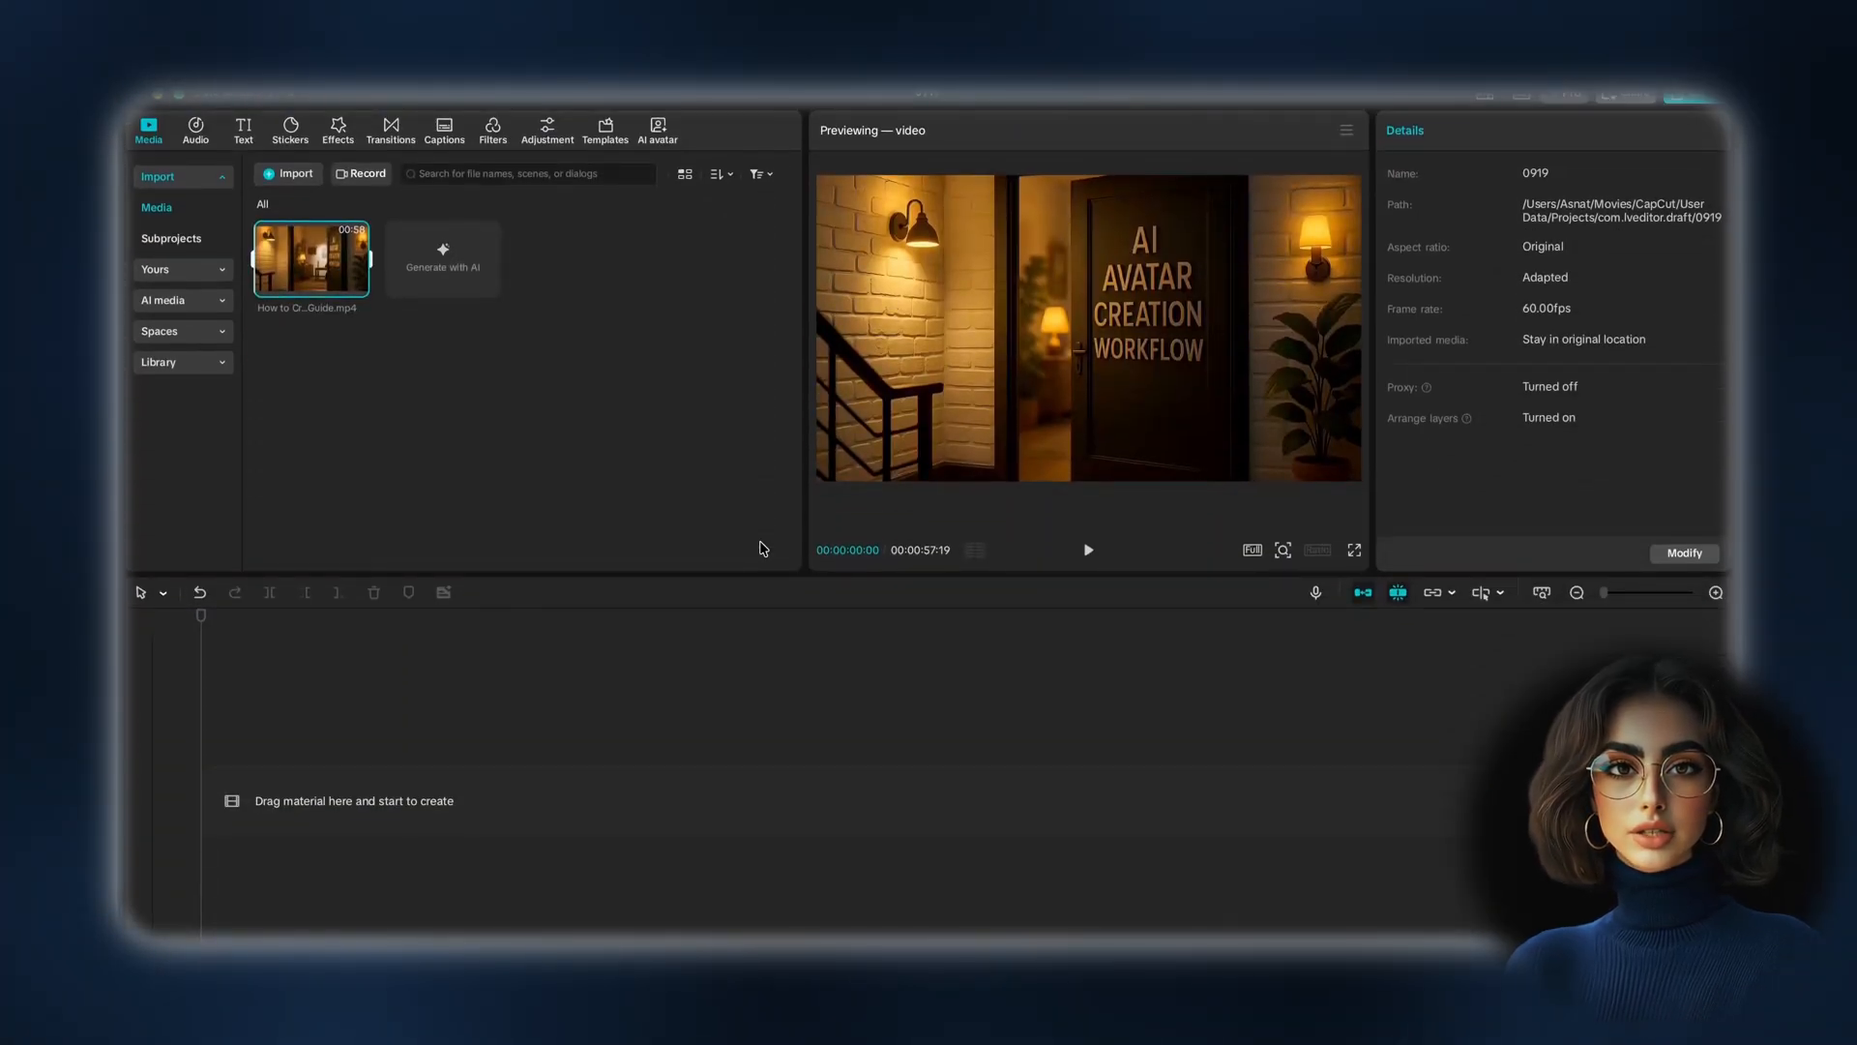
pyautogui.moveTo(306, 258)
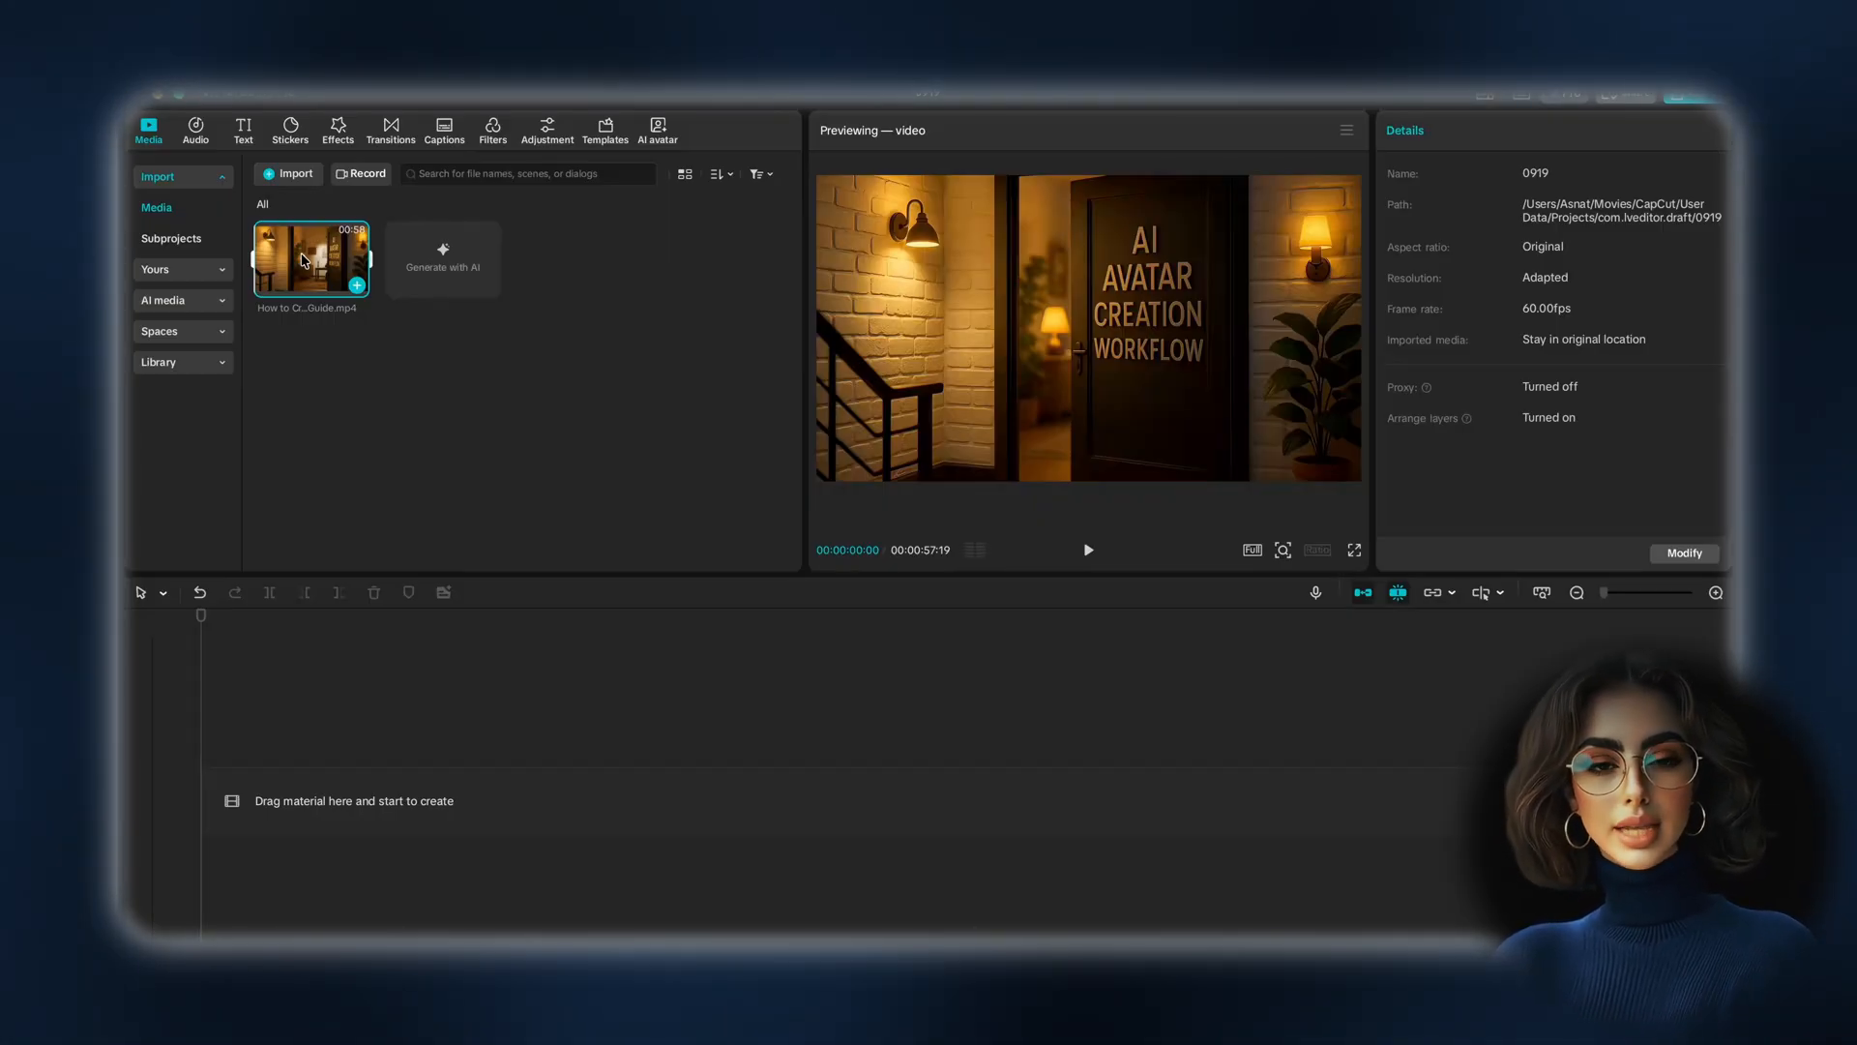
pyautogui.moveTo(310, 261); pyautogui.dragTo(588, 719)
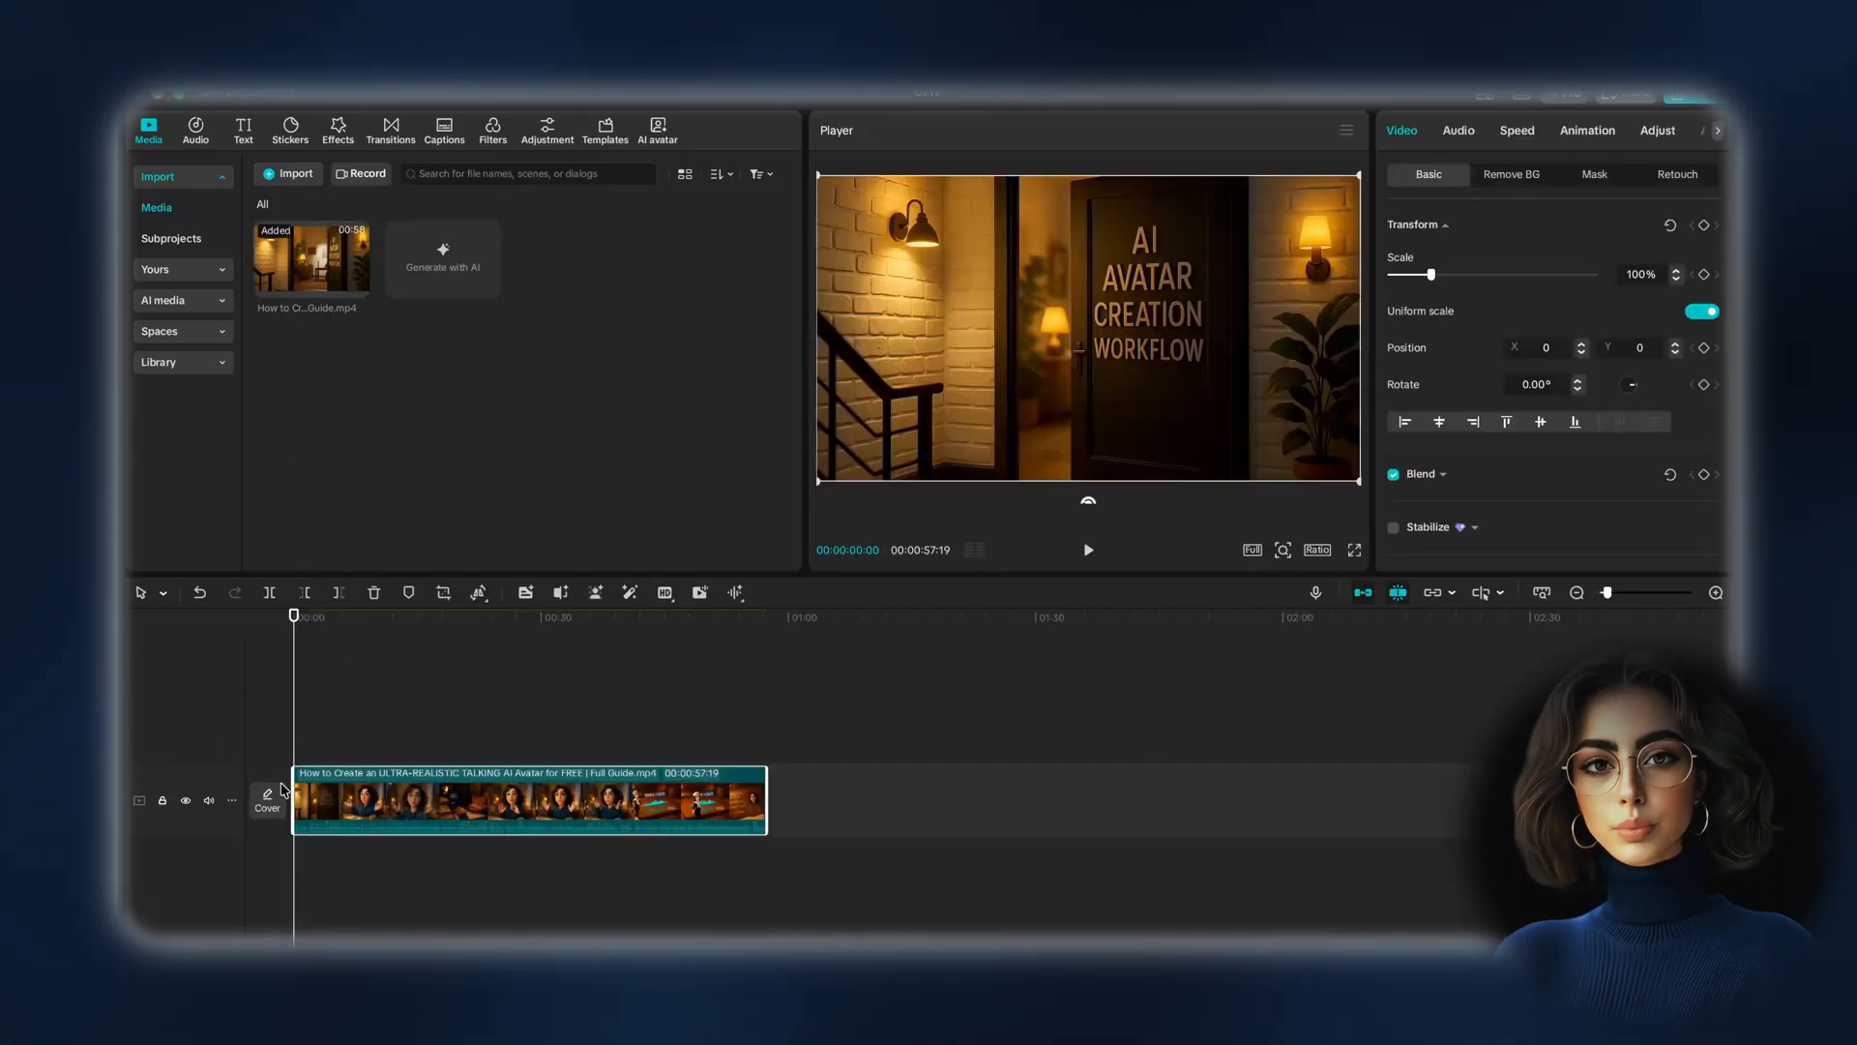
pyautogui.moveTo(495, 197)
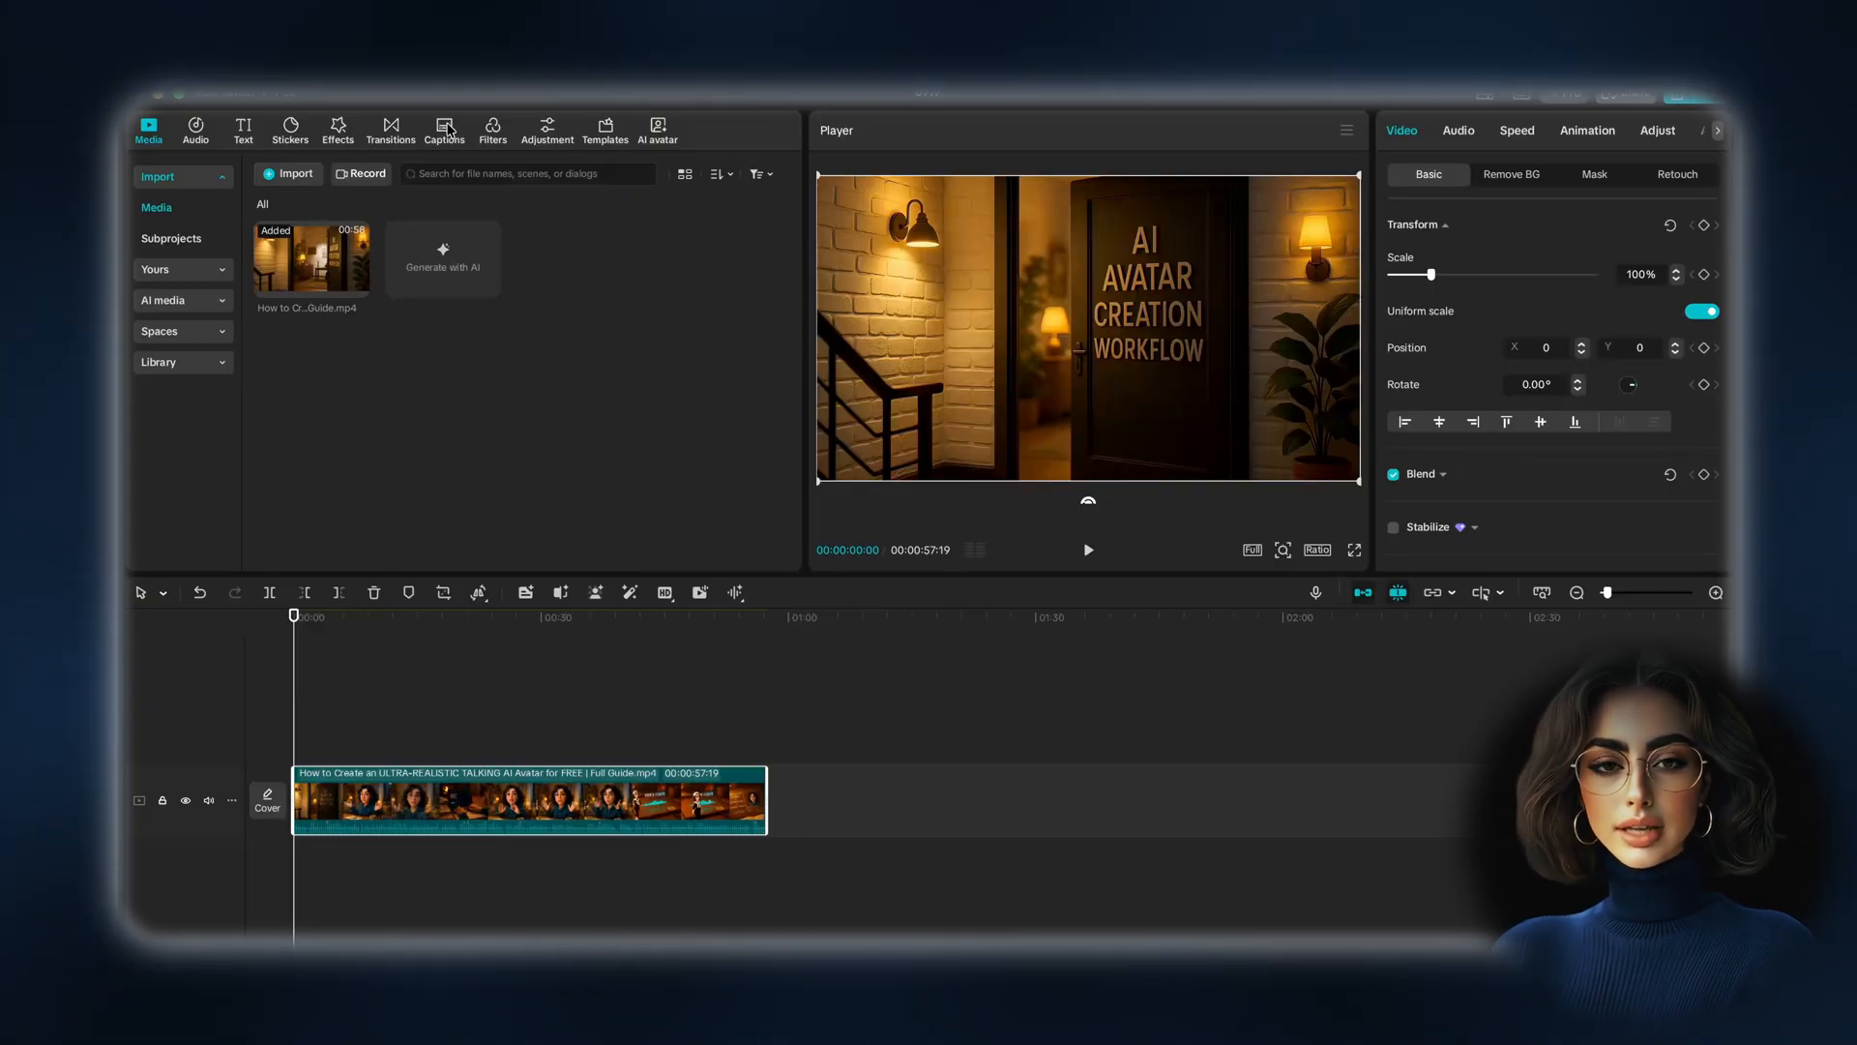
# Generate English auto captions from the video's speech, dismissing the Pro feature prompt
pyautogui.click(443, 128)
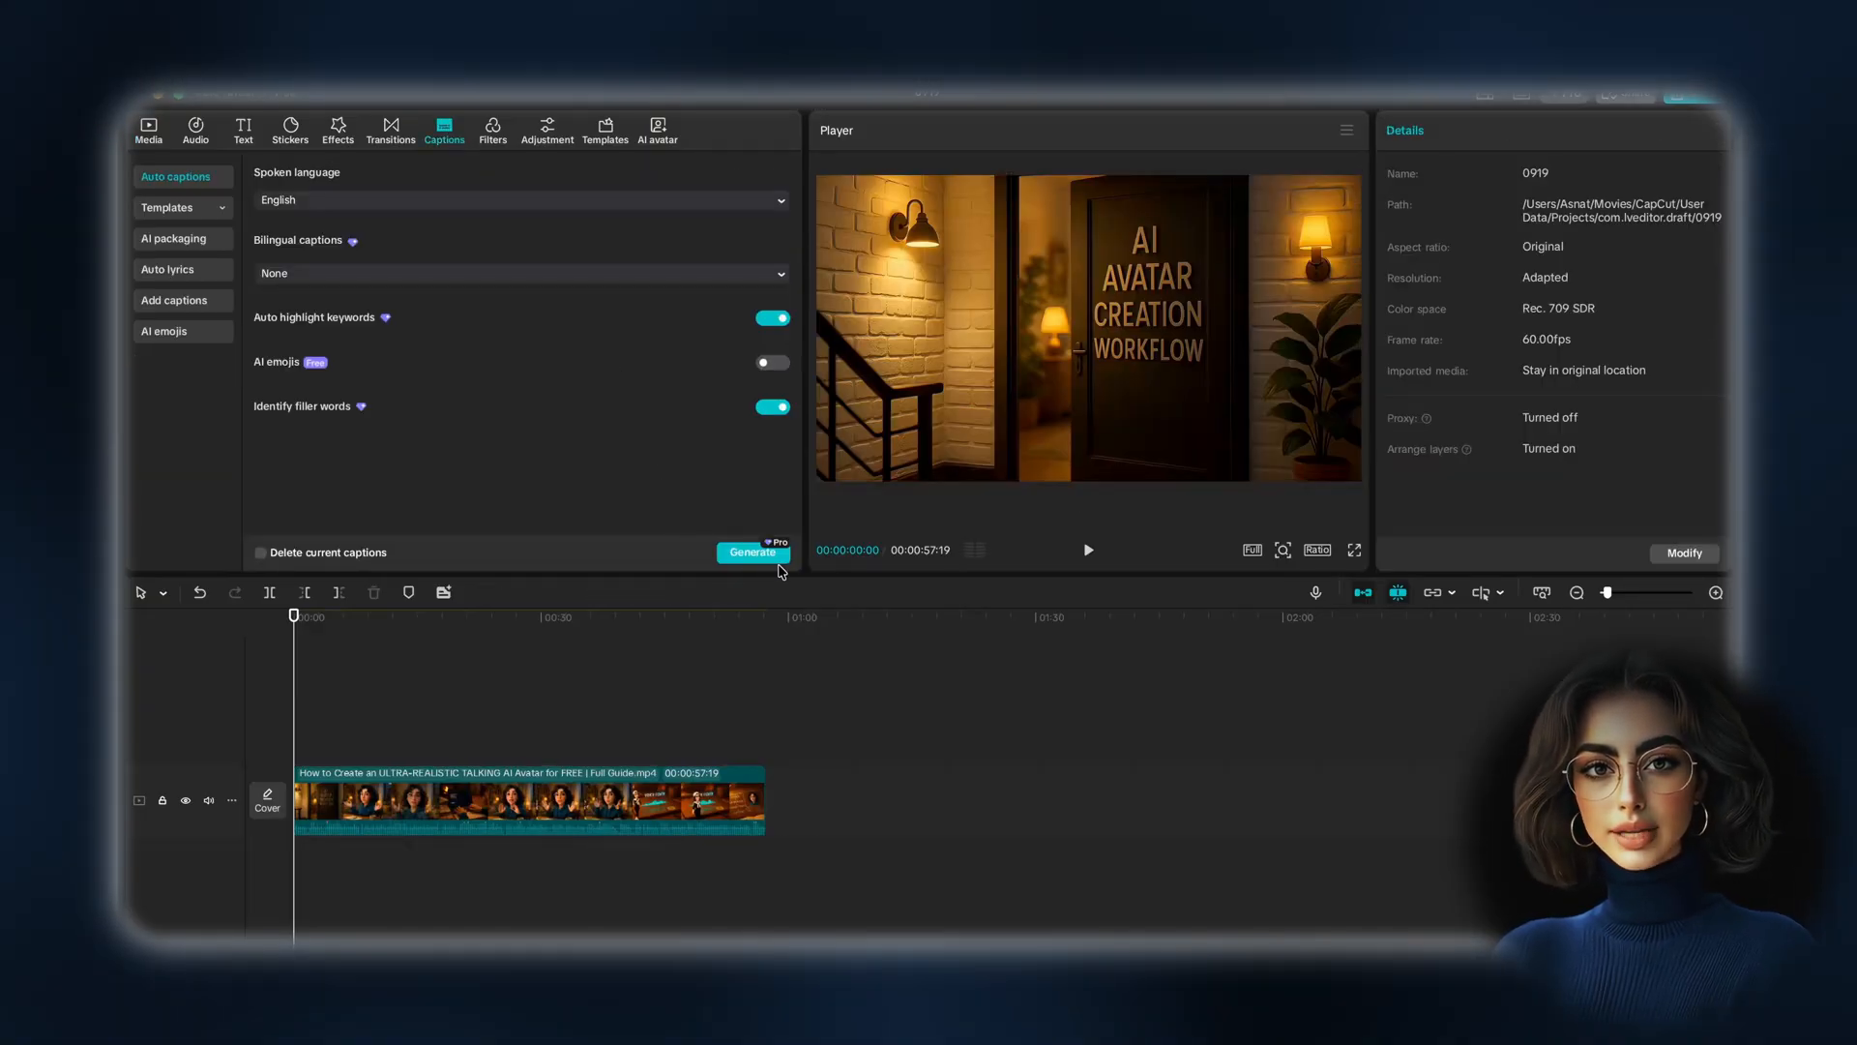
pyautogui.click(753, 551)
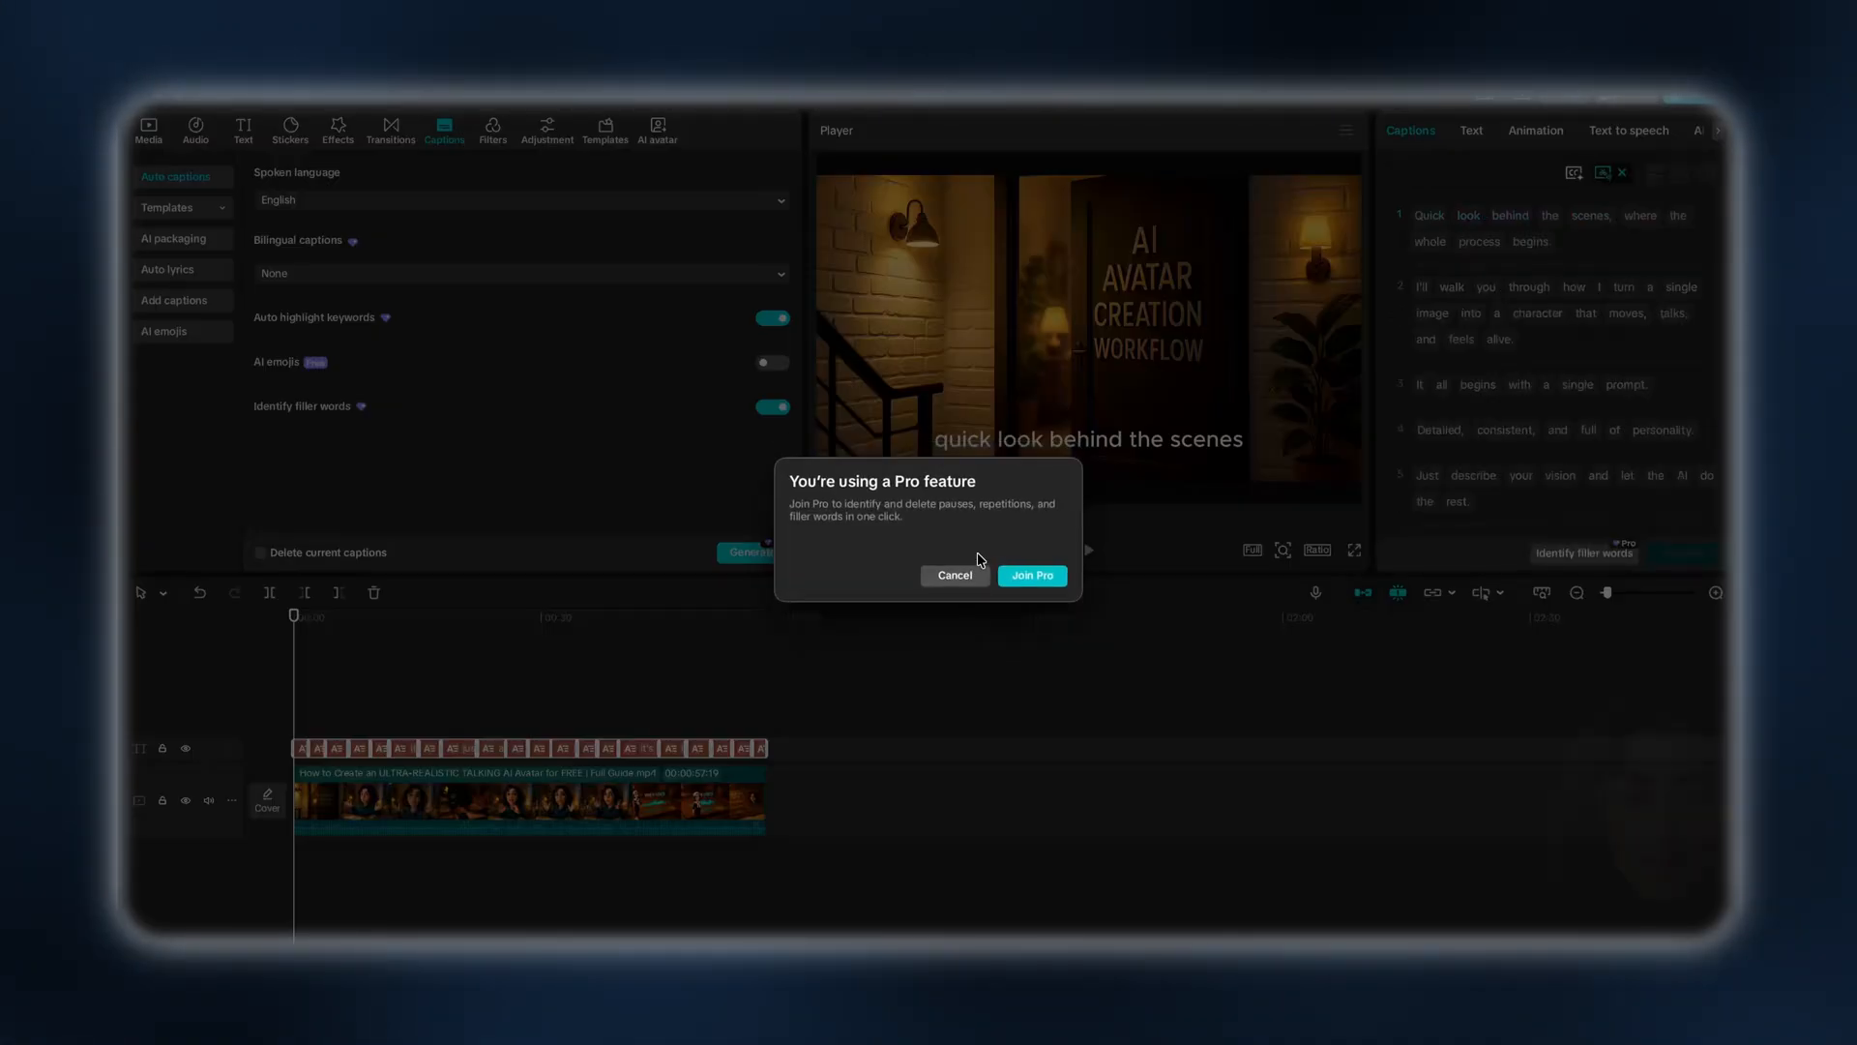
pyautogui.click(954, 575)
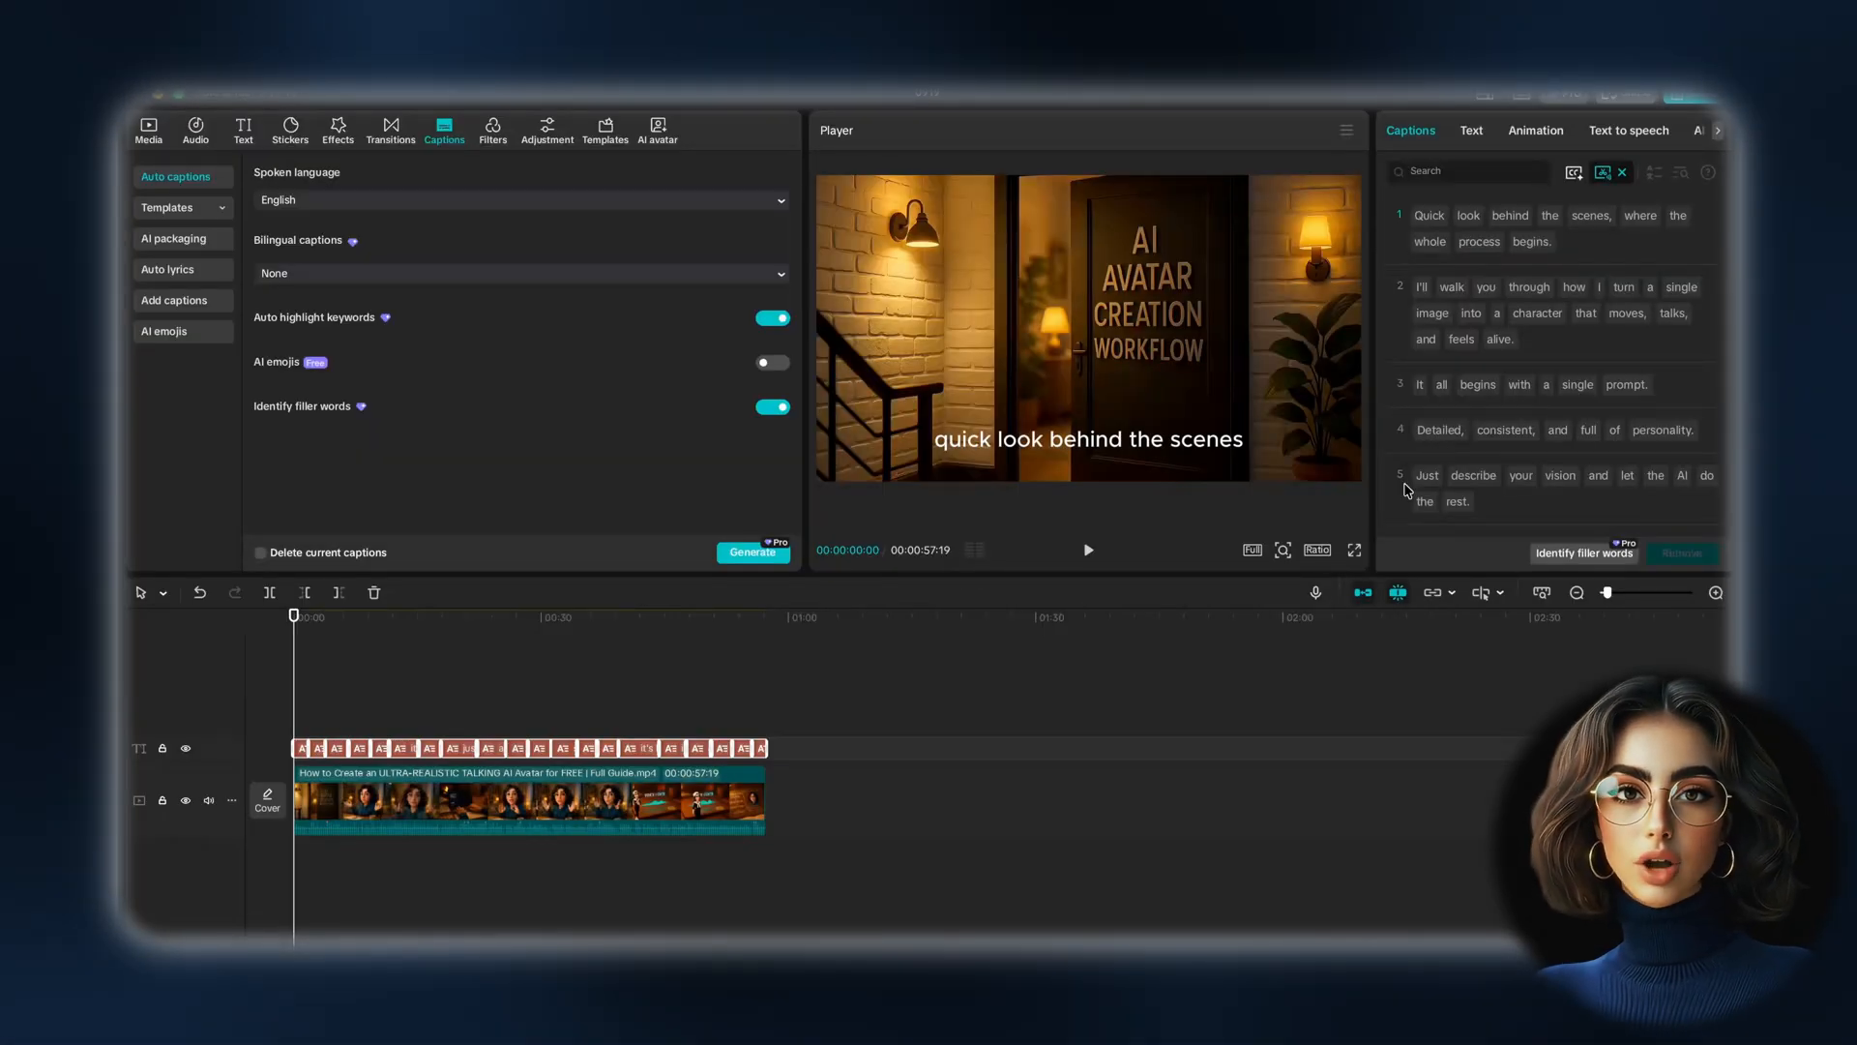
pyautogui.moveTo(1536, 135)
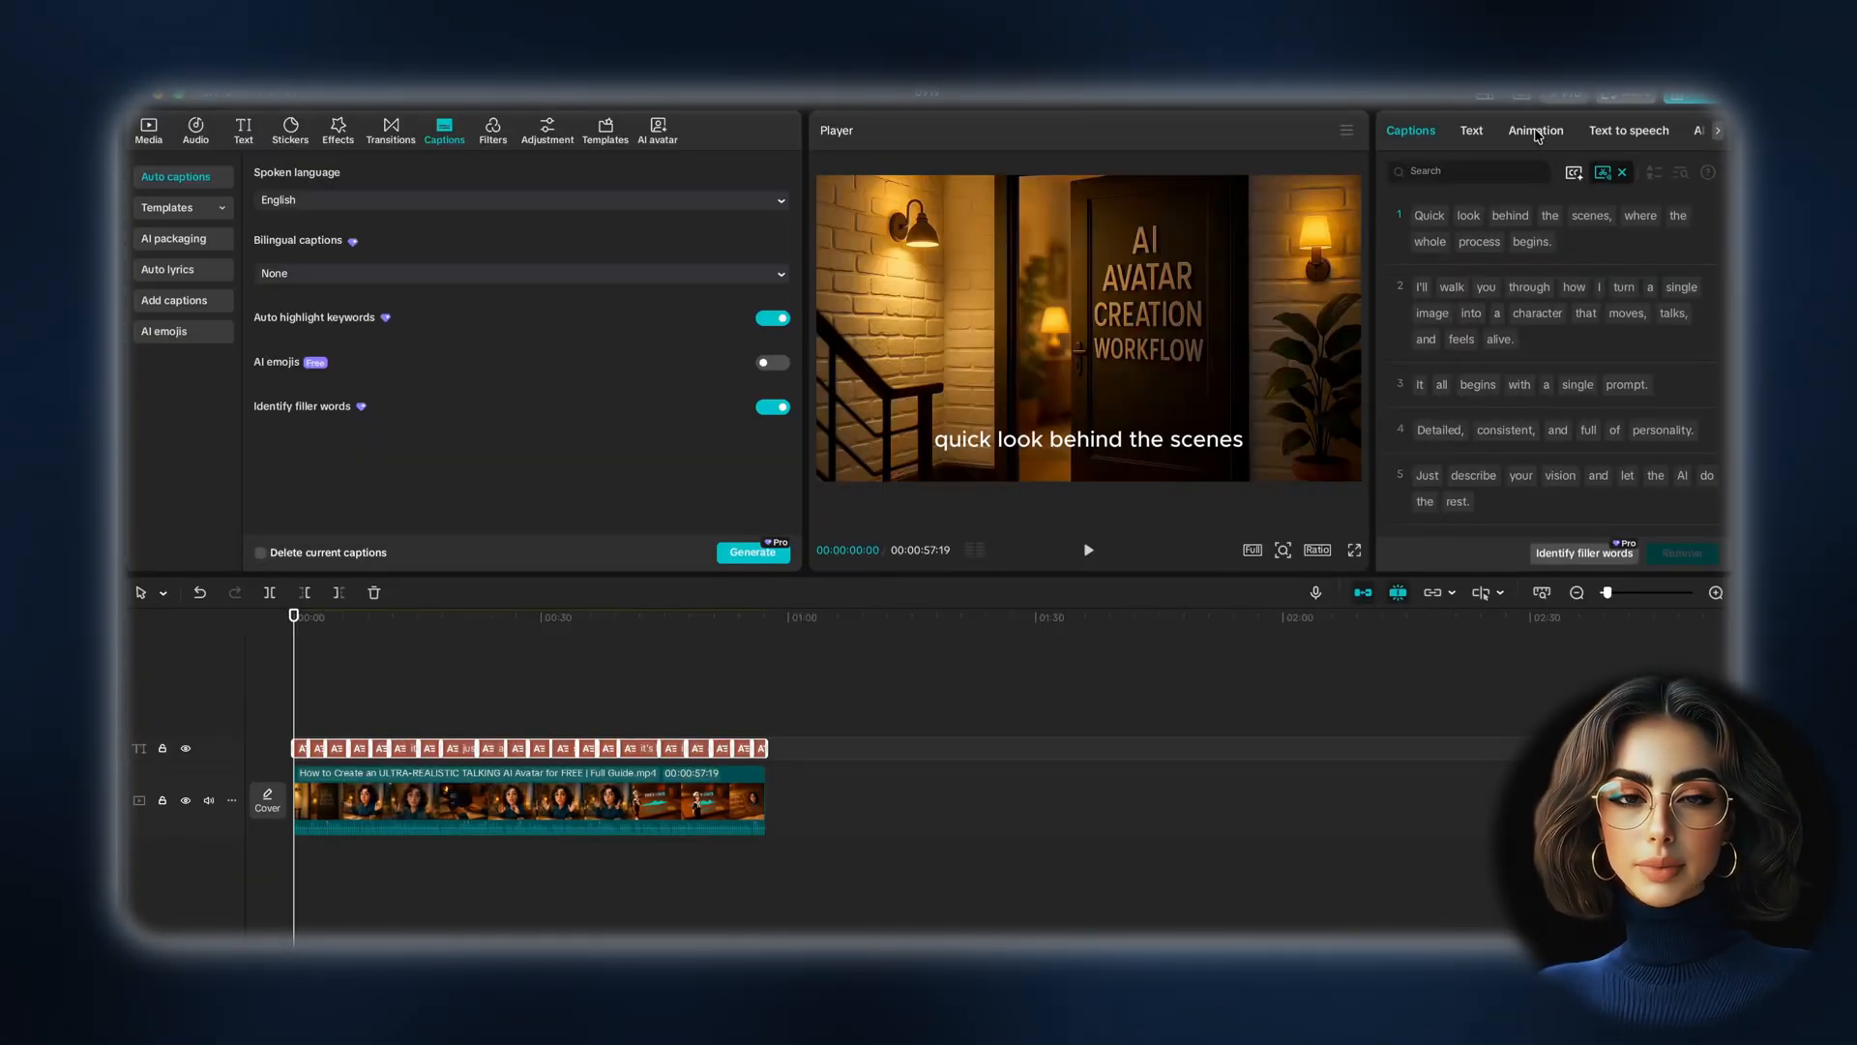
# Apply the Fade In caption animation from Animation > Captions
pyautogui.click(1534, 129)
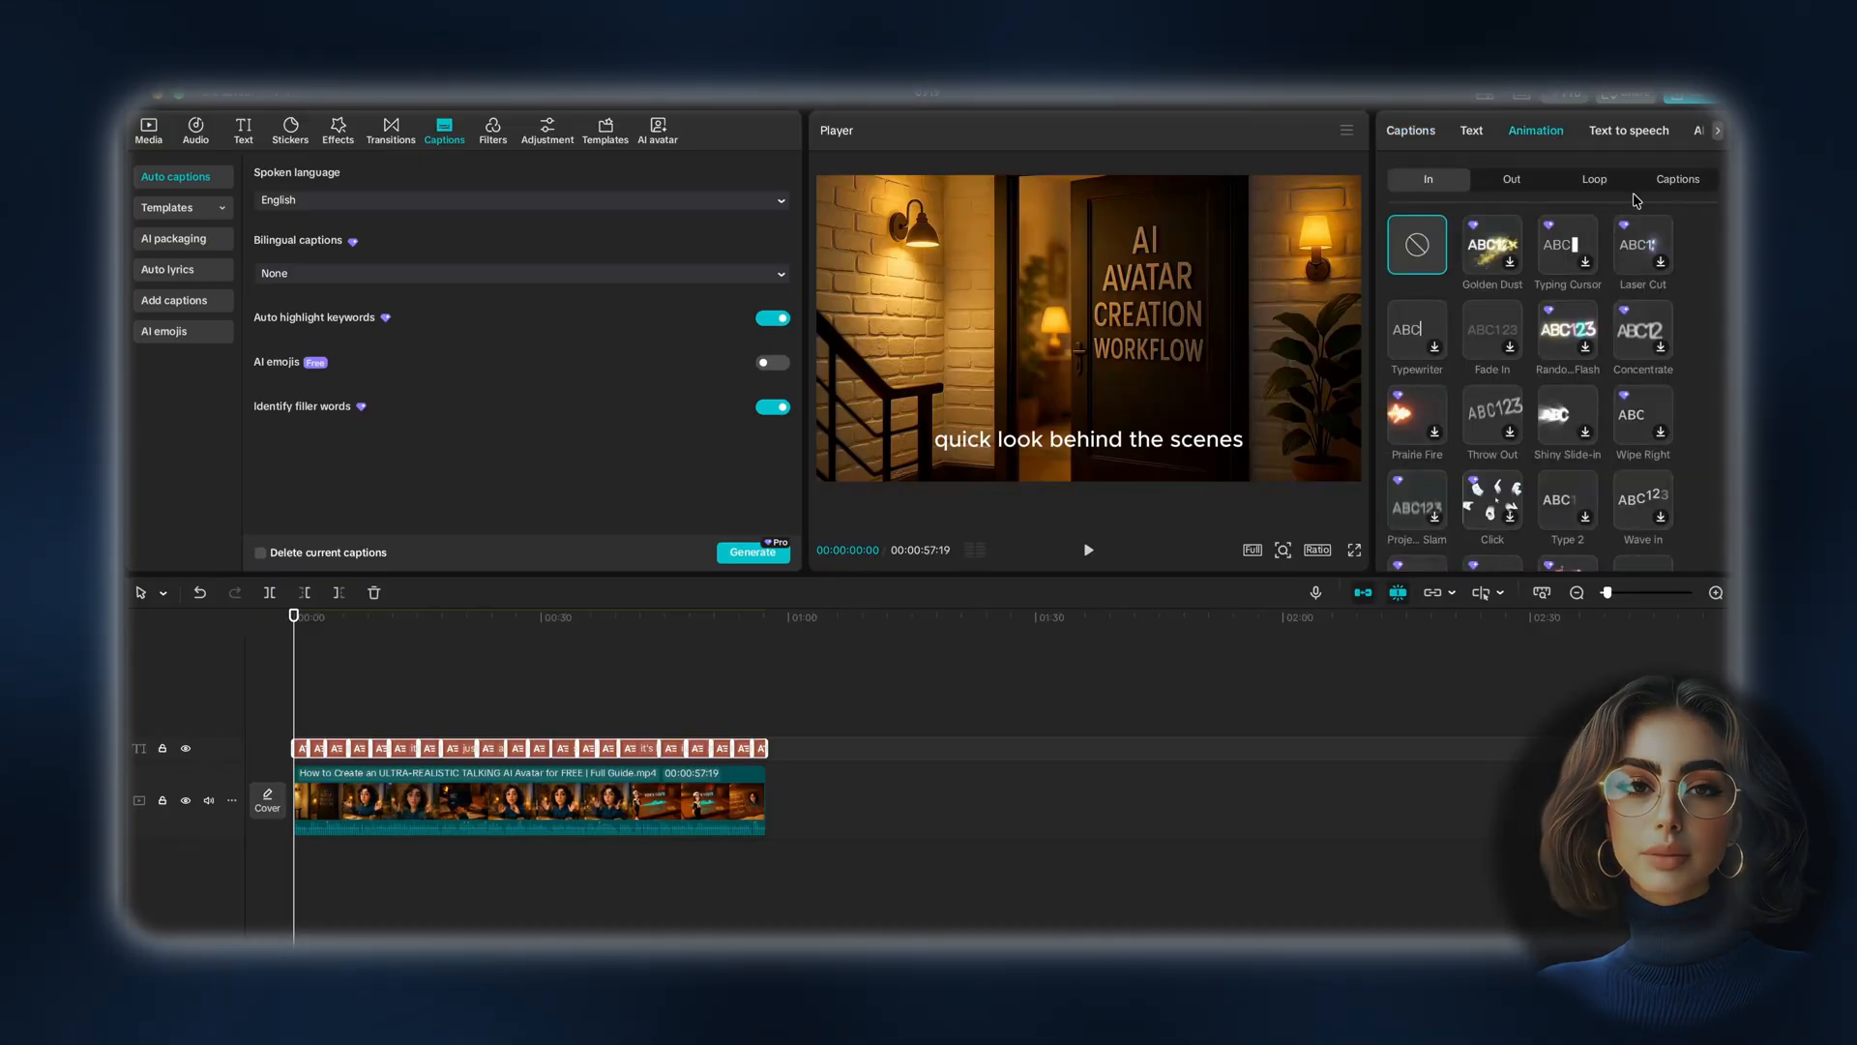
pyautogui.click(1677, 178)
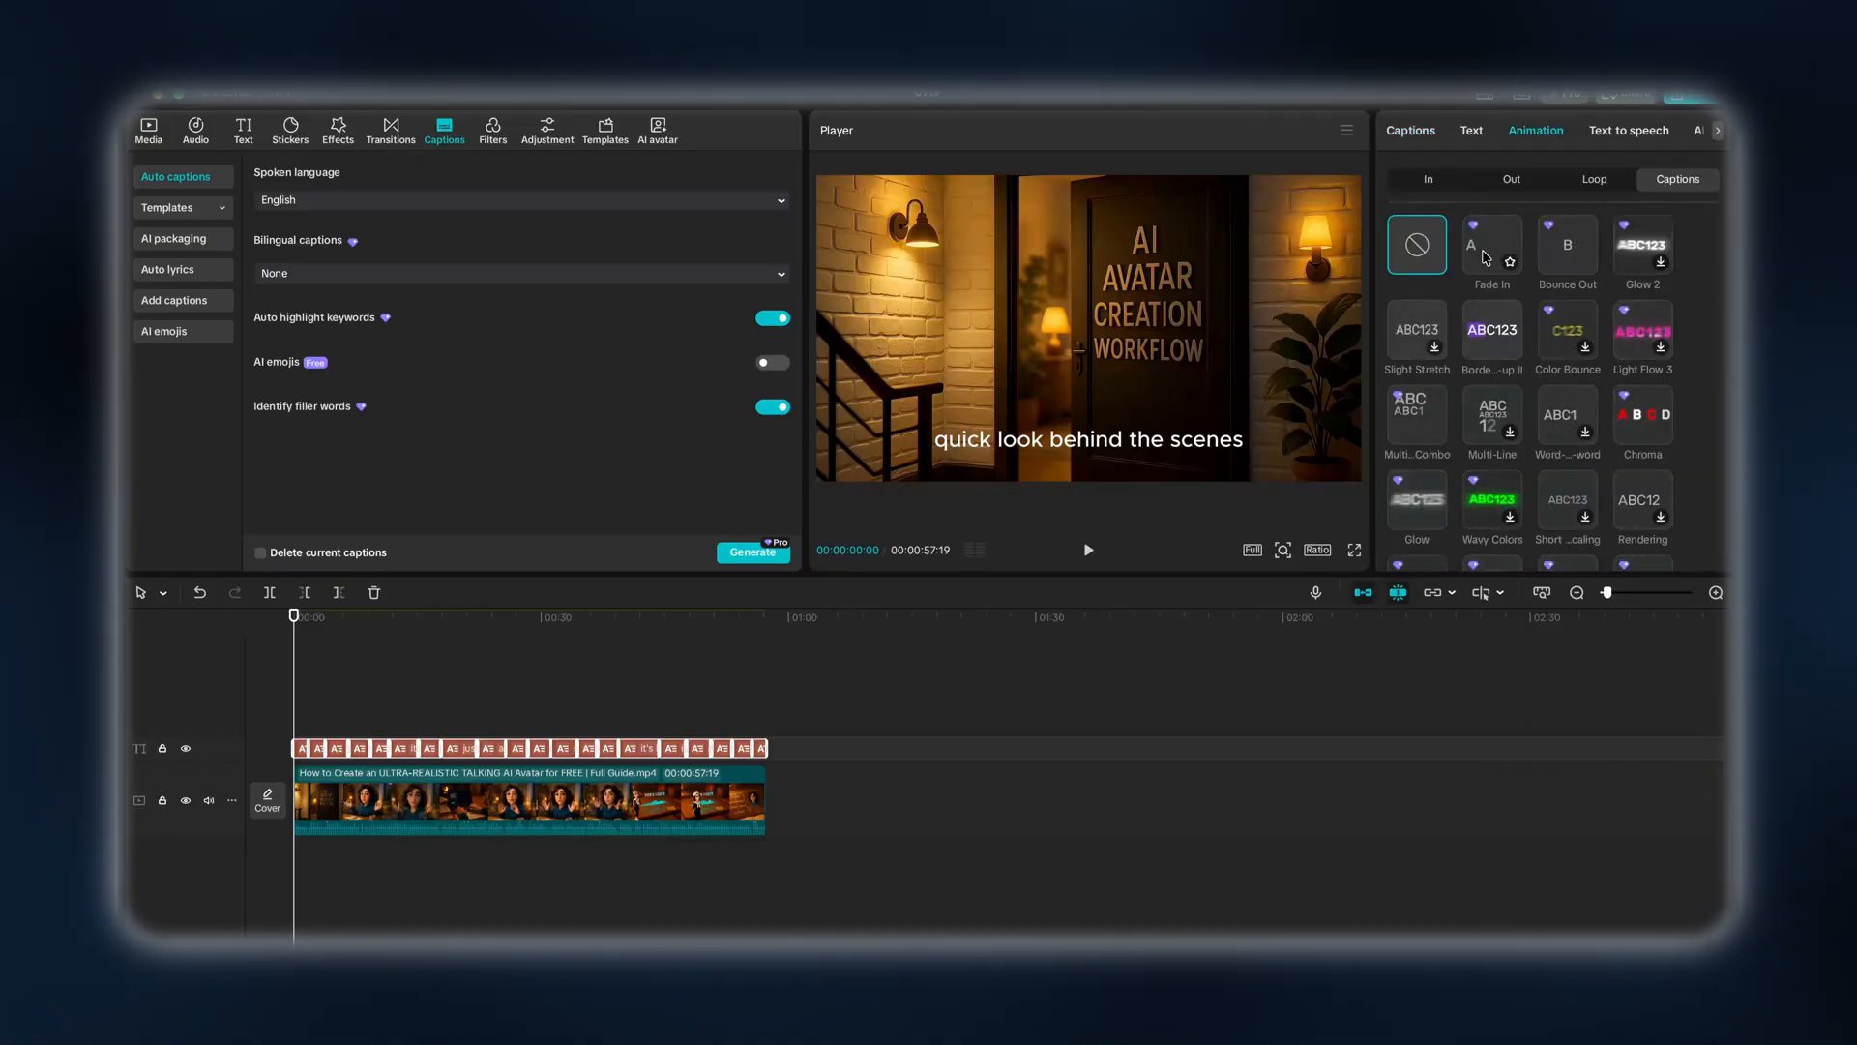
pyautogui.click(1491, 244)
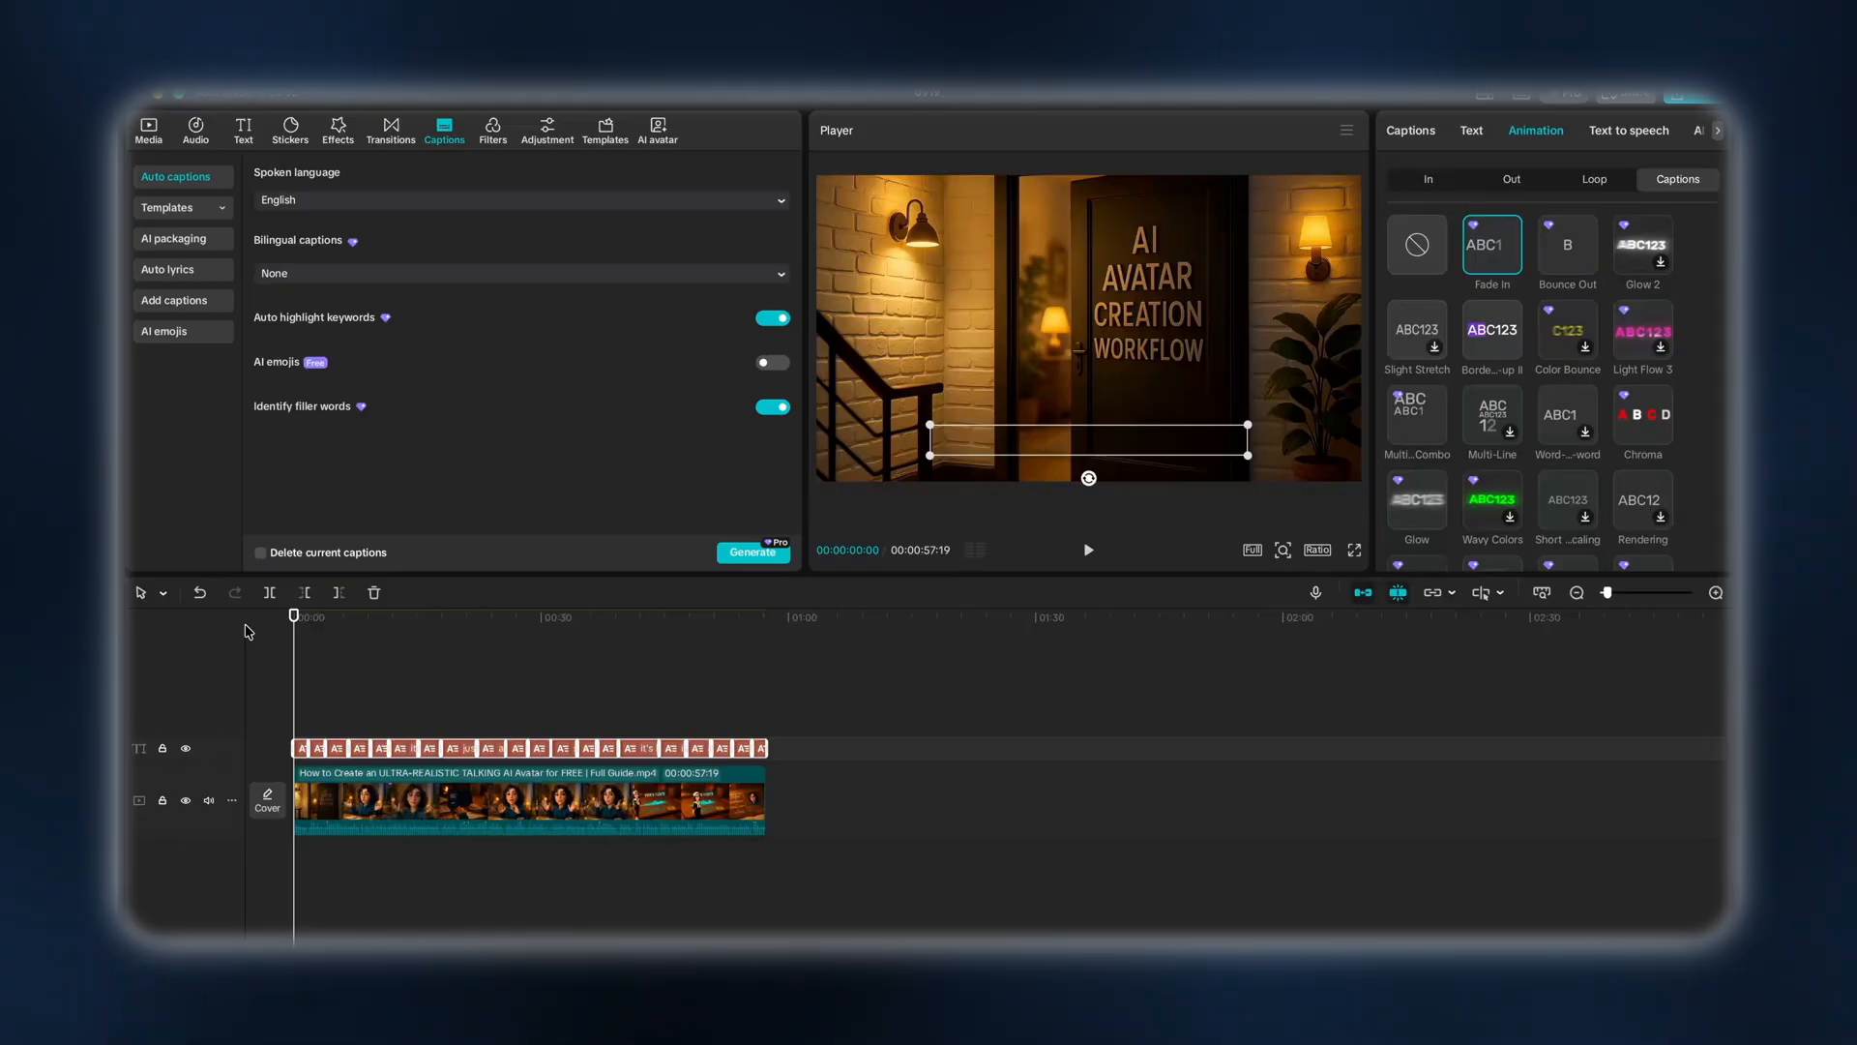
# Play back a short preview of the captioned video in the player, then stop it
pyautogui.click(1085, 548)
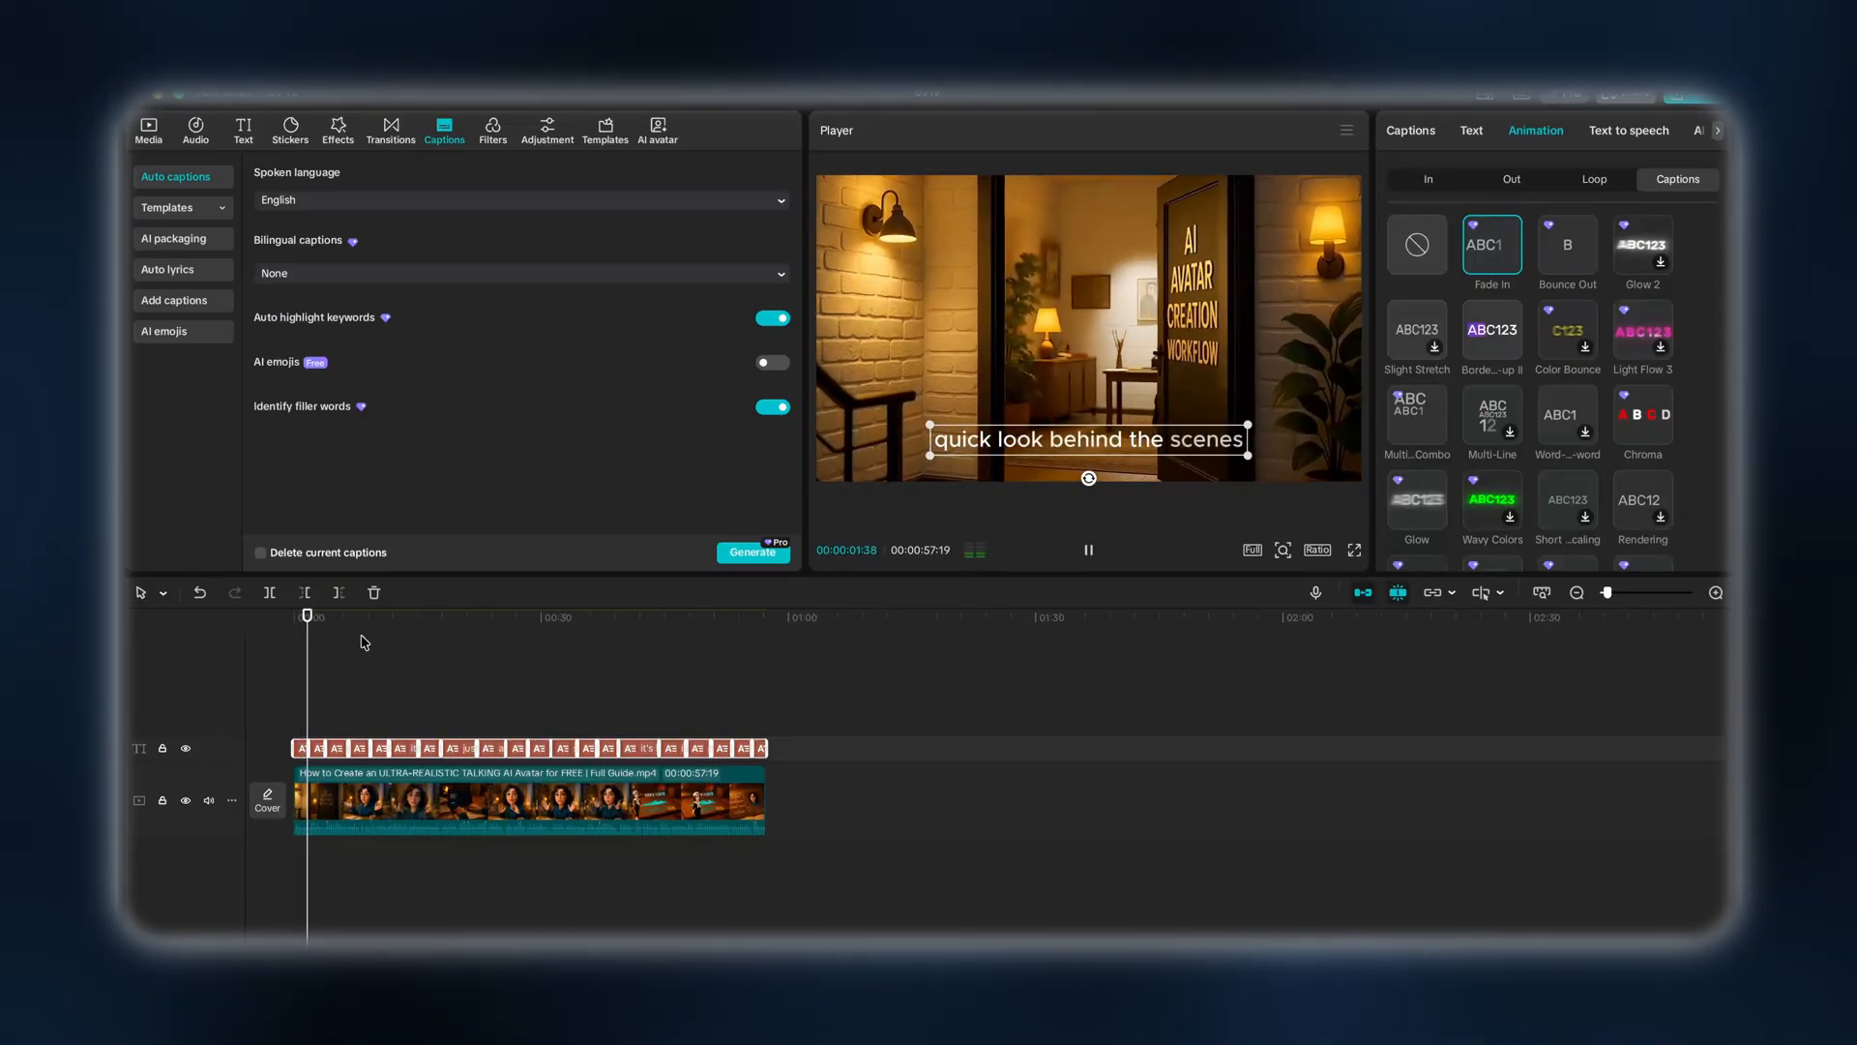
pyautogui.click(1086, 547)
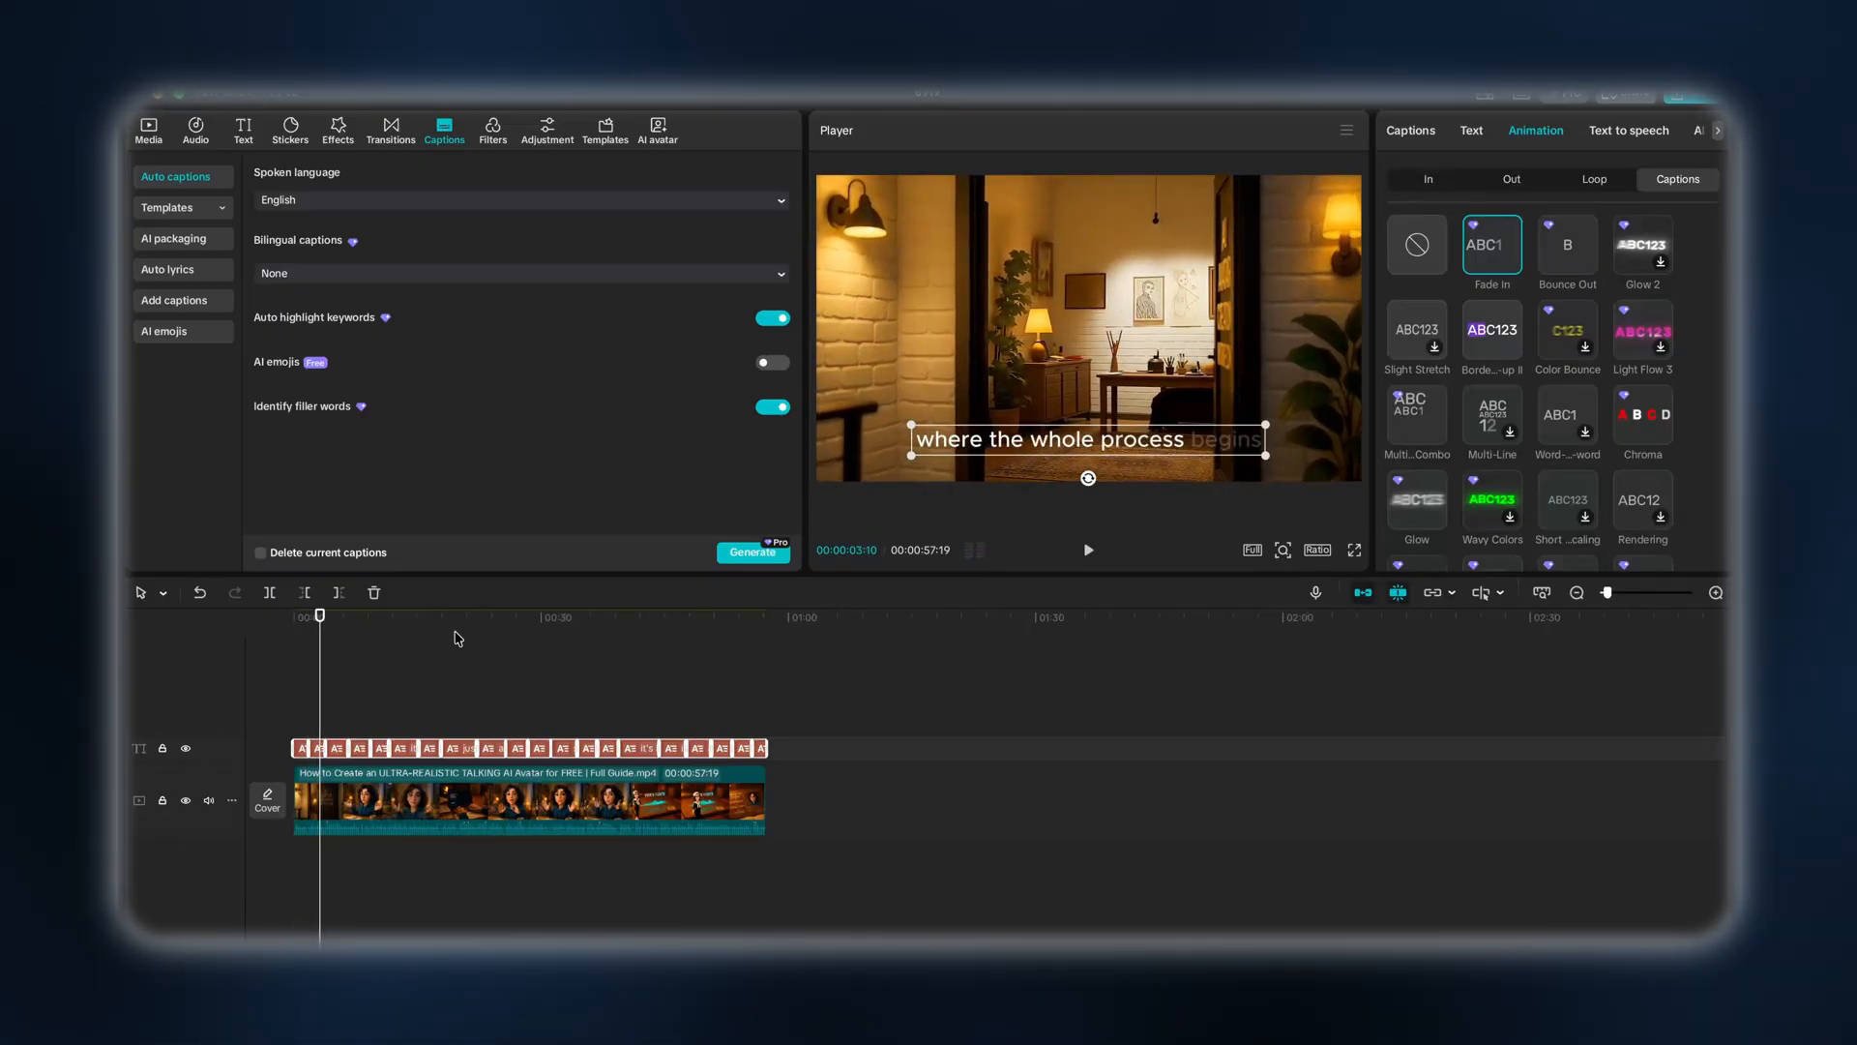
pyautogui.click(753, 551)
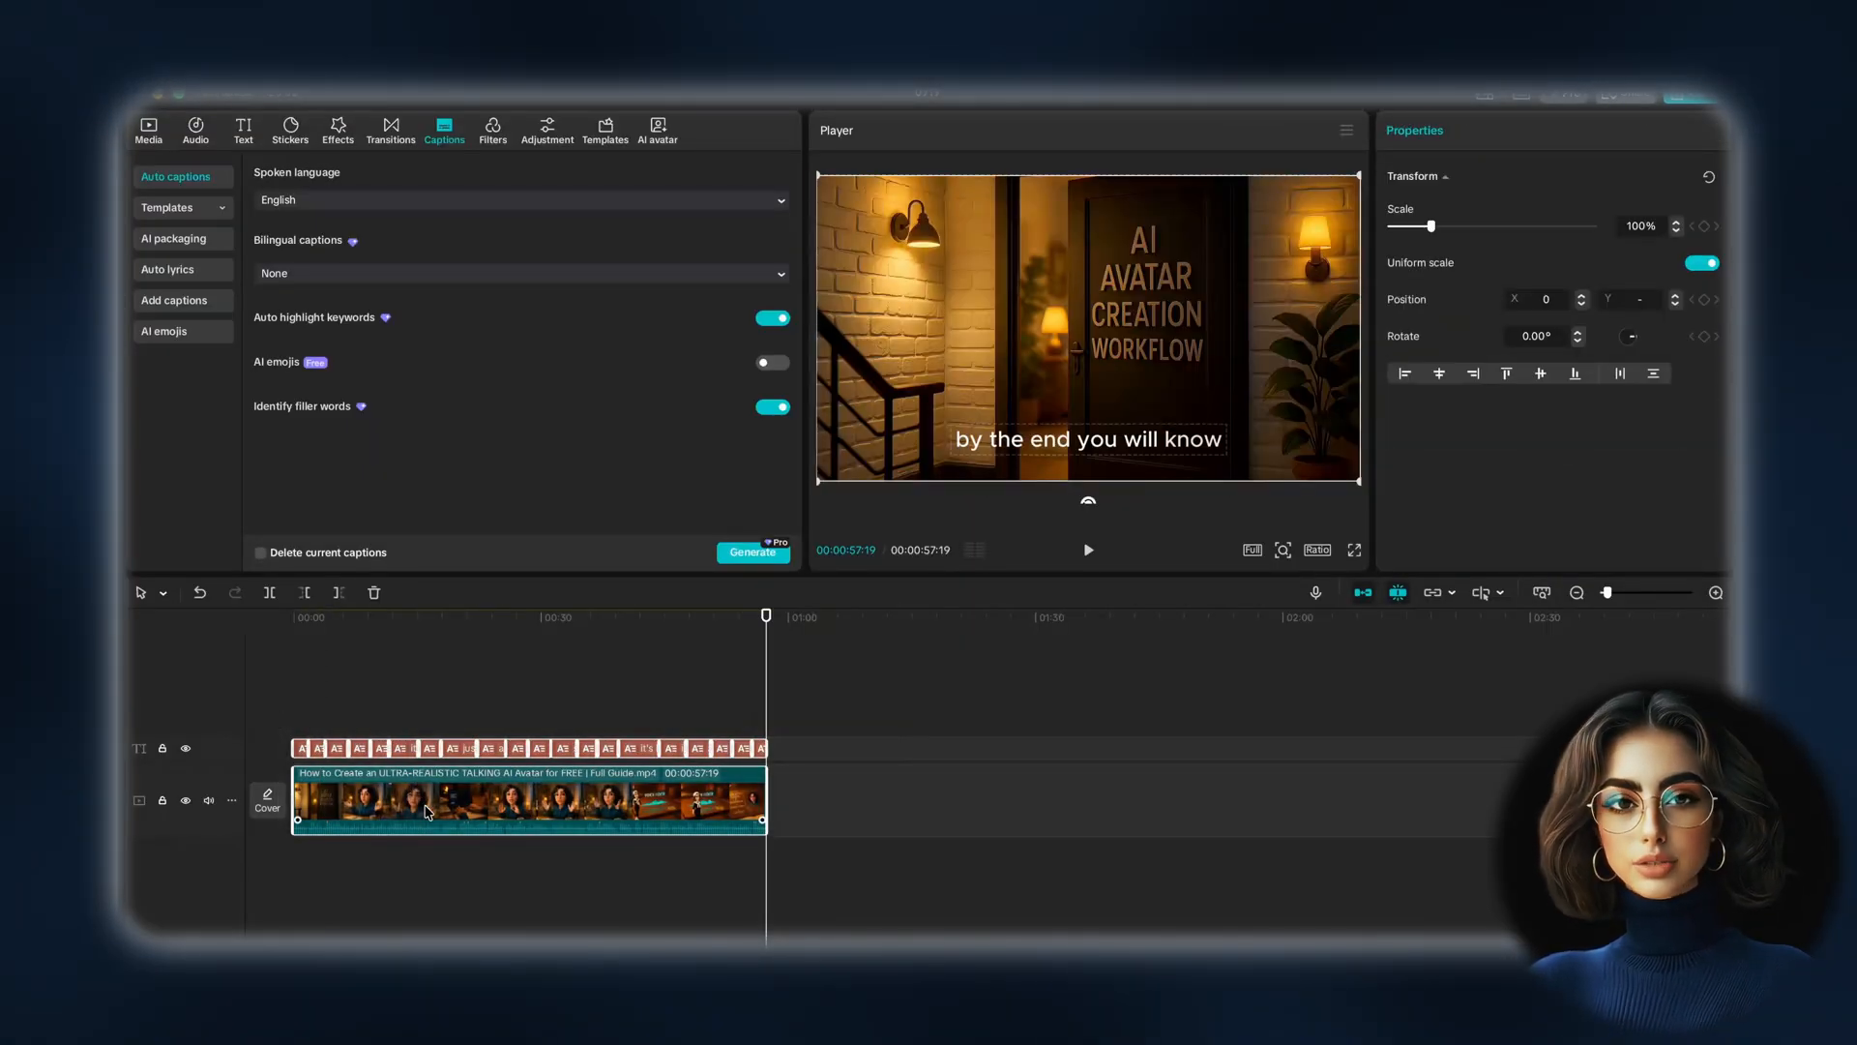
# Merge the clip and captions into a compound clip and start pre-processing it
pyautogui.rightClick(426, 810)
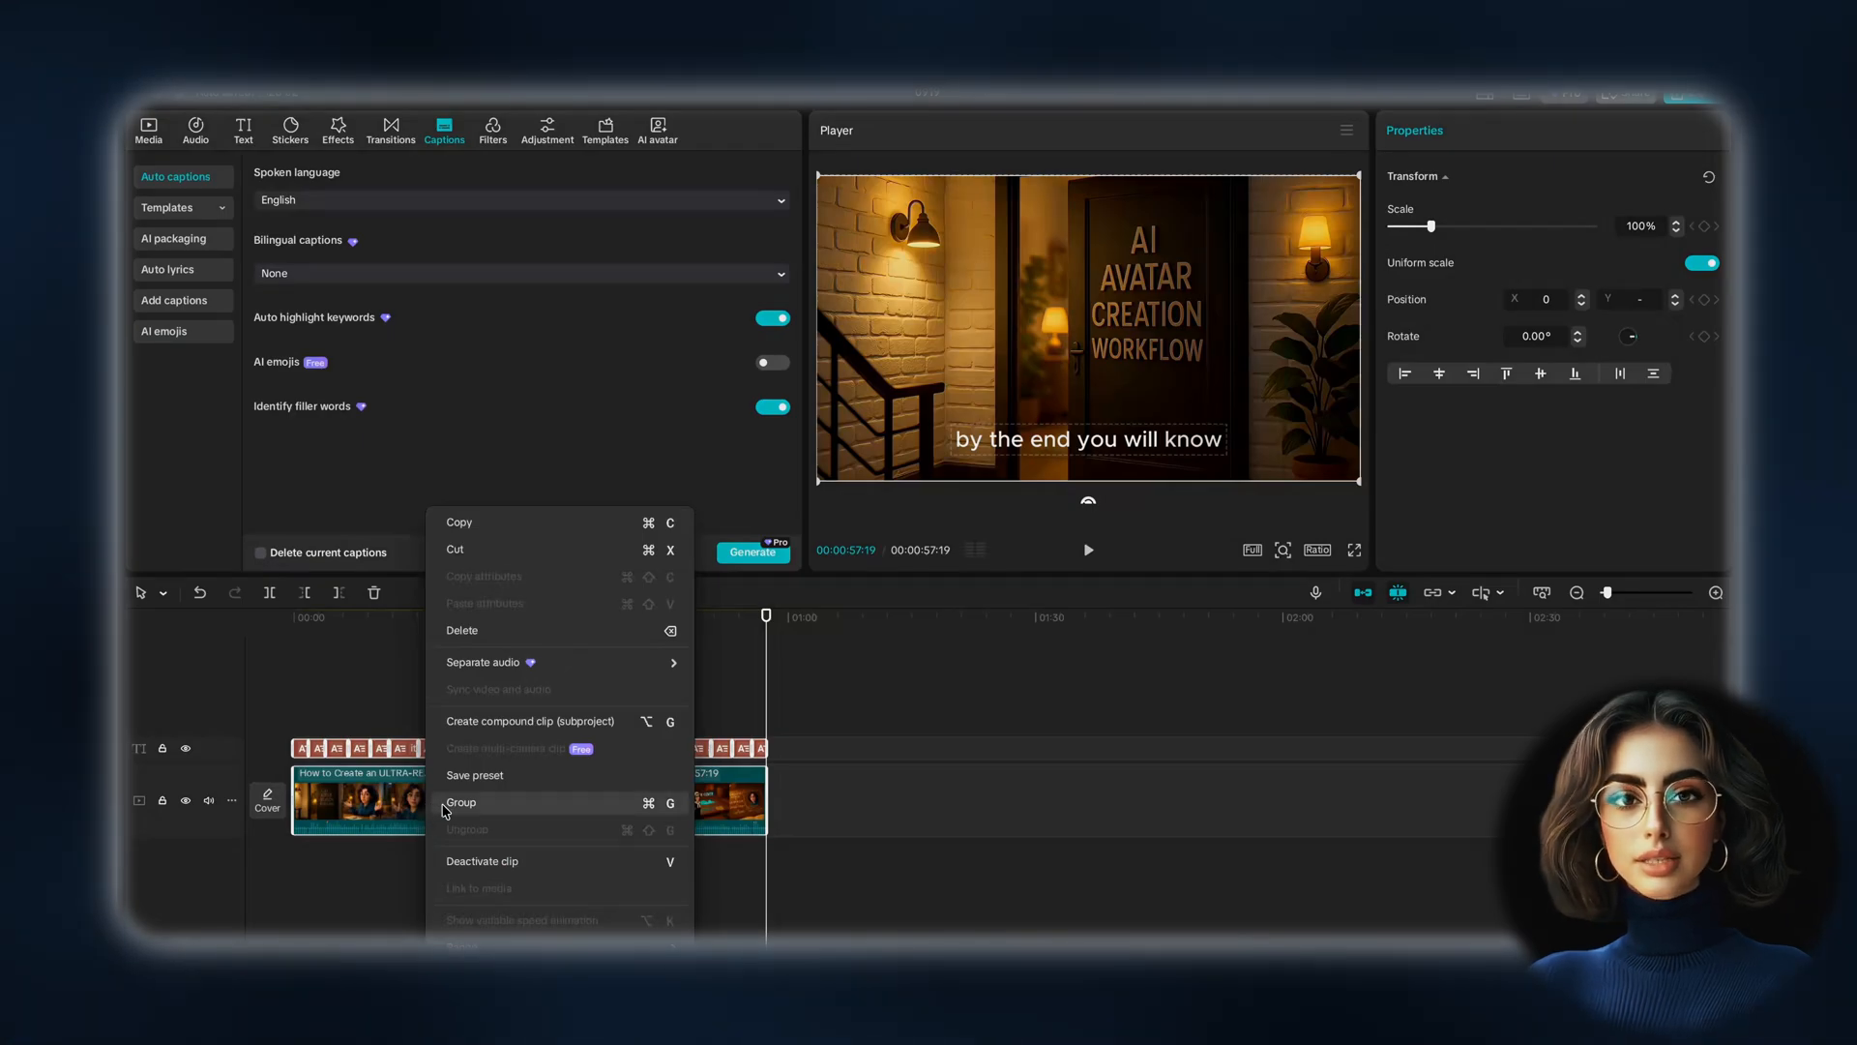
pyautogui.moveTo(513, 726)
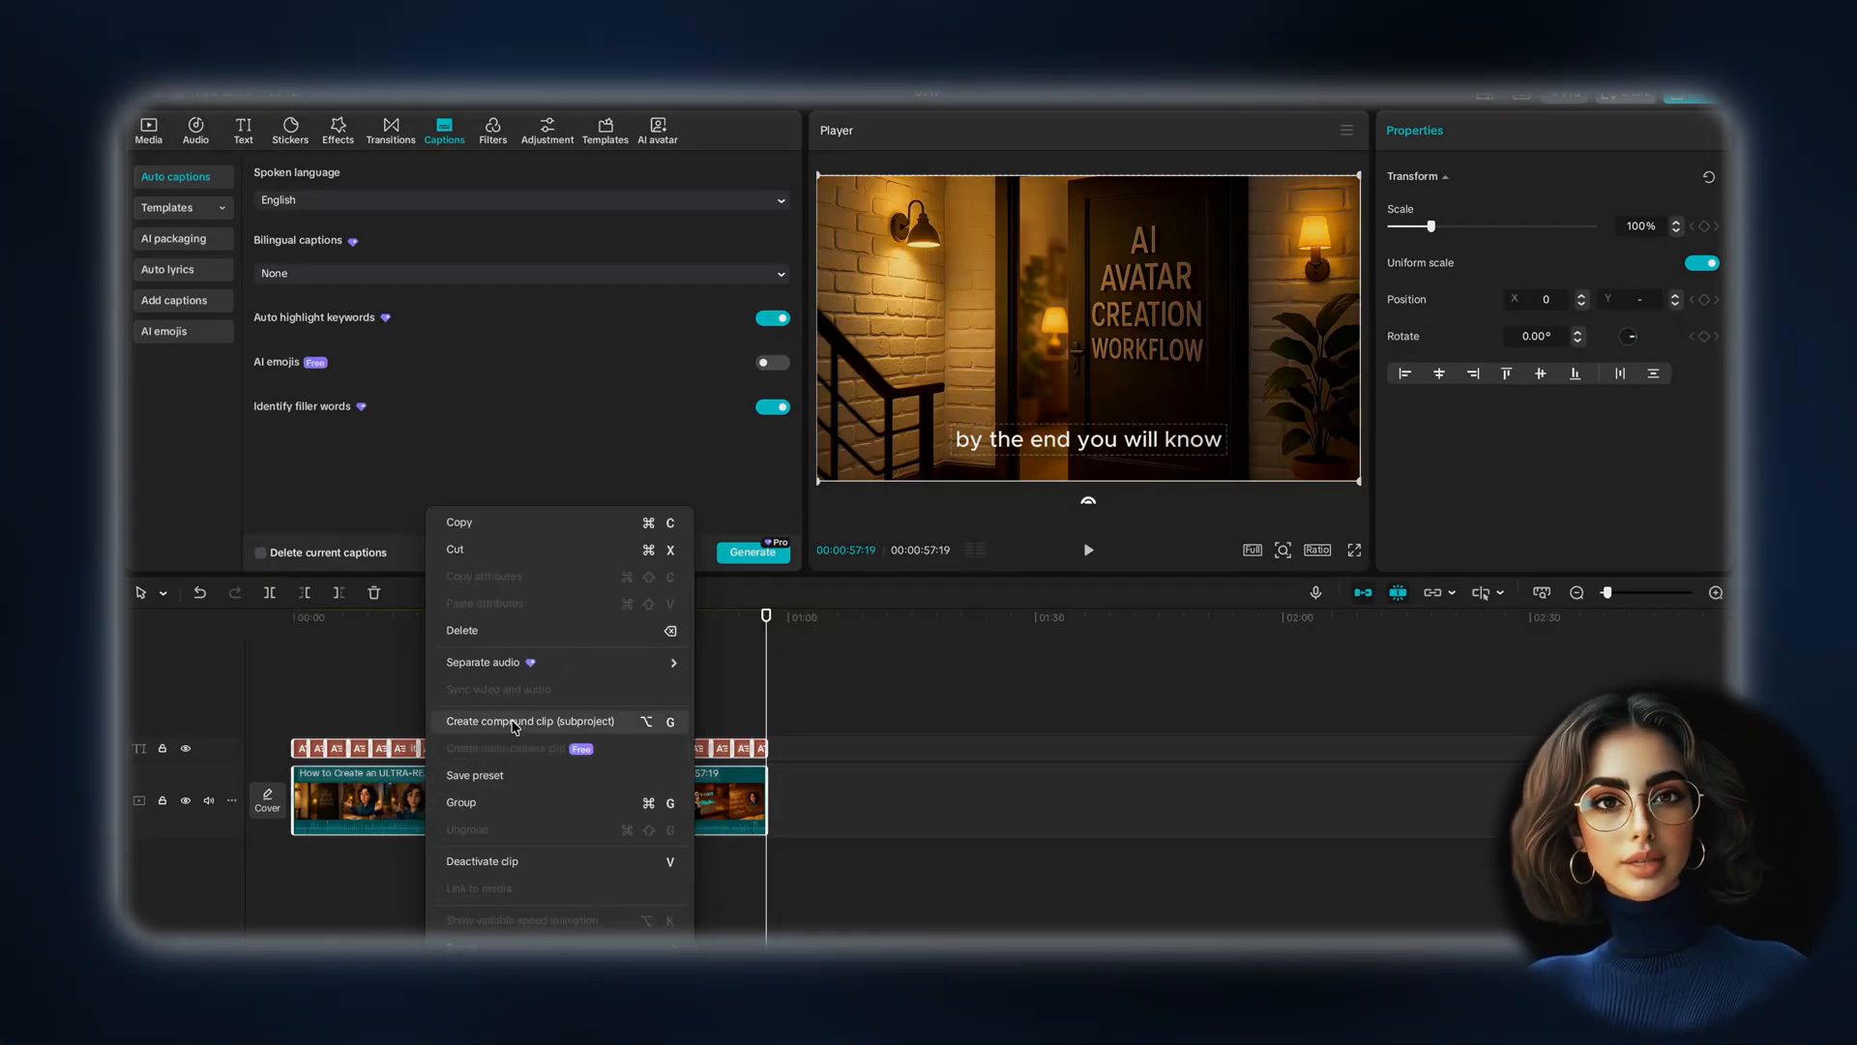
pyautogui.click(530, 722)
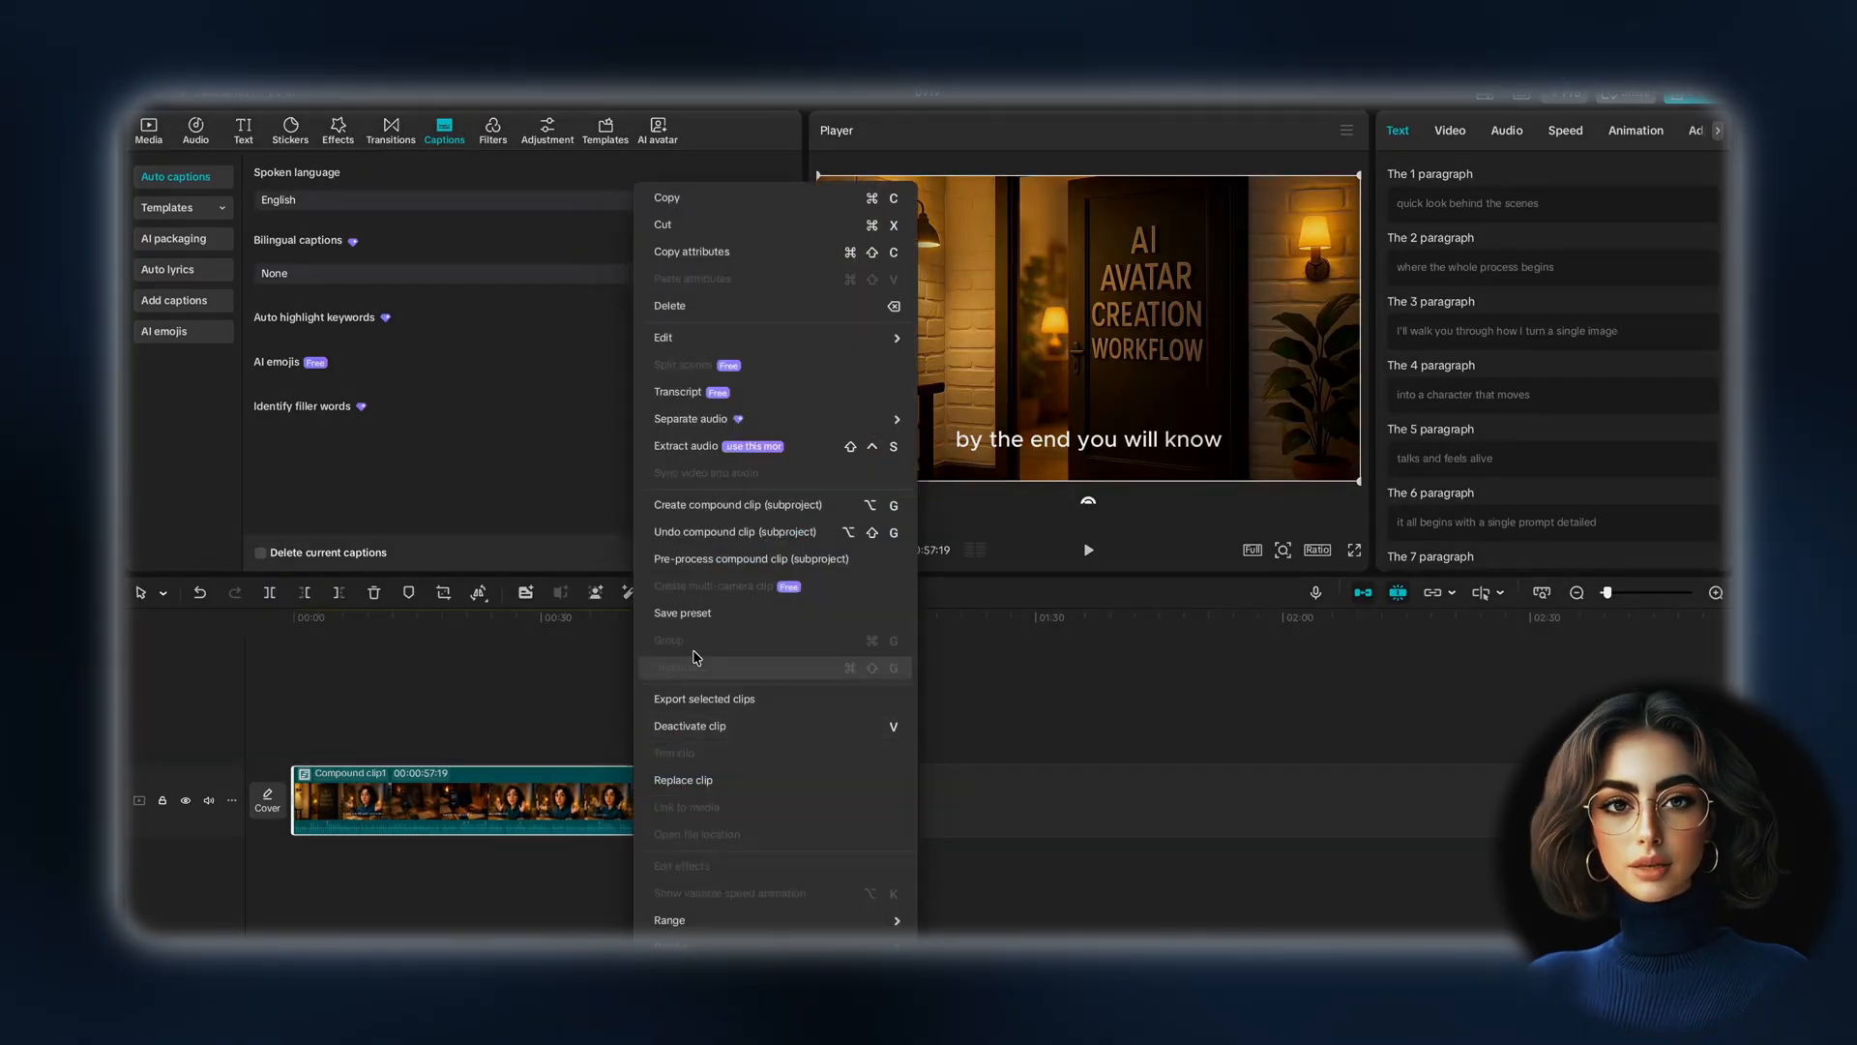
pyautogui.click(751, 557)
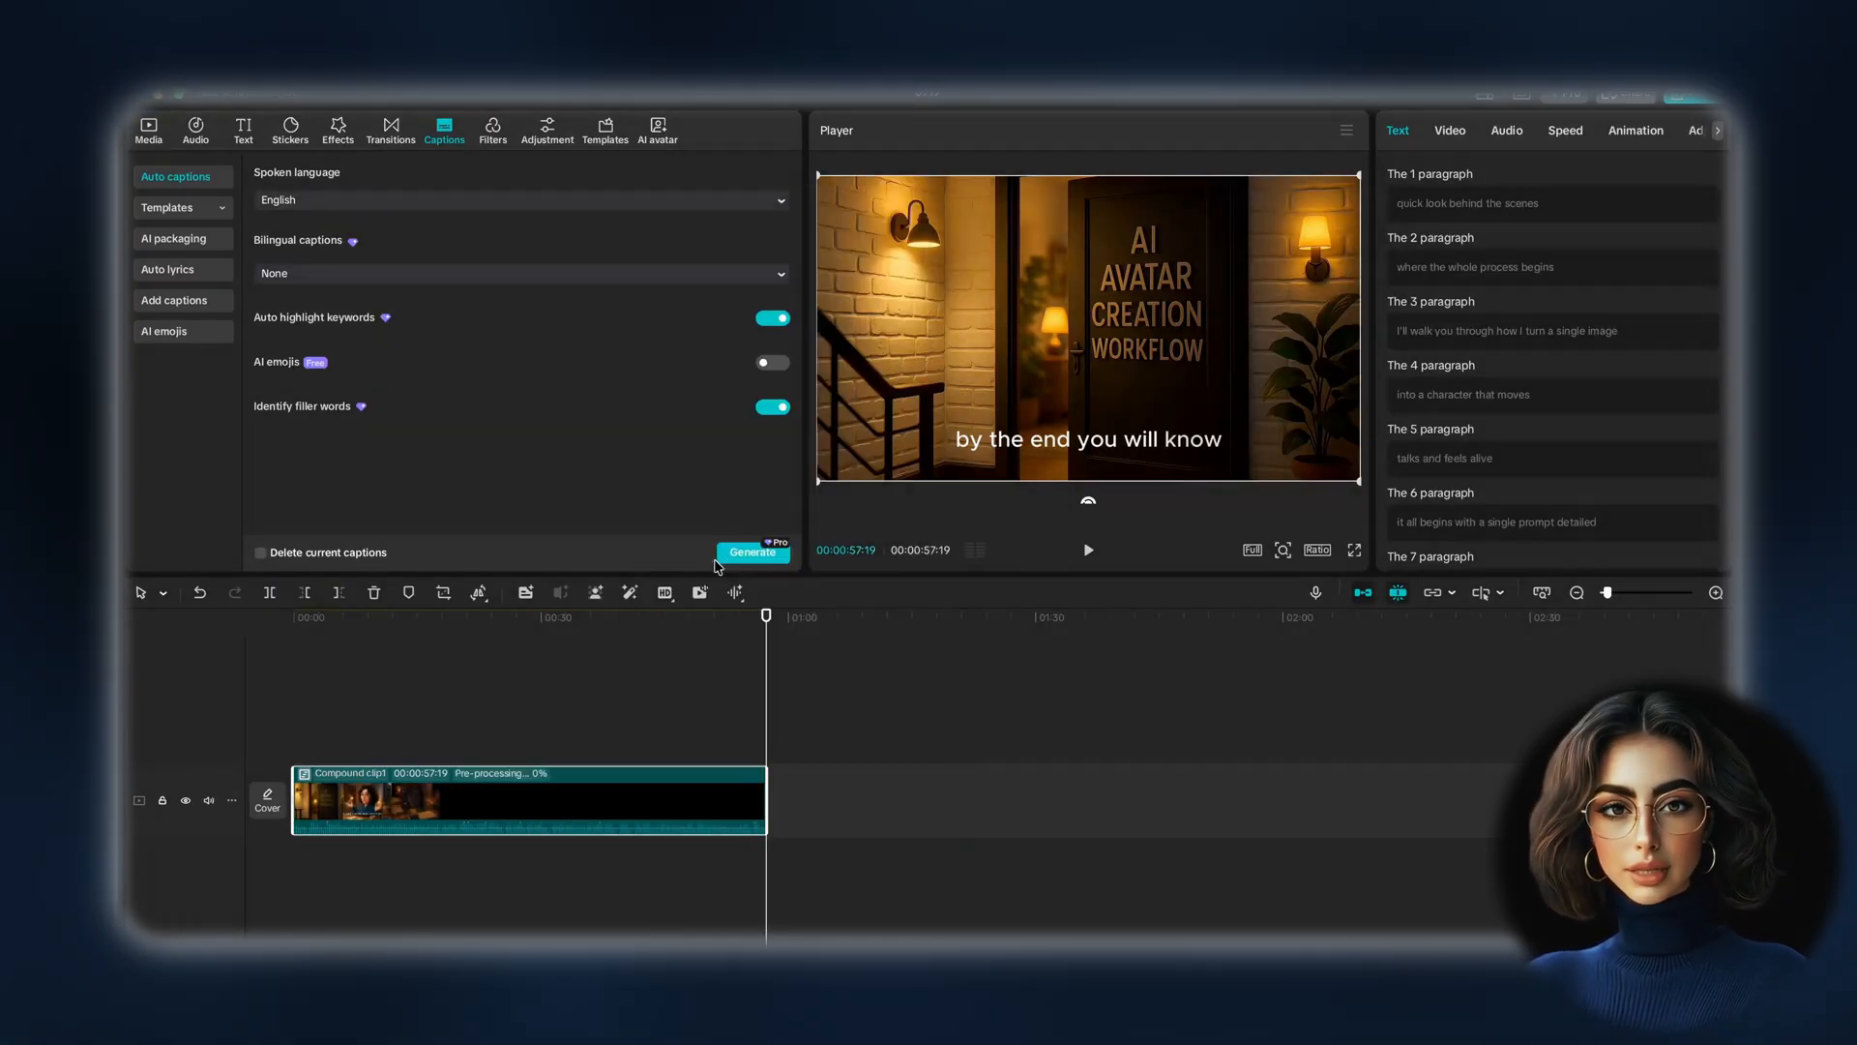
pyautogui.click(753, 552)
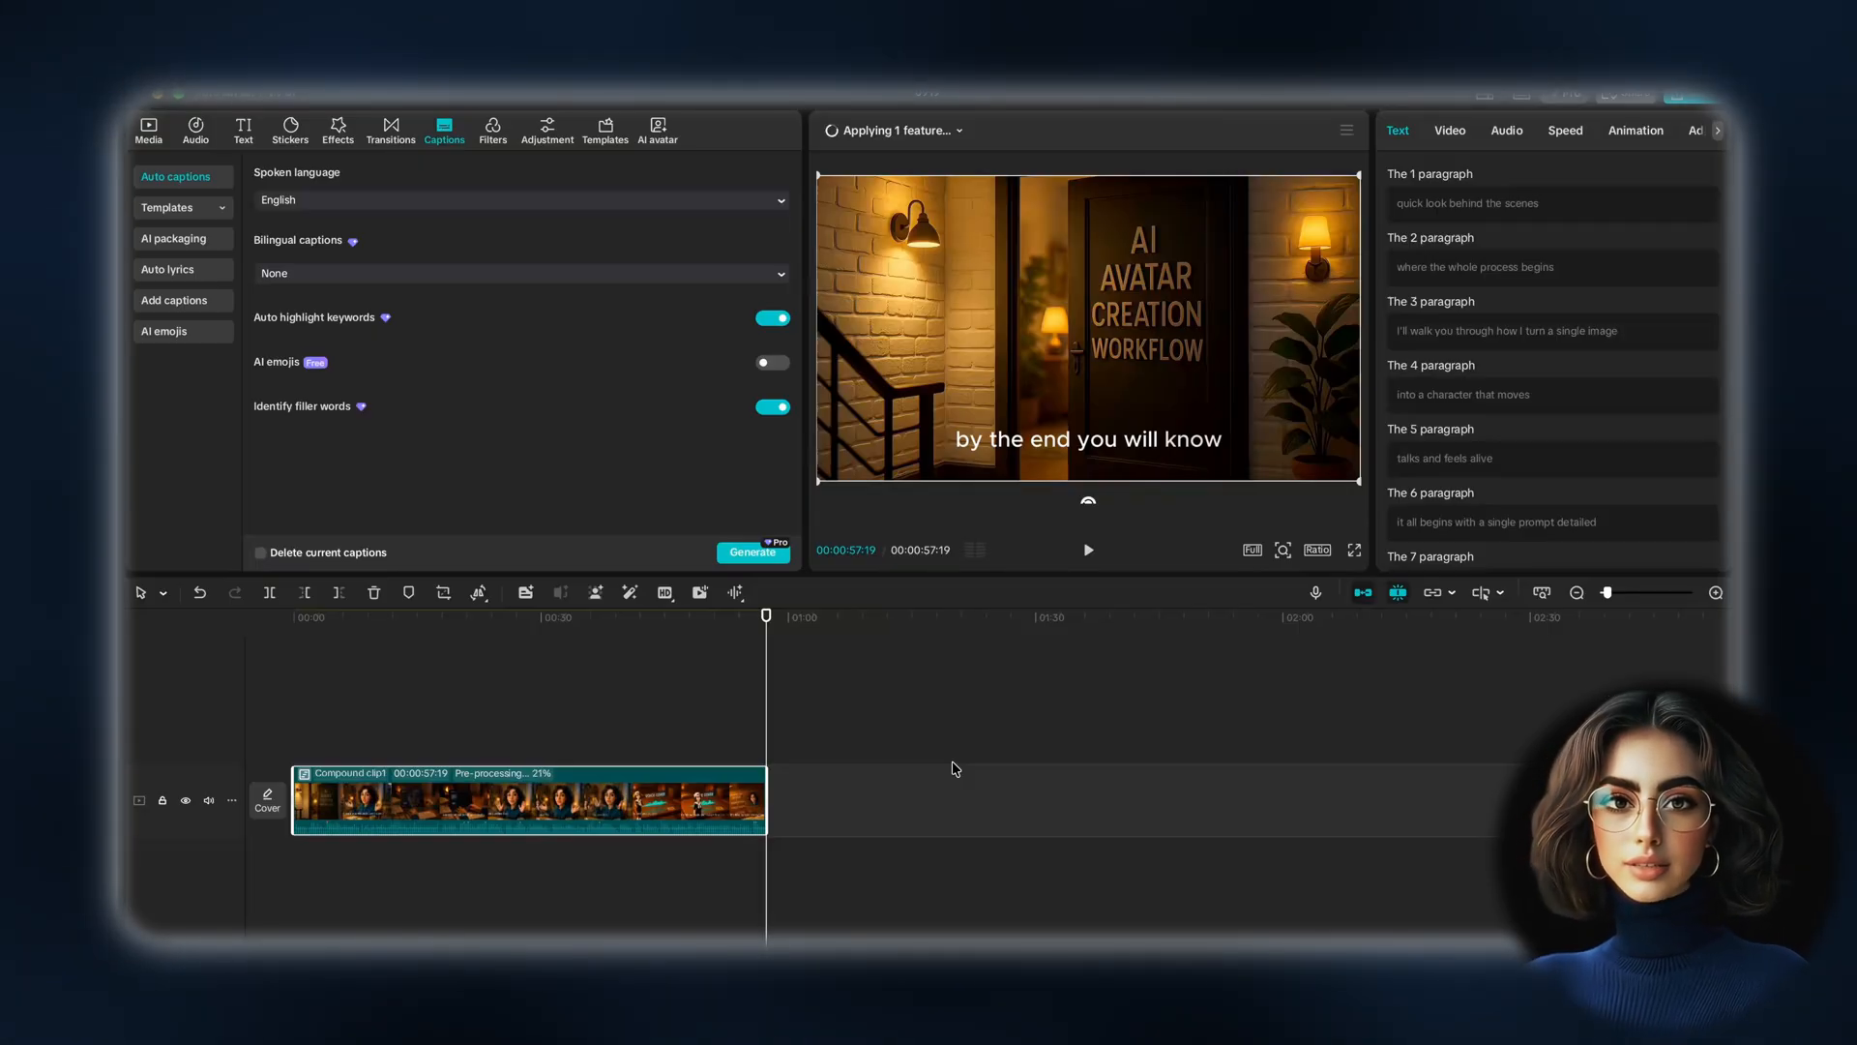
pyautogui.moveTo(896, 760)
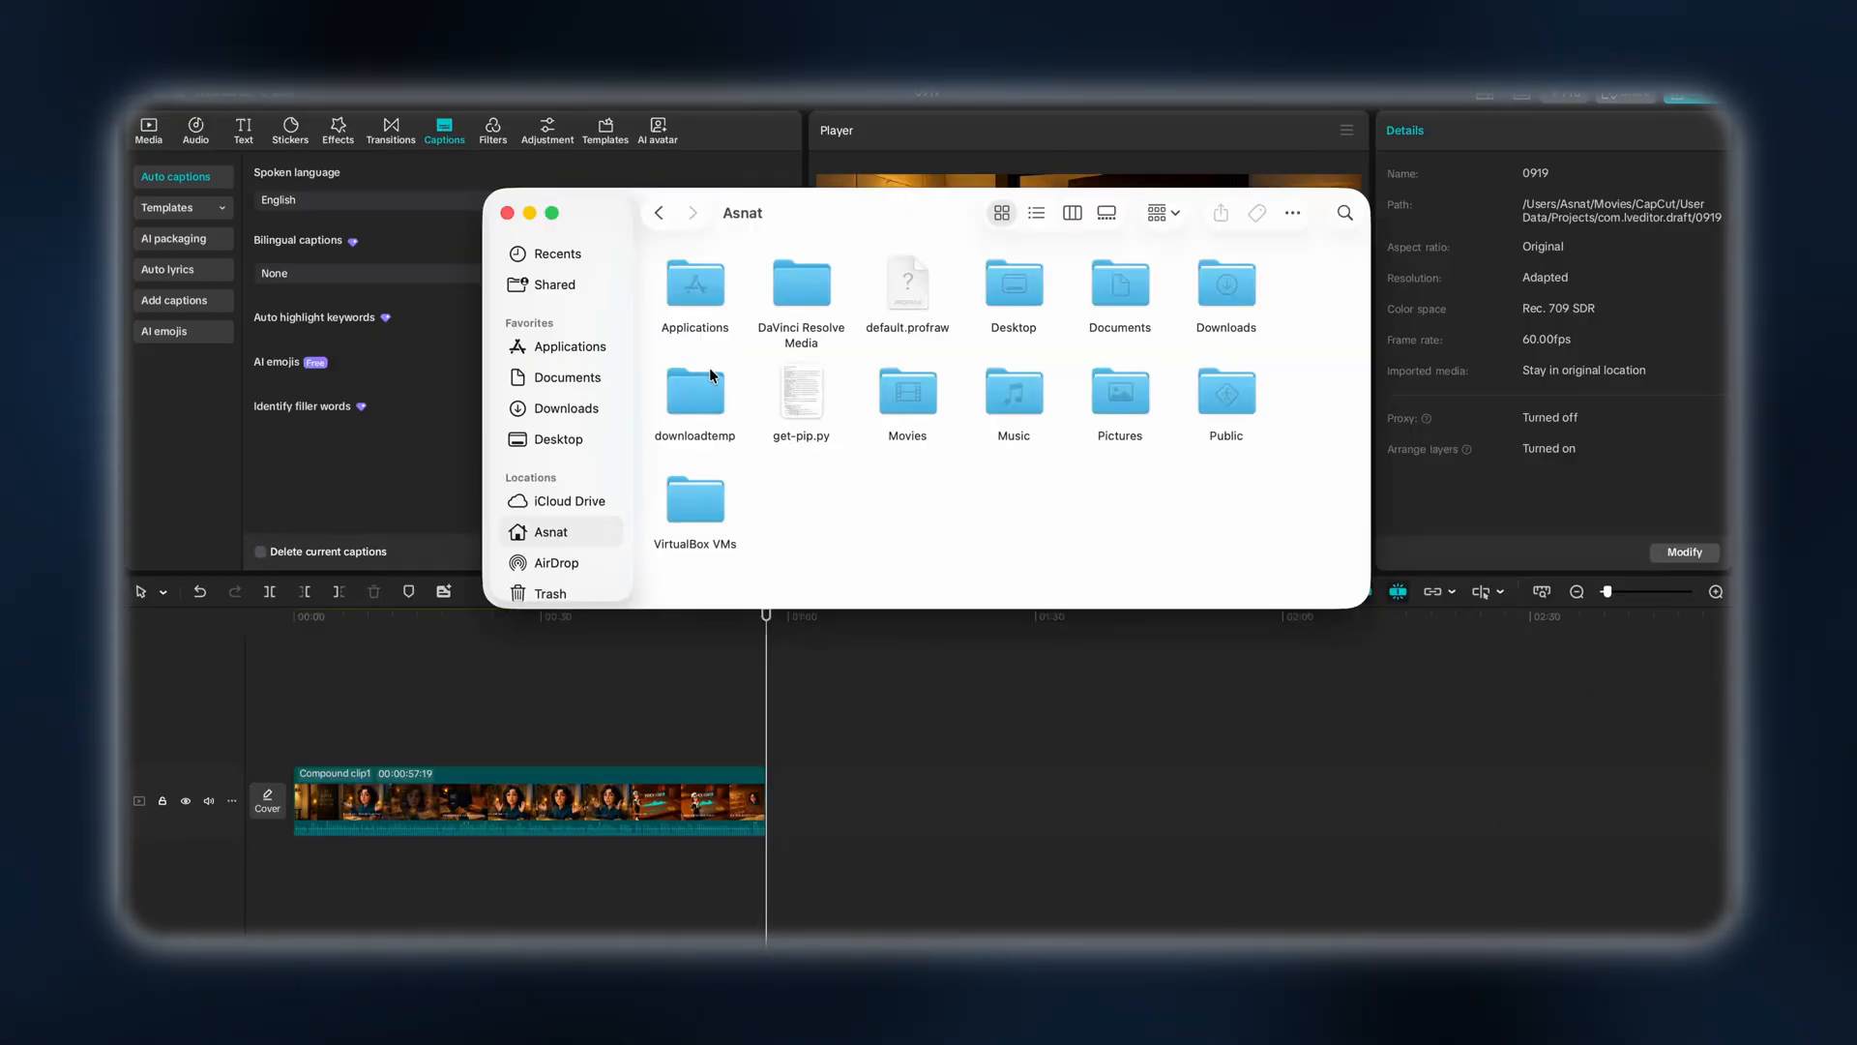
pyautogui.moveTo(948, 372)
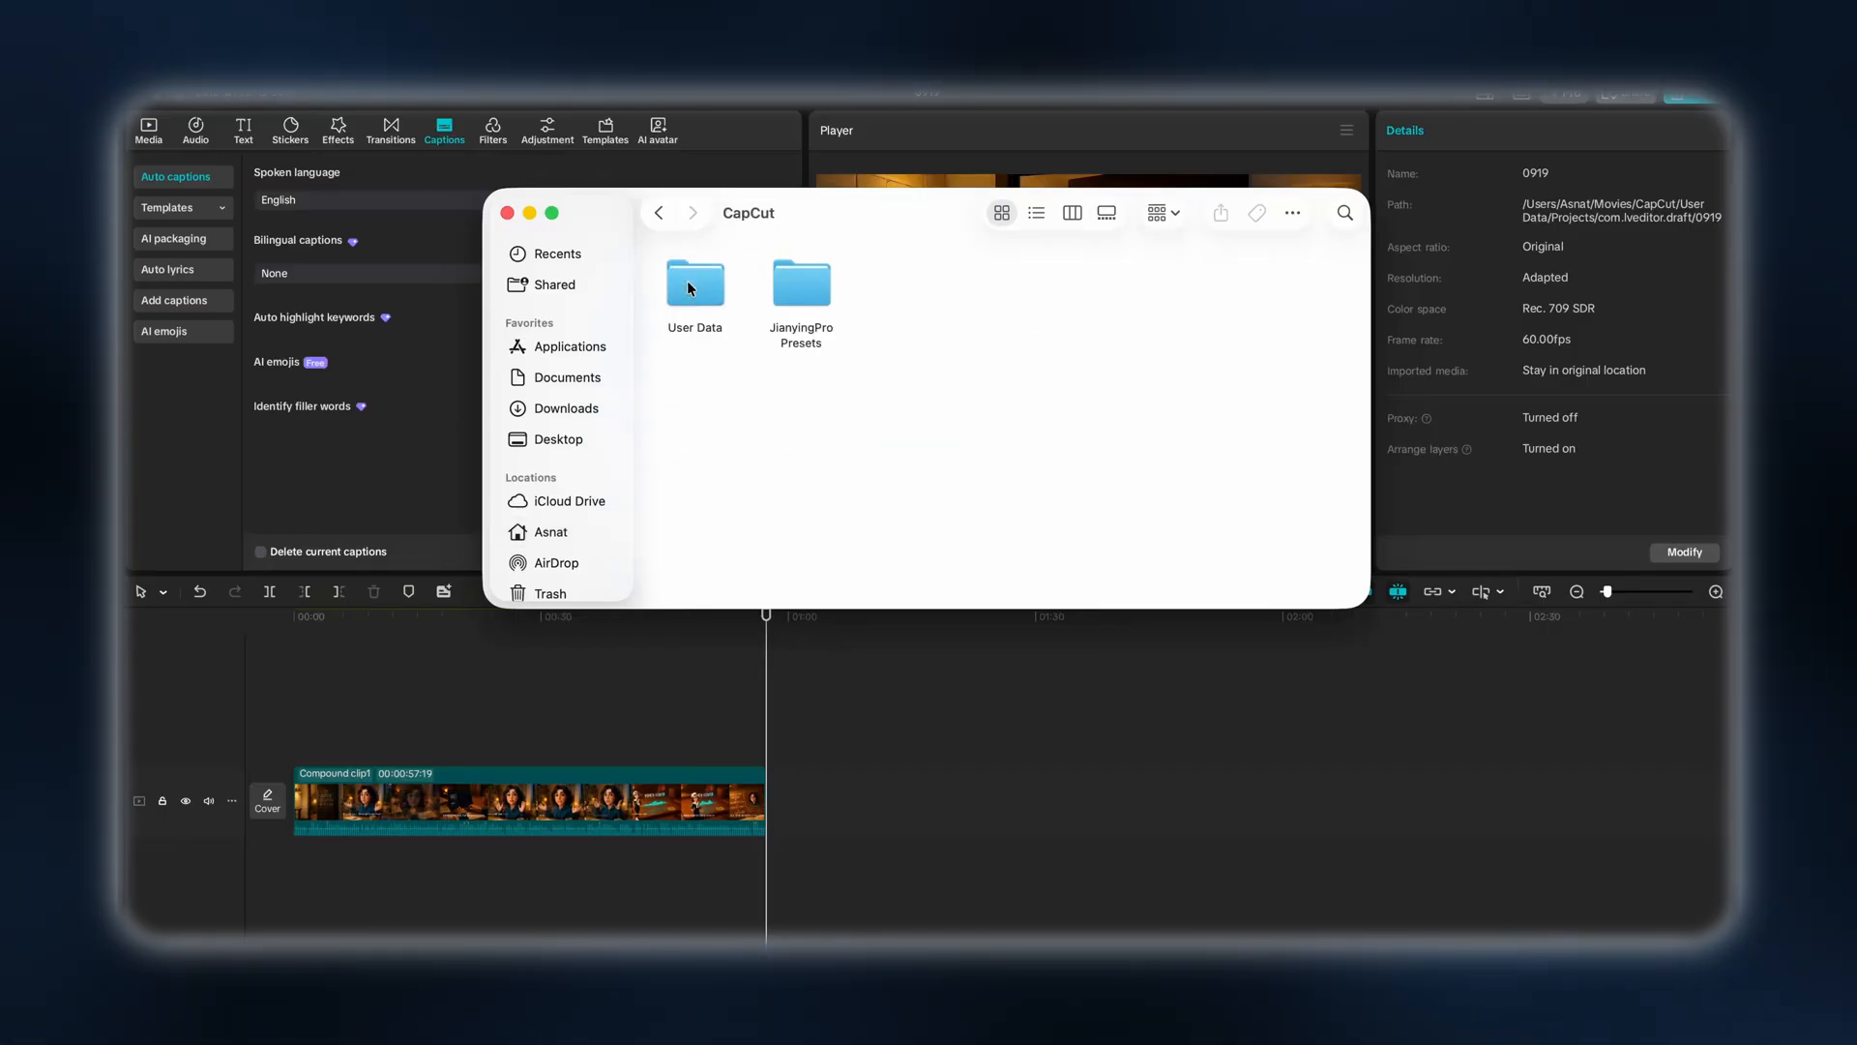
# Navigate into User Data > com.lveditor.draft and sort the folders by Date Added
pyautogui.doubleClick(695, 285)
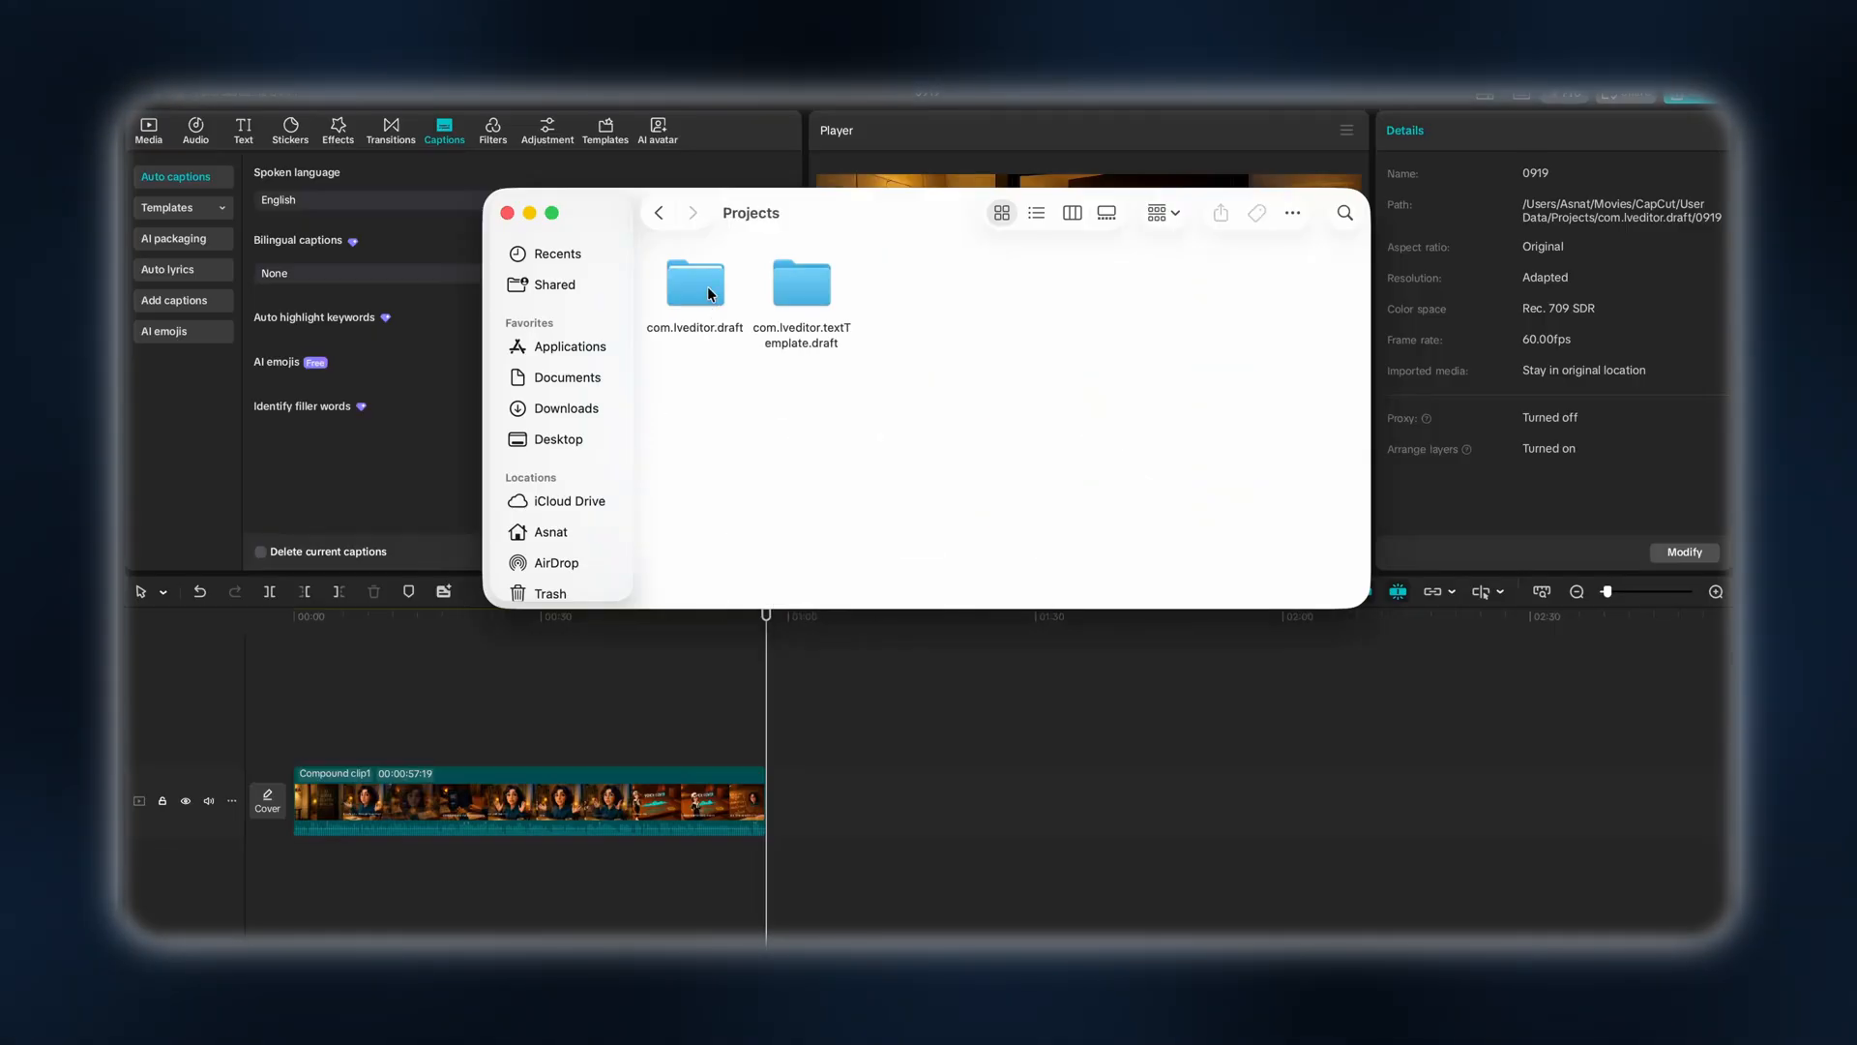
pyautogui.doubleClick(694, 284)
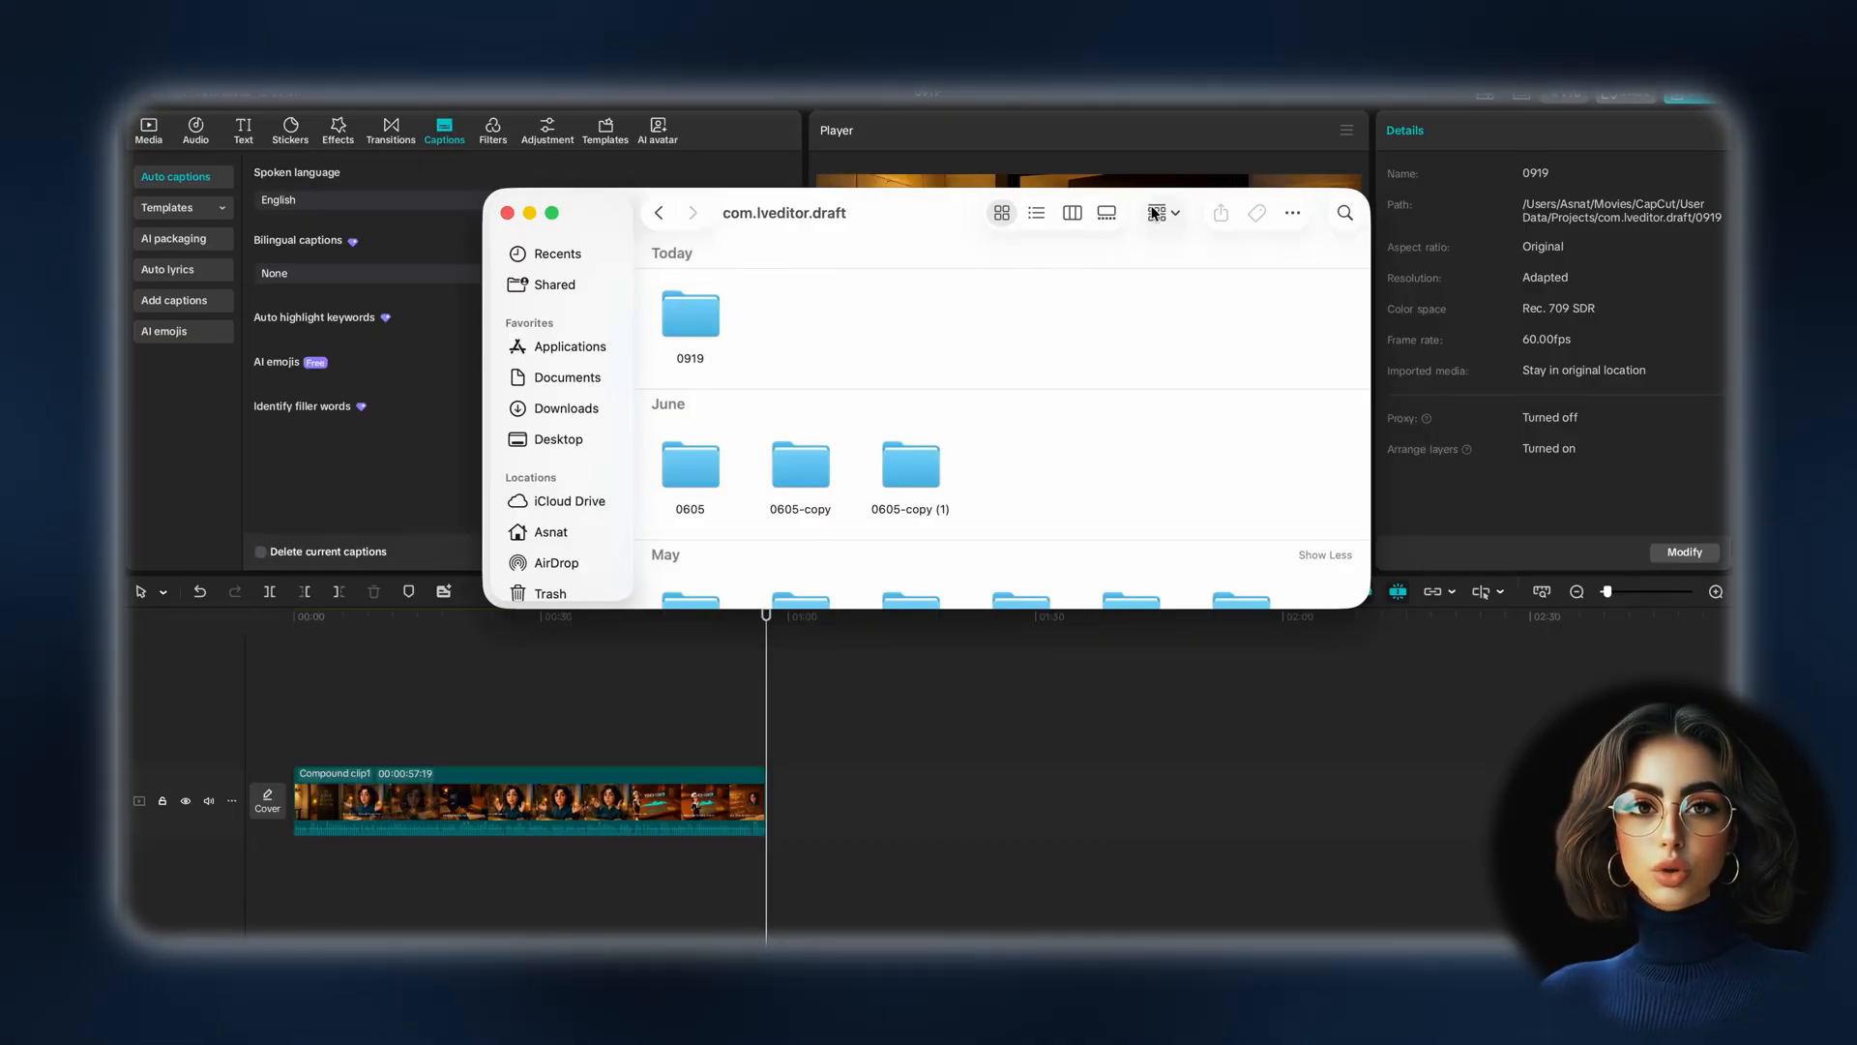
pyautogui.click(1162, 213)
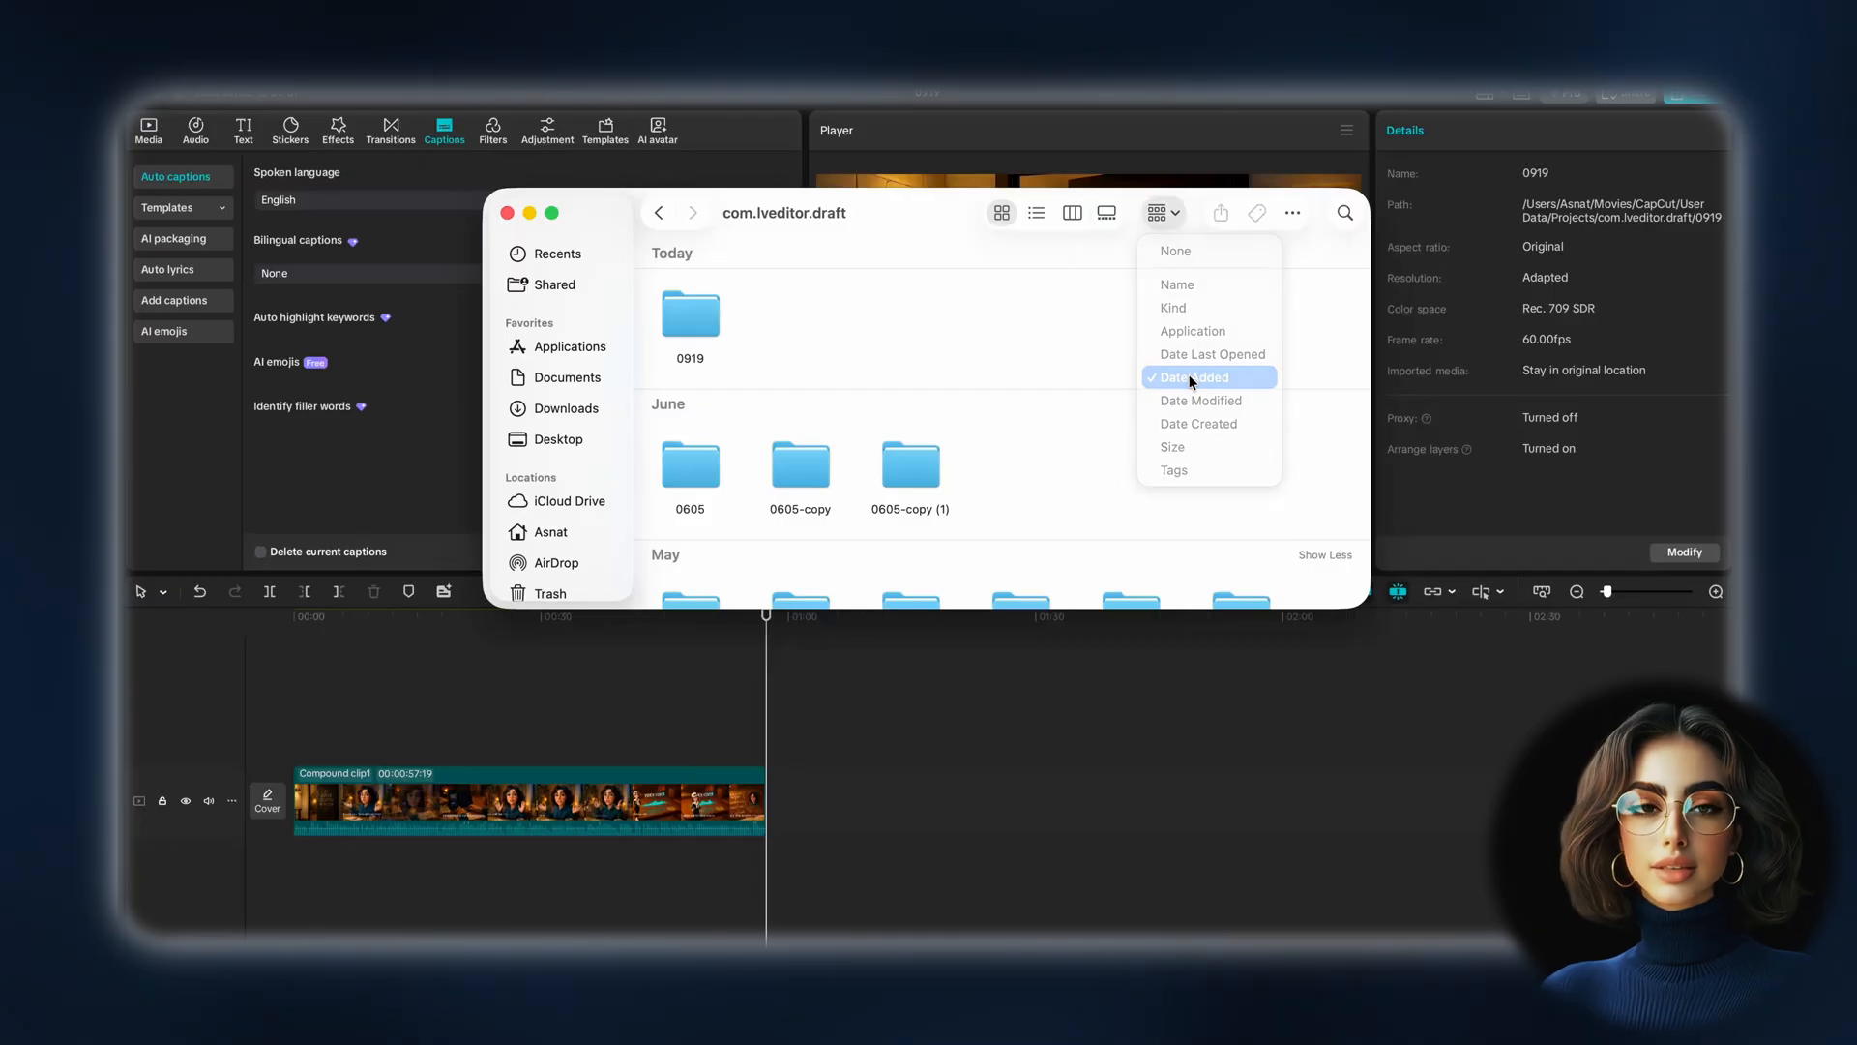
pyautogui.click(1190, 377)
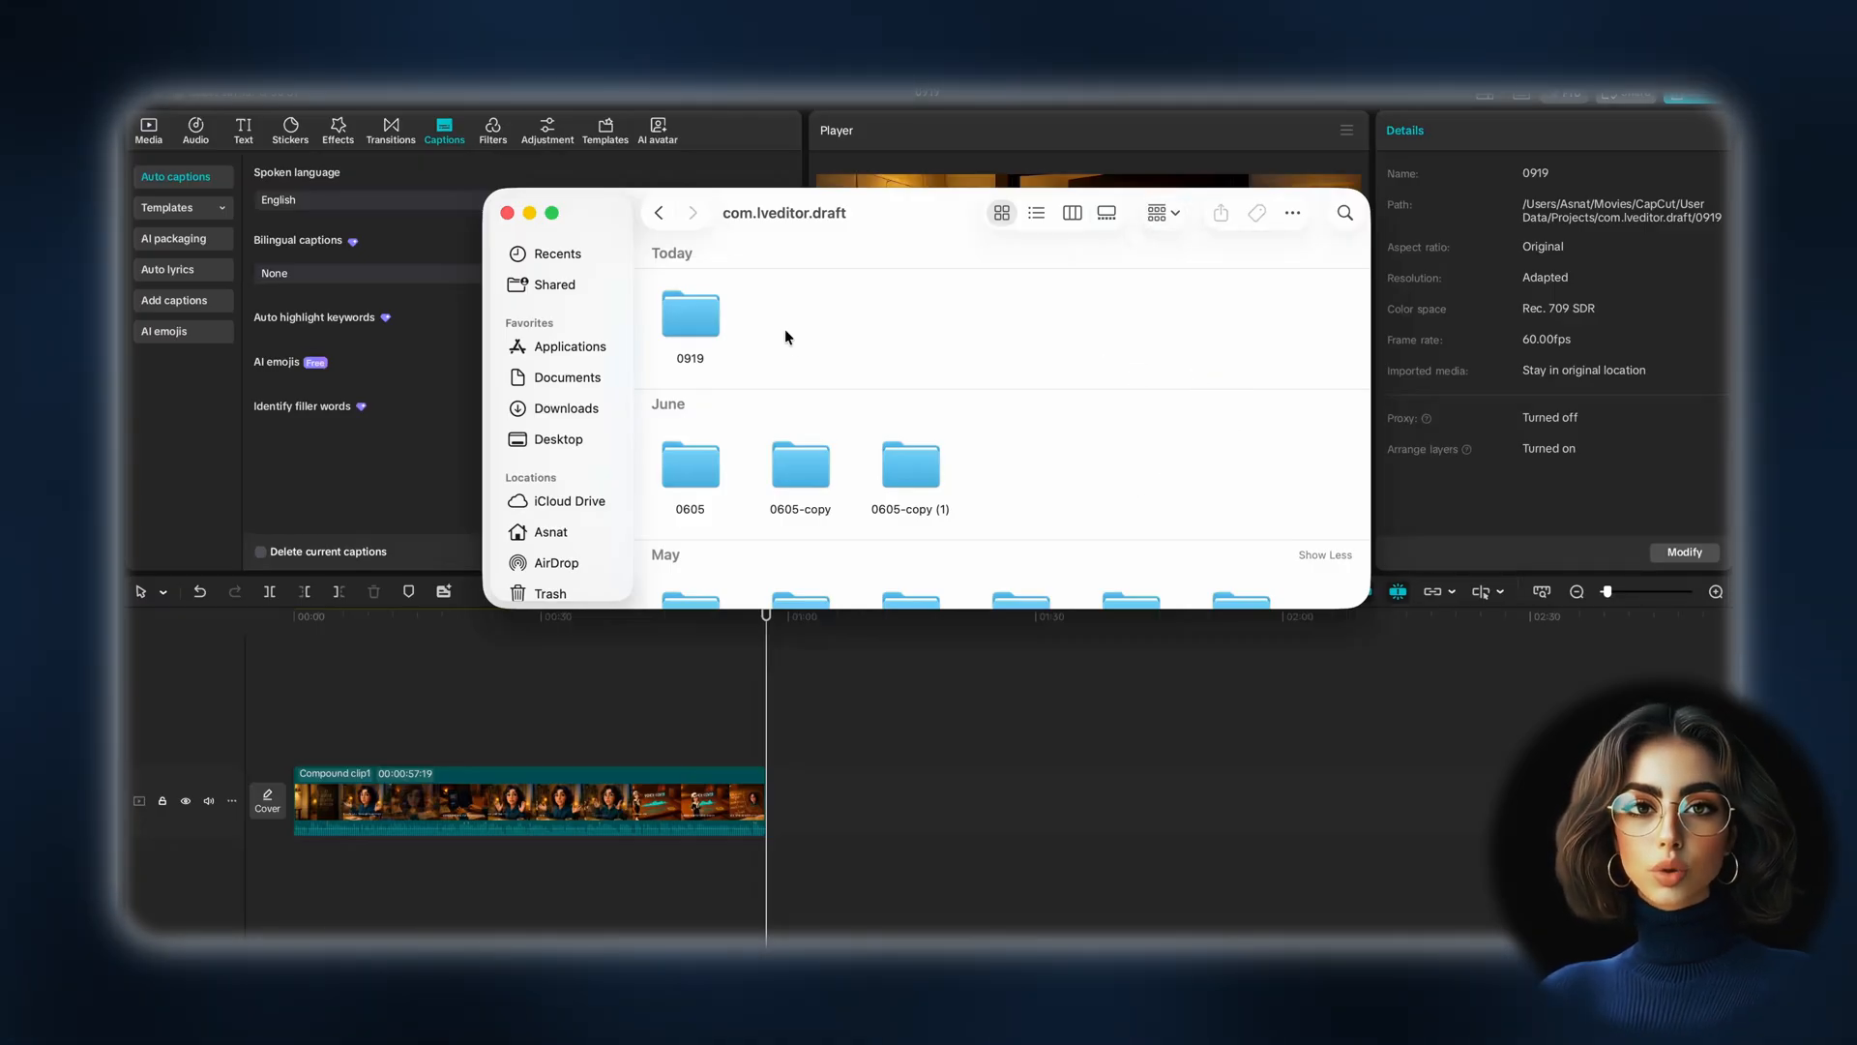
pyautogui.moveTo(723, 329)
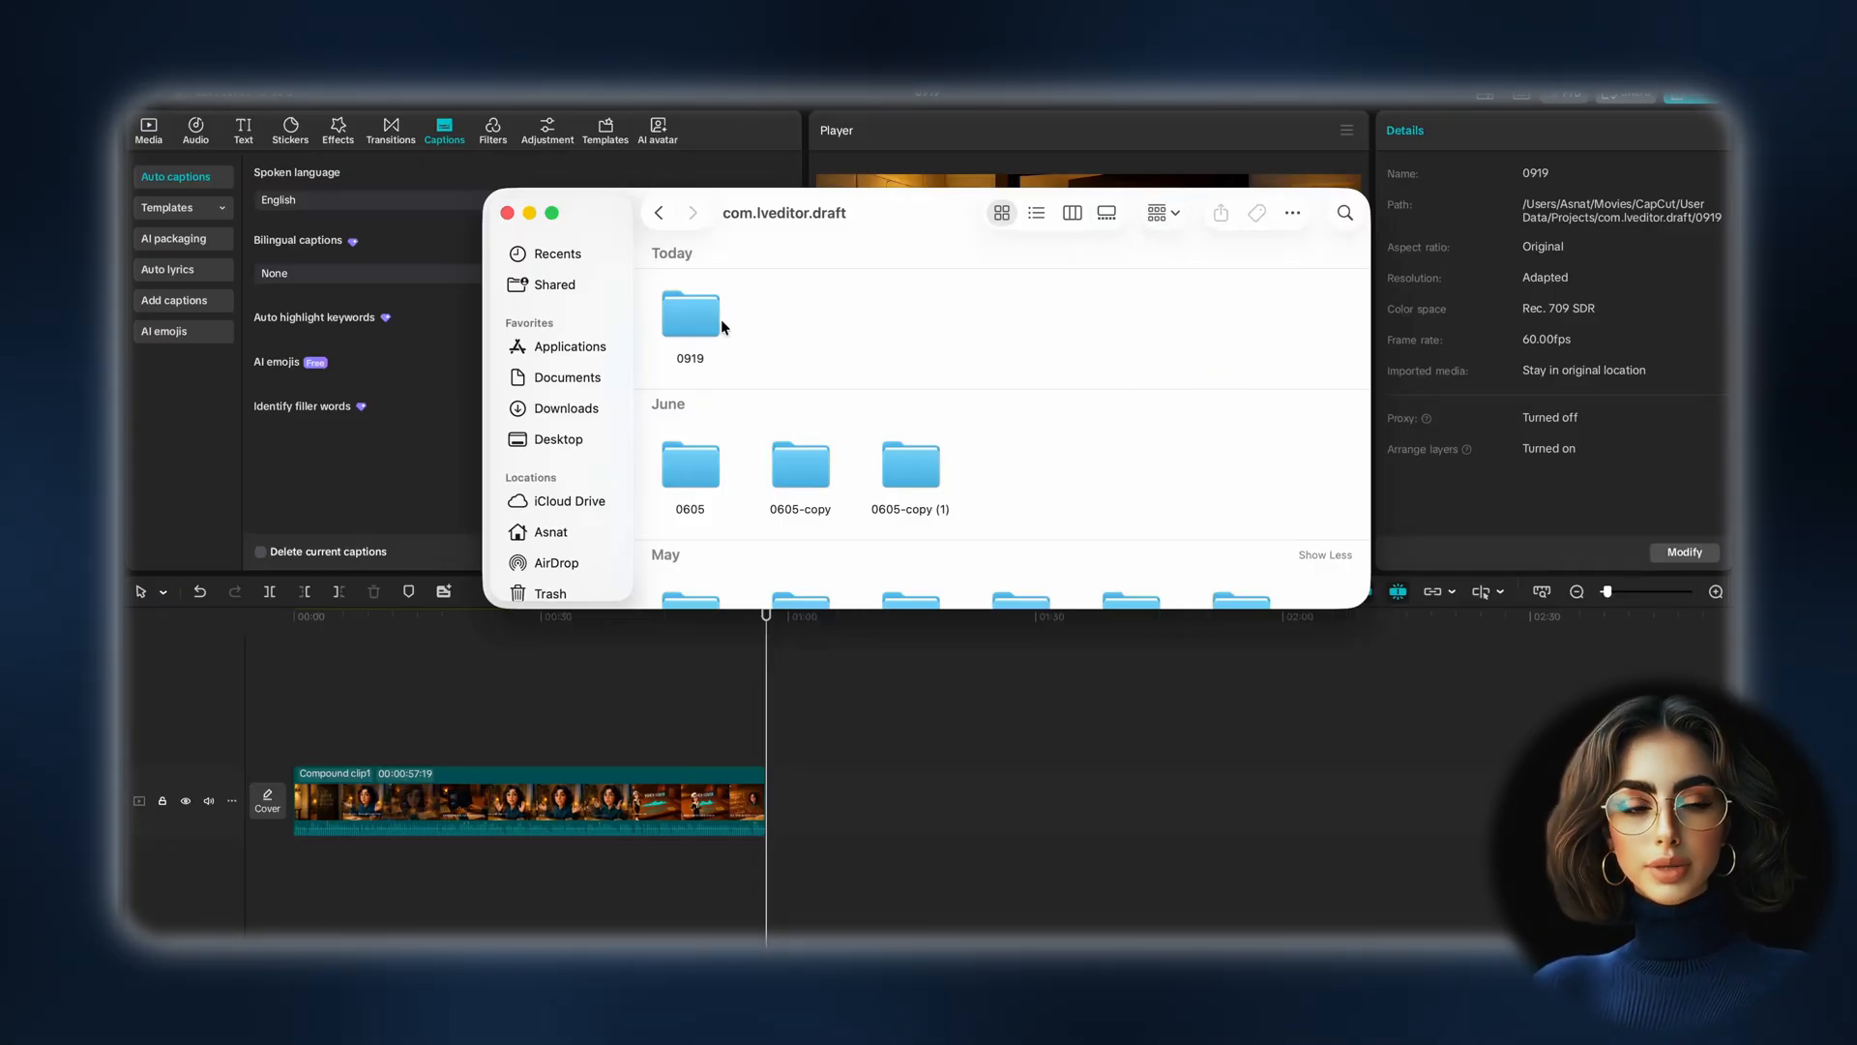
# Open project 0919's Resources > combination folder with its two rendered MP4 files
pyautogui.doubleClick(688, 309)
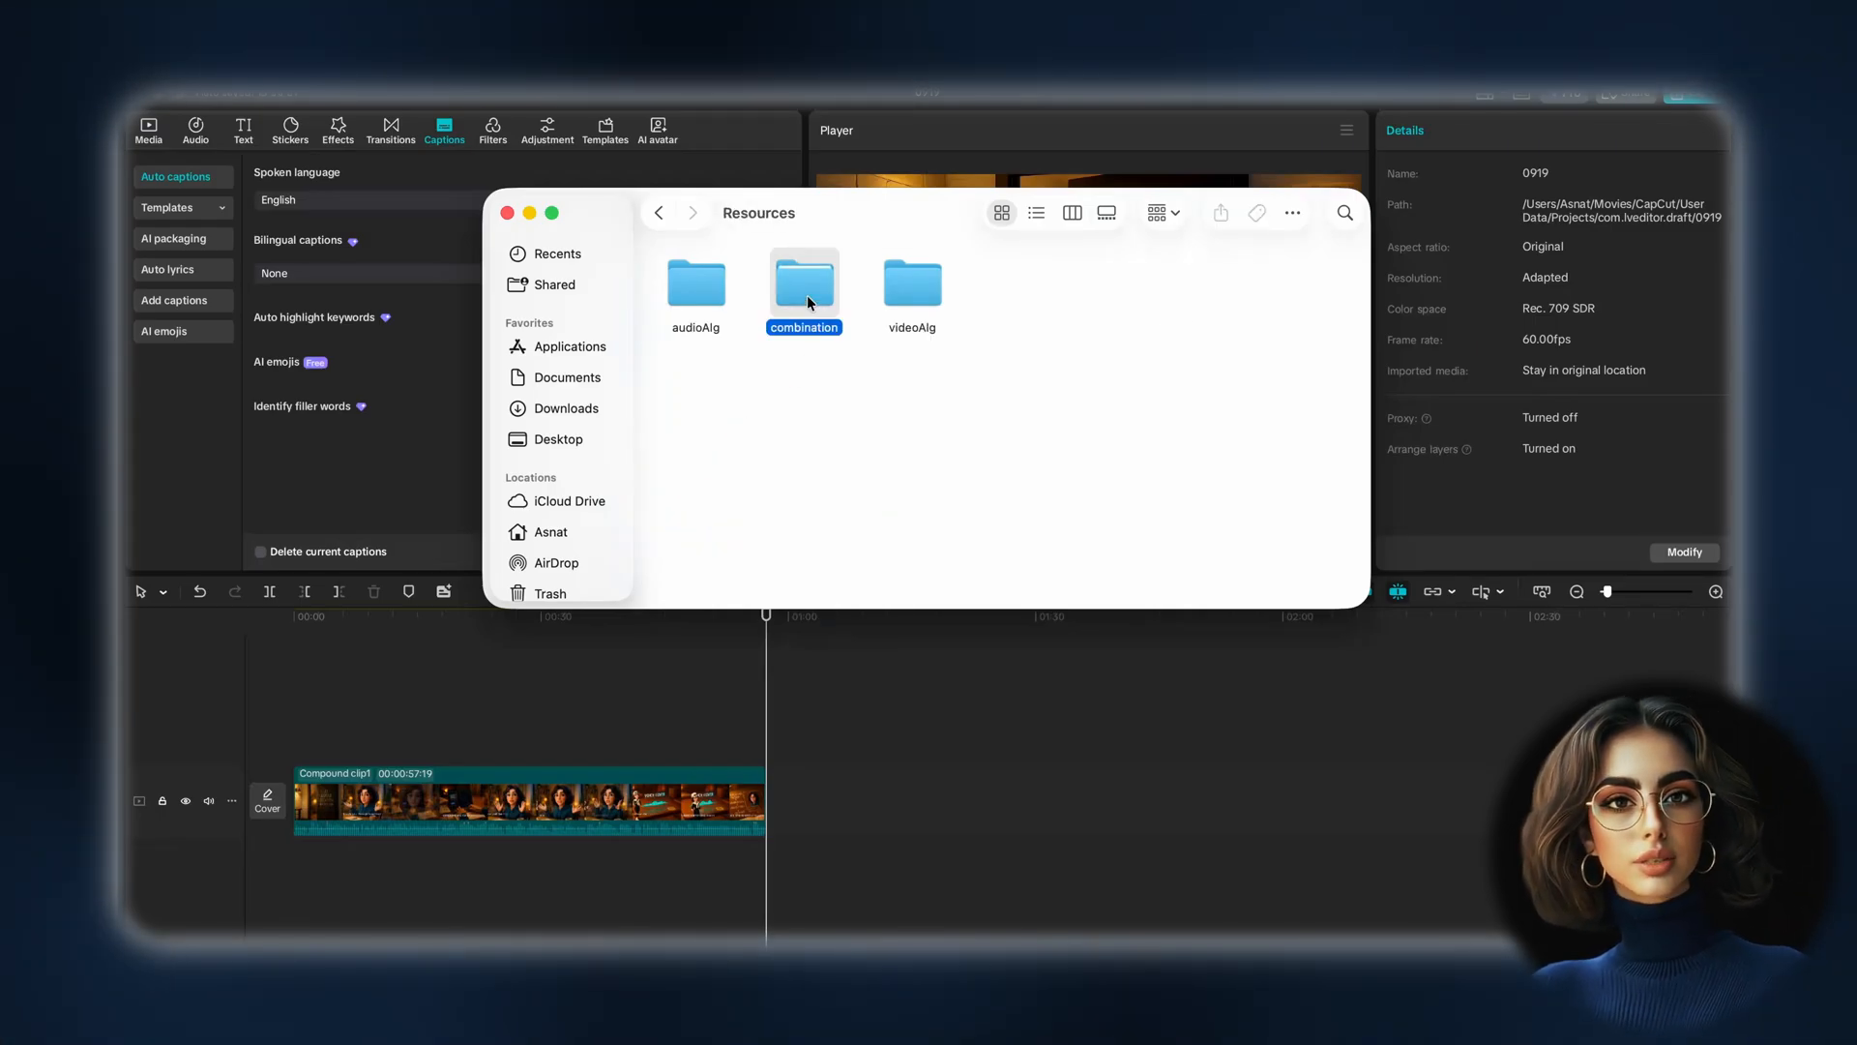
pyautogui.doubleClick(800, 282)
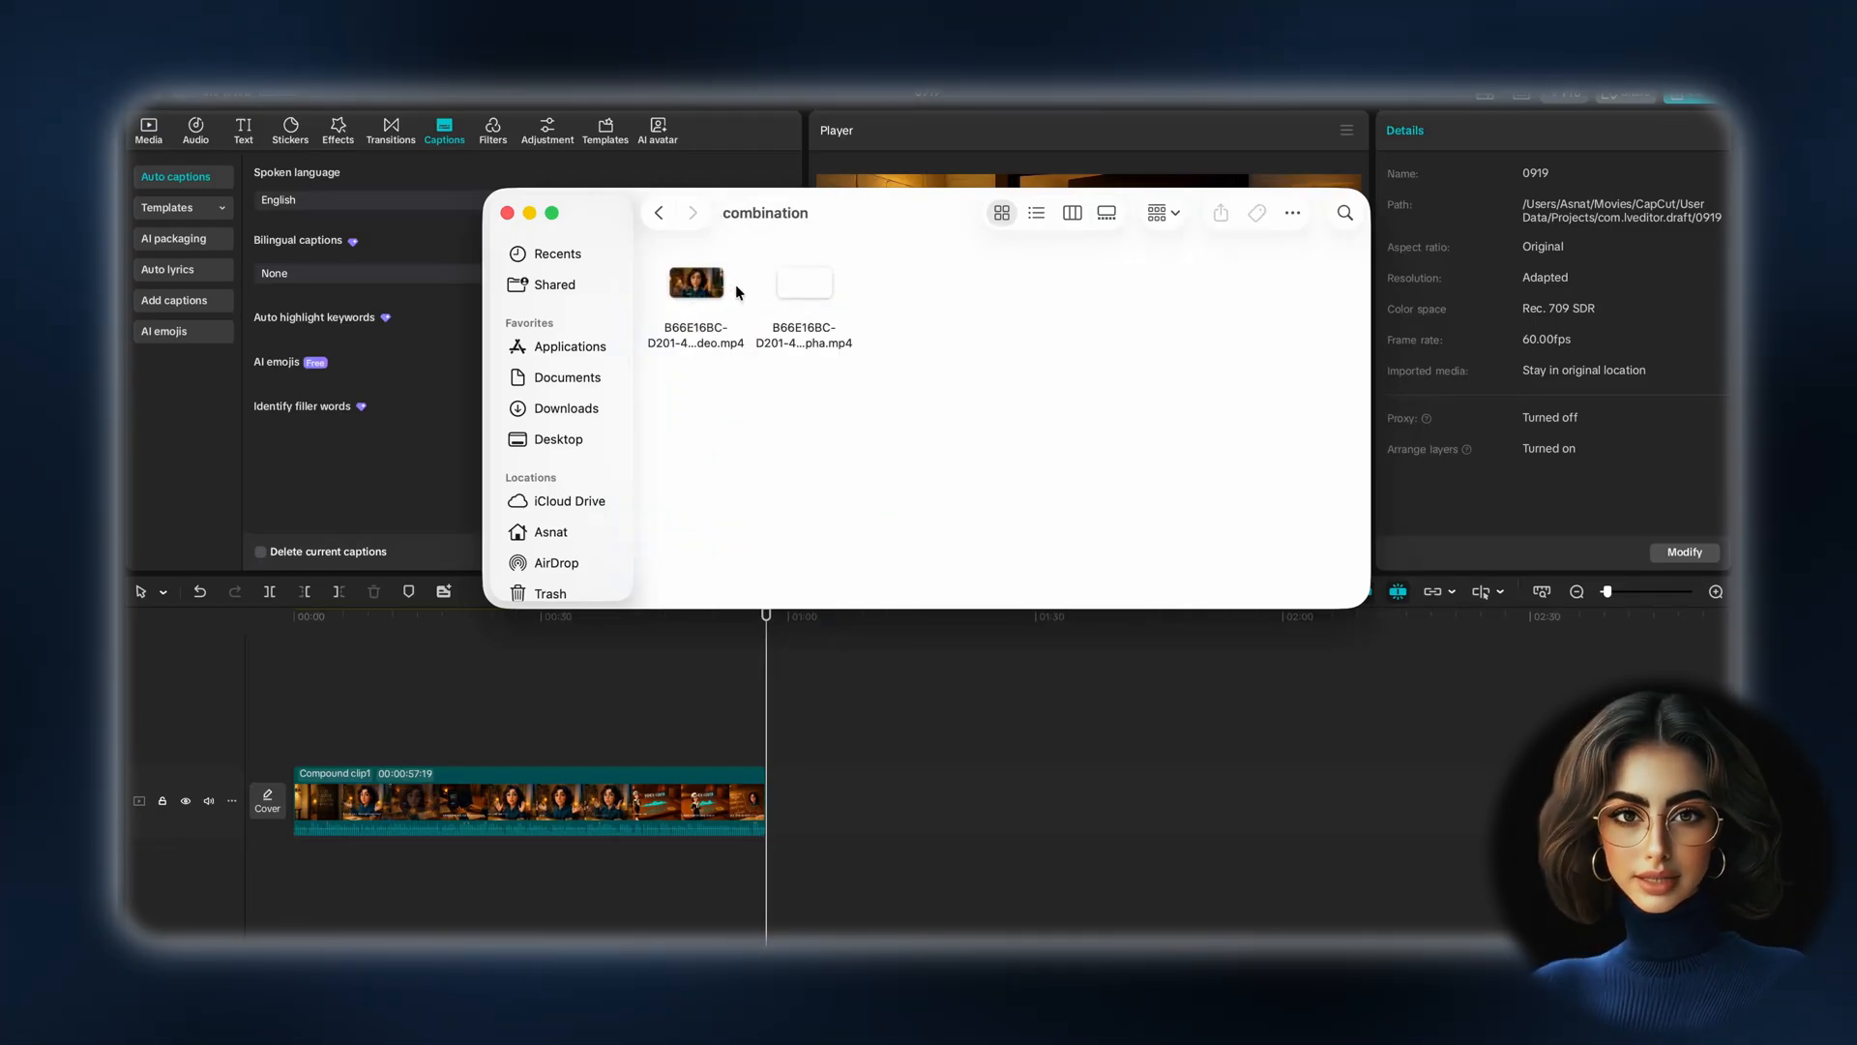
pyautogui.moveTo(697, 283)
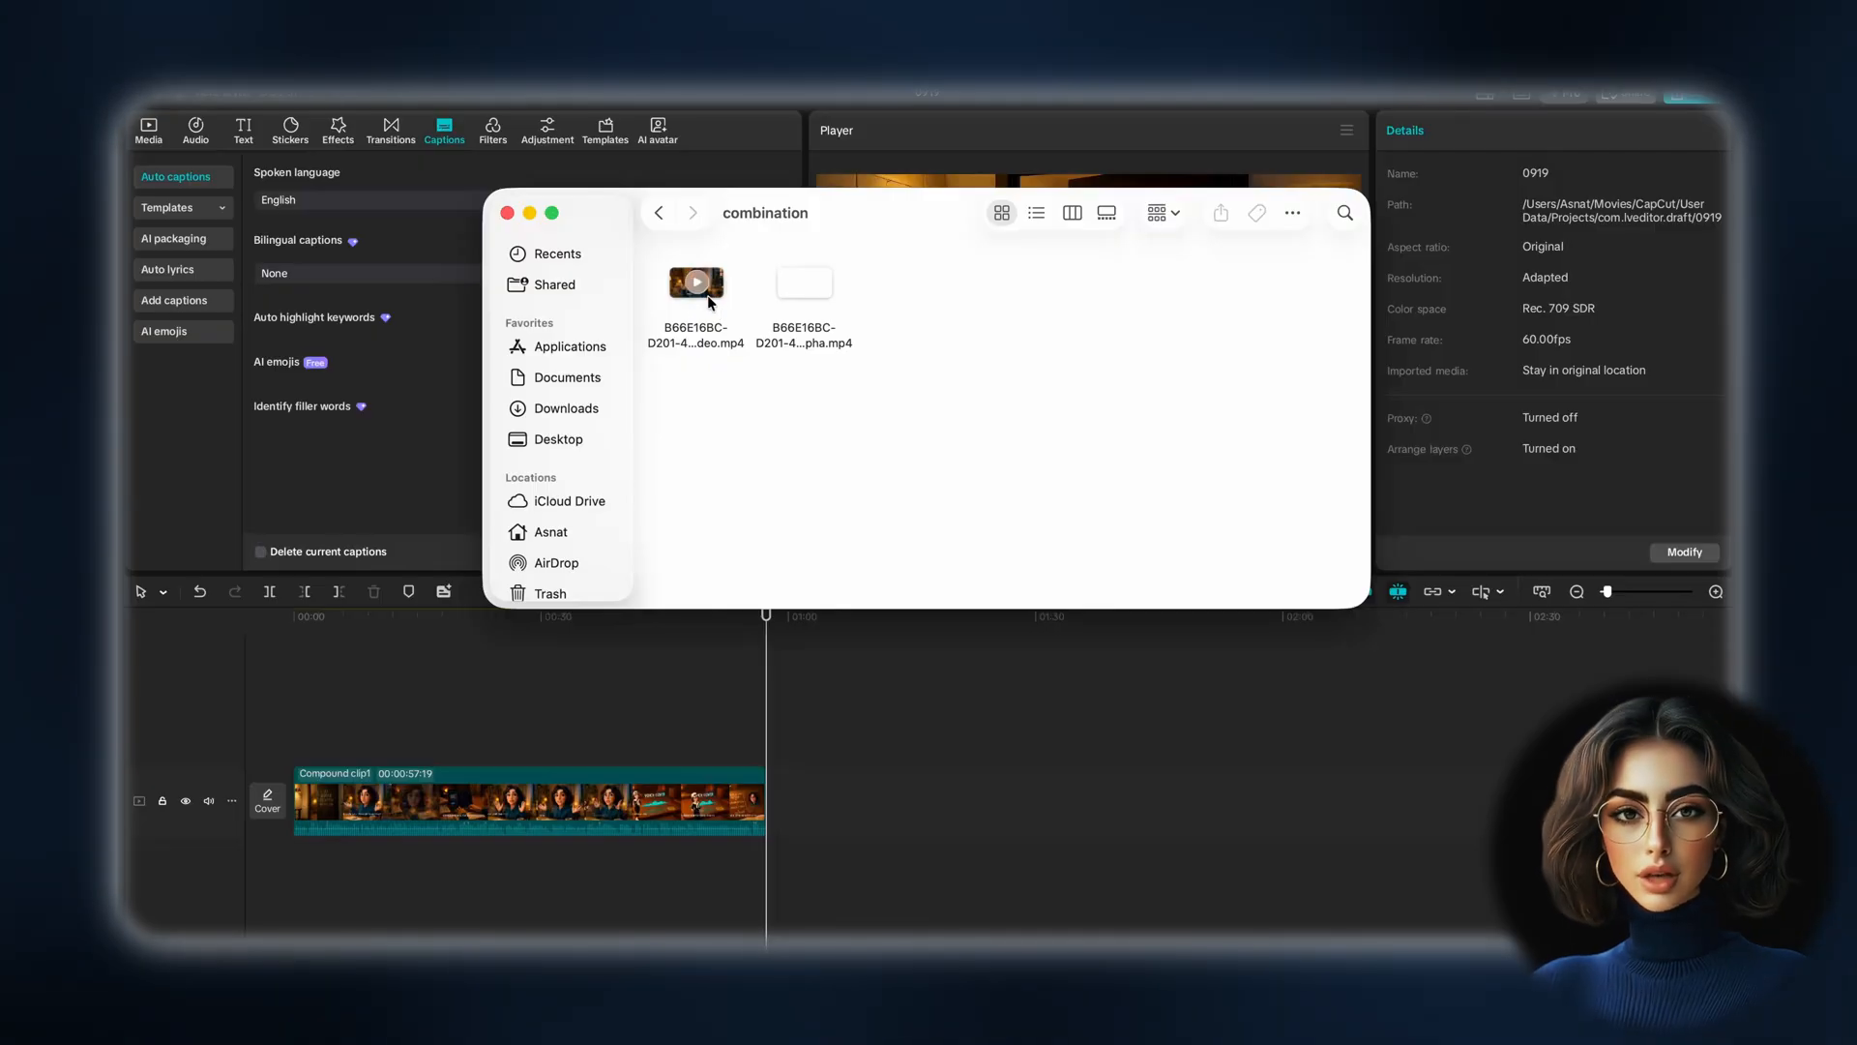
# Play the pre-processed video in QuickTime and show its Movie Inspector: 1920×1080, 30 encoded FPS
pyautogui.click(697, 283)
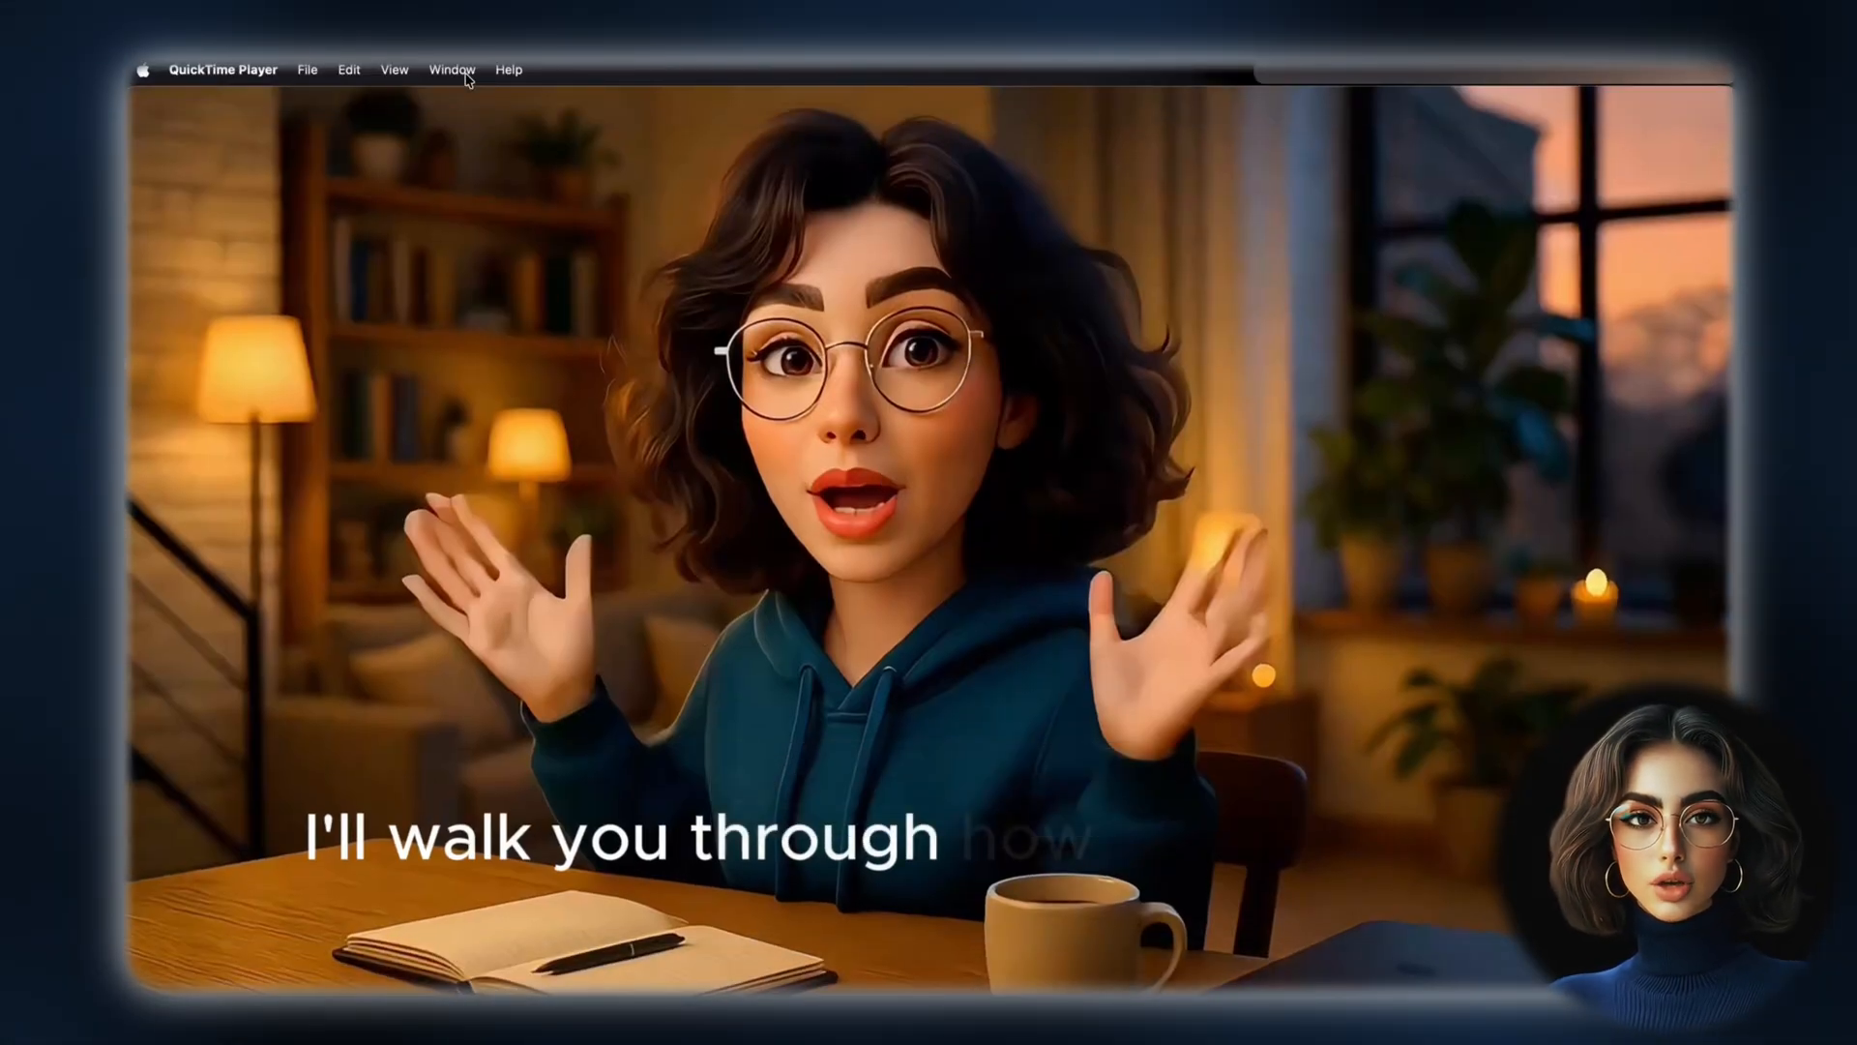
pyautogui.click(451, 70)
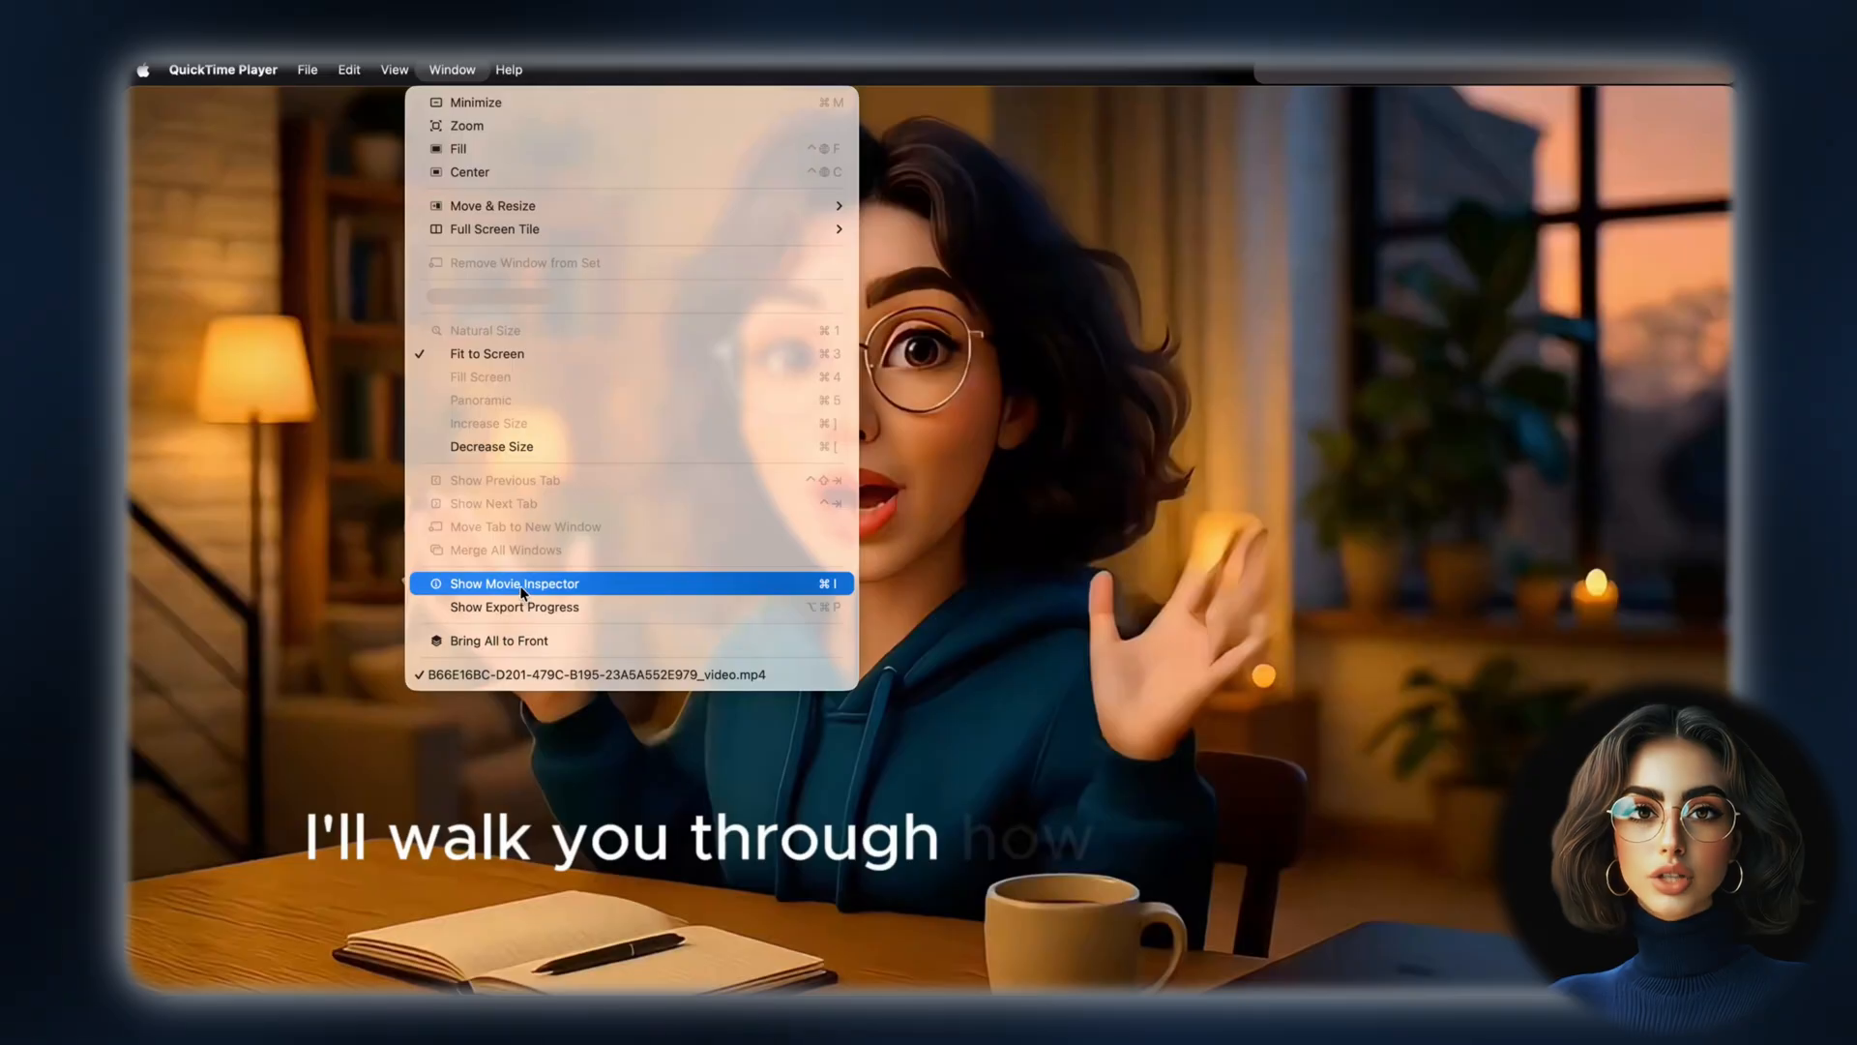
pyautogui.click(514, 582)
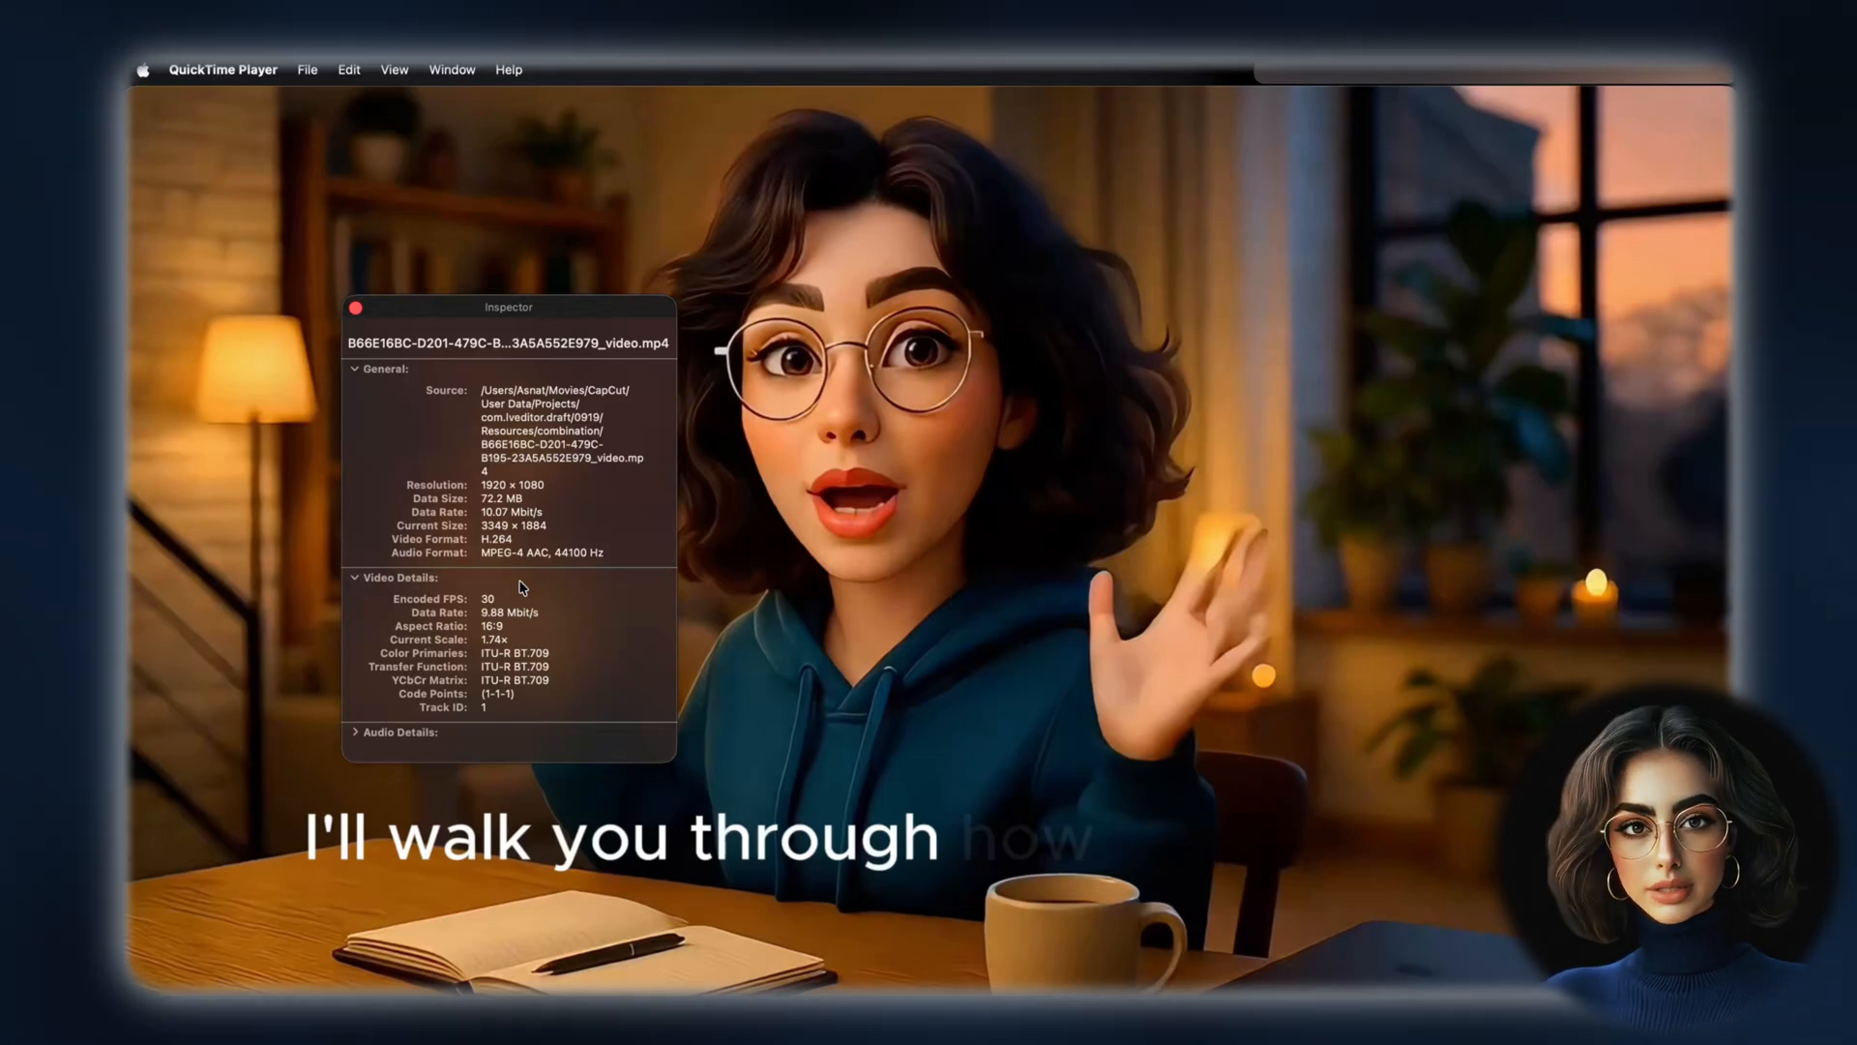
pyautogui.doubleClick(488, 598)
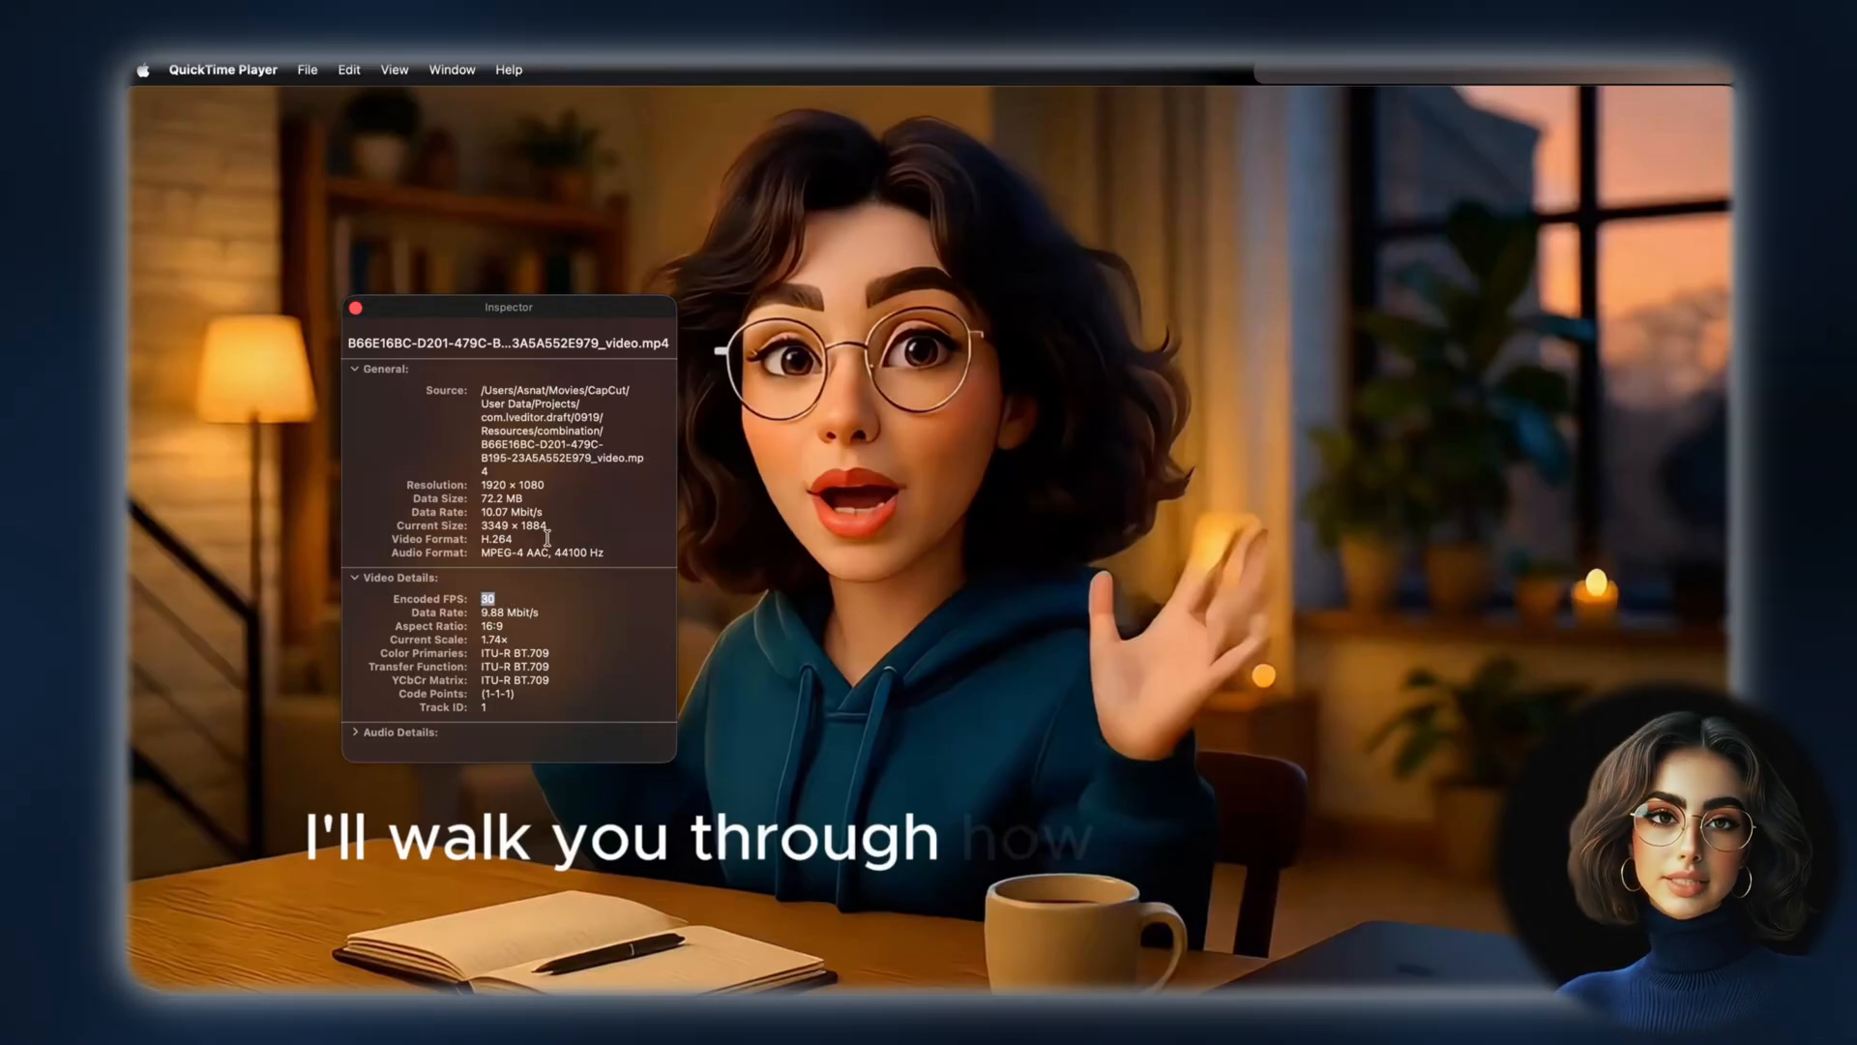
pyautogui.moveTo(569, 484)
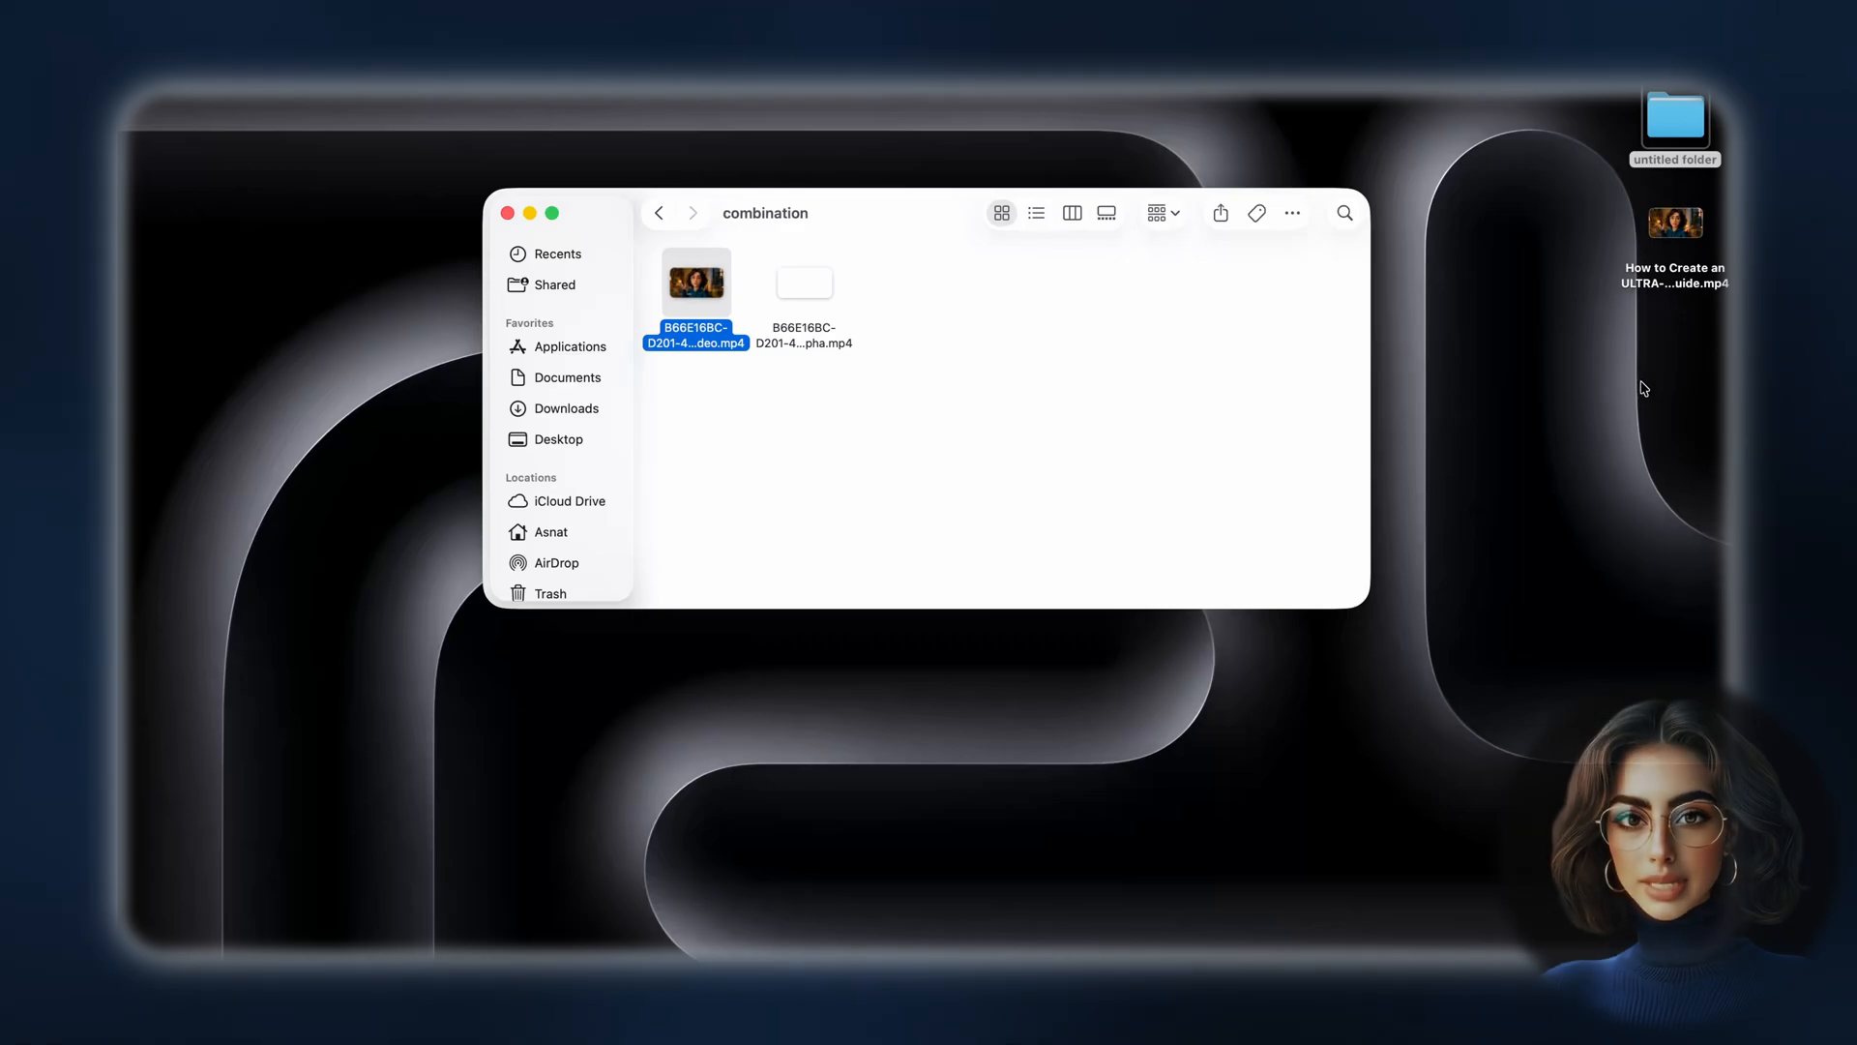
# Bring up Finder's file options for the pre-processed _video.mp4
pyautogui.rightClick(1675, 222)
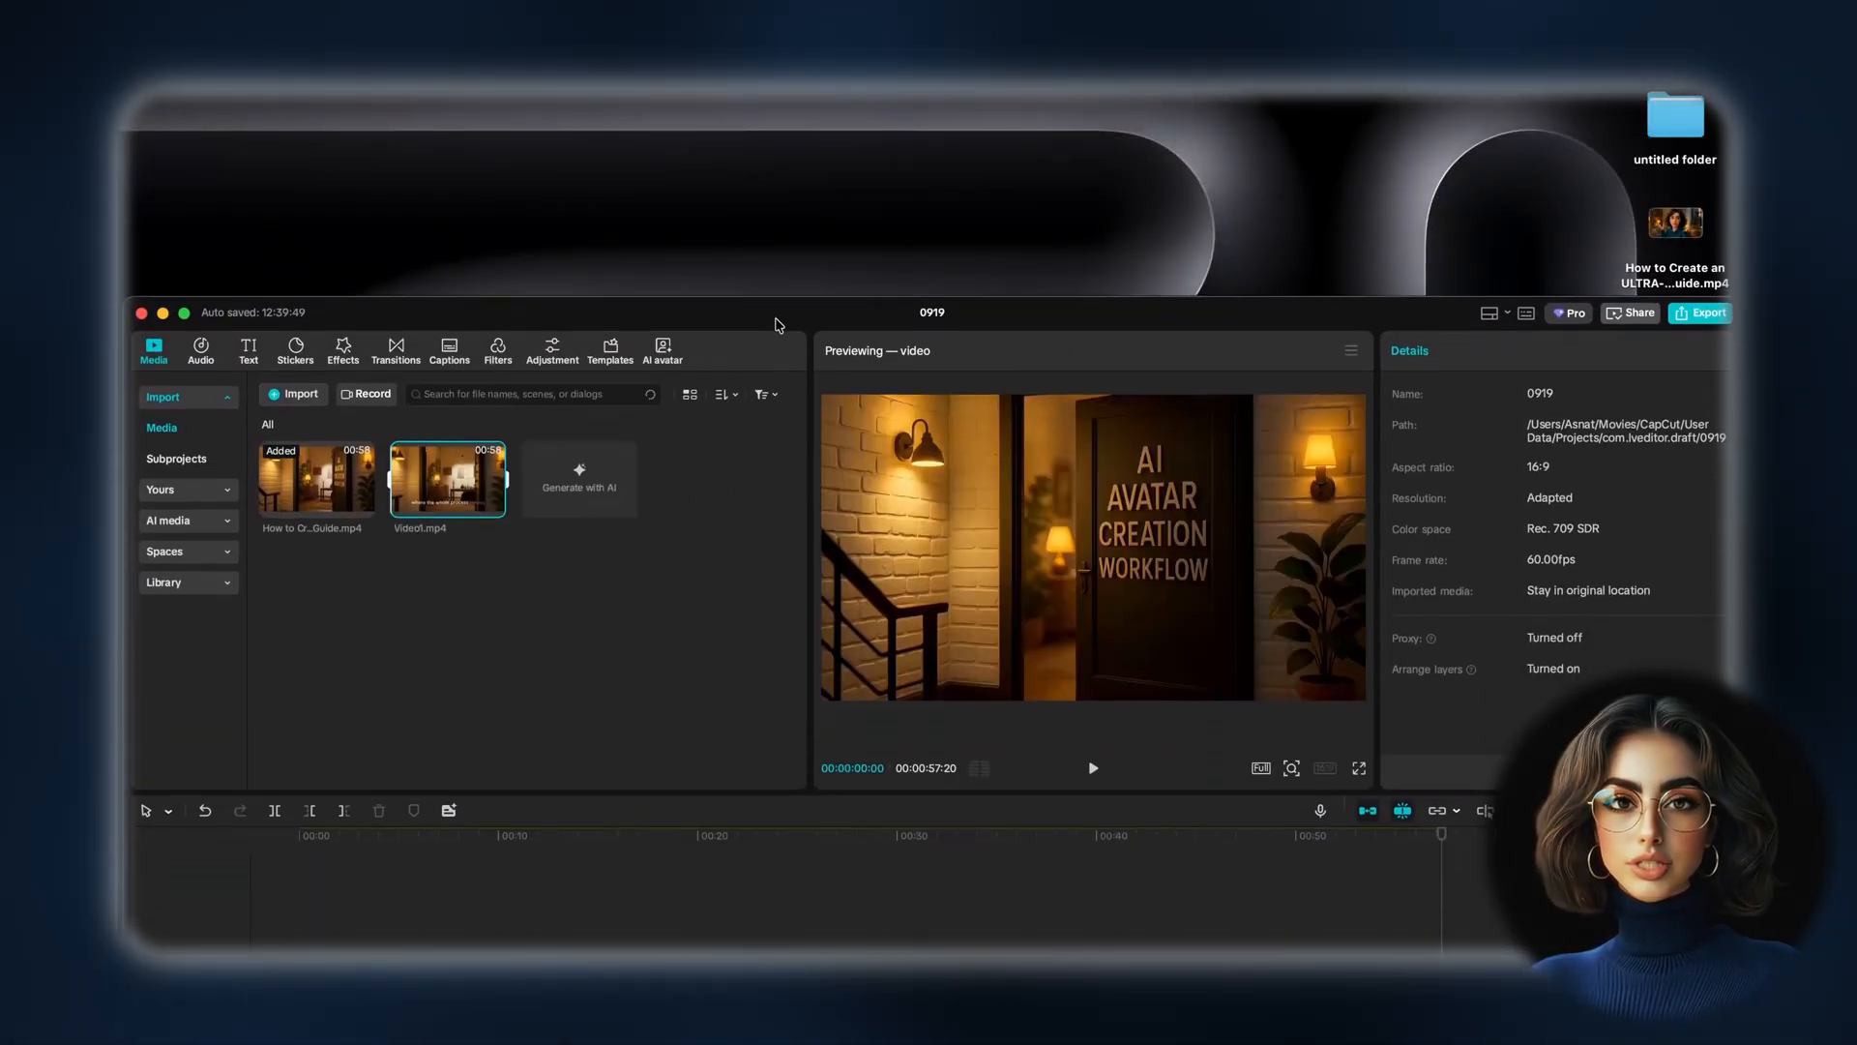
# Reposition the CapCut 0919 project window on screen by its title bar
pyautogui.moveTo(447, 478); pyautogui.dragTo(830, 799)
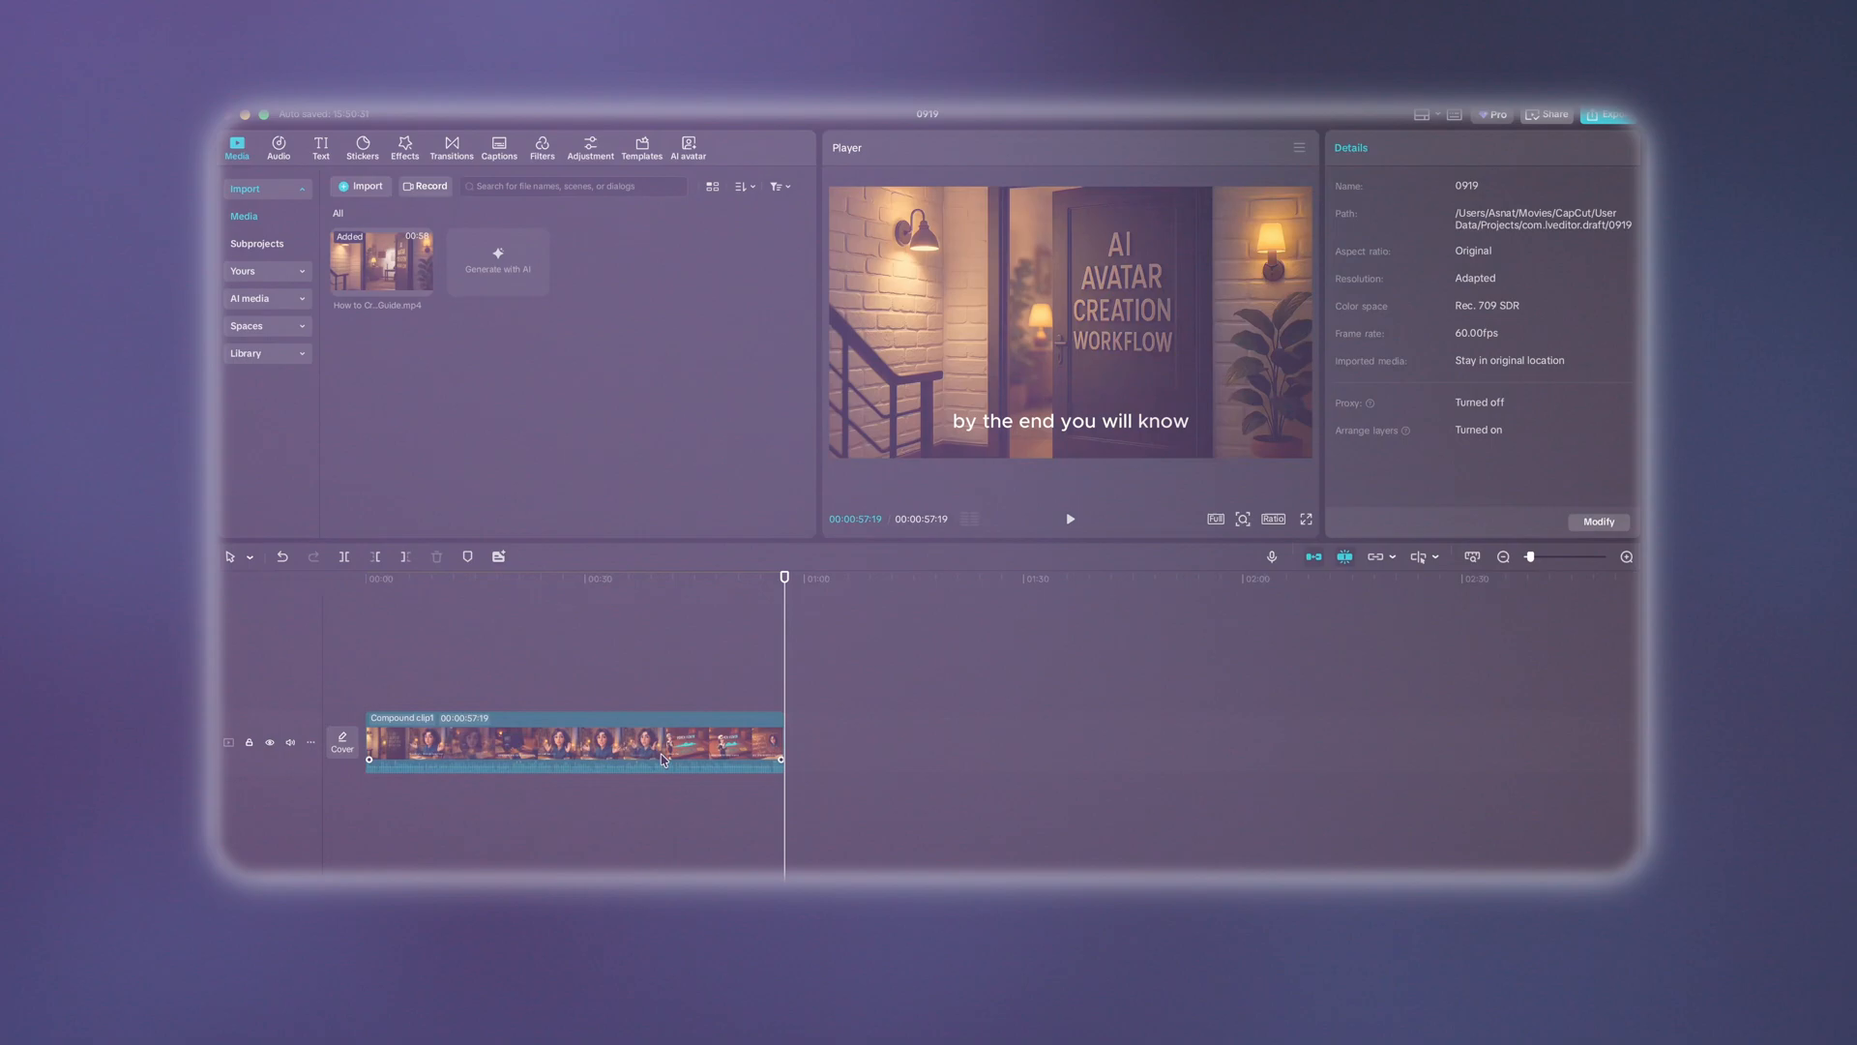
# Select the captioned compound clip on the 0919 project timeline
pyautogui.click(568, 743)
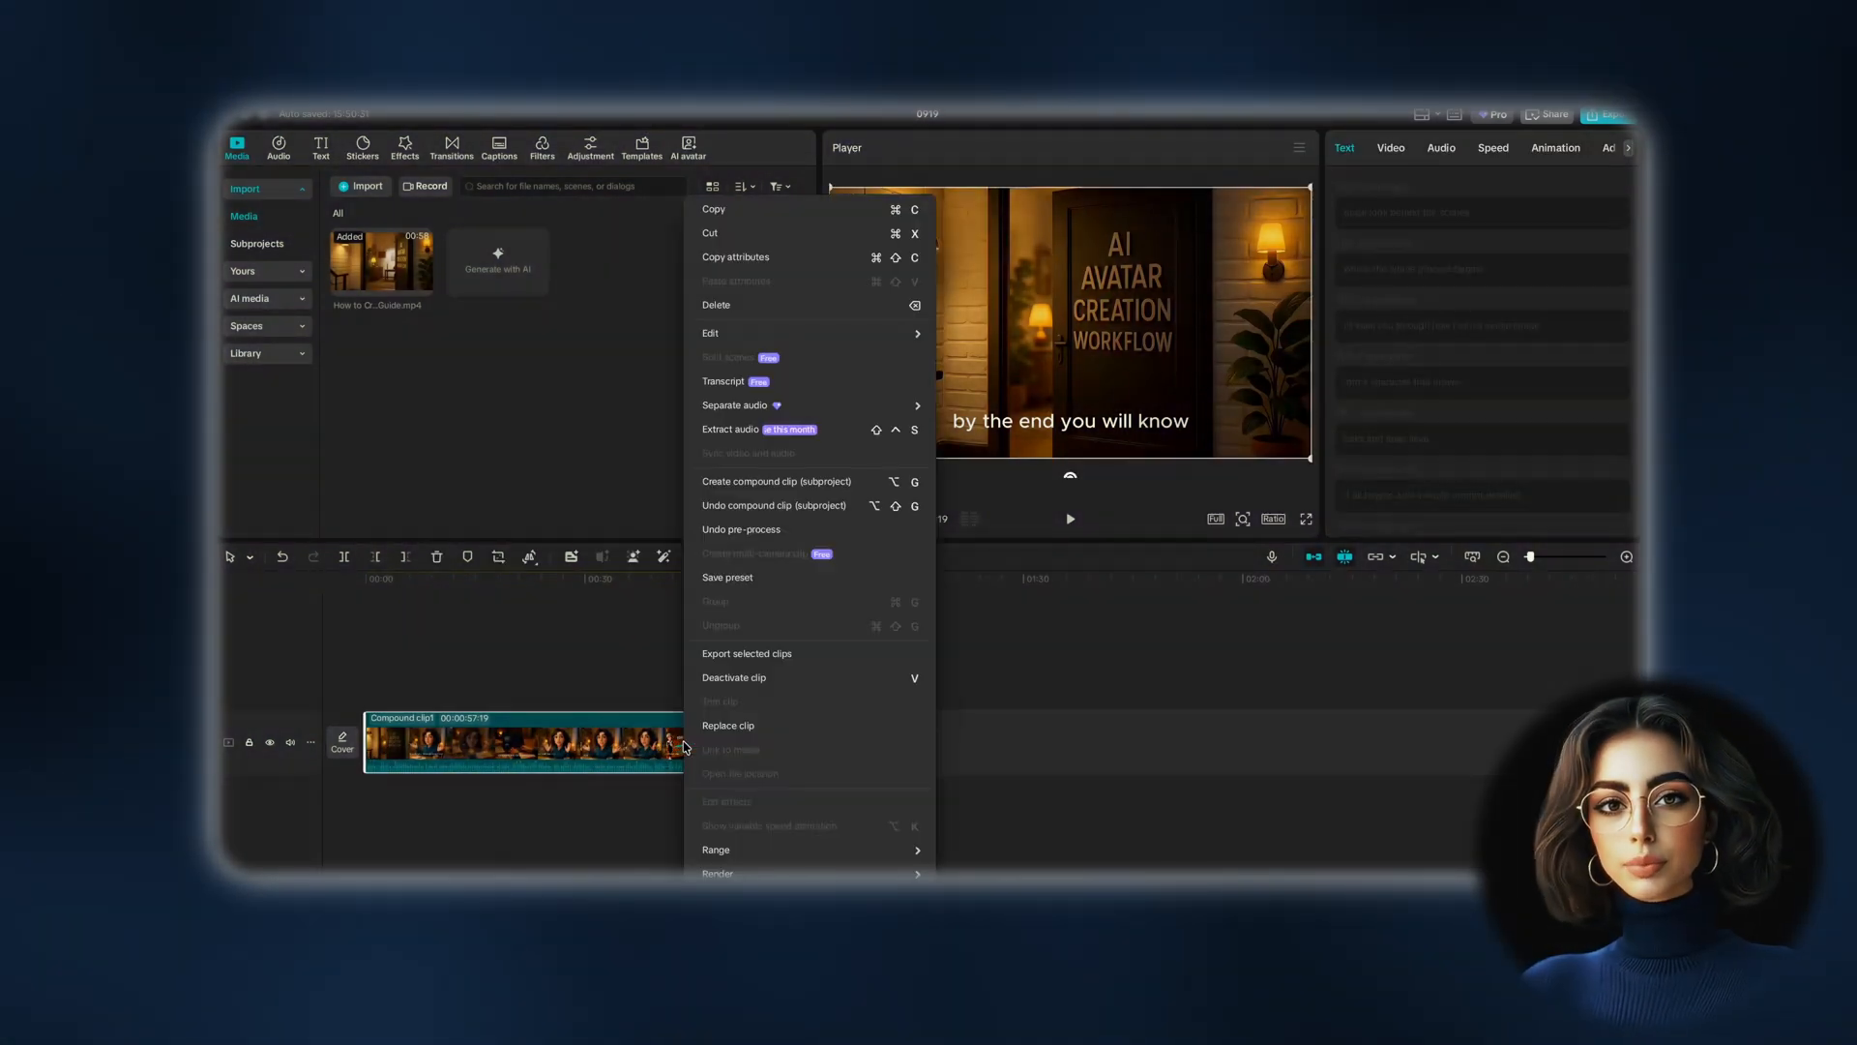
pyautogui.moveTo(742, 530)
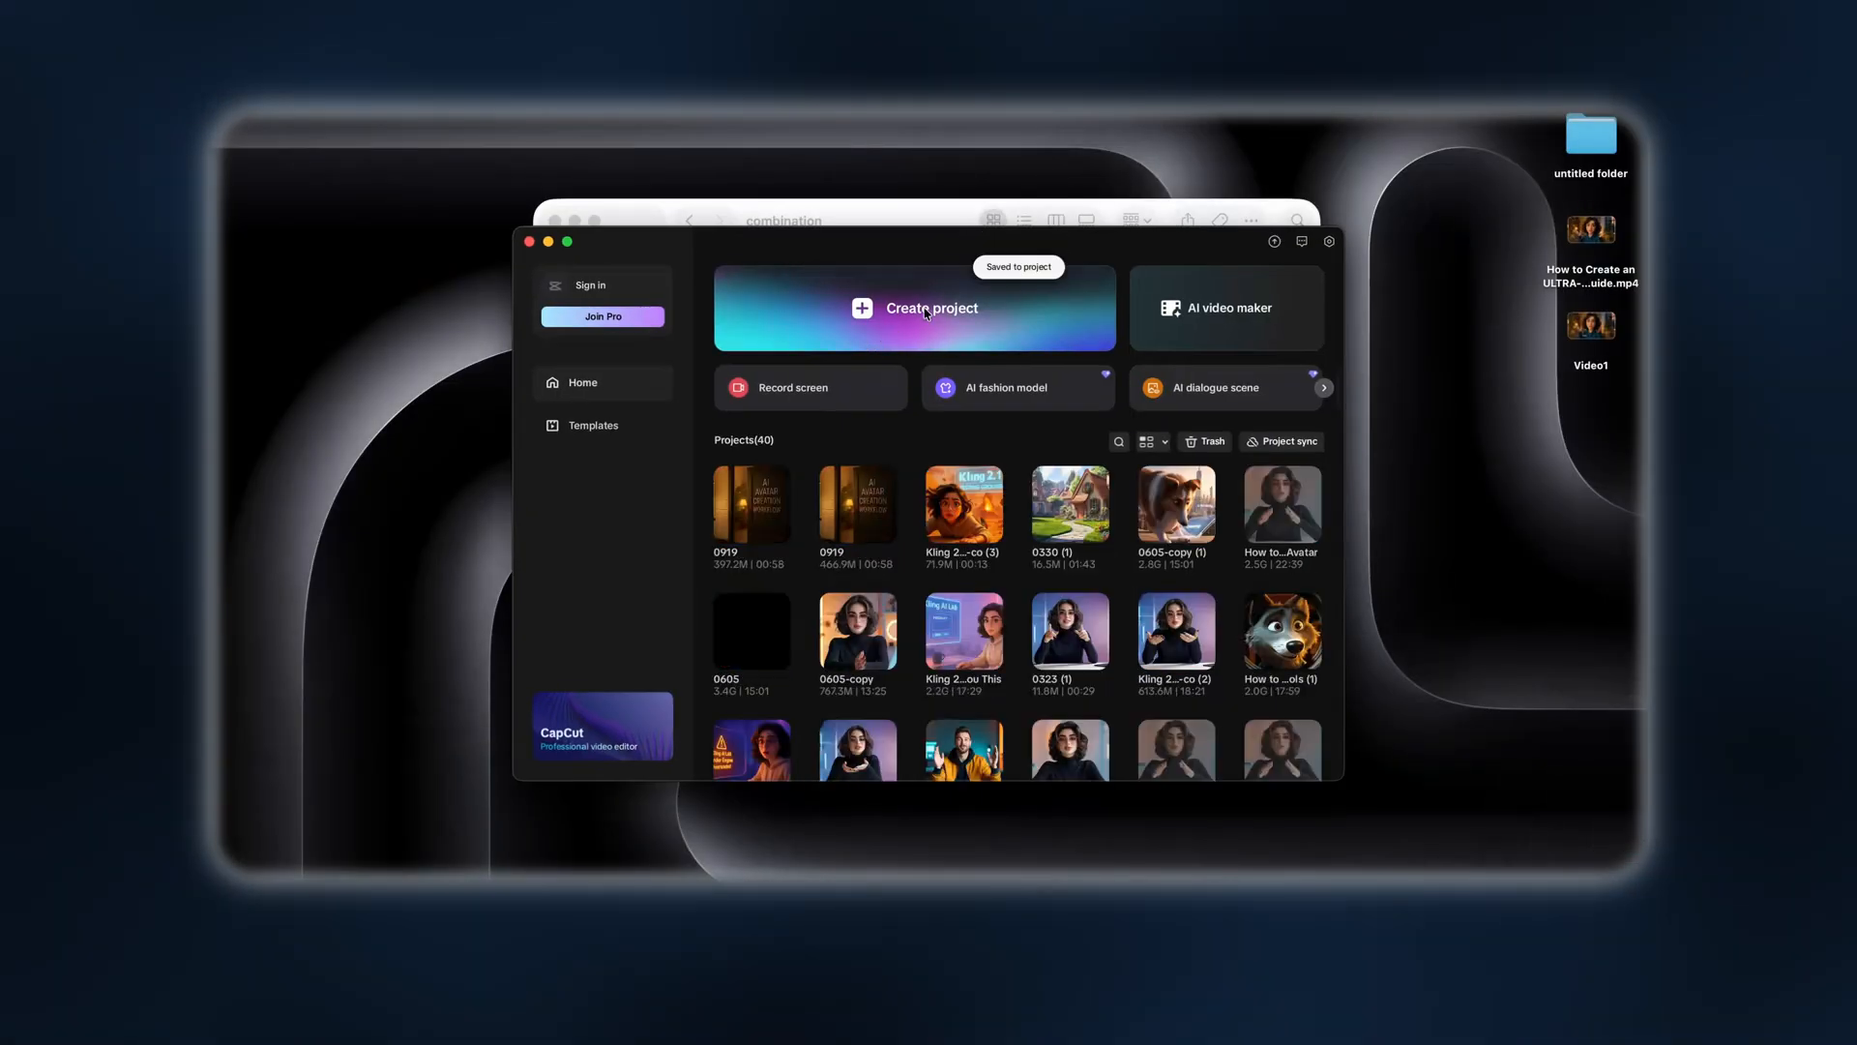
# Open the newest 0919 (1) project and drag Video1.mp4 onto its timeline
pyautogui.doubleClick(751, 499)
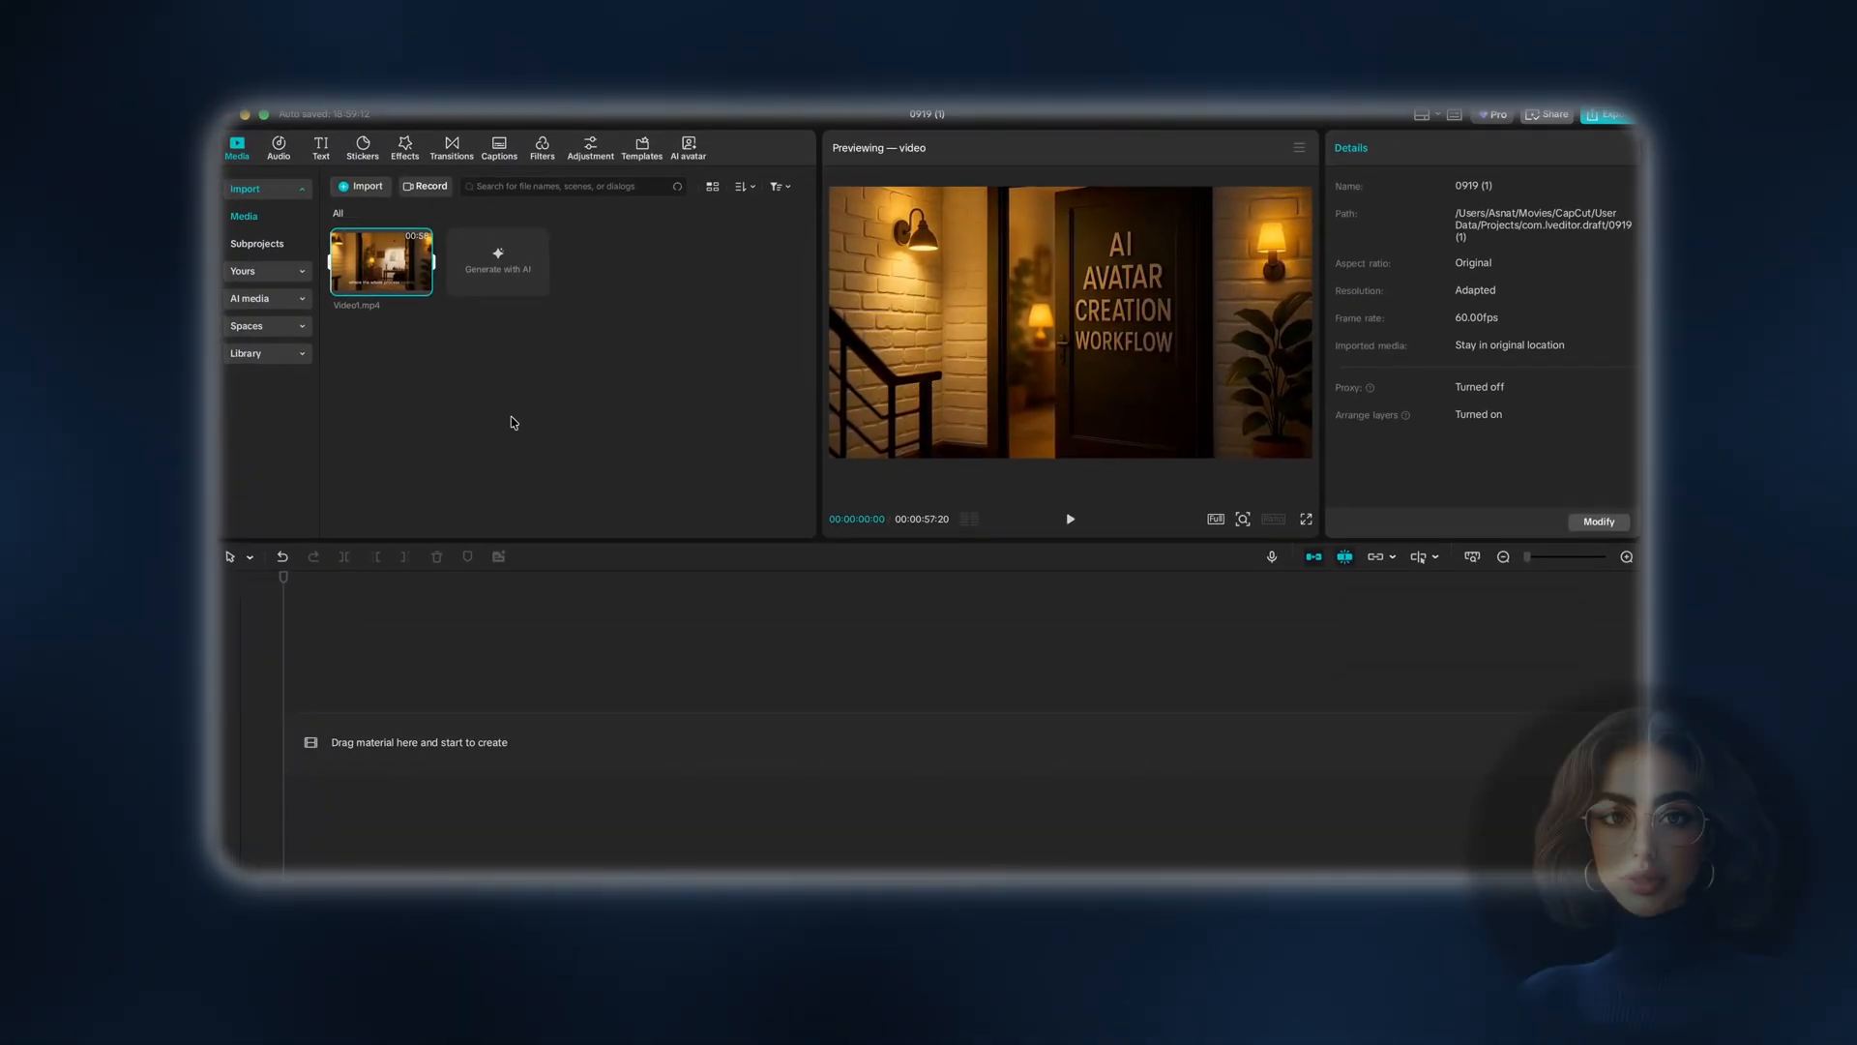
pyautogui.moveTo(381, 261); pyautogui.dragTo(574, 741)
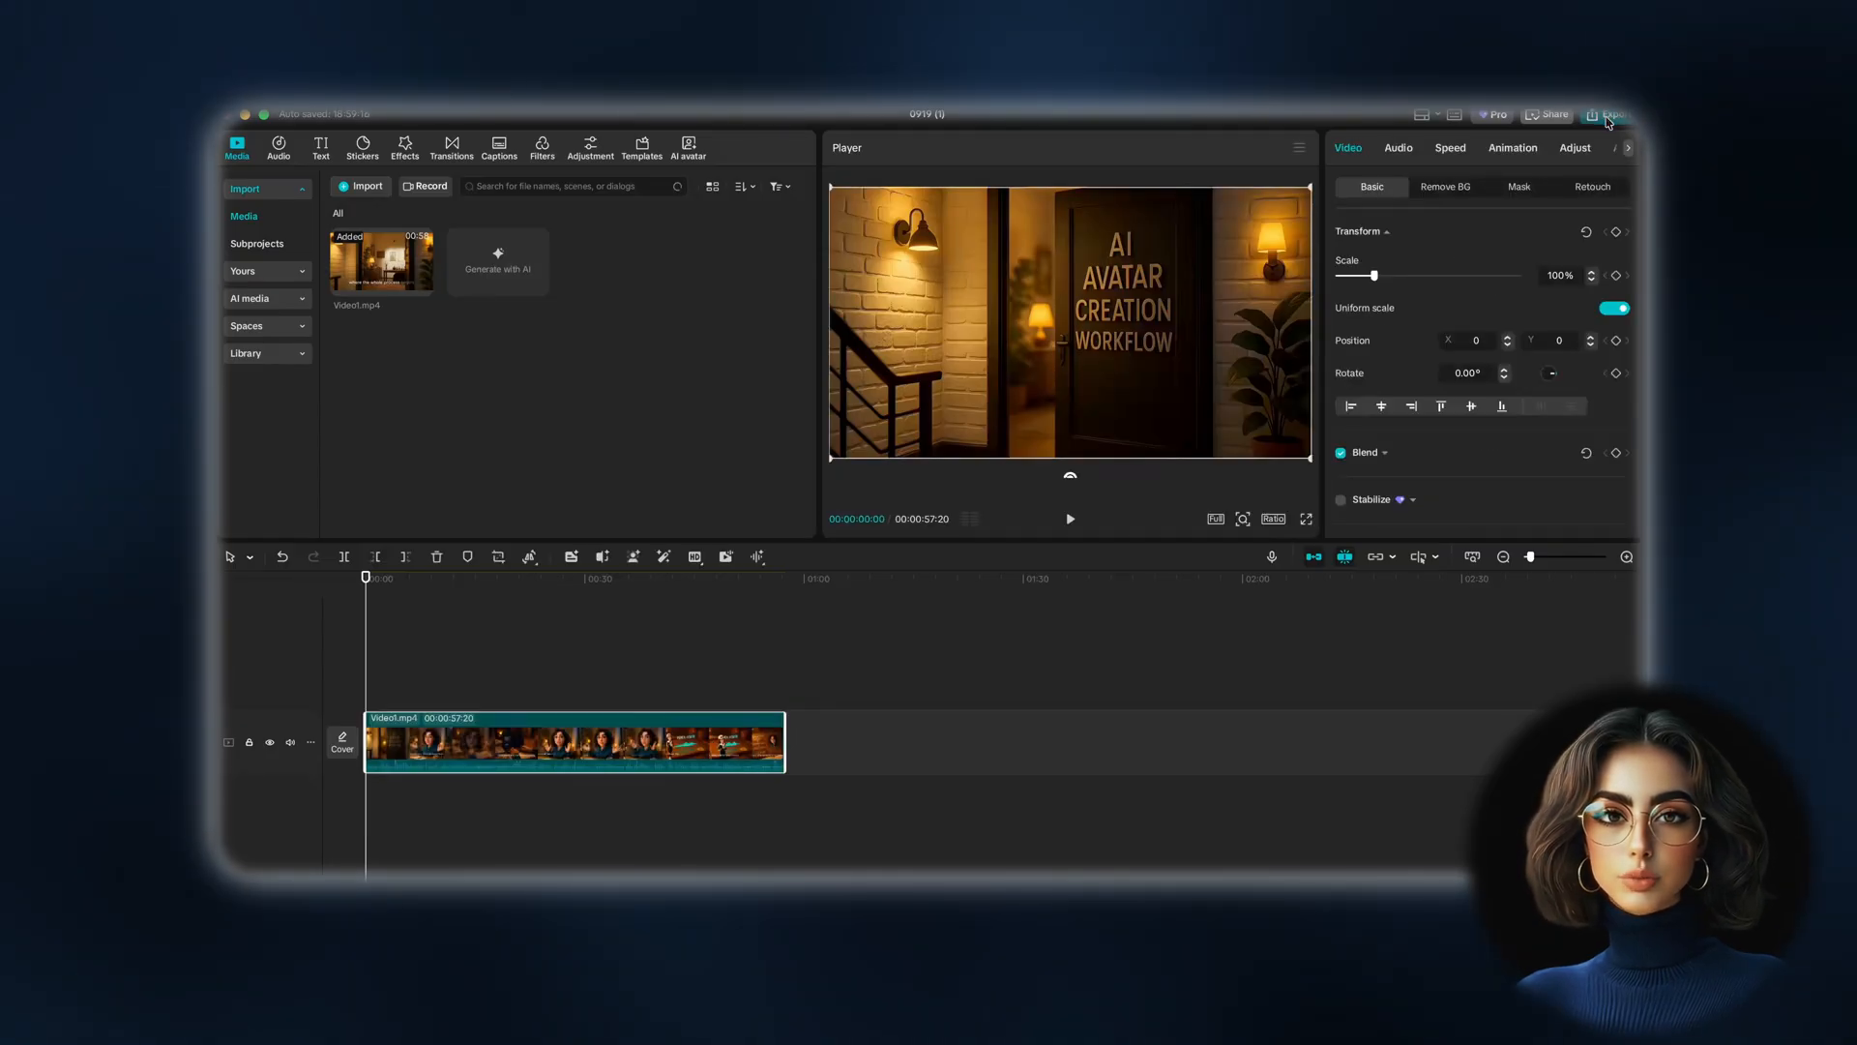
# Export 0919 (1) as 4K H.264 mp4 at 60fps, Higher bit rate, into Downloads
pyautogui.click(1607, 114)
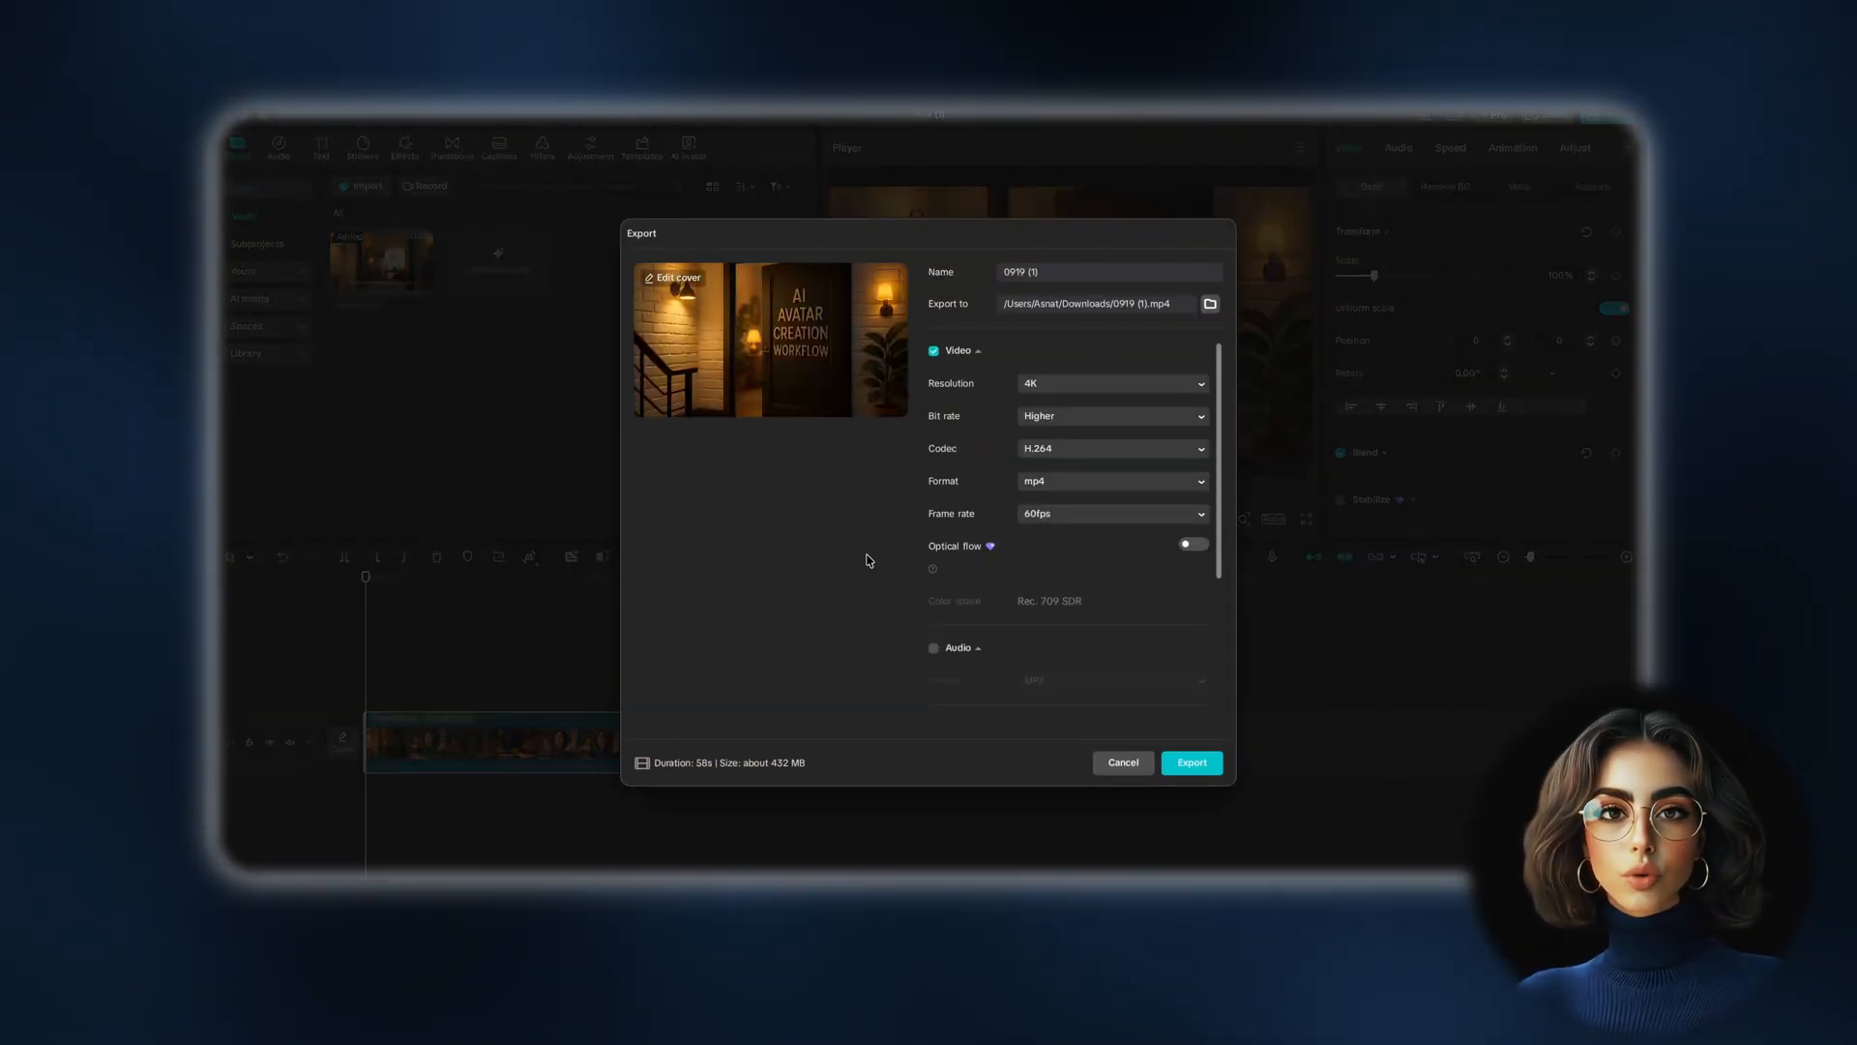
pyautogui.click(1111, 513)
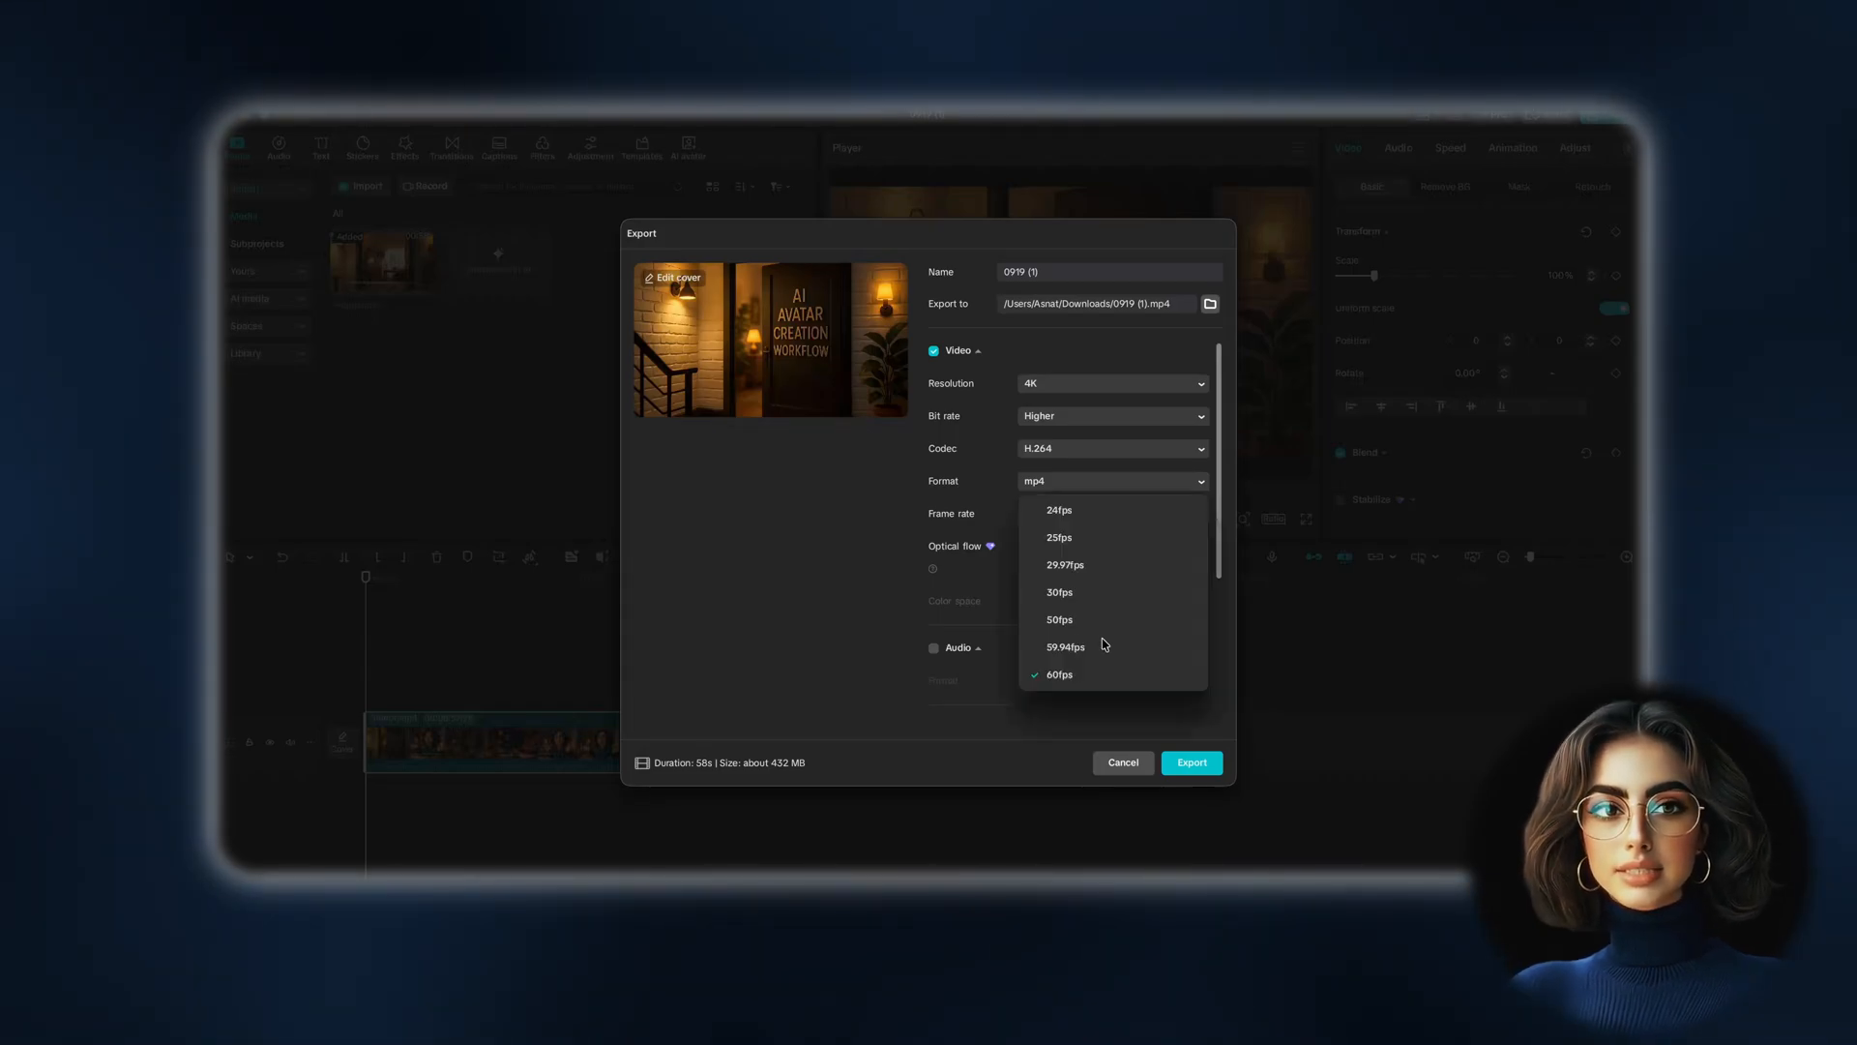
pyautogui.click(1059, 673)
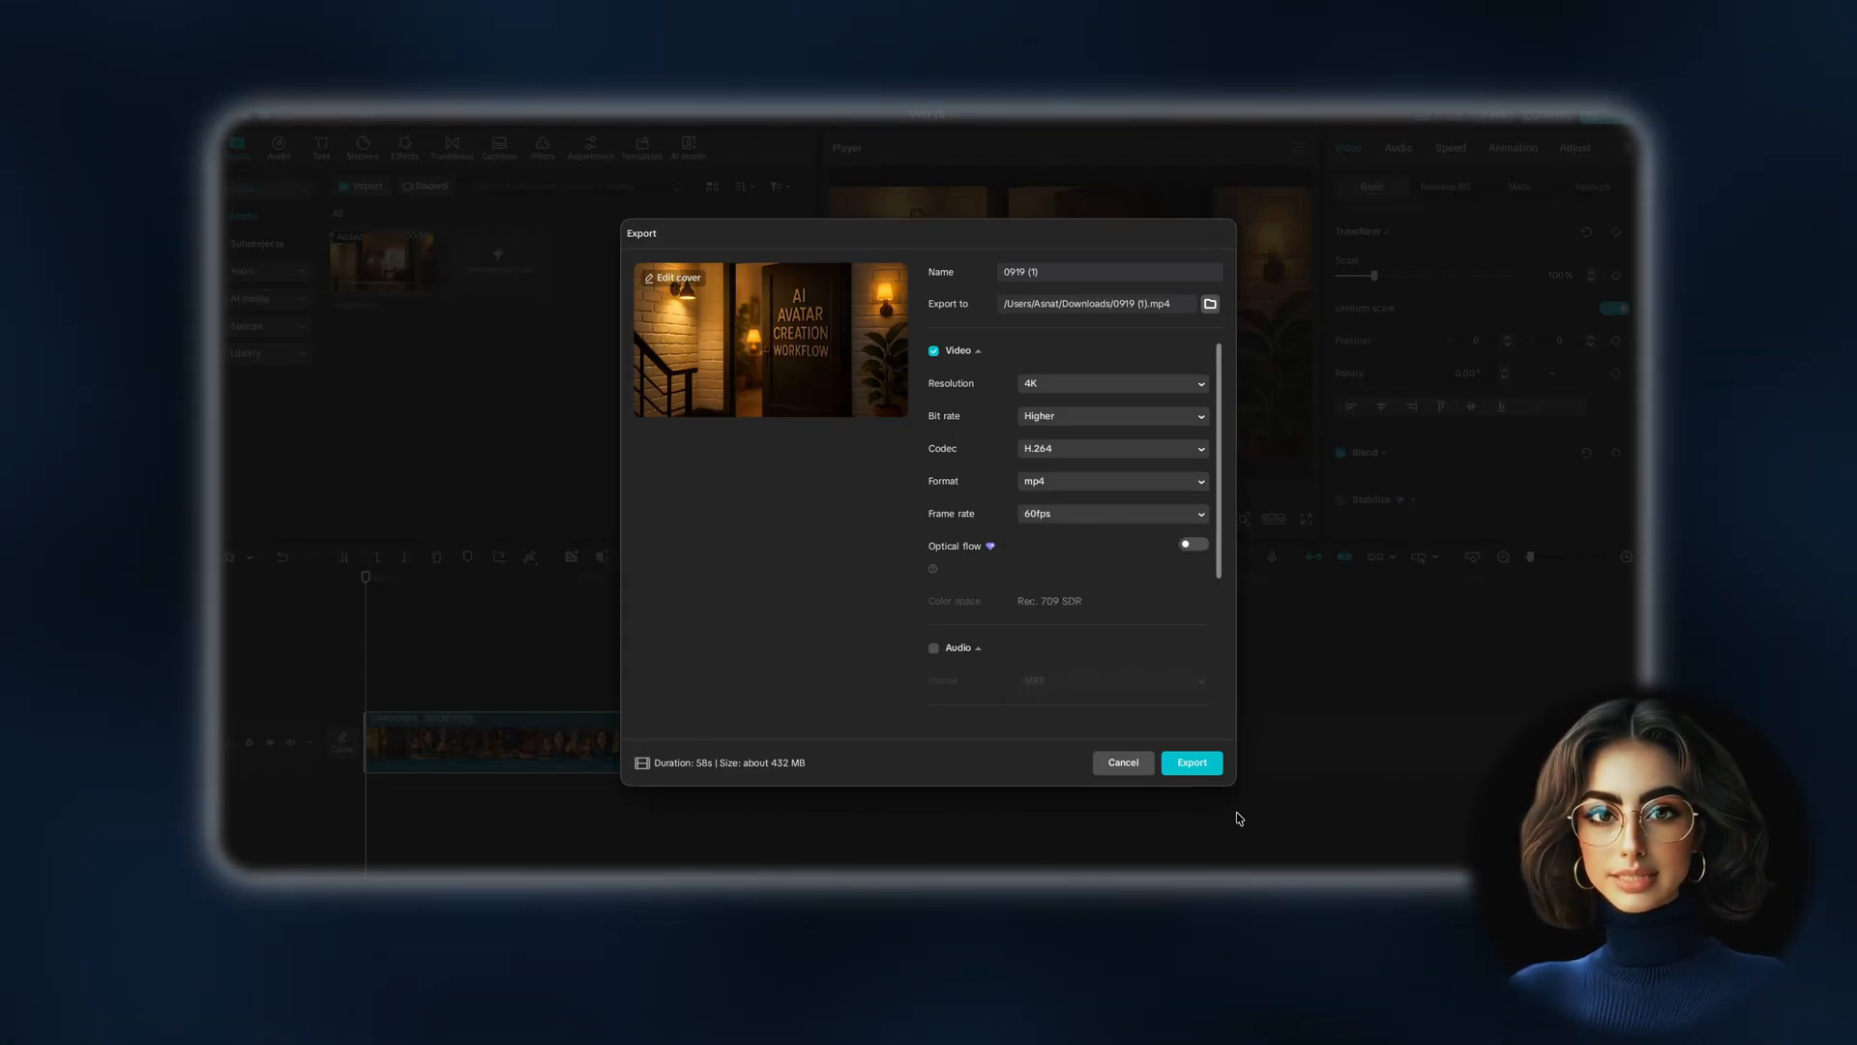
pyautogui.moveTo(1194, 762)
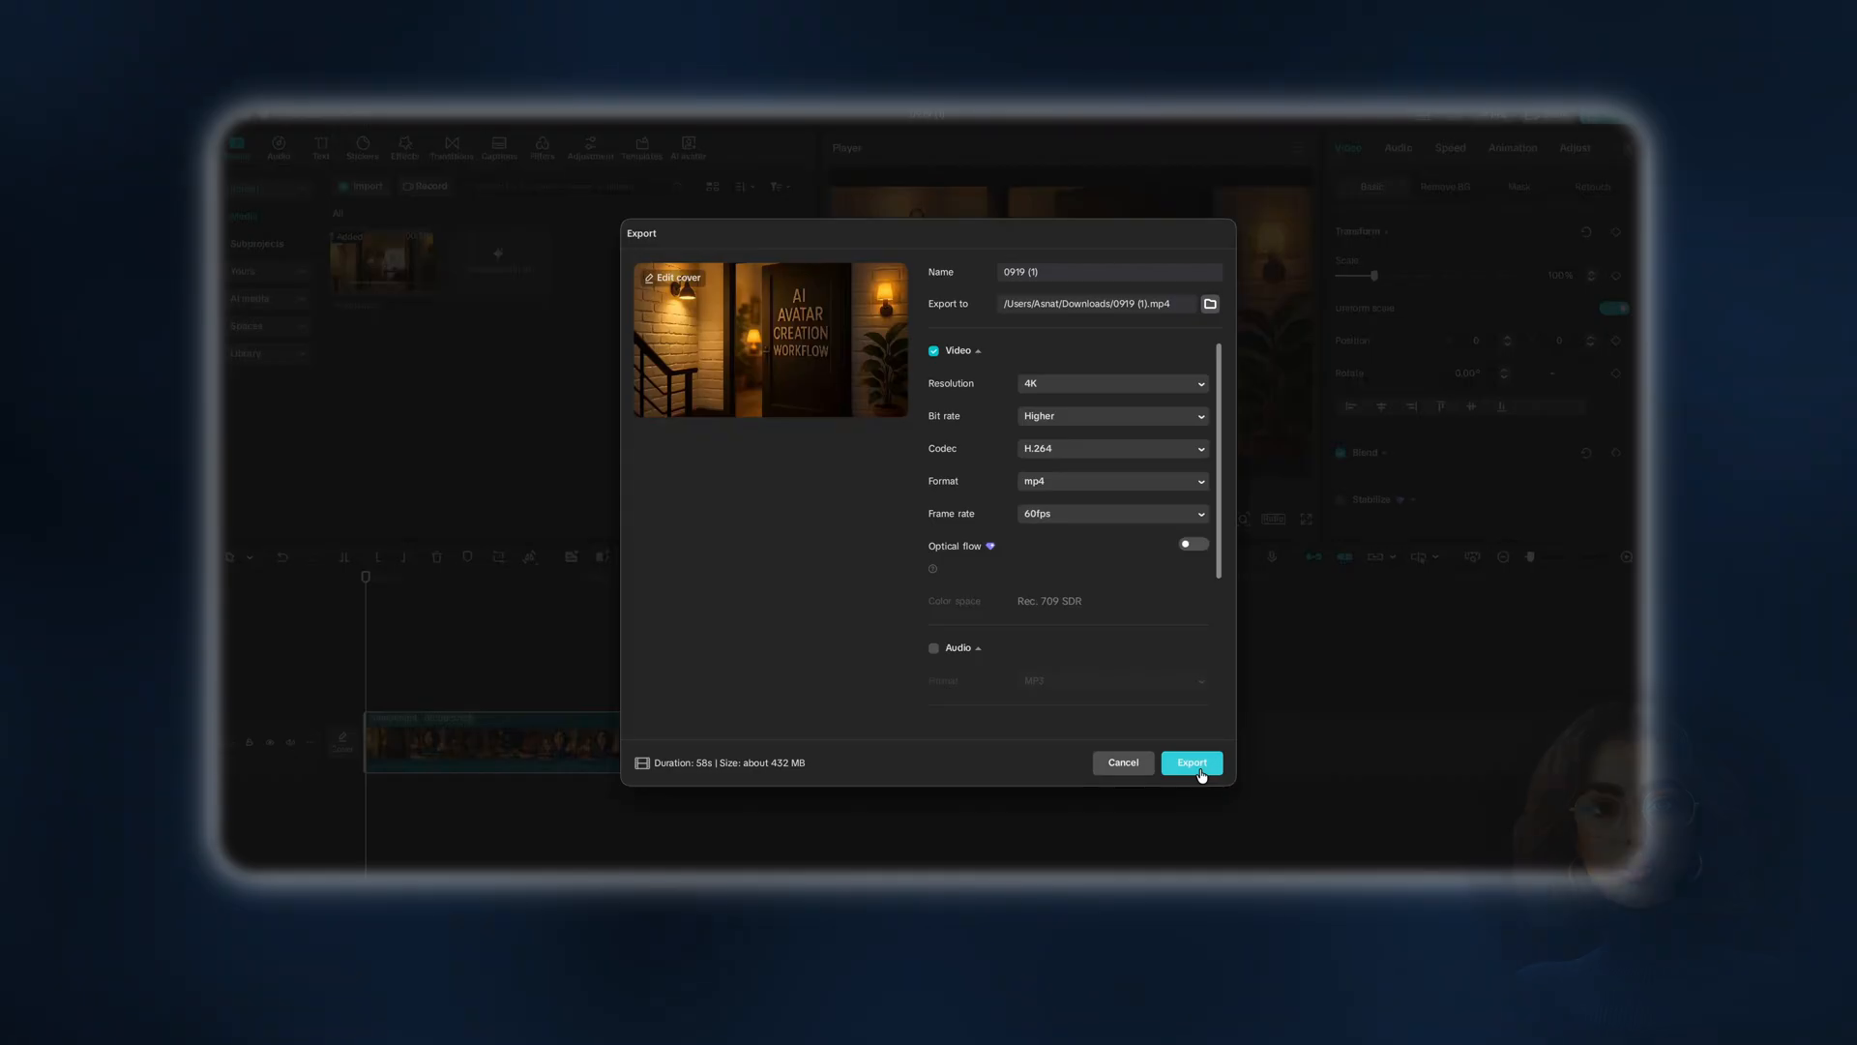
pyautogui.click(1189, 762)
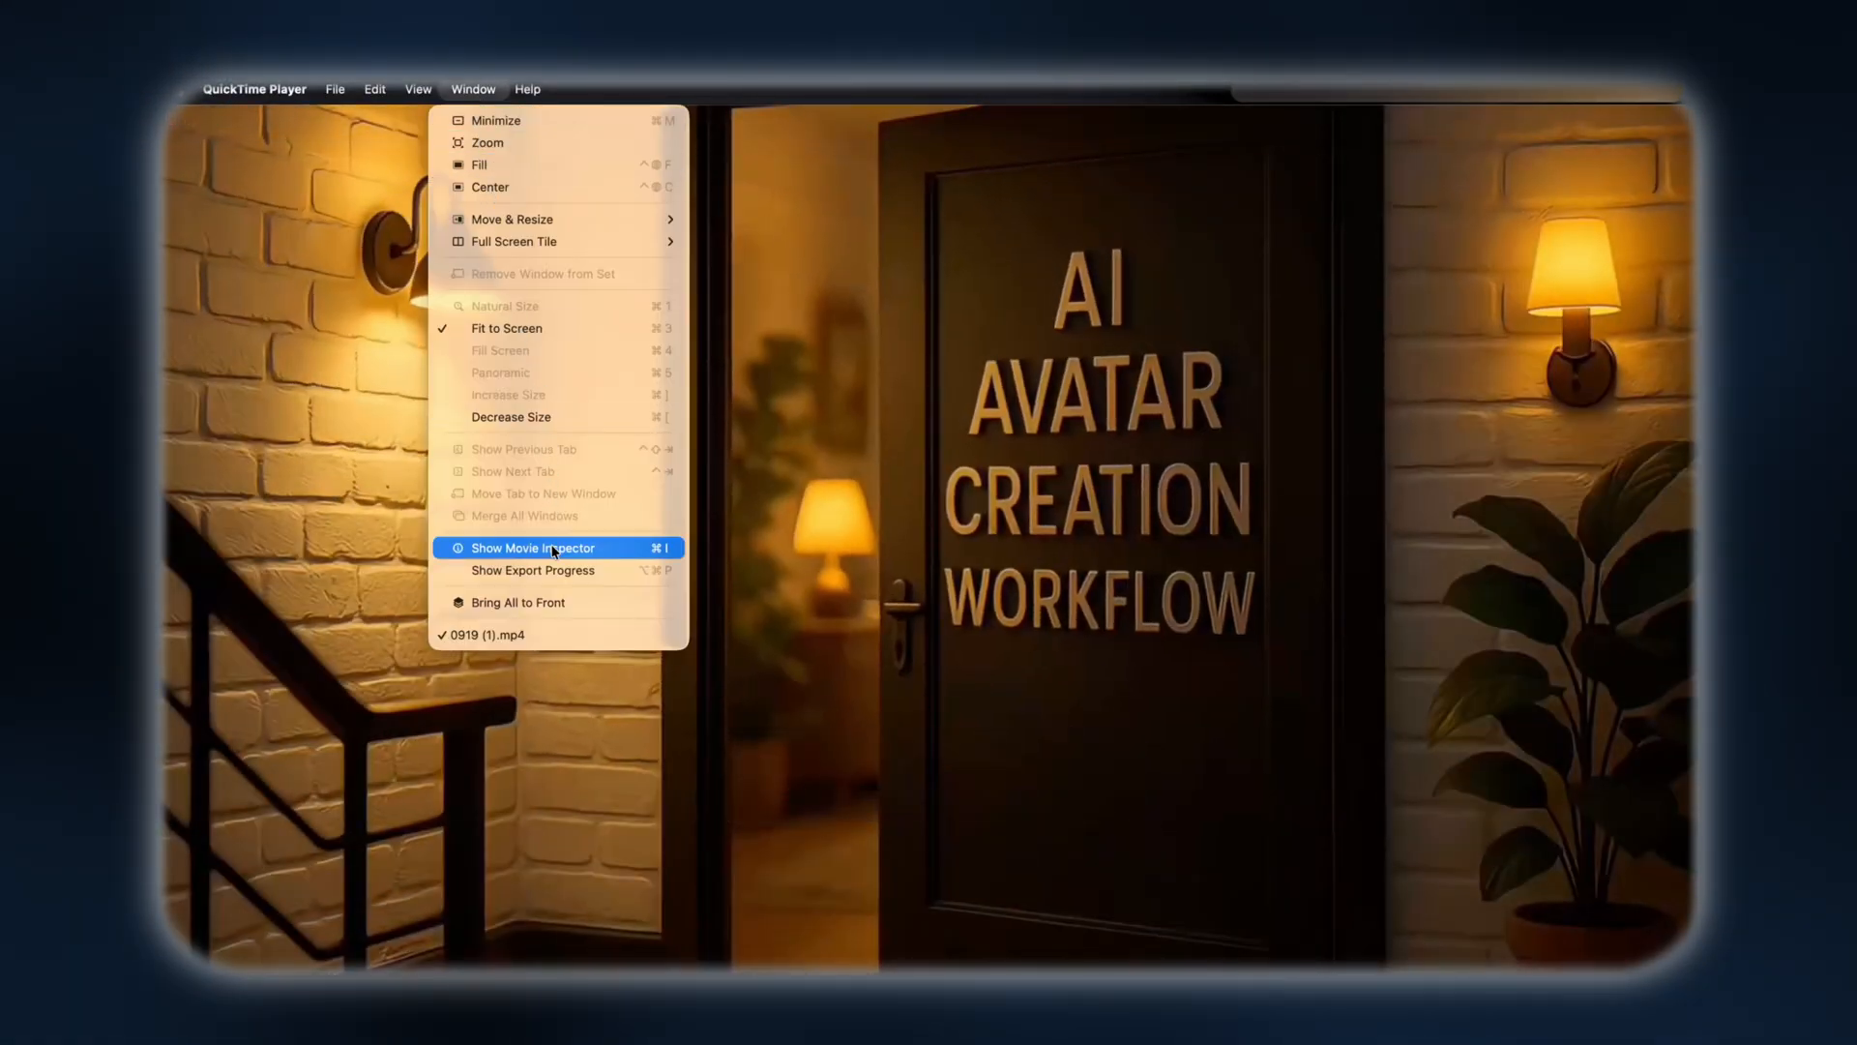
# Show the Movie Inspector's Video Details for 0919 (1).mp4, confirming 3840×2160 H.264
pyautogui.click(530, 547)
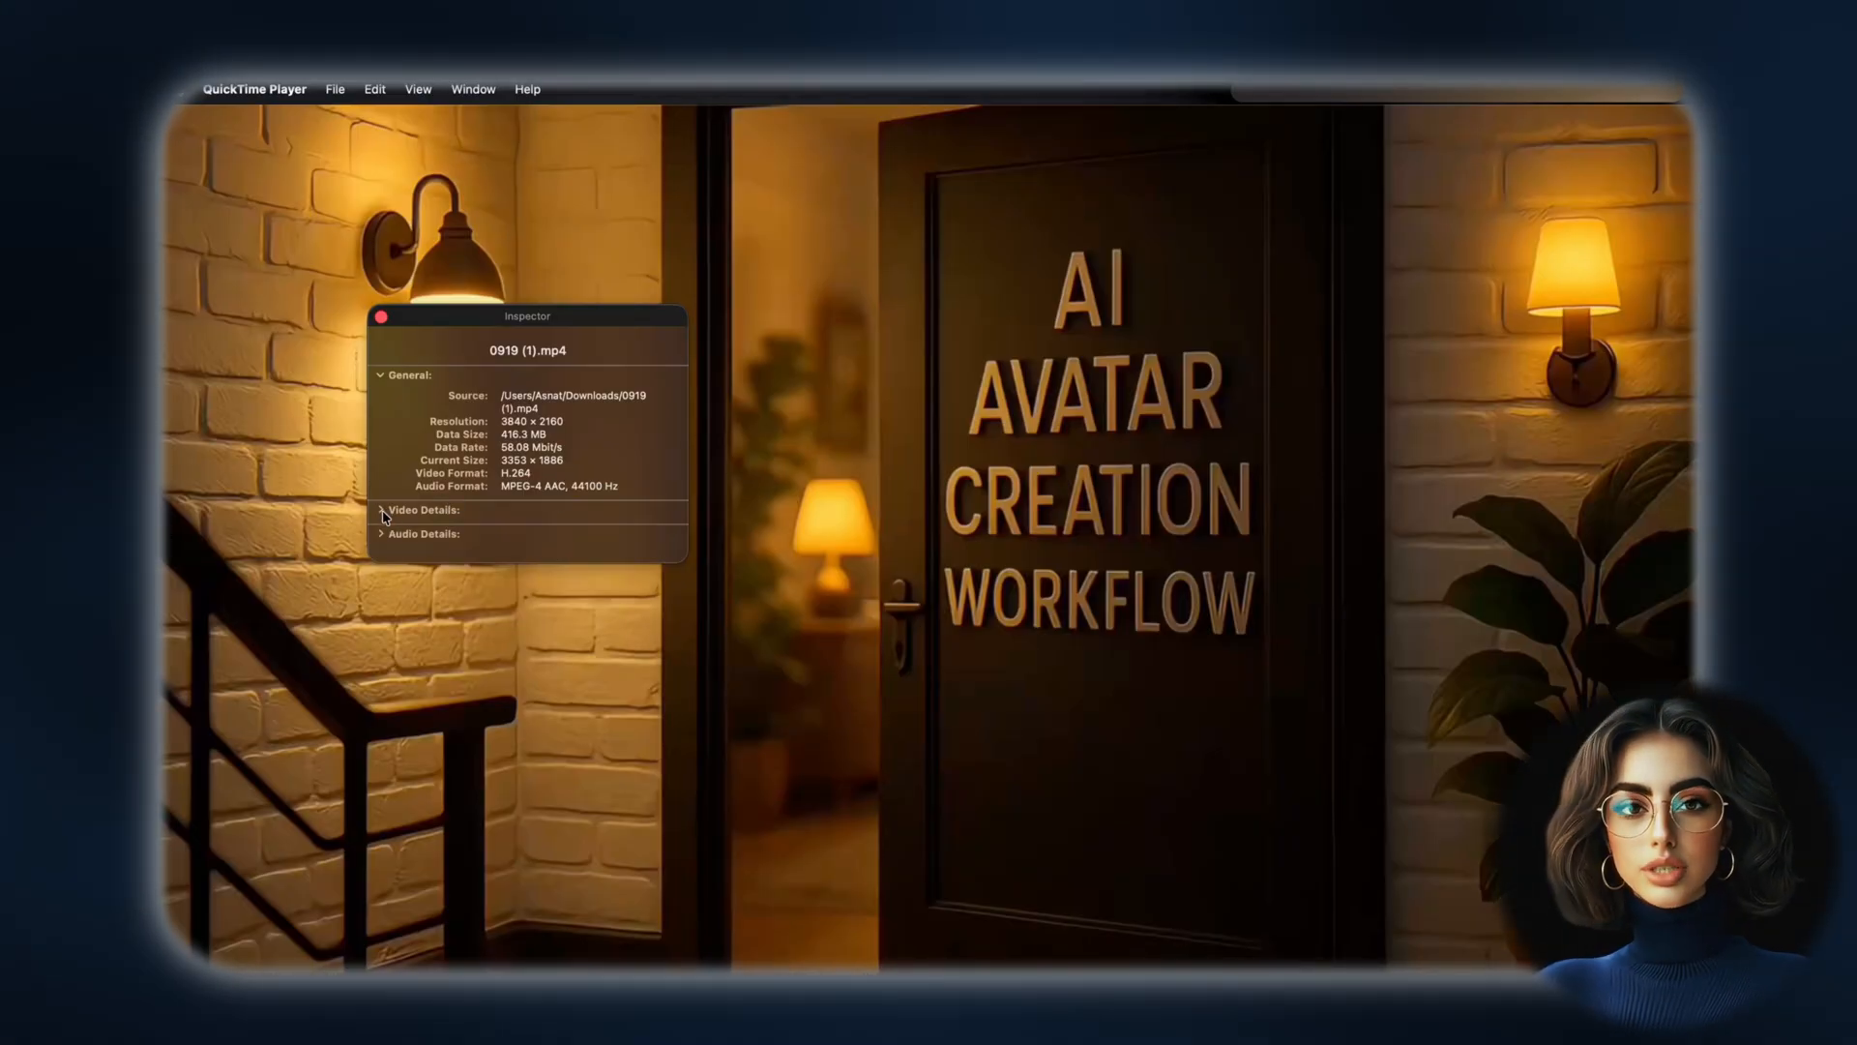
pyautogui.click(420, 508)
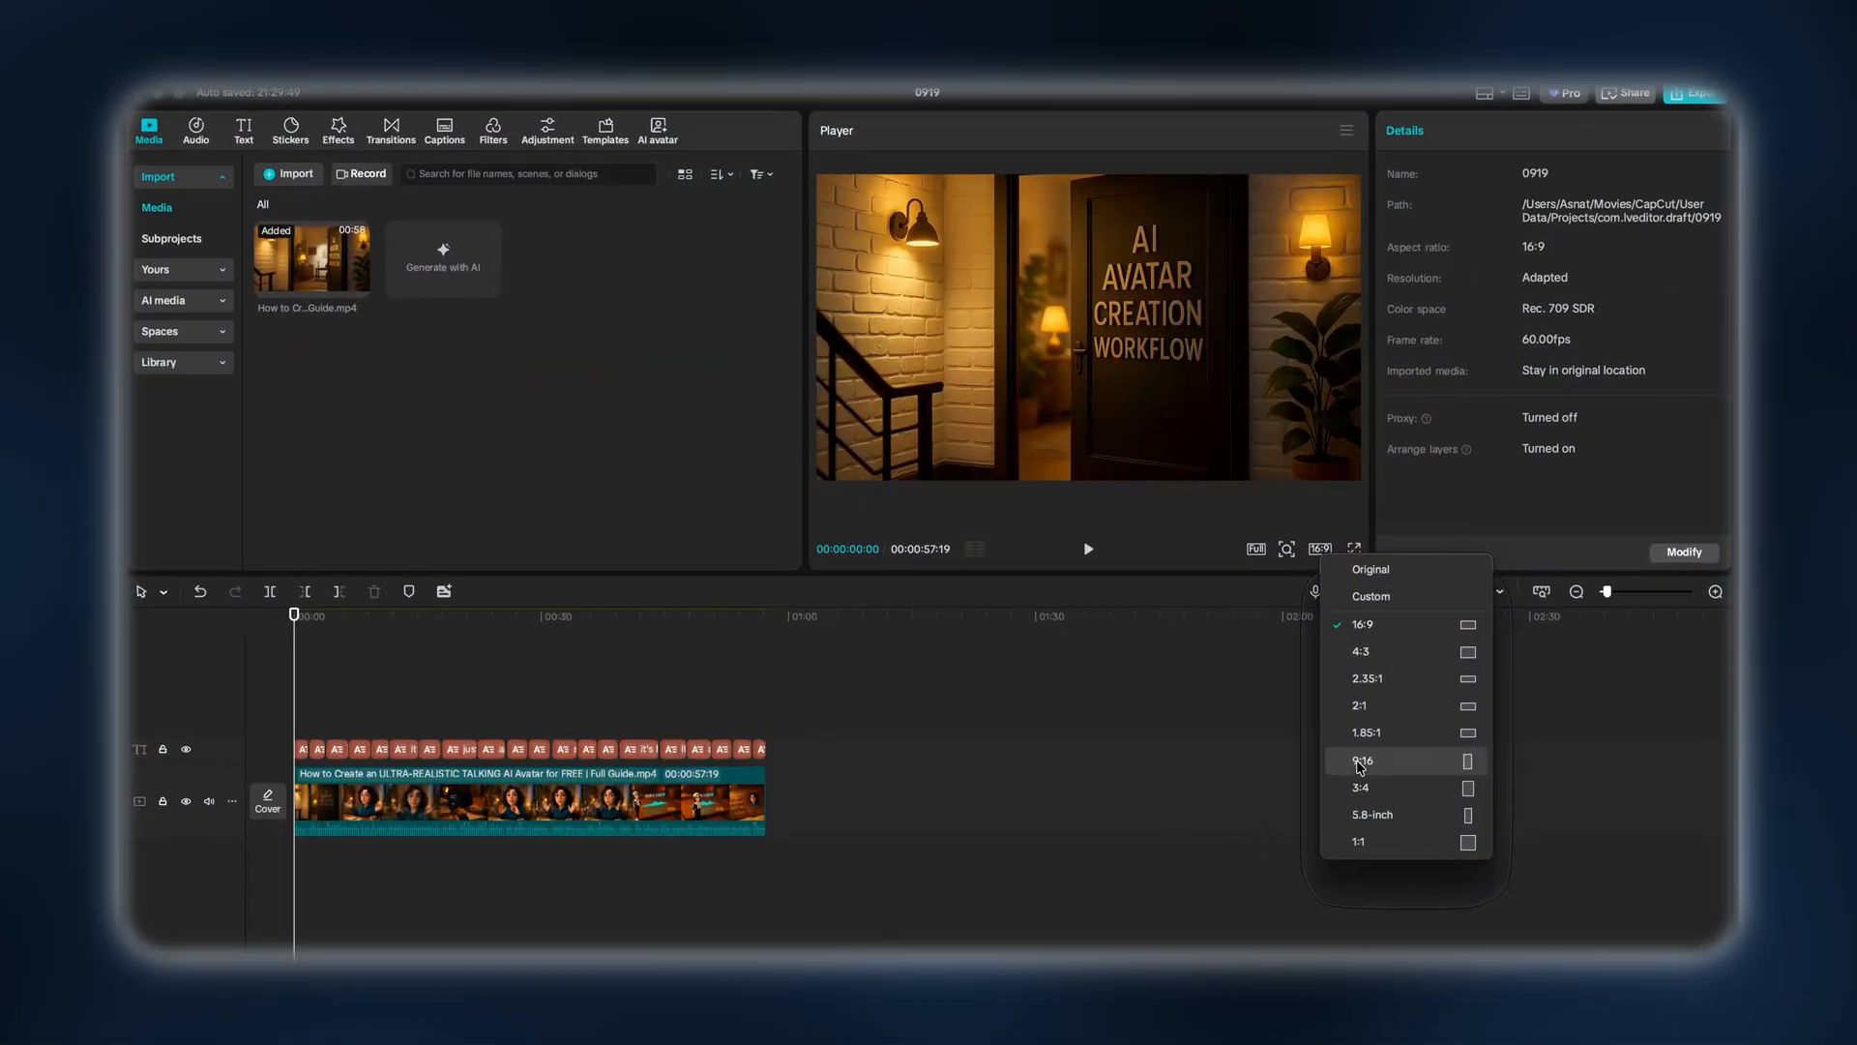
# Switch the canvas to 9:16 and scale the clip up to fill the vertical frame
pyautogui.click(1362, 761)
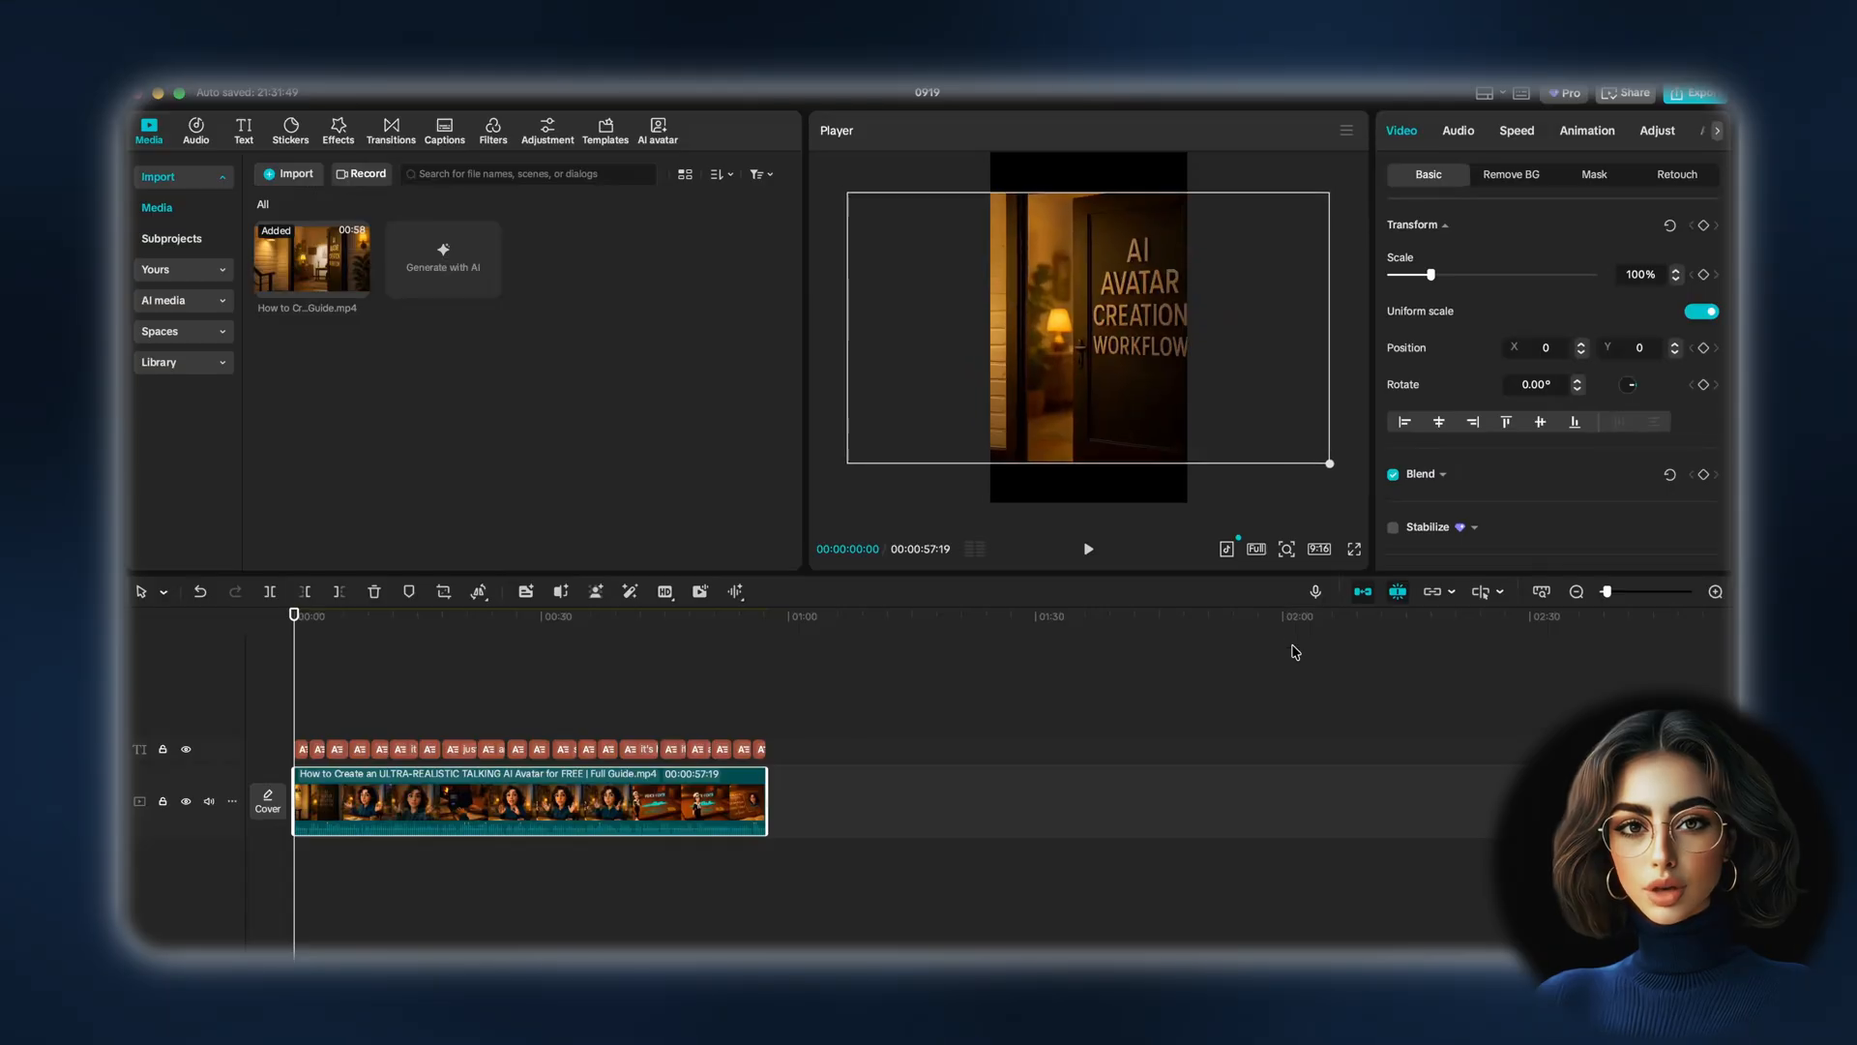
pyautogui.moveTo(1329, 462); pyautogui.dragTo(1296, 447)
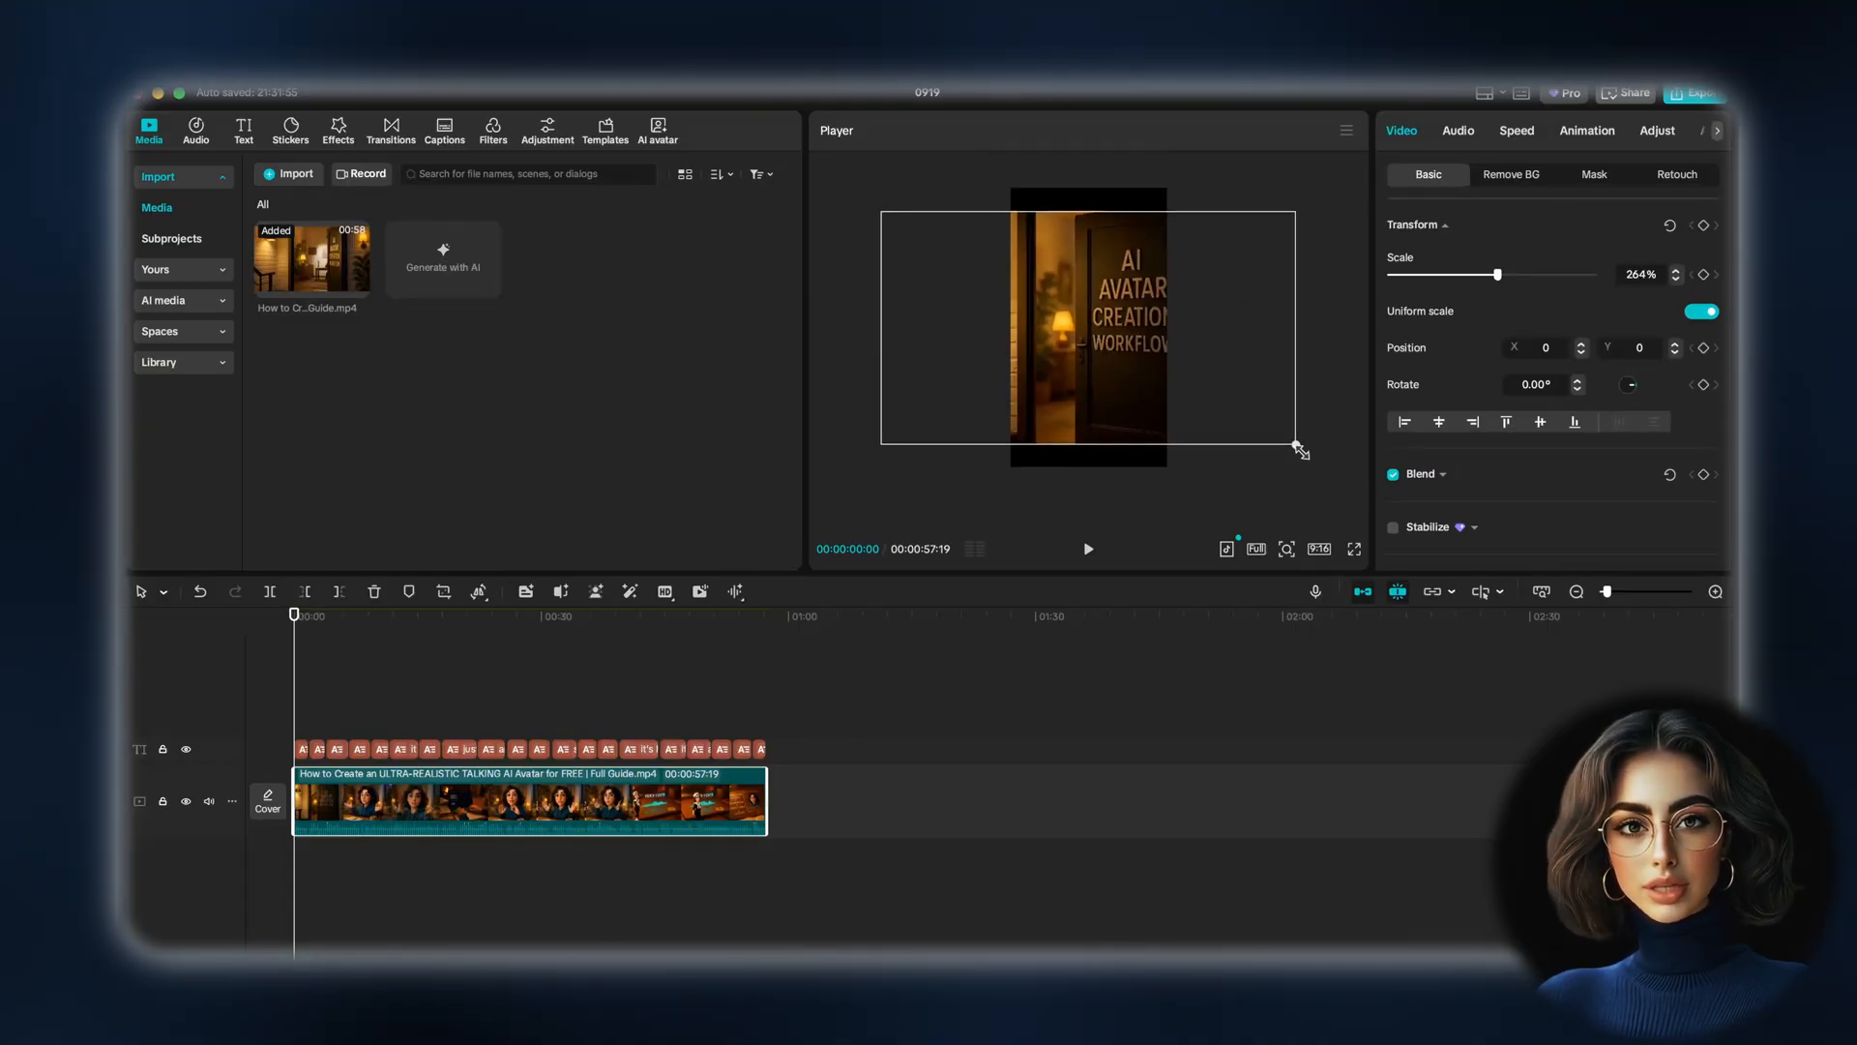
pyautogui.moveTo(1300, 446); pyautogui.dragTo(1337, 468)
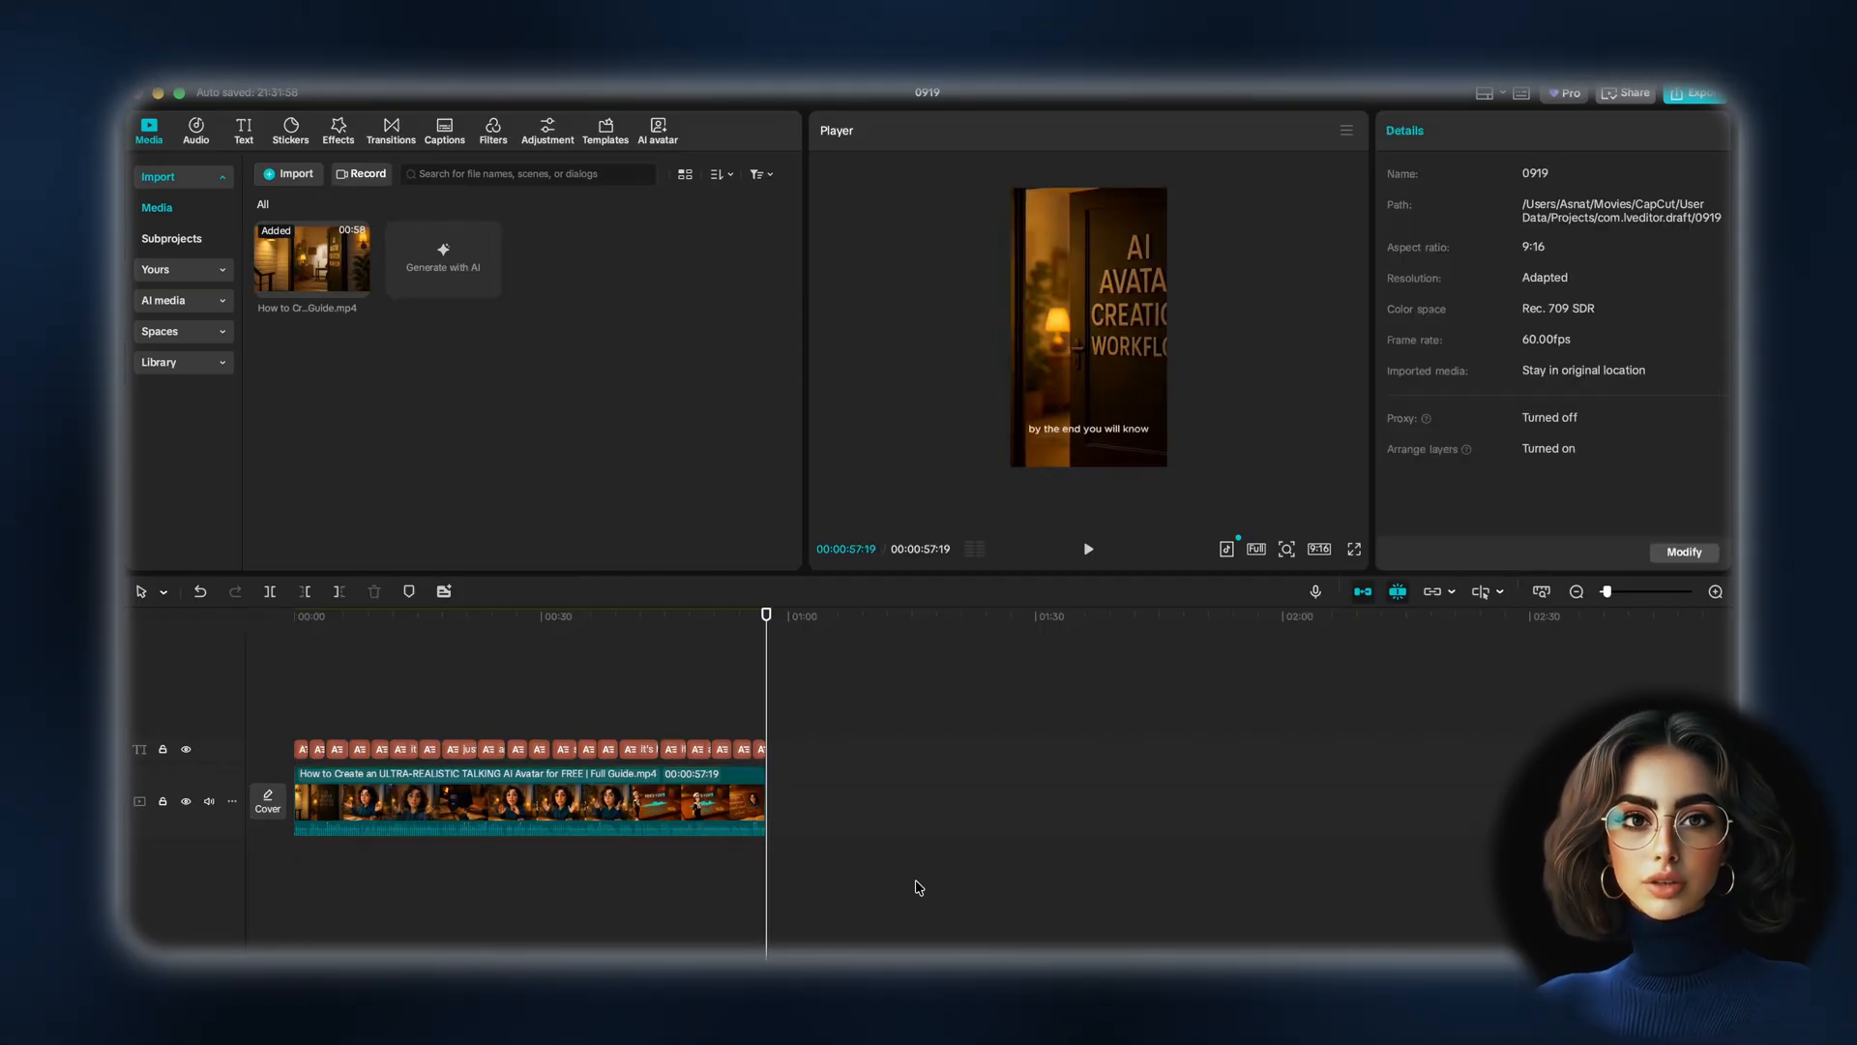
# Select the video and caption clips and create a compound clip from them
pyautogui.click(520, 803)
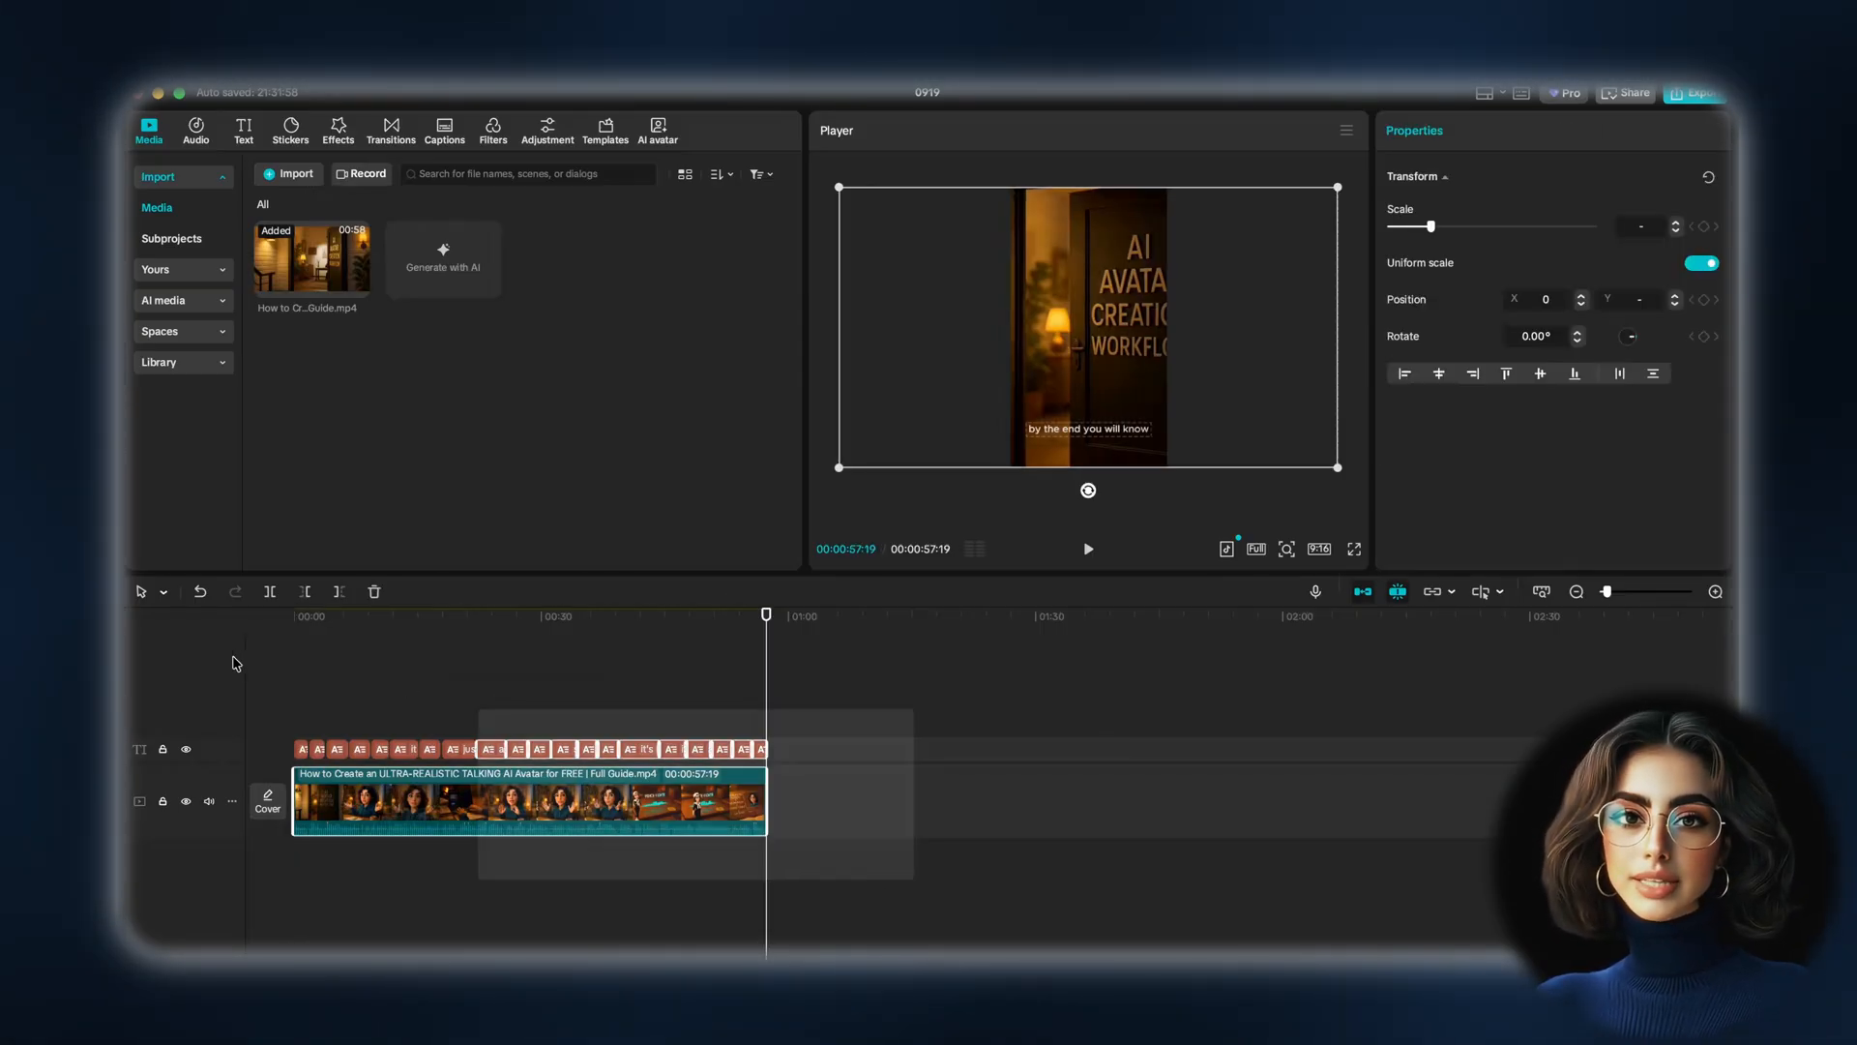
pyautogui.click(557, 801)
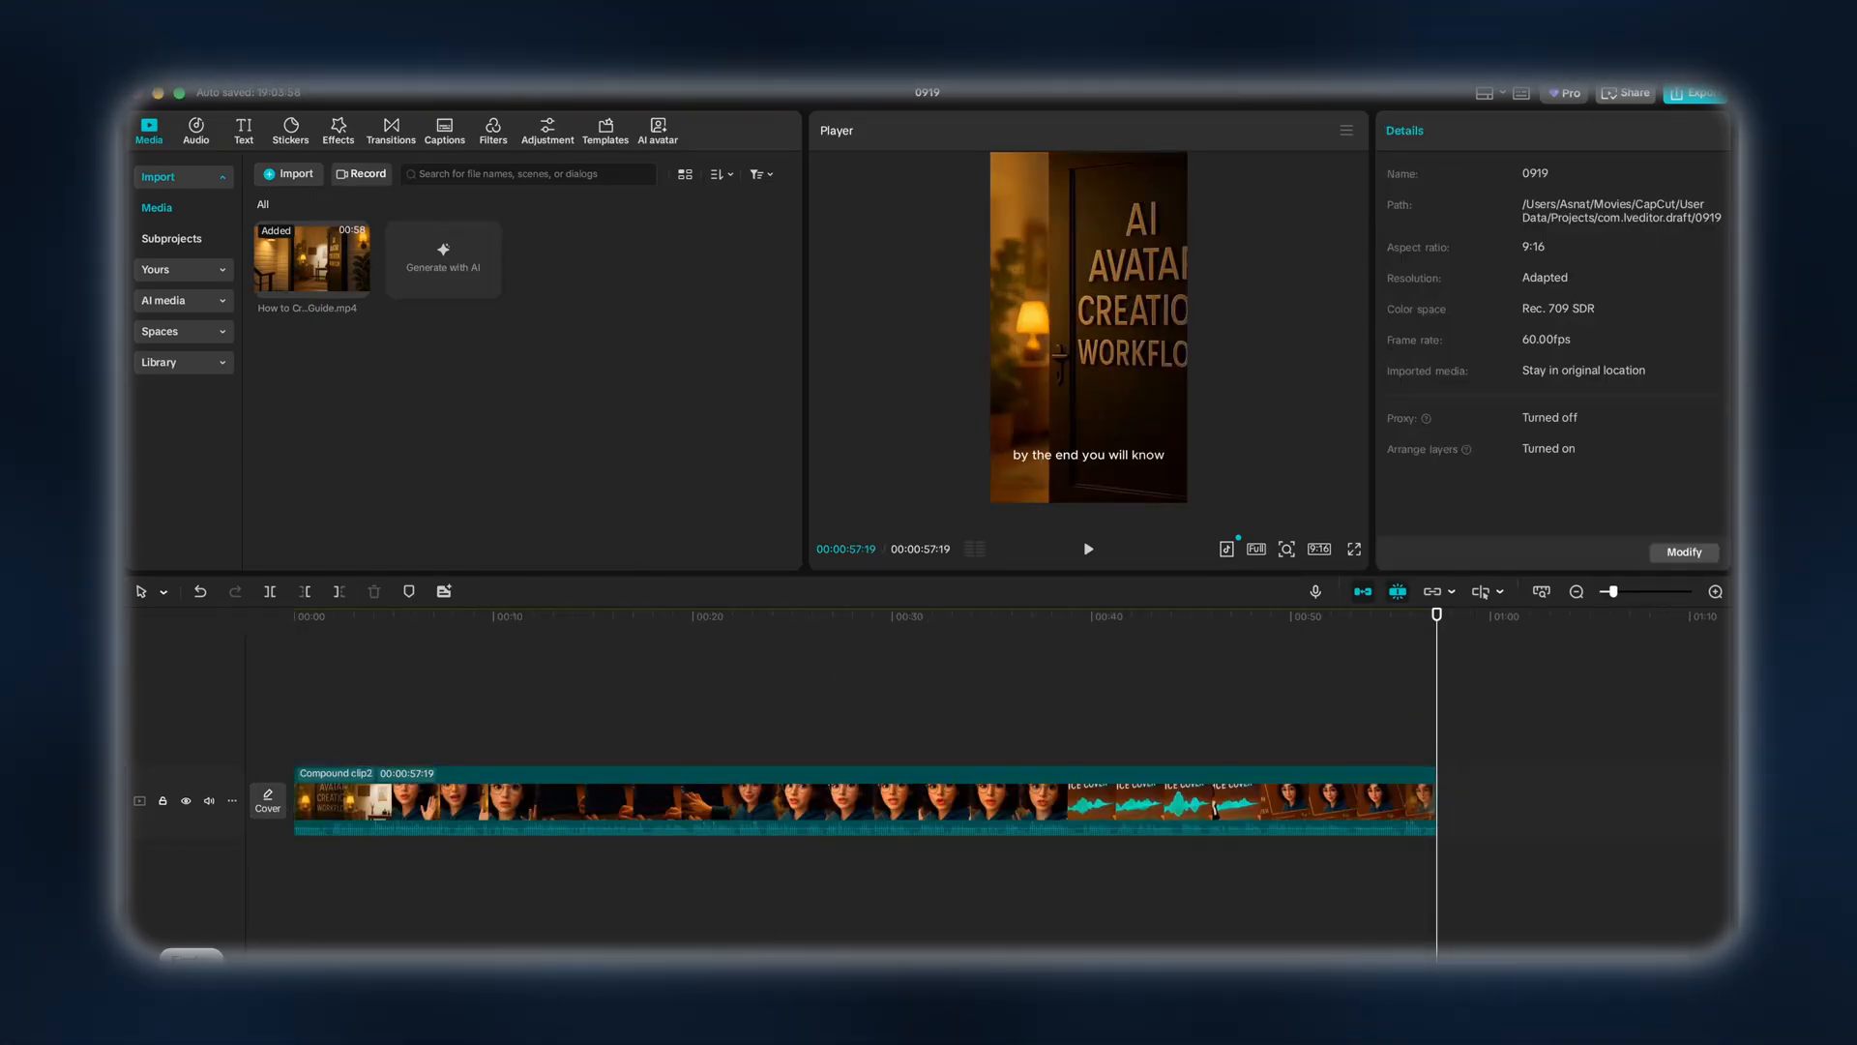
# Browse Movies > CapCut > com.lveditor.draft > 0919 > Resources > combination and copy the rendered video file
pyautogui.click(288, 174)
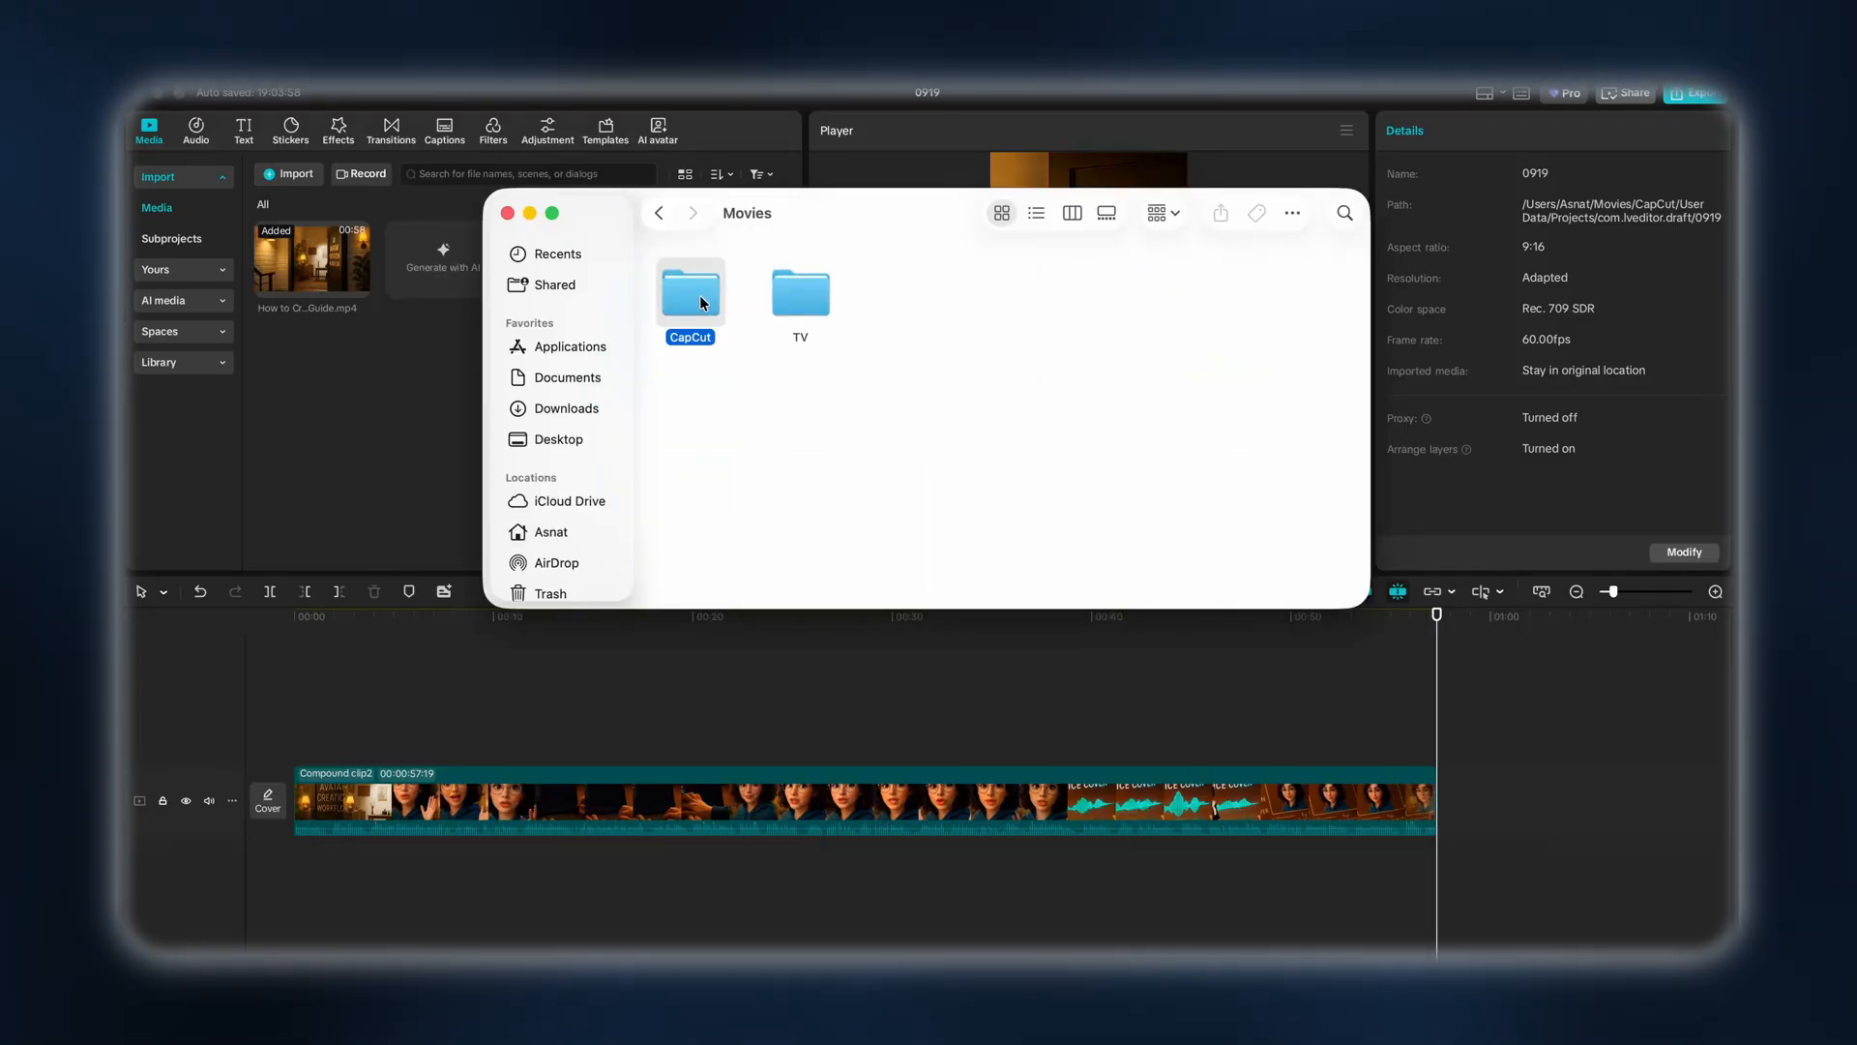
pyautogui.doubleClick(690, 292)
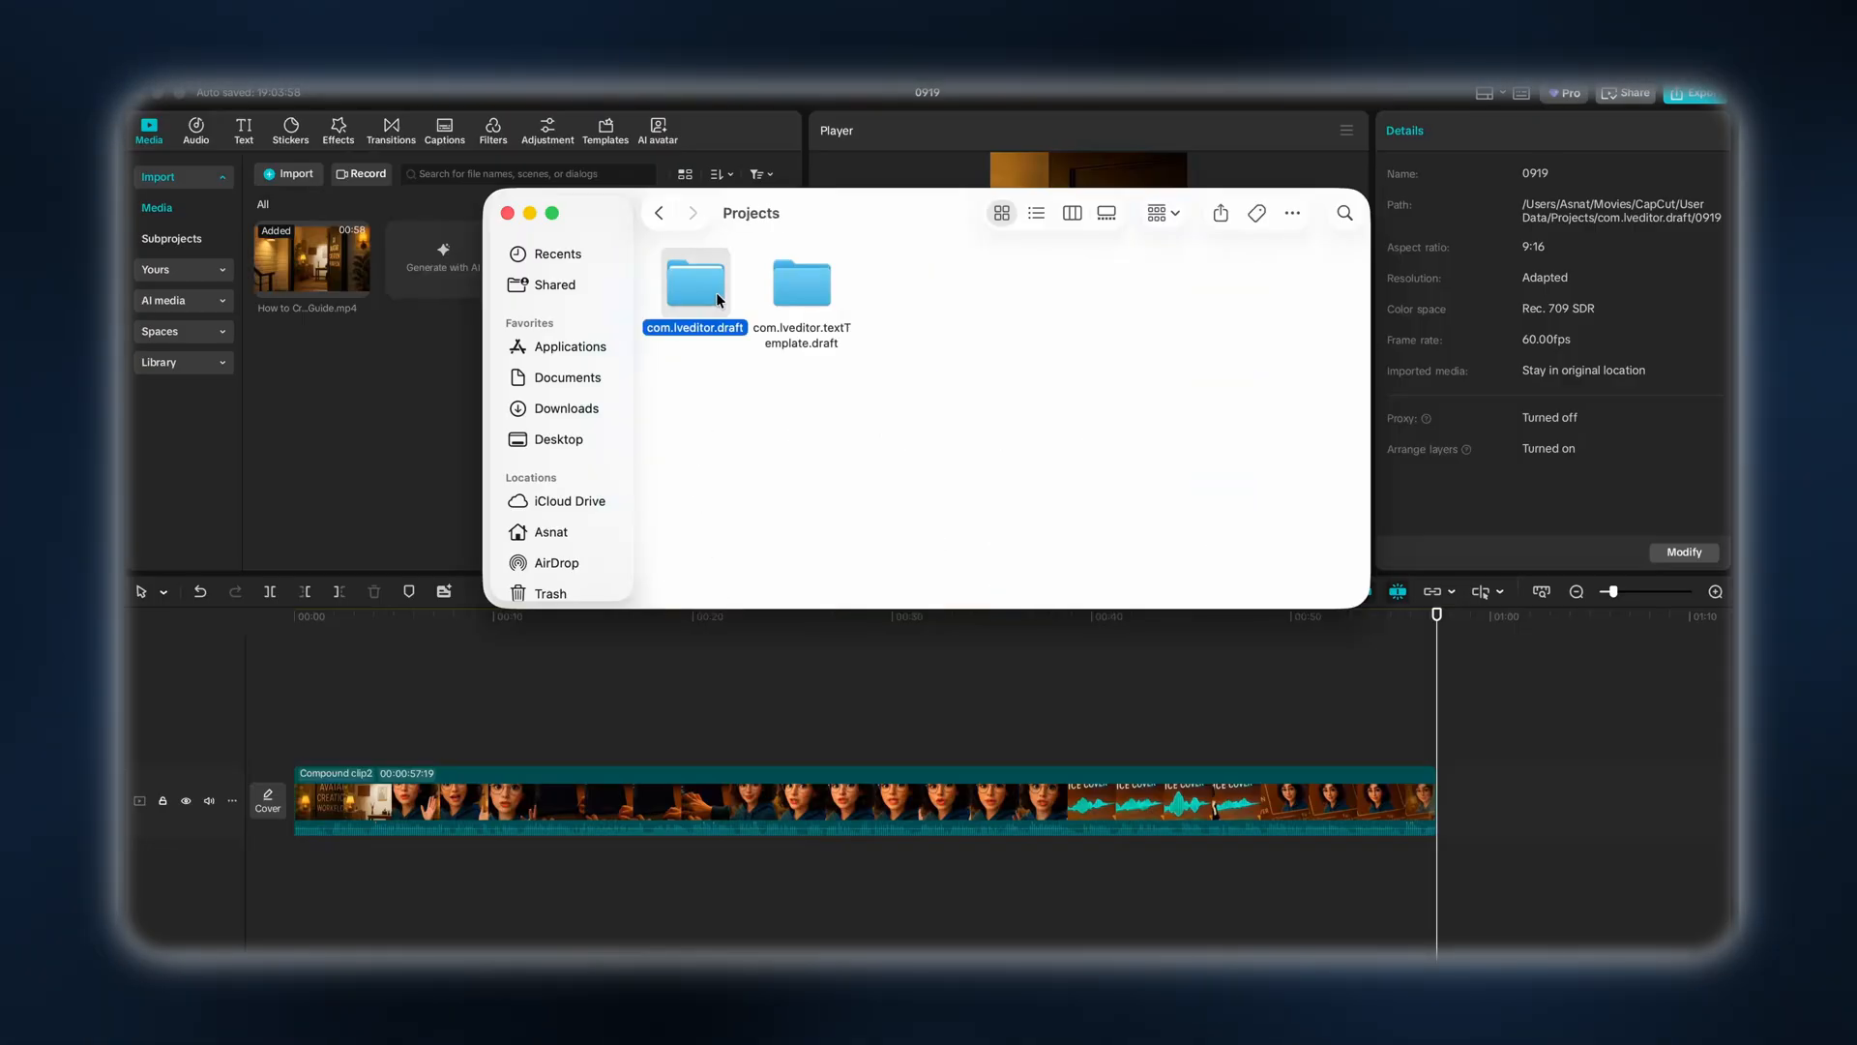
pyautogui.doubleClick(694, 283)
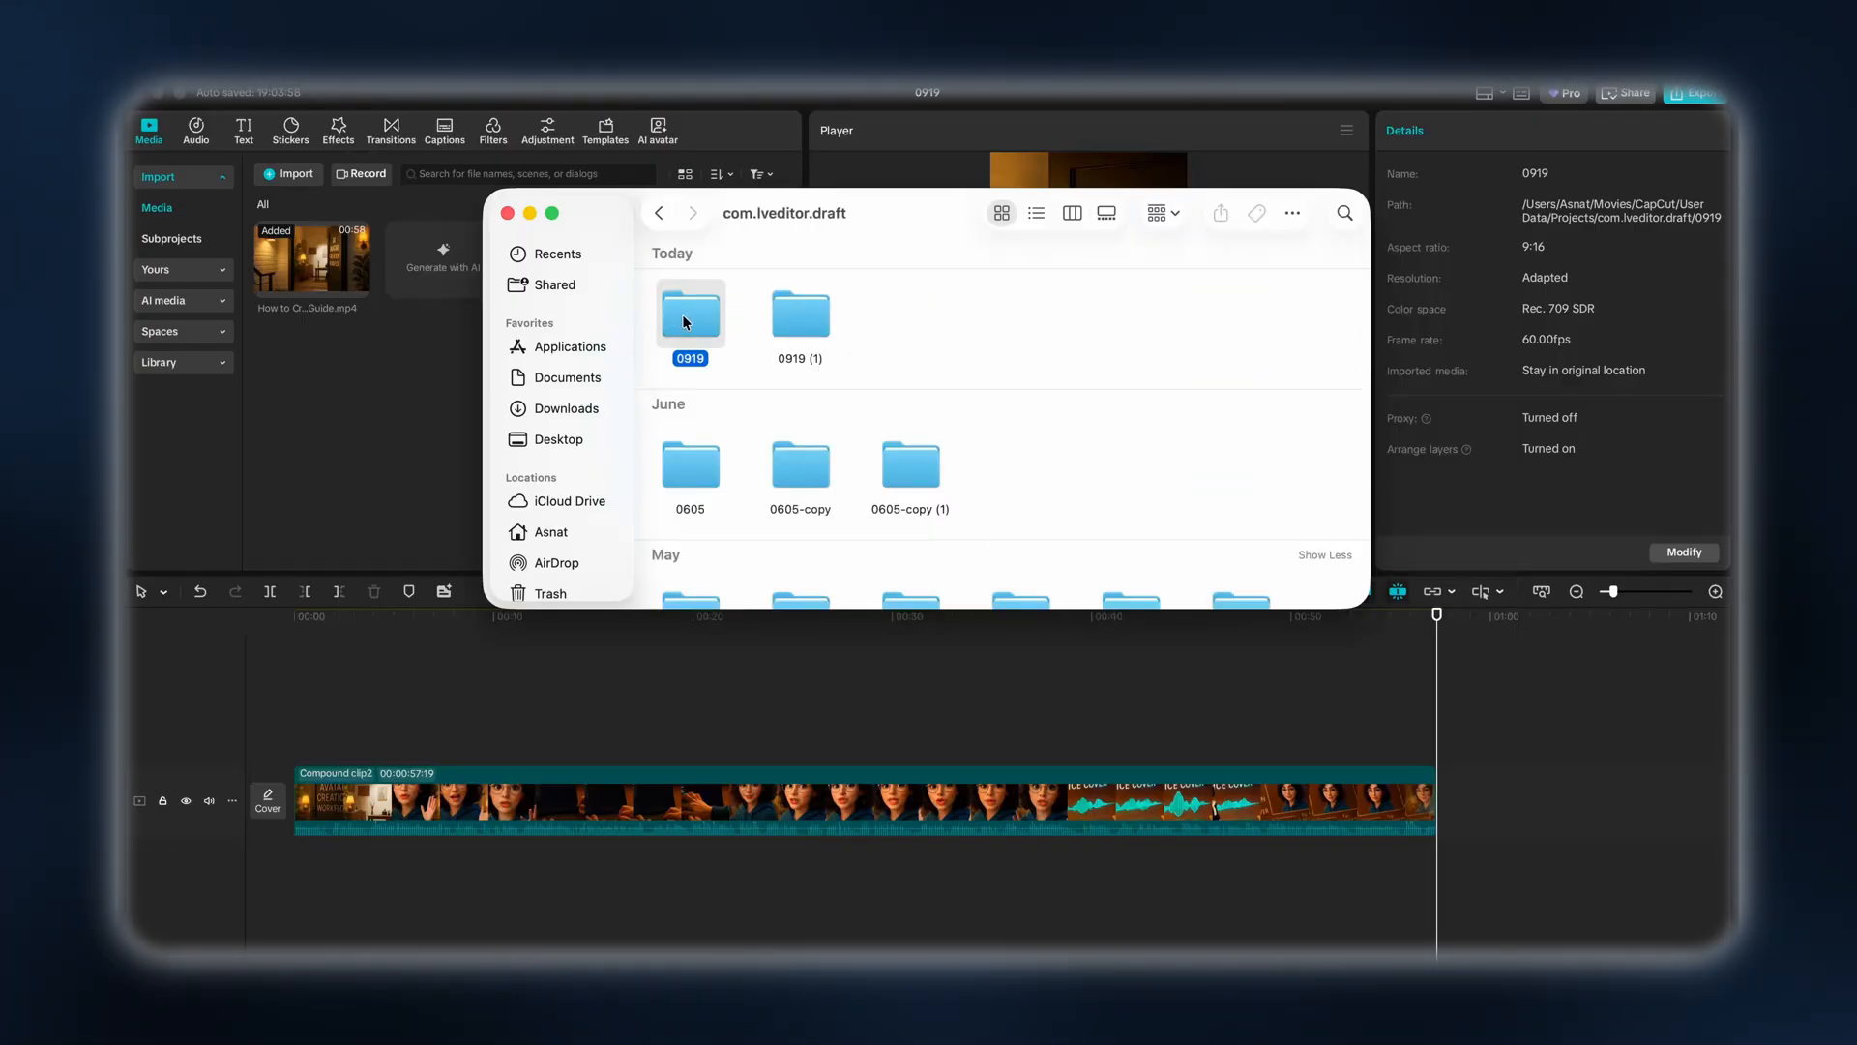
pyautogui.doubleClick(689, 311)
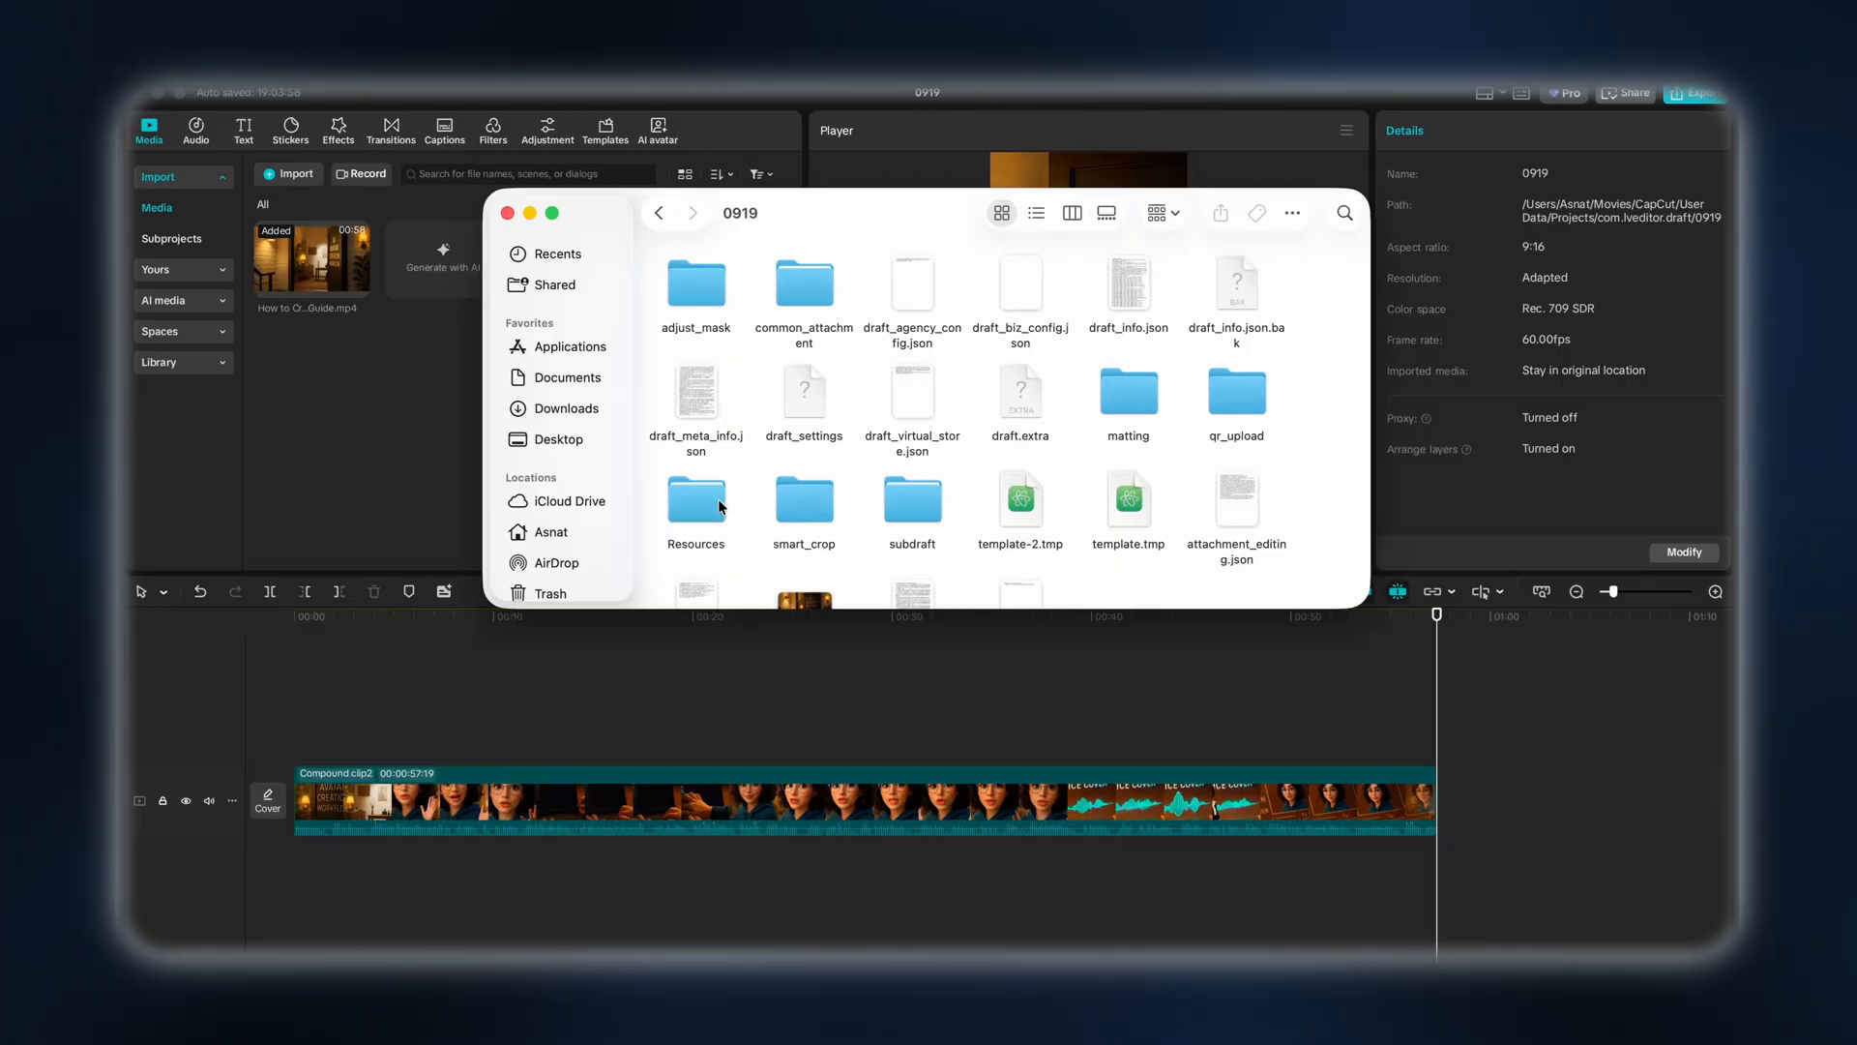
pyautogui.doubleClick(695, 485)
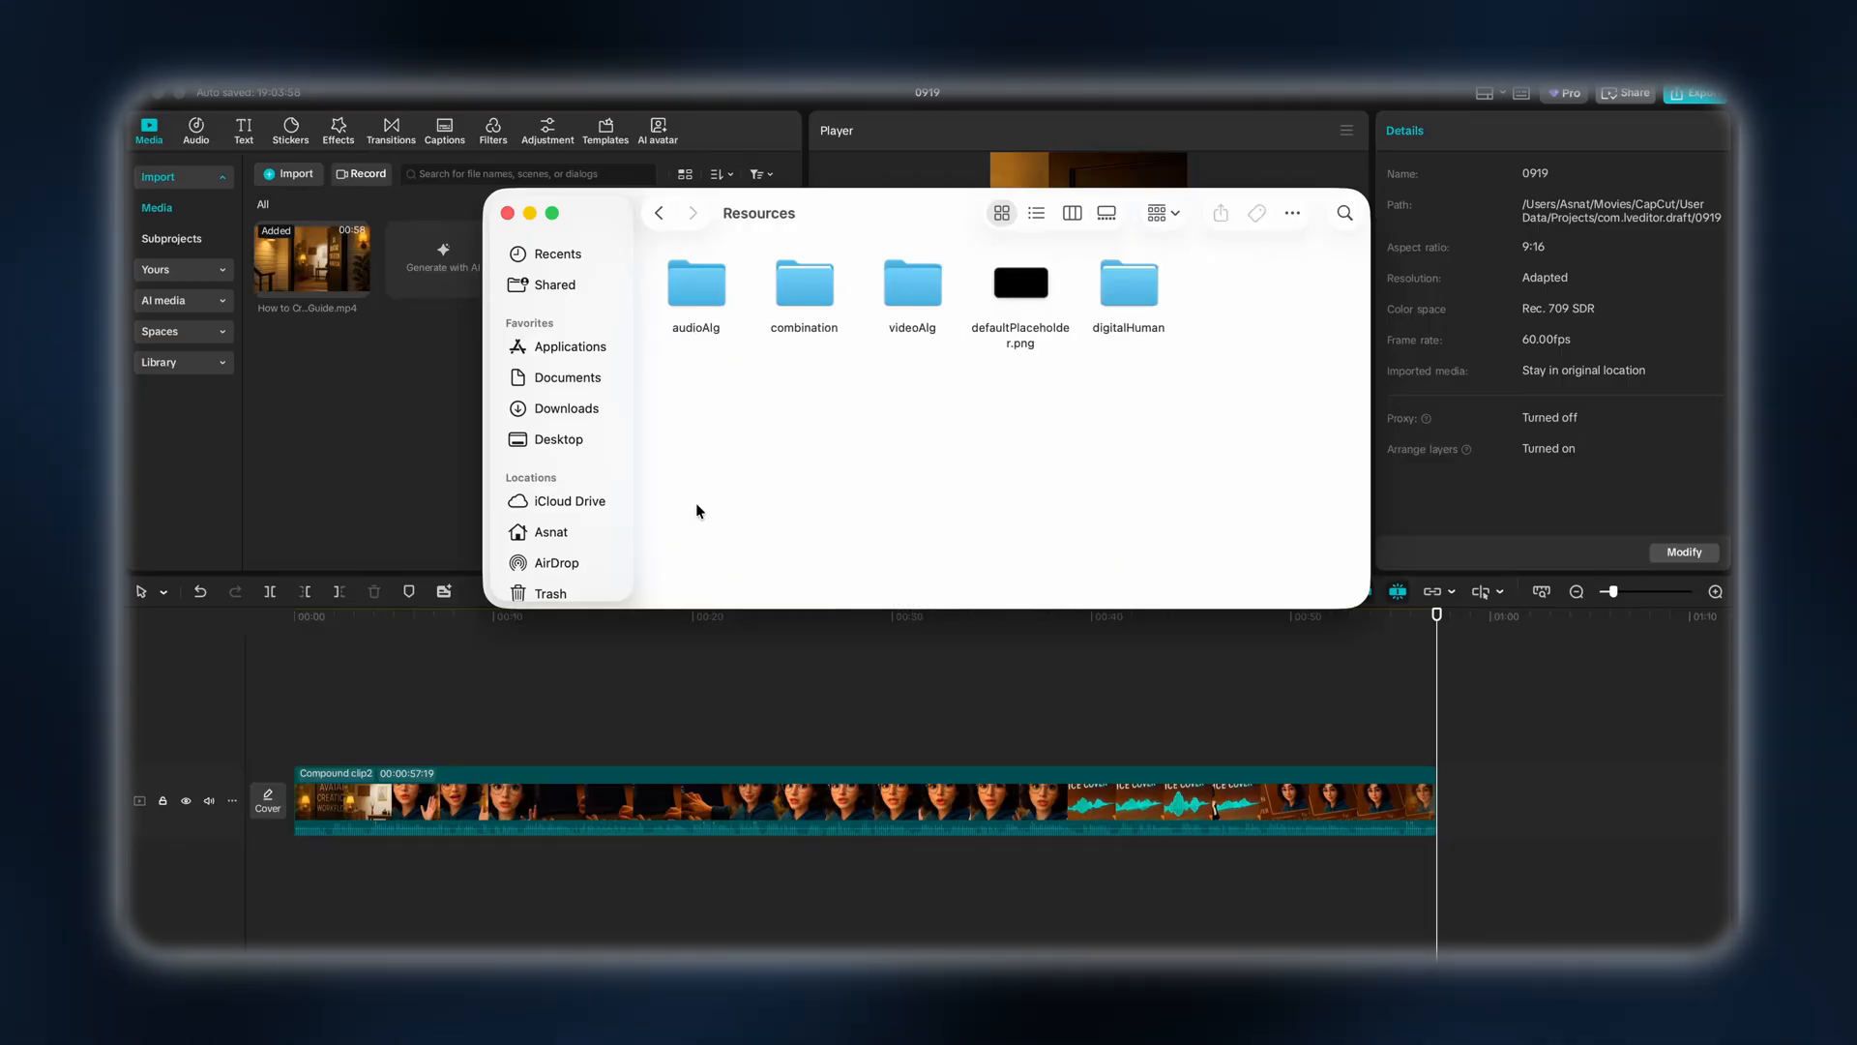
pyautogui.doubleClick(803, 284)
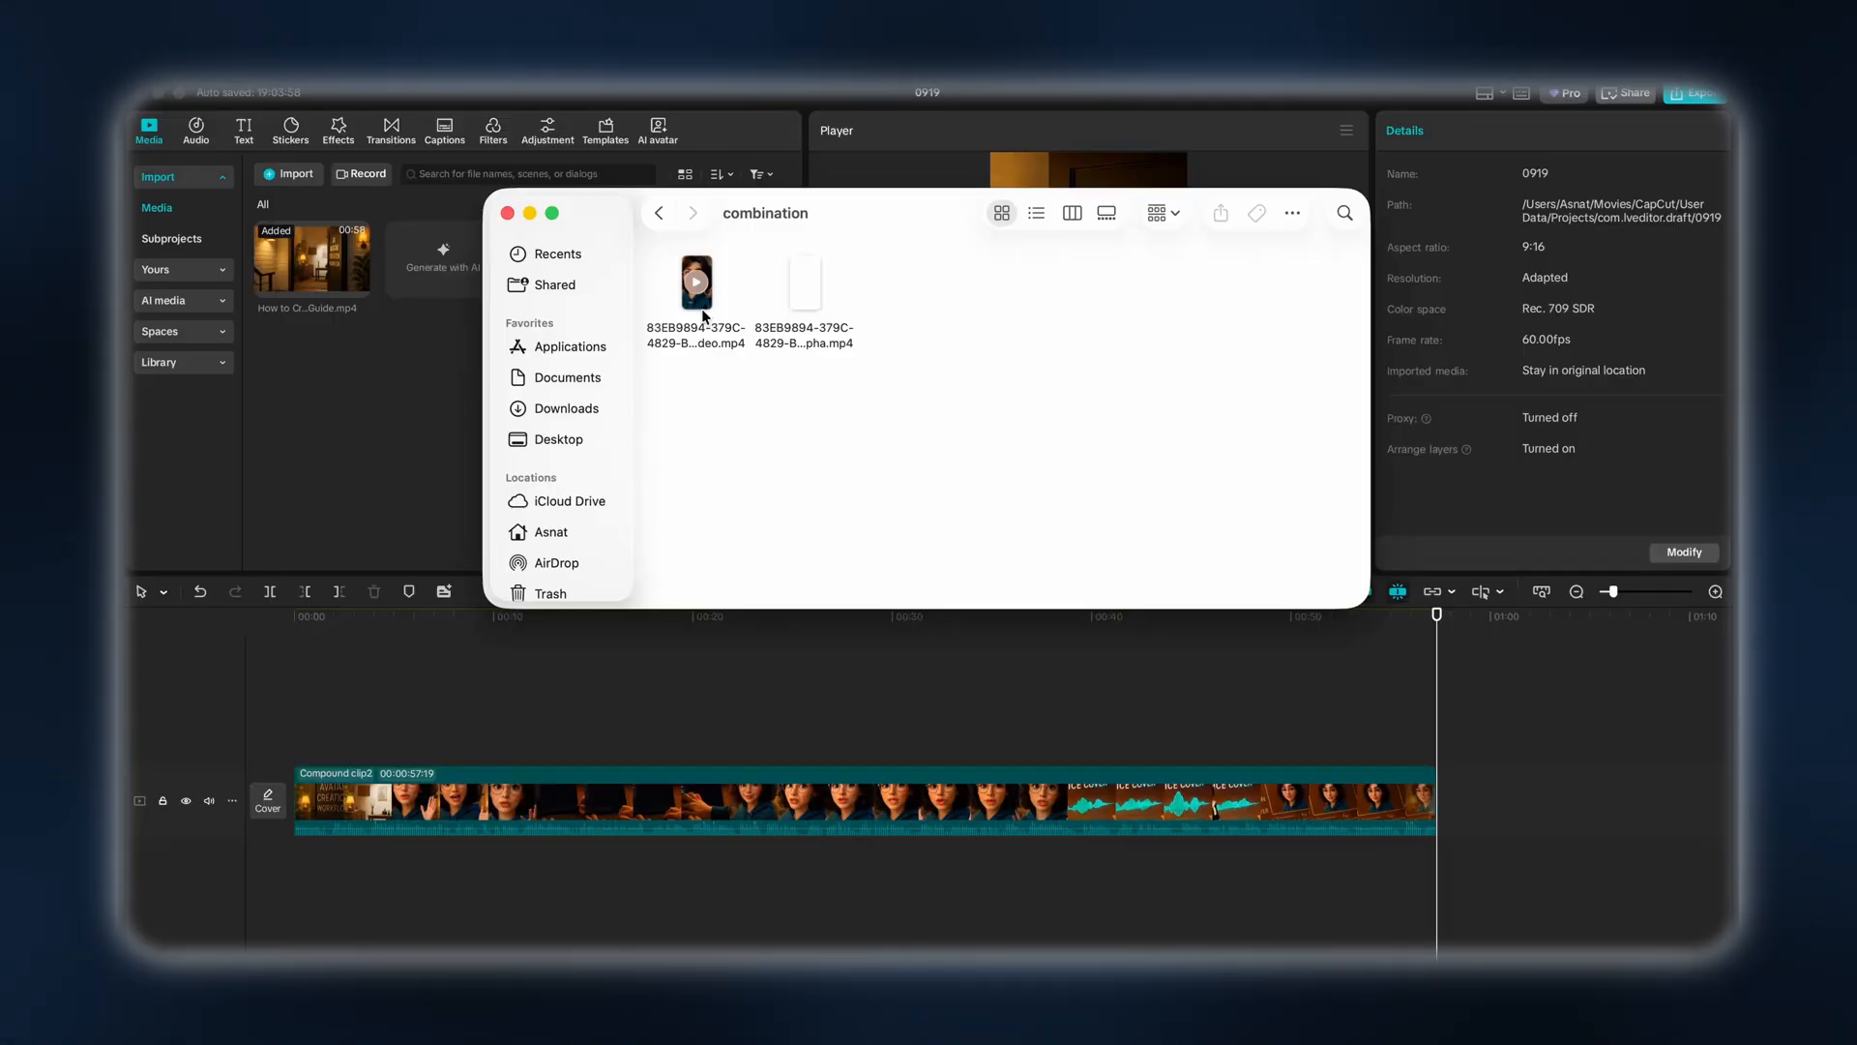
pyautogui.rightClick(695, 285)
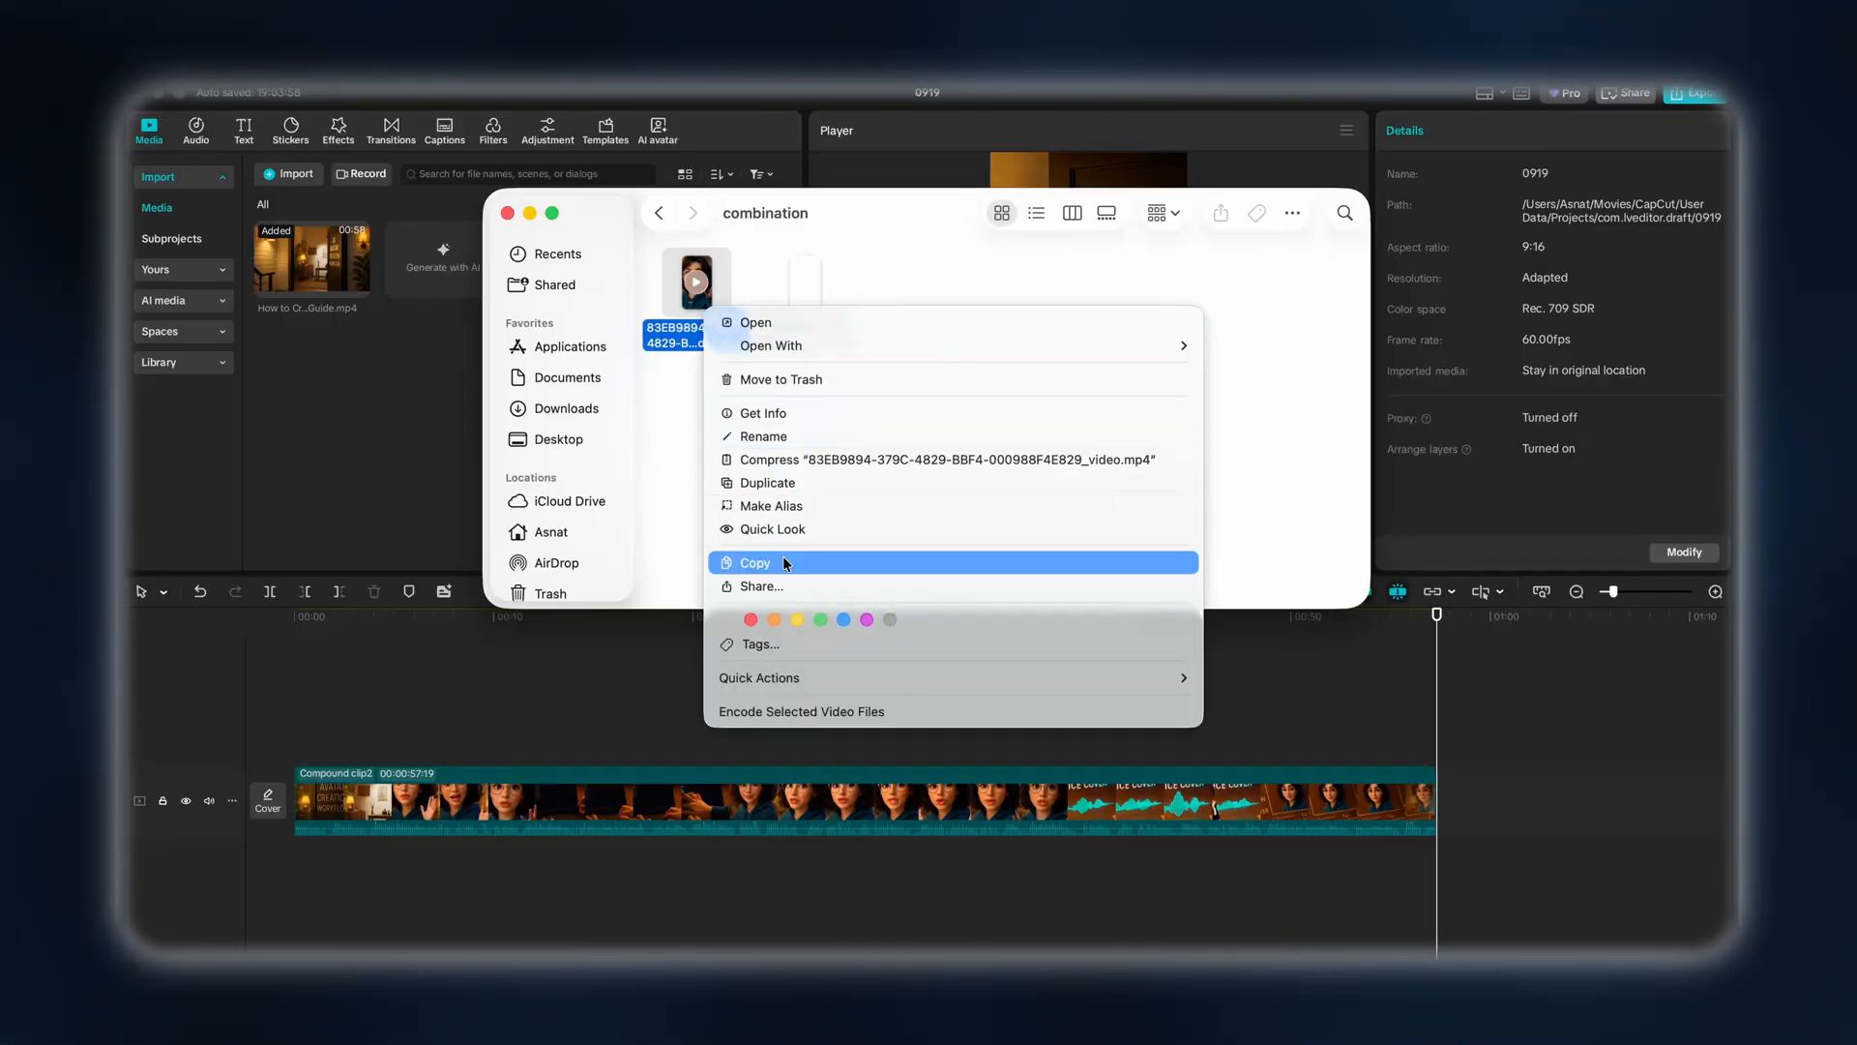
pyautogui.click(755, 561)
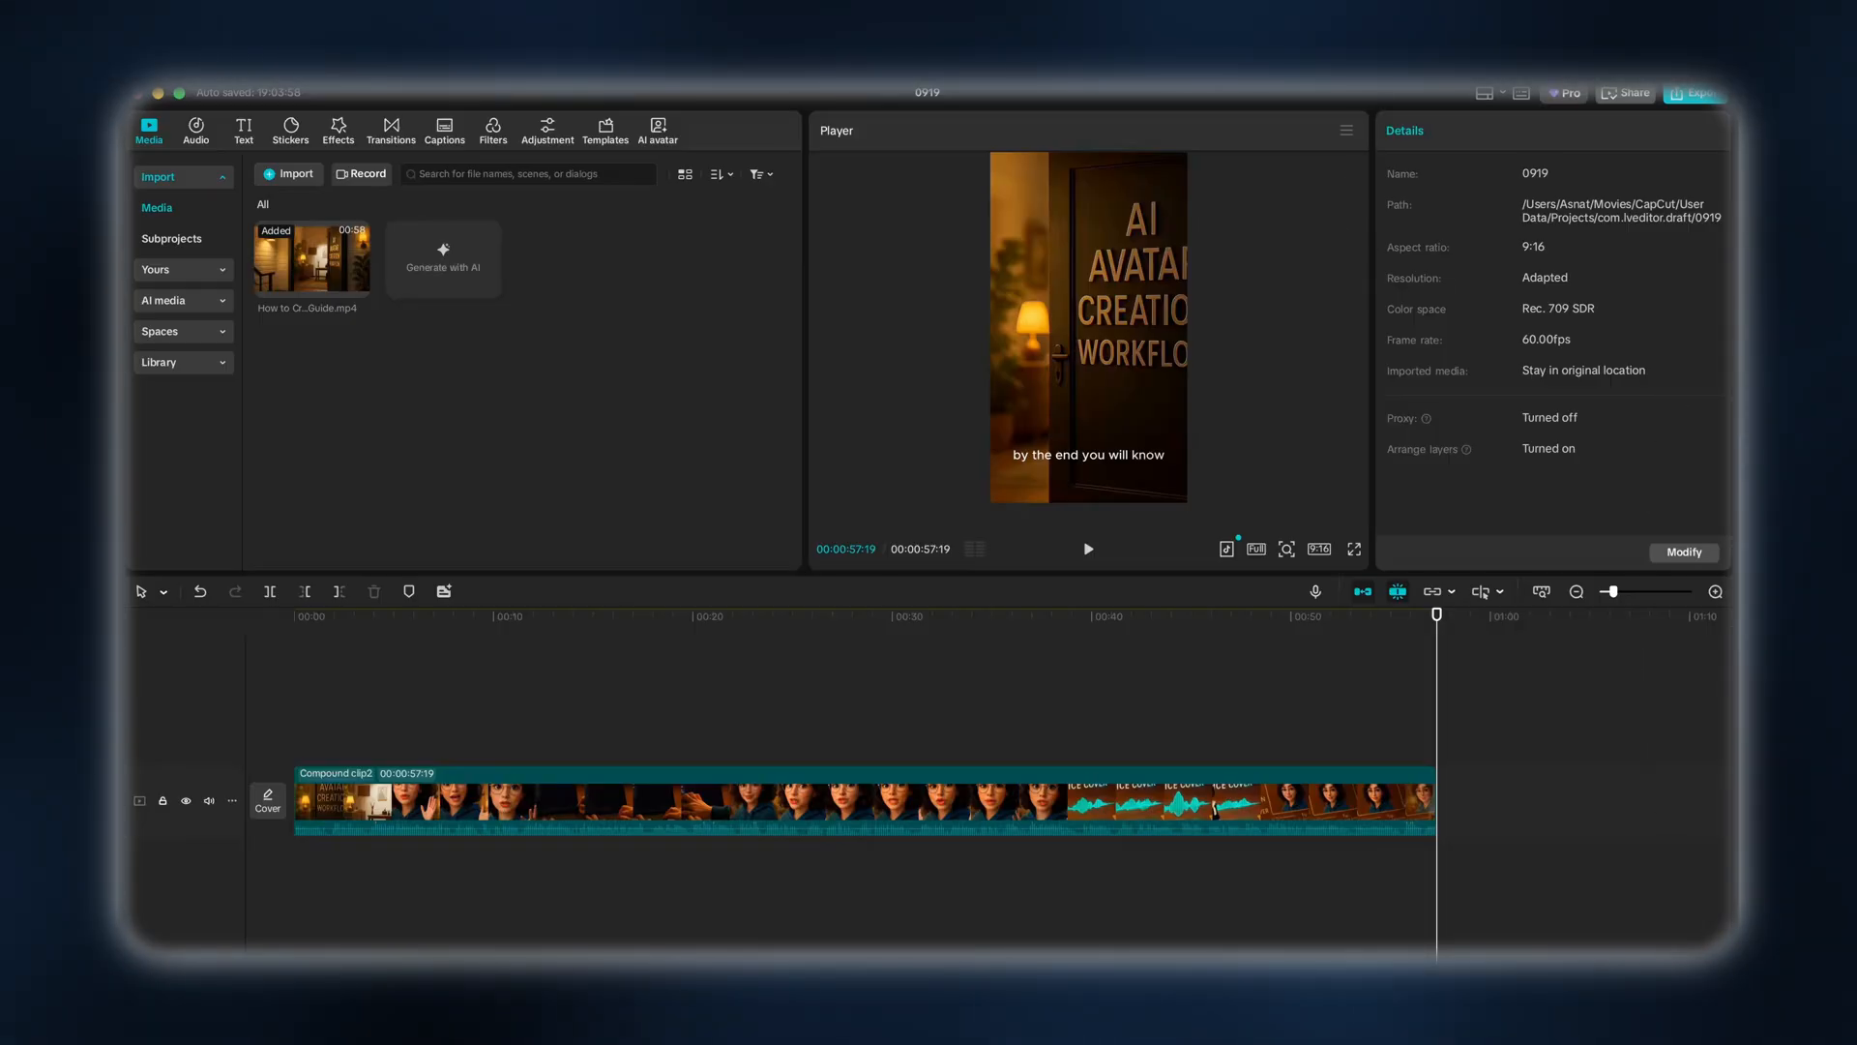
pyautogui.moveTo(936, 114)
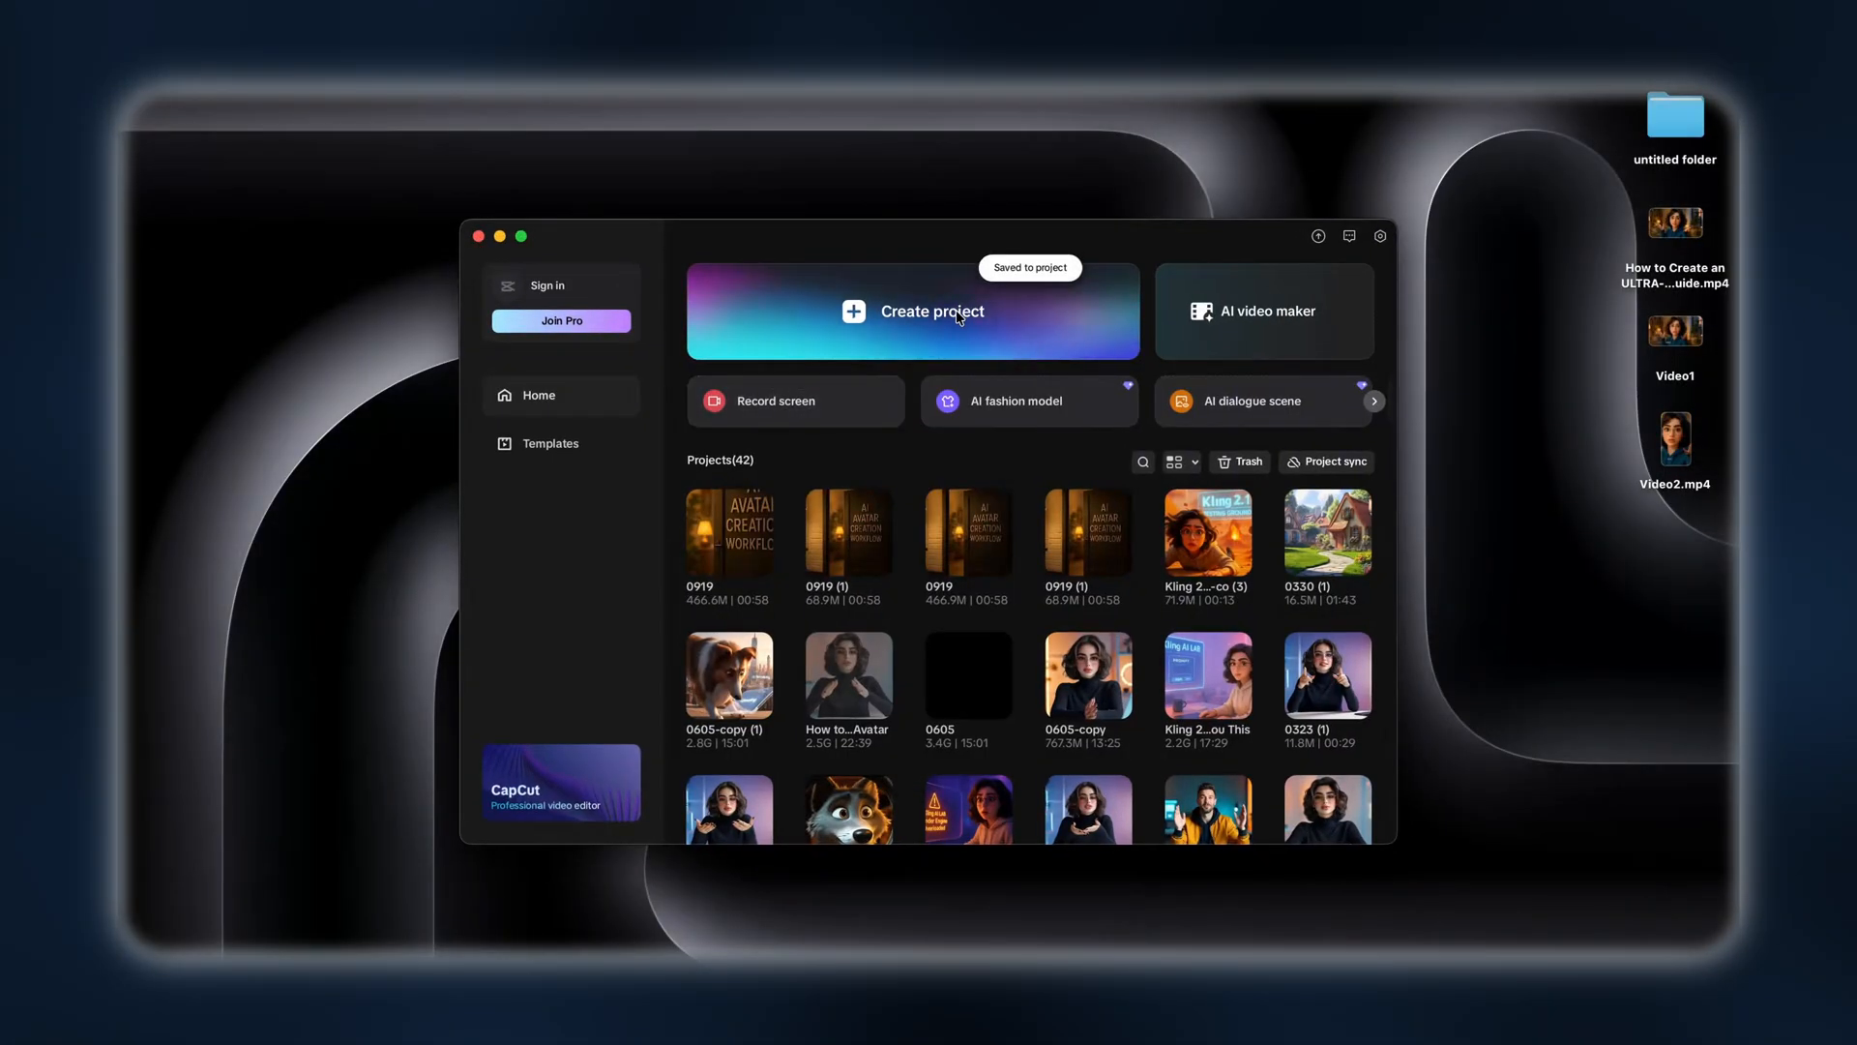
# Create project 0919 (2) with Video2.mp4 on the timeline and export it at 4K 60fps vertical
pyautogui.click(931, 309)
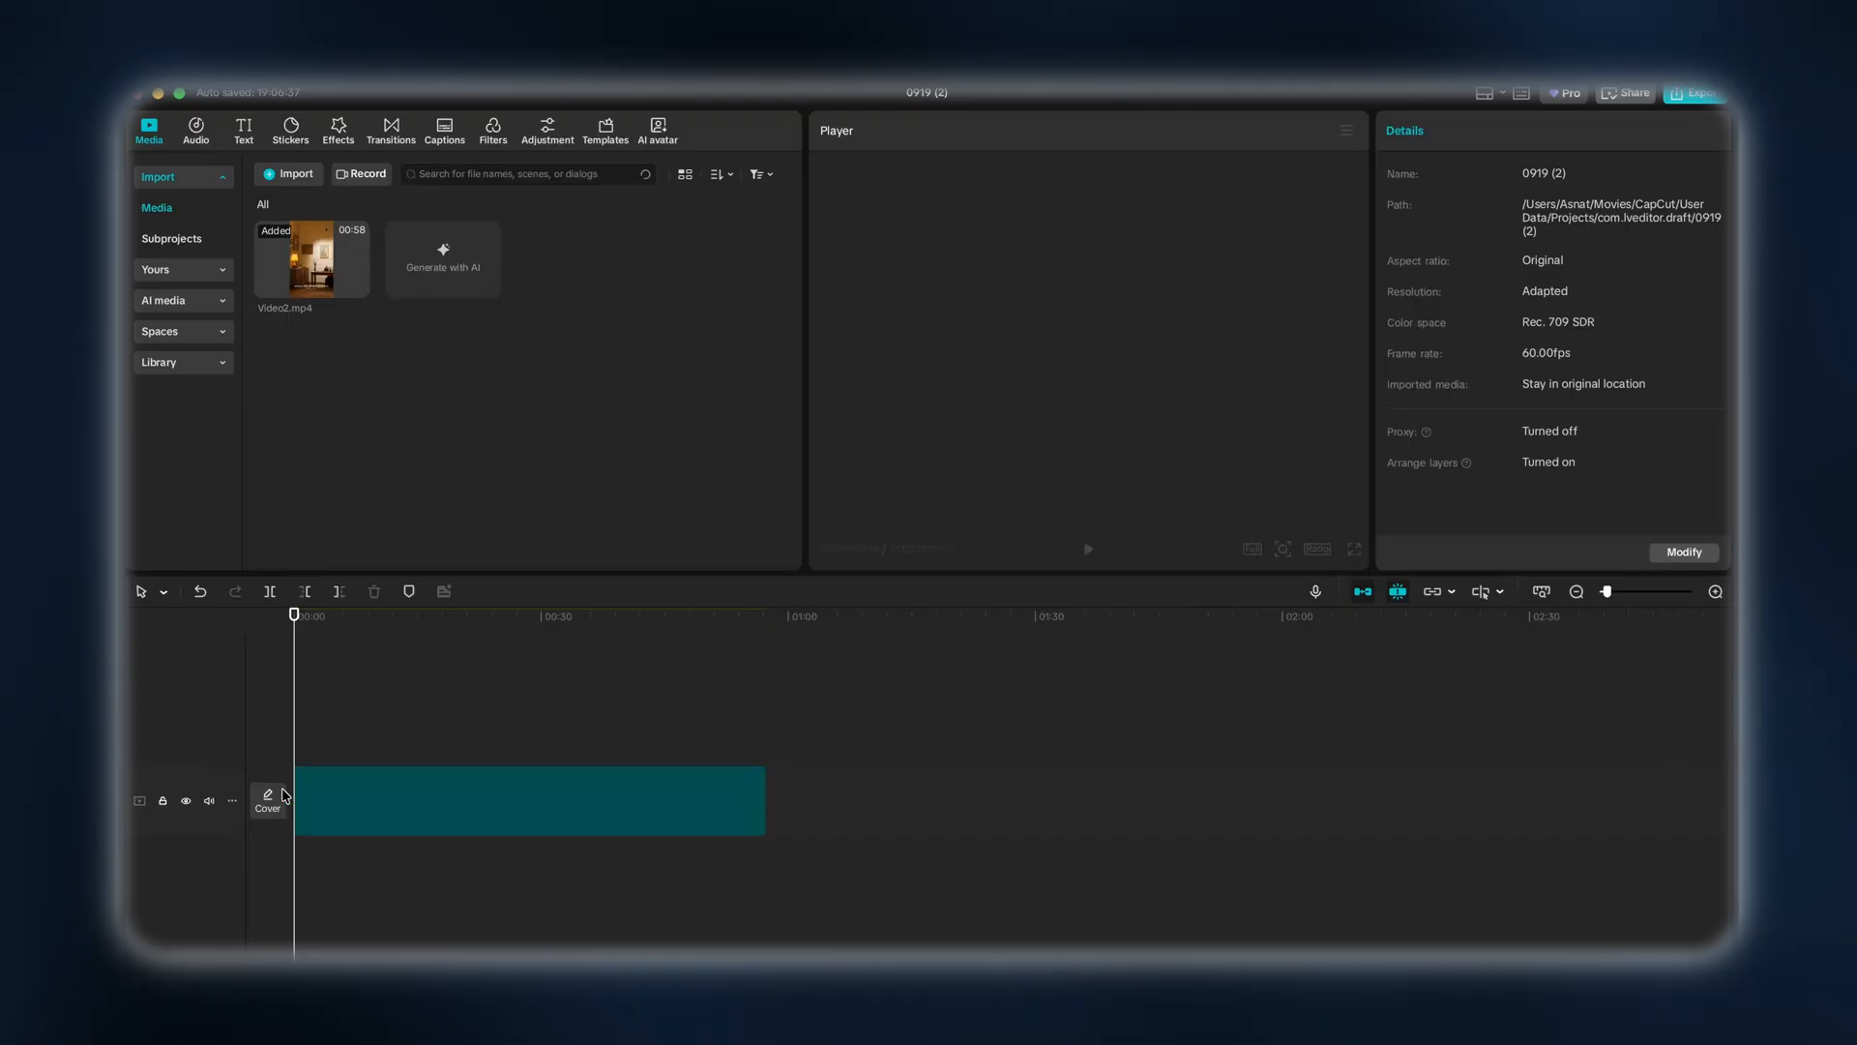
pyautogui.click(526, 799)
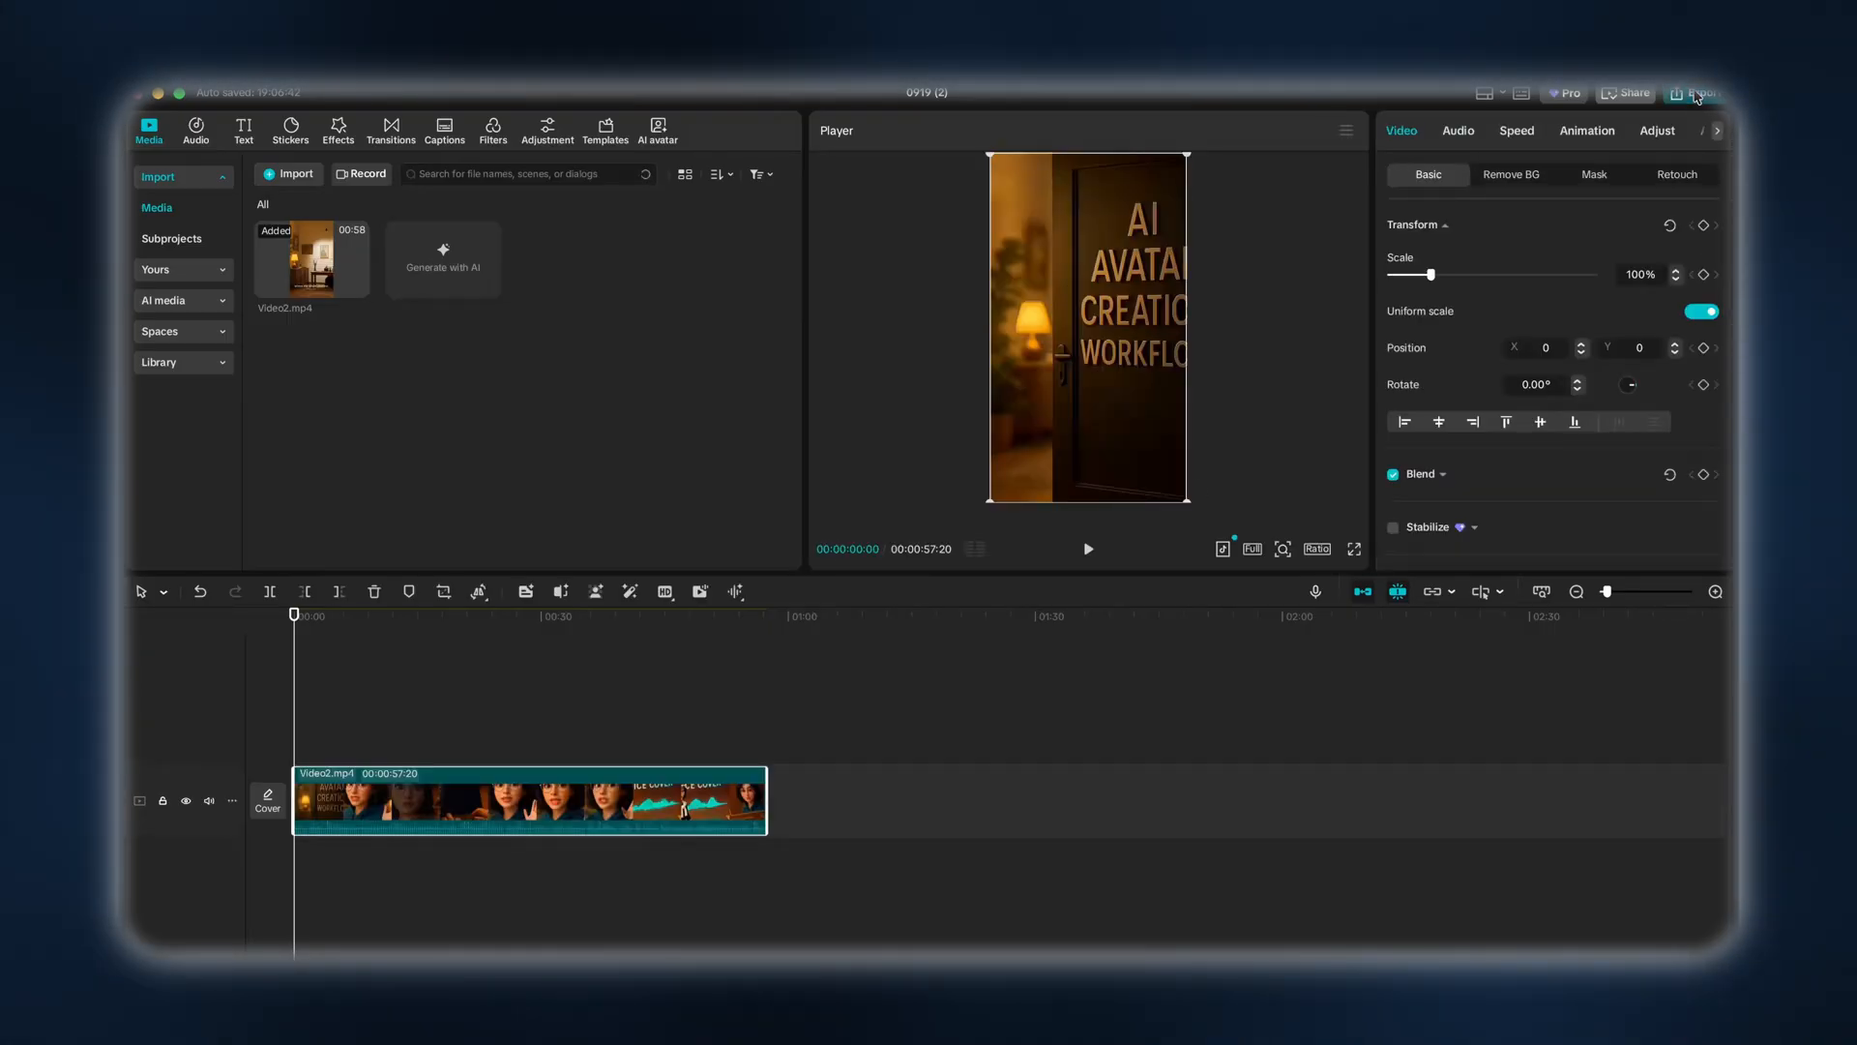
pyautogui.click(1699, 92)
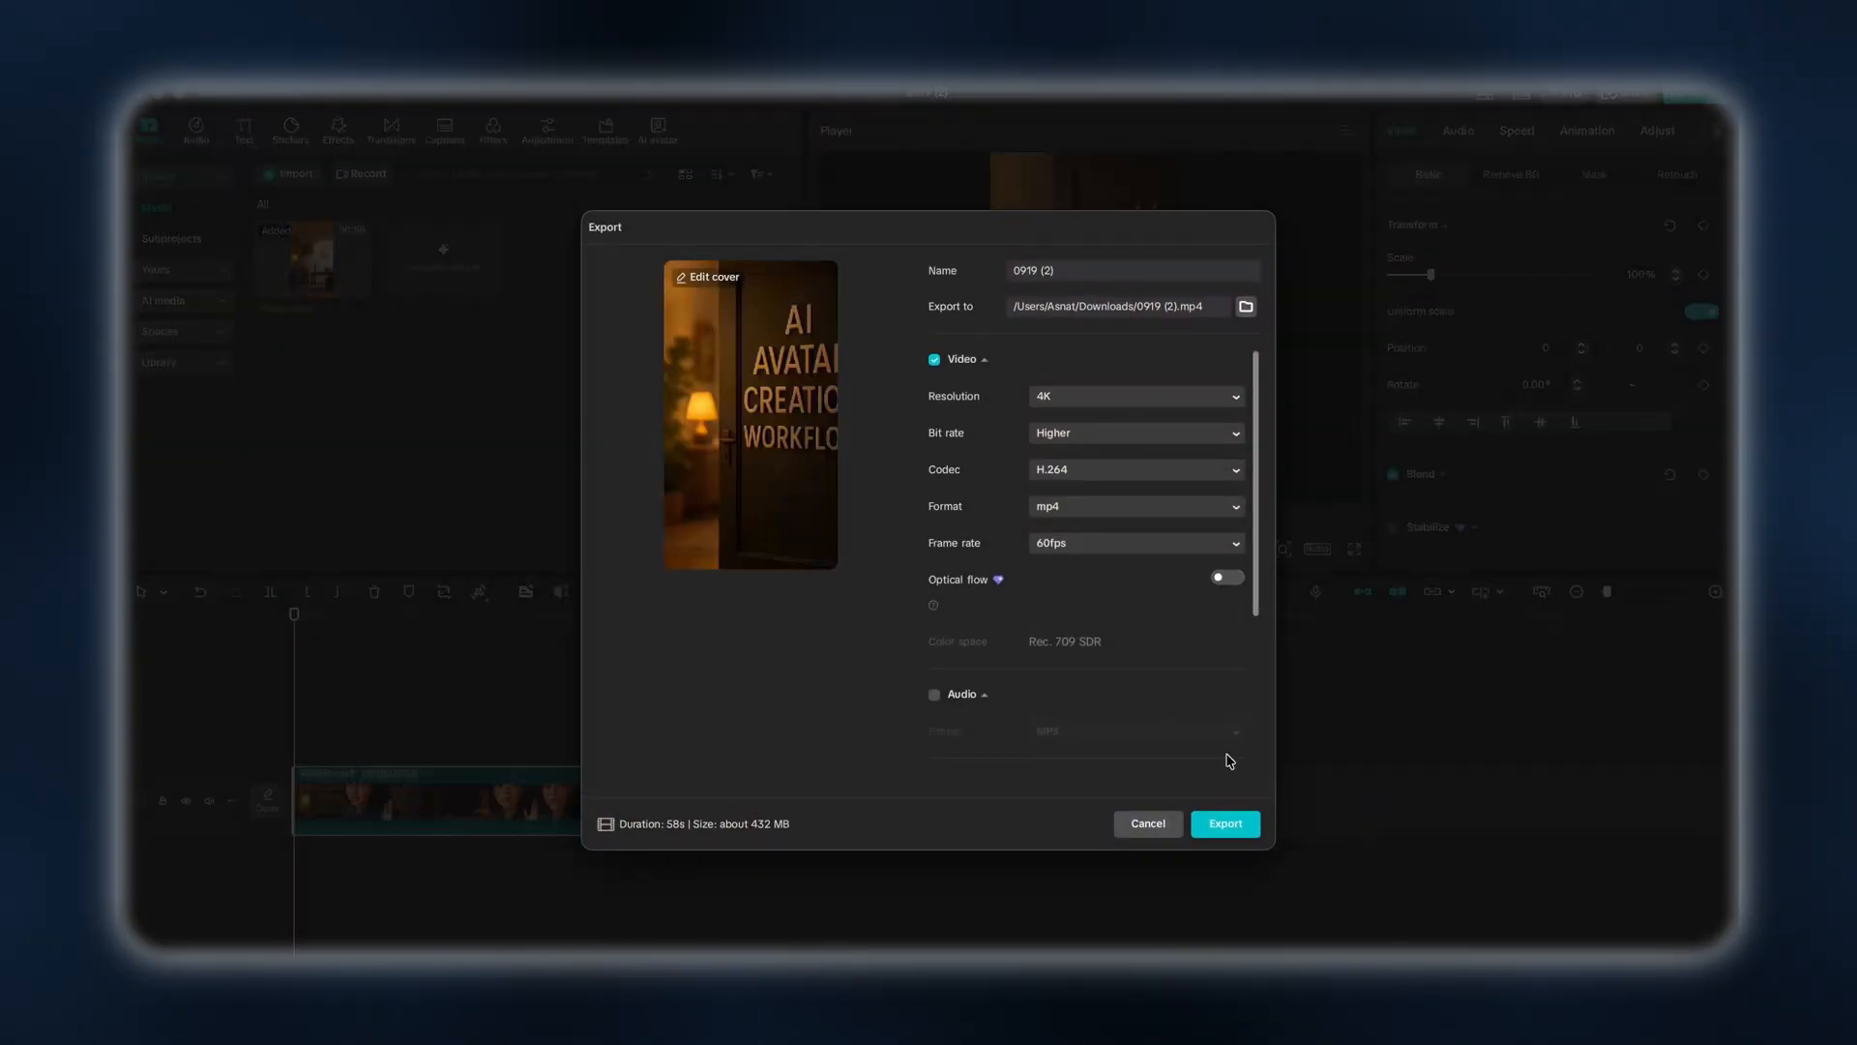
pyautogui.click(1225, 824)
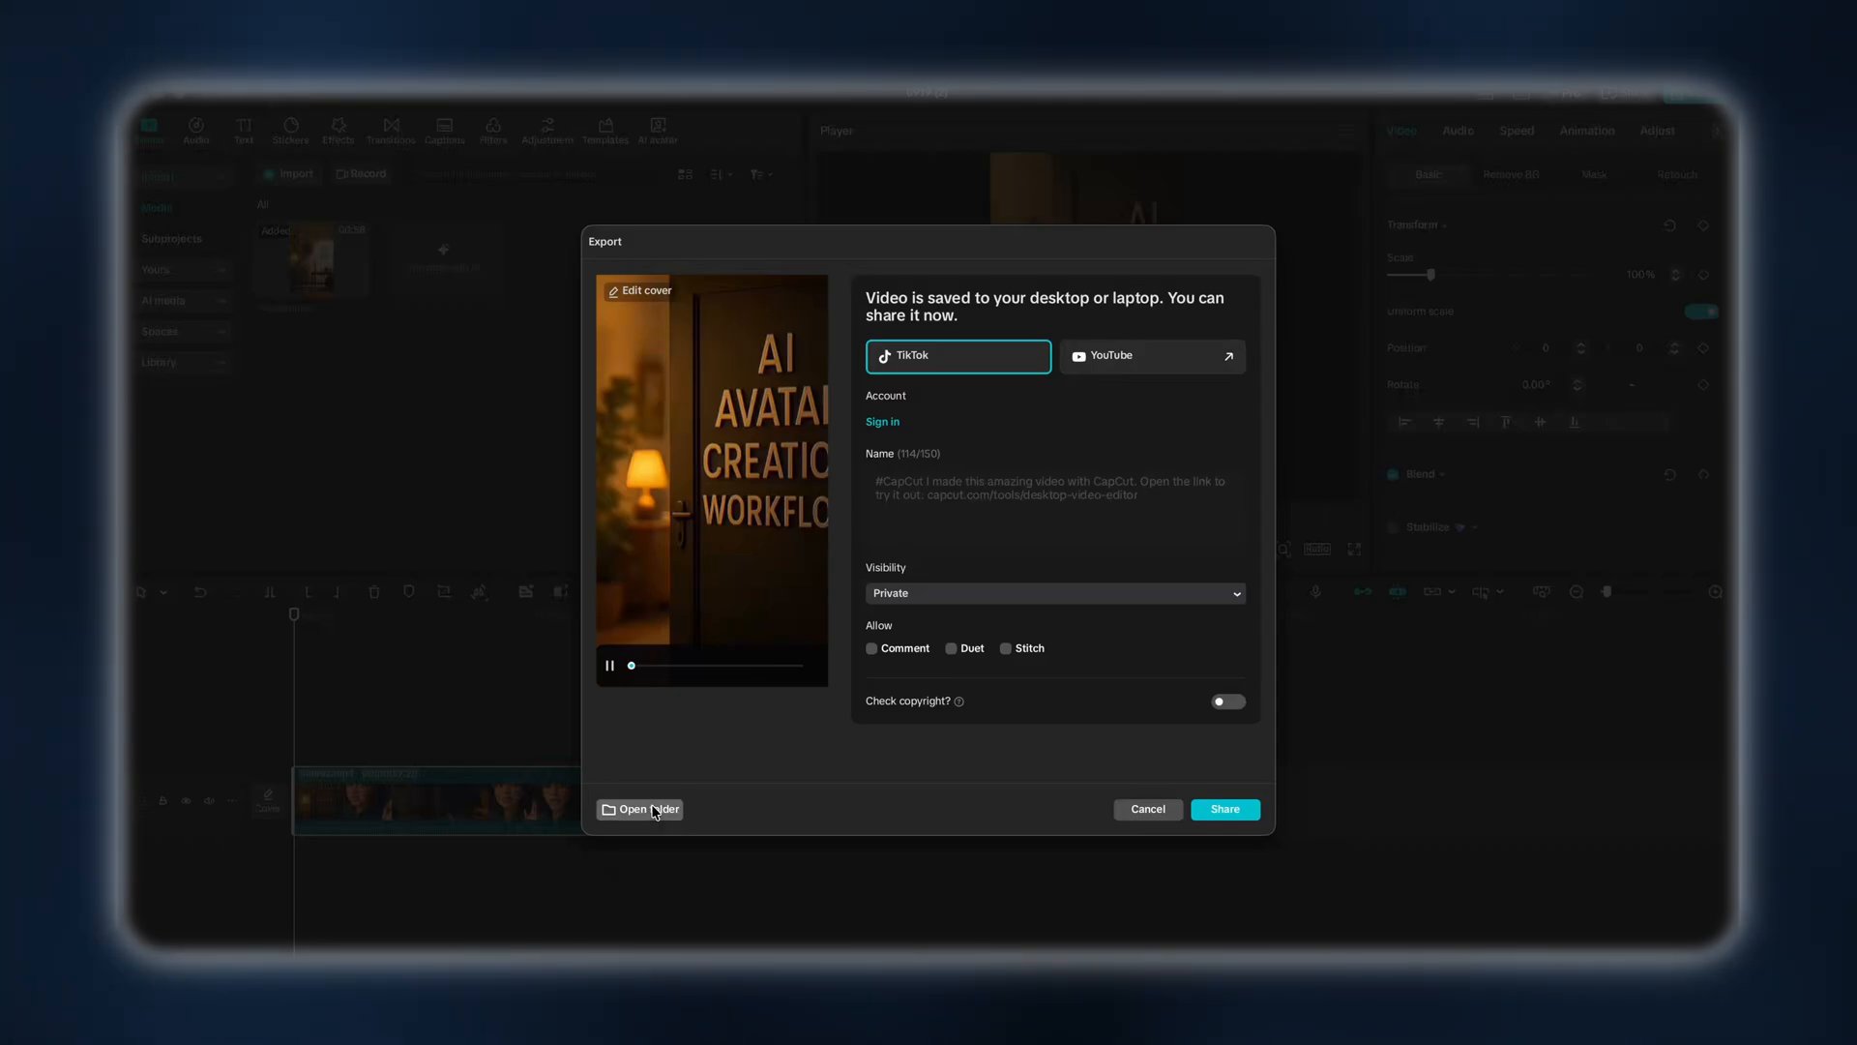
# Reveal 0919 (2).mp4, open it in QuickTime and show Video Details confirming 2160×3840 at 60 fps
pyautogui.click(640, 809)
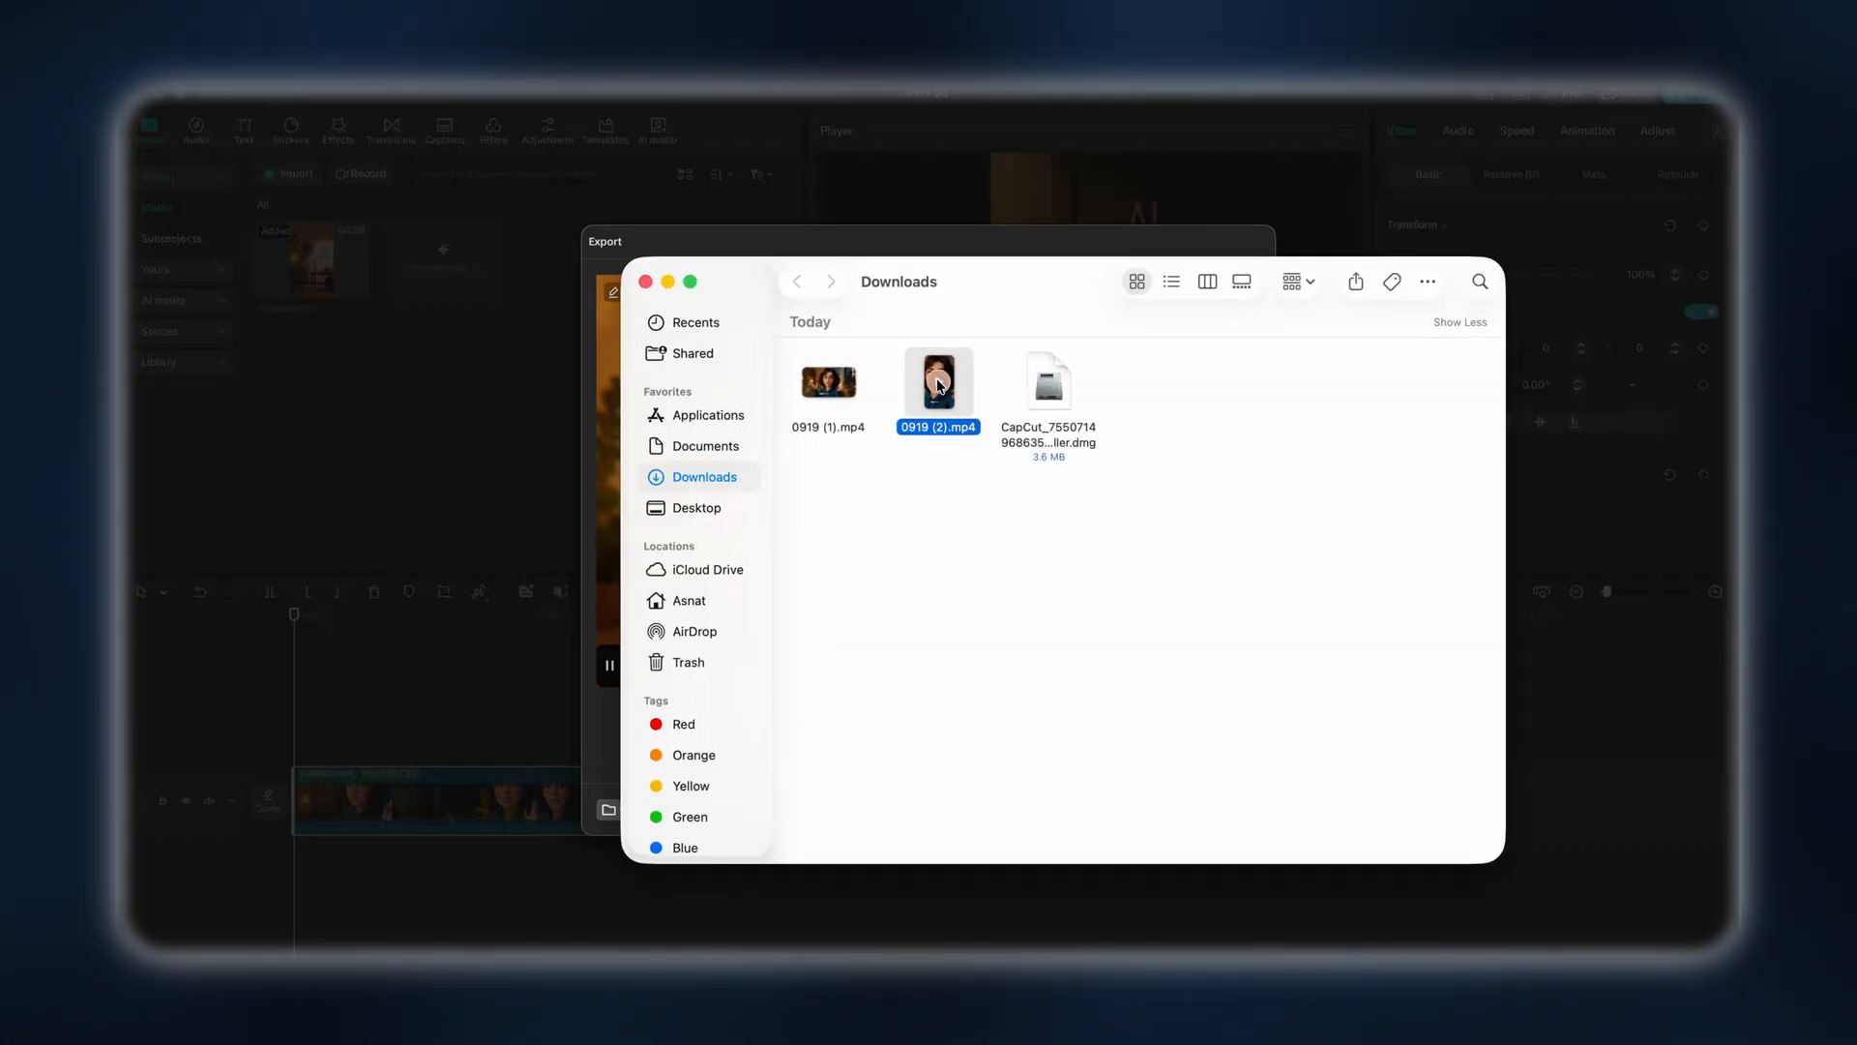
pyautogui.moveTo(936, 381)
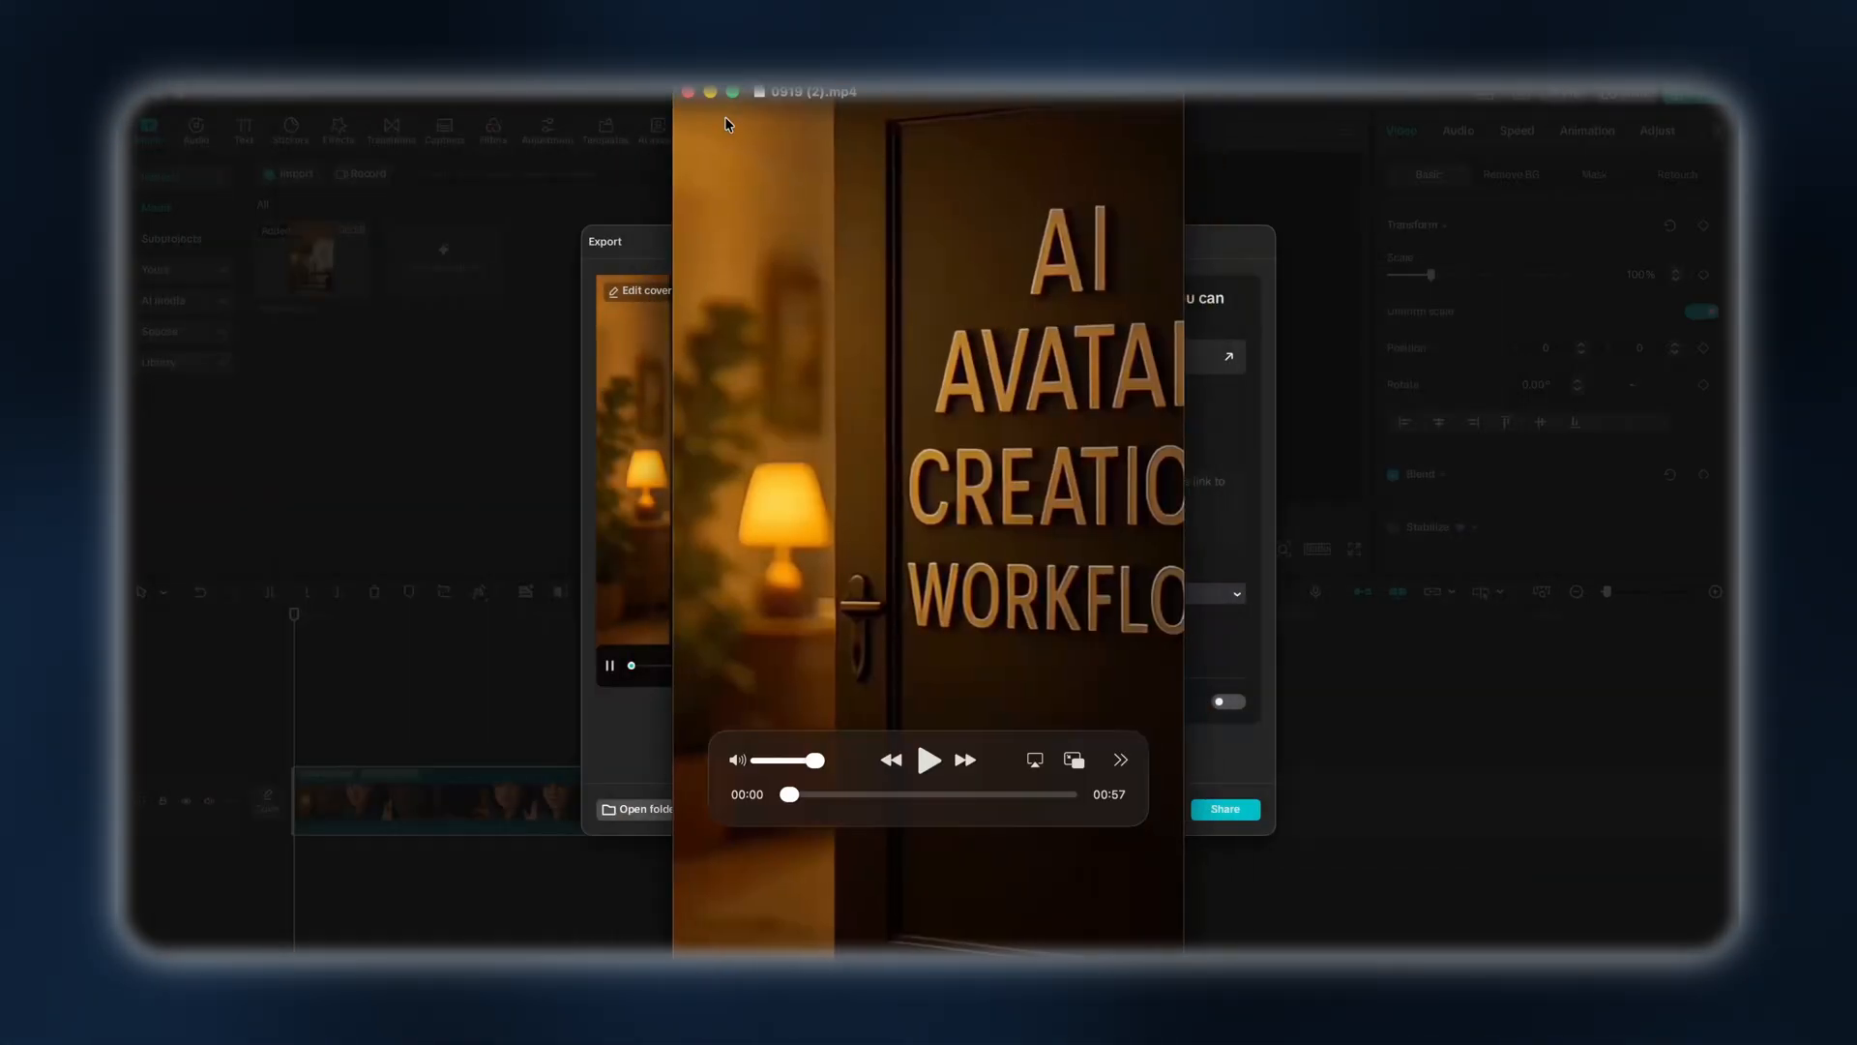
pyautogui.click(453, 75)
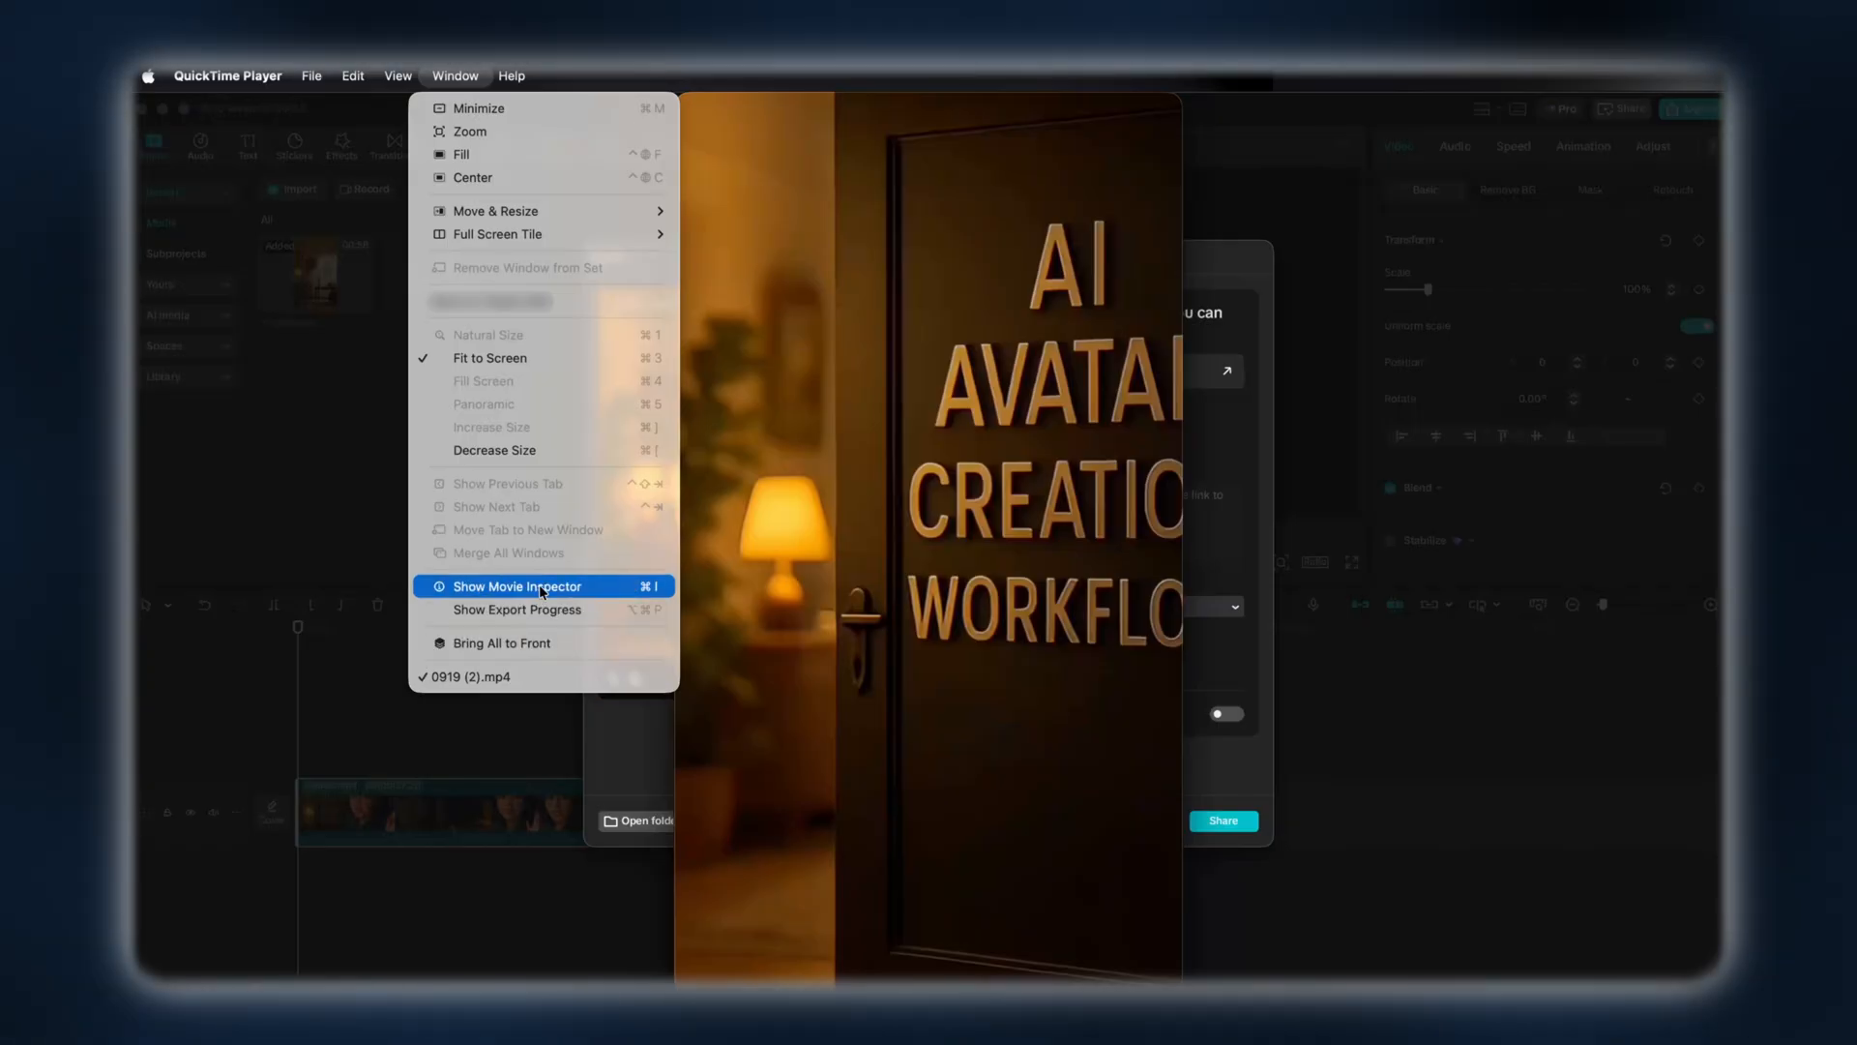
pyautogui.click(518, 586)
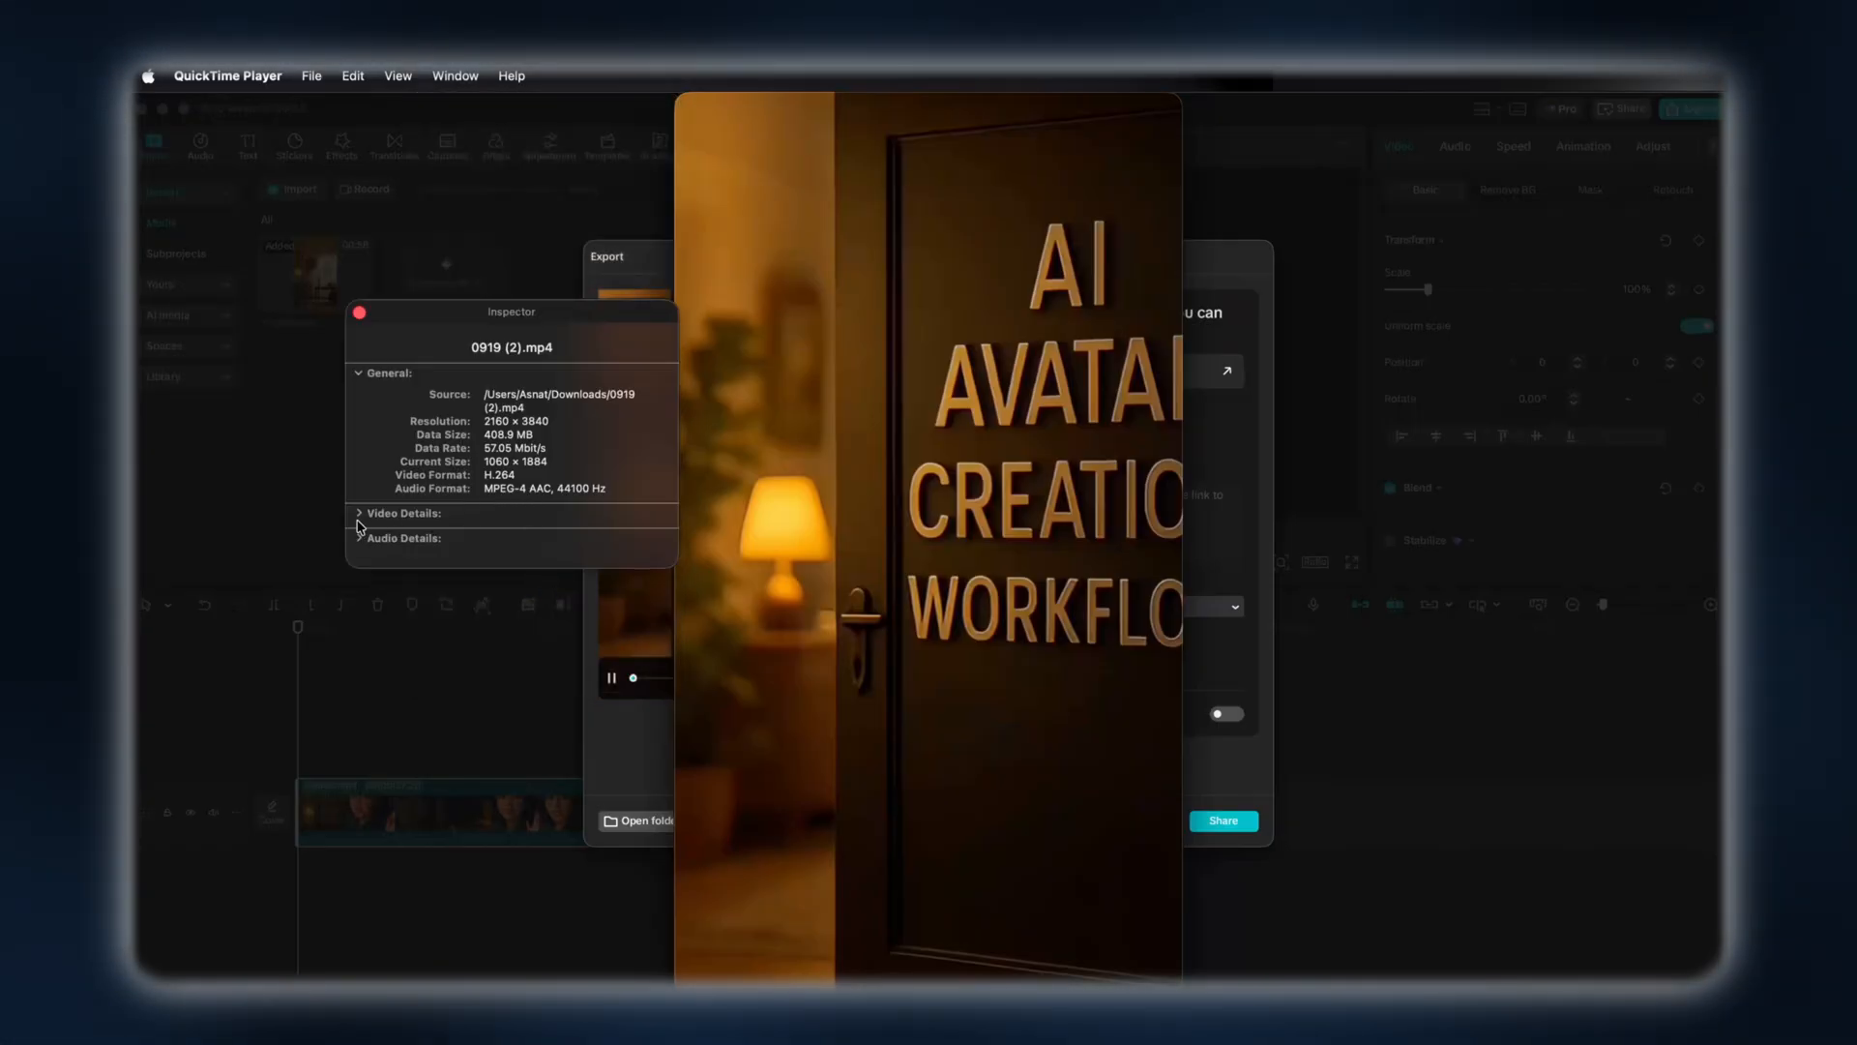
pyautogui.click(404, 512)
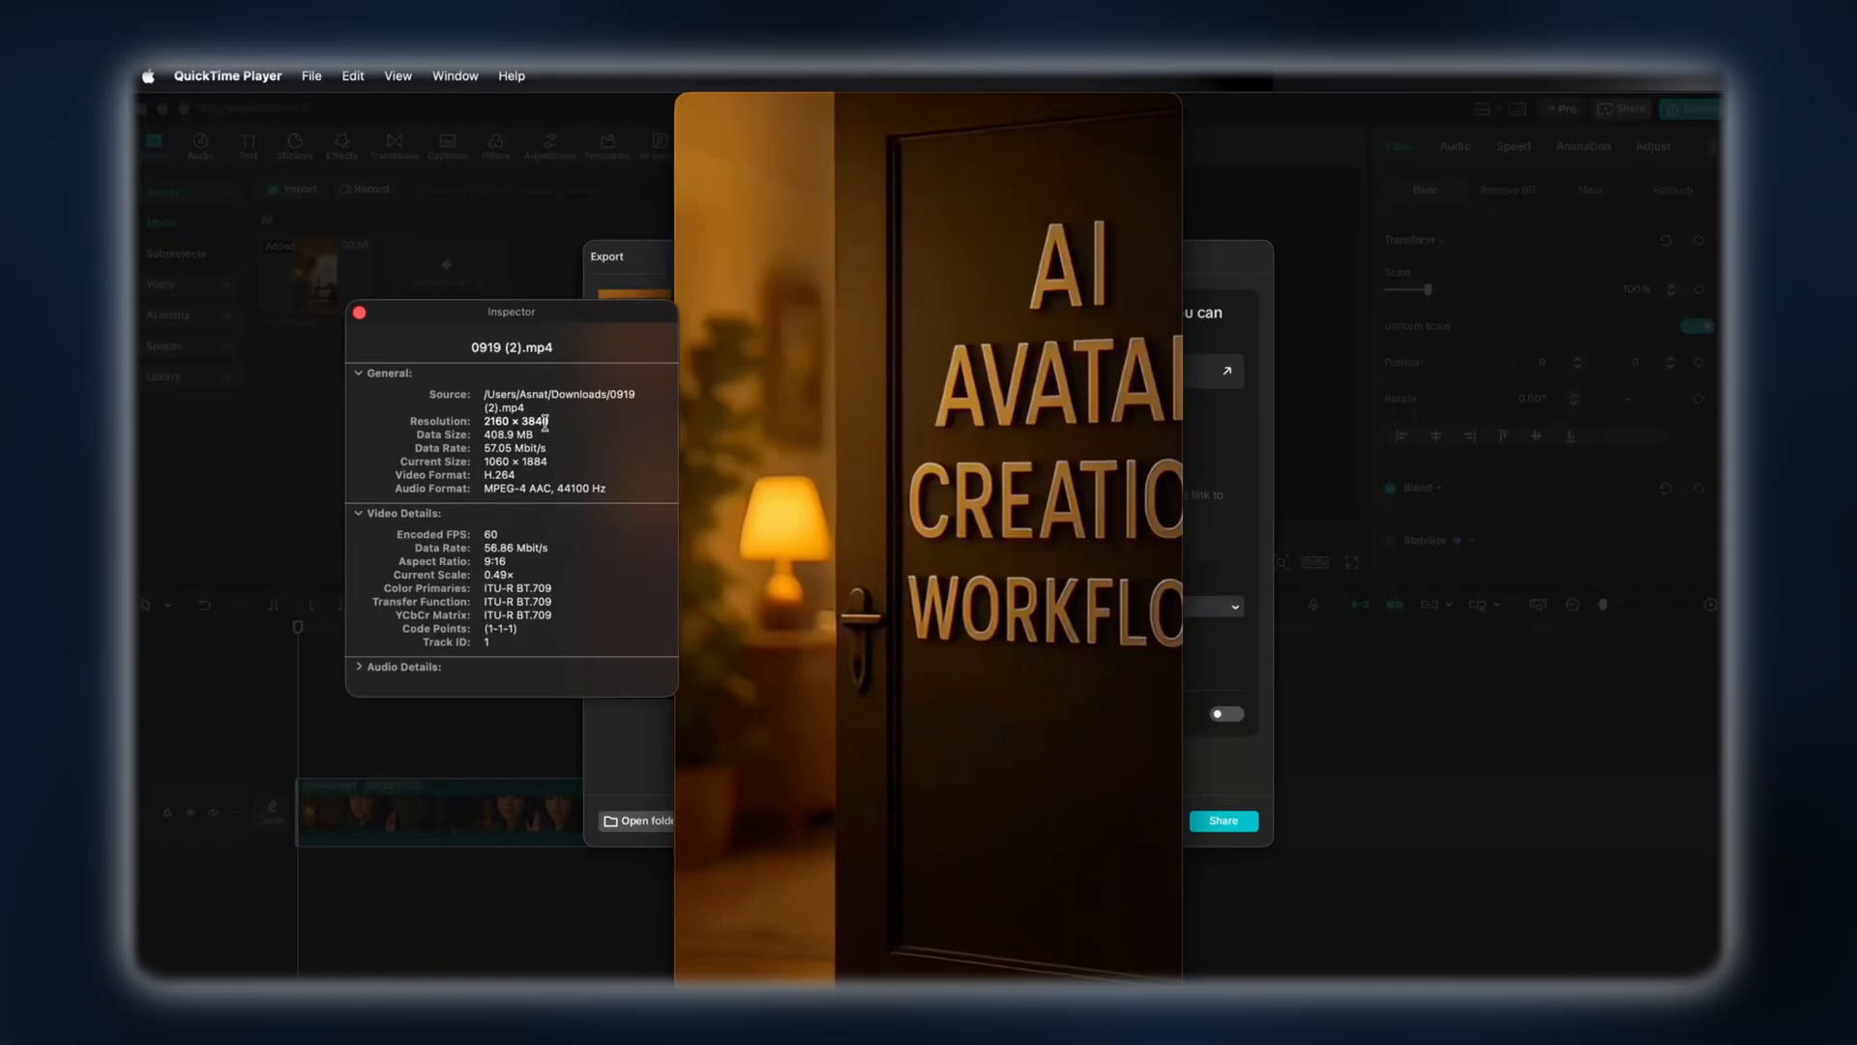
pyautogui.moveTo(518, 530)
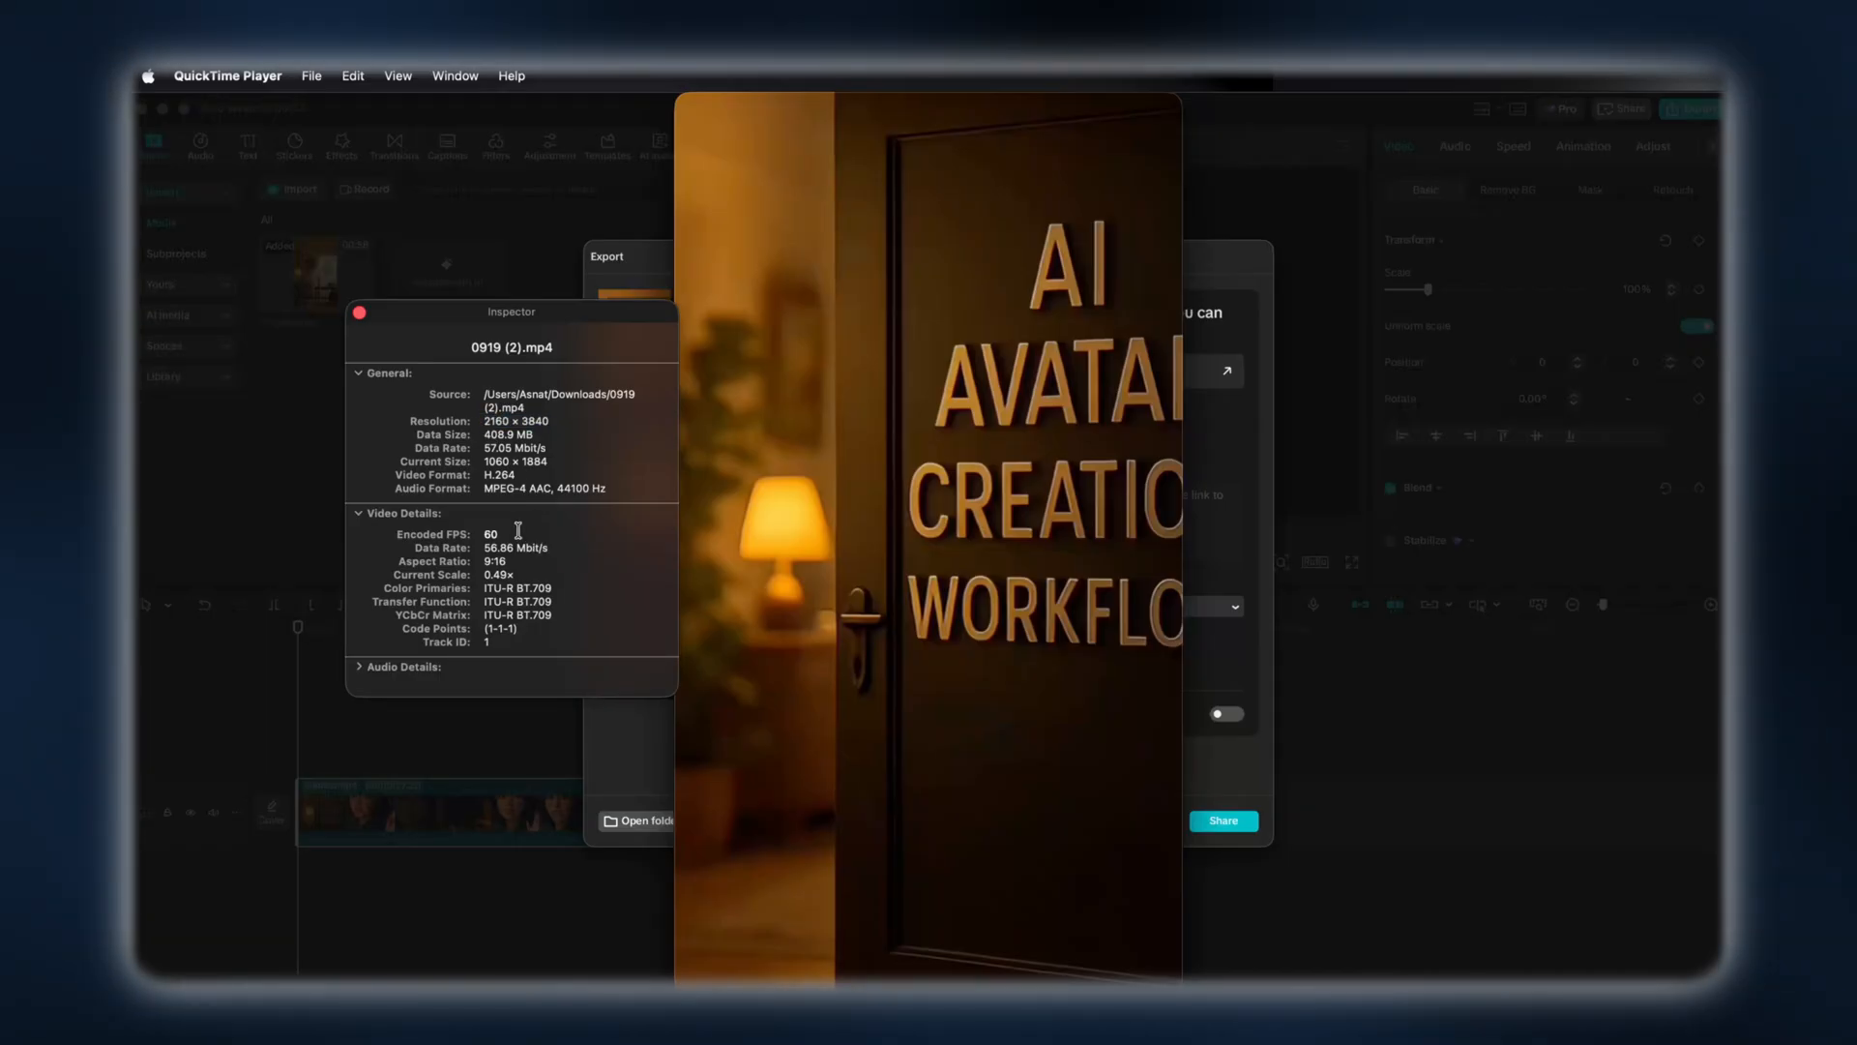
pyautogui.doubleClick(487, 534)
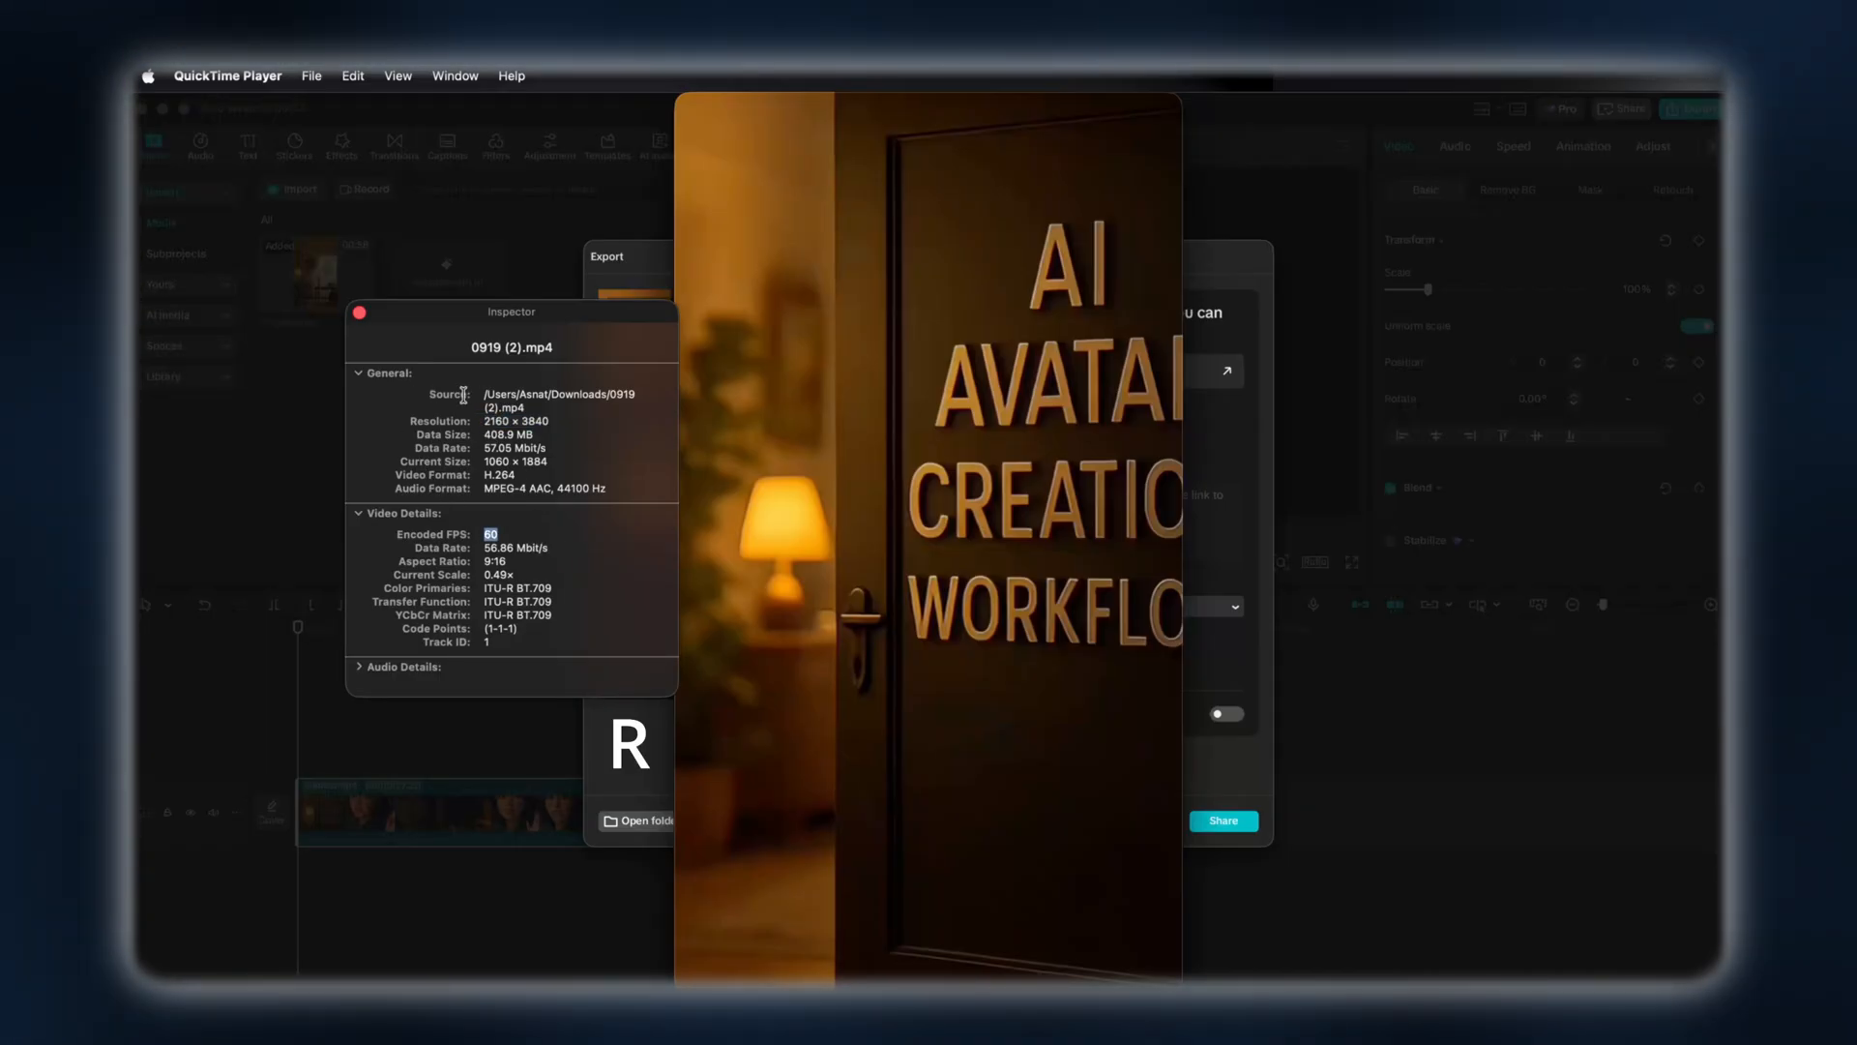